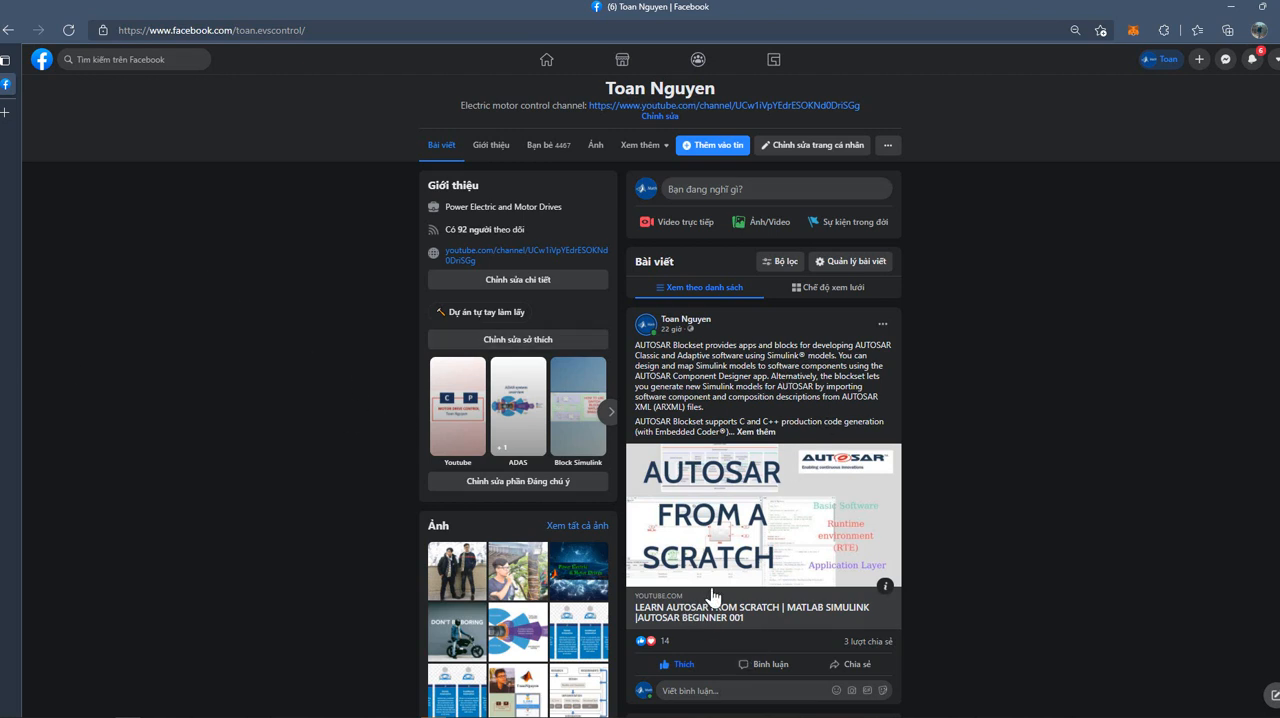
{"action": "mouse_move", "coordinate": [772, 414]}
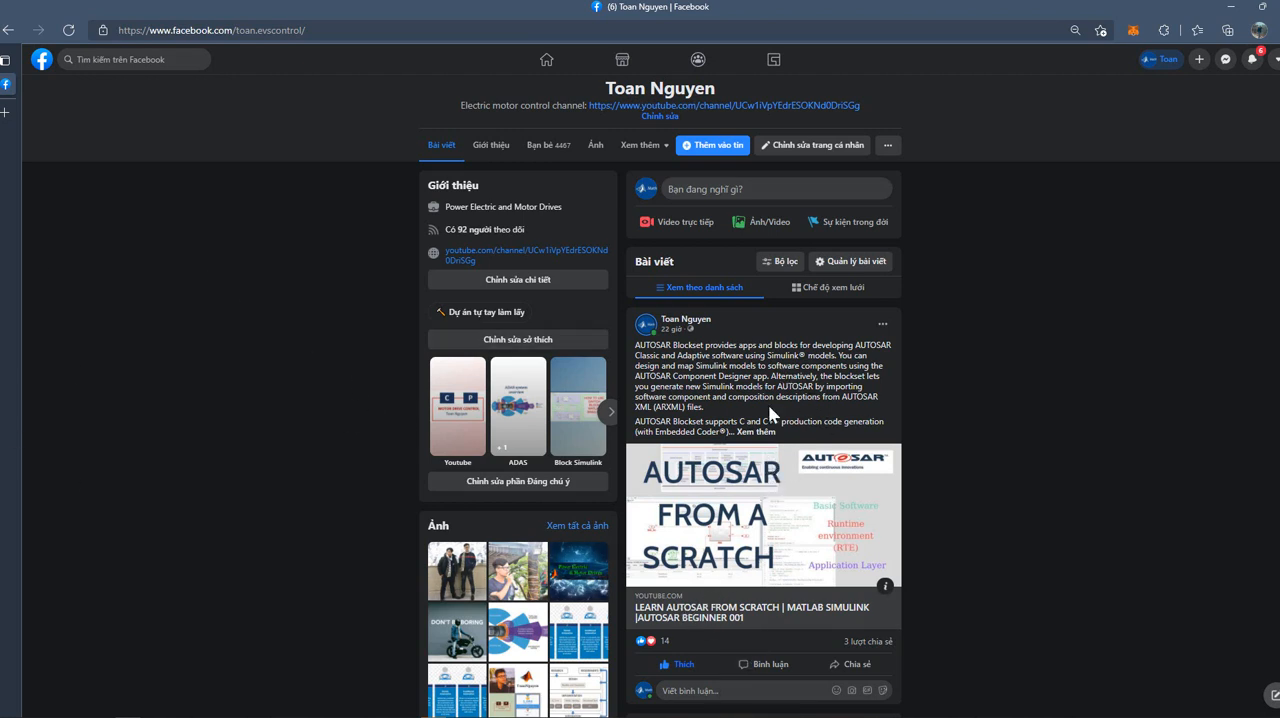
{"action": "mouse_move", "coordinate": [596, 152]}
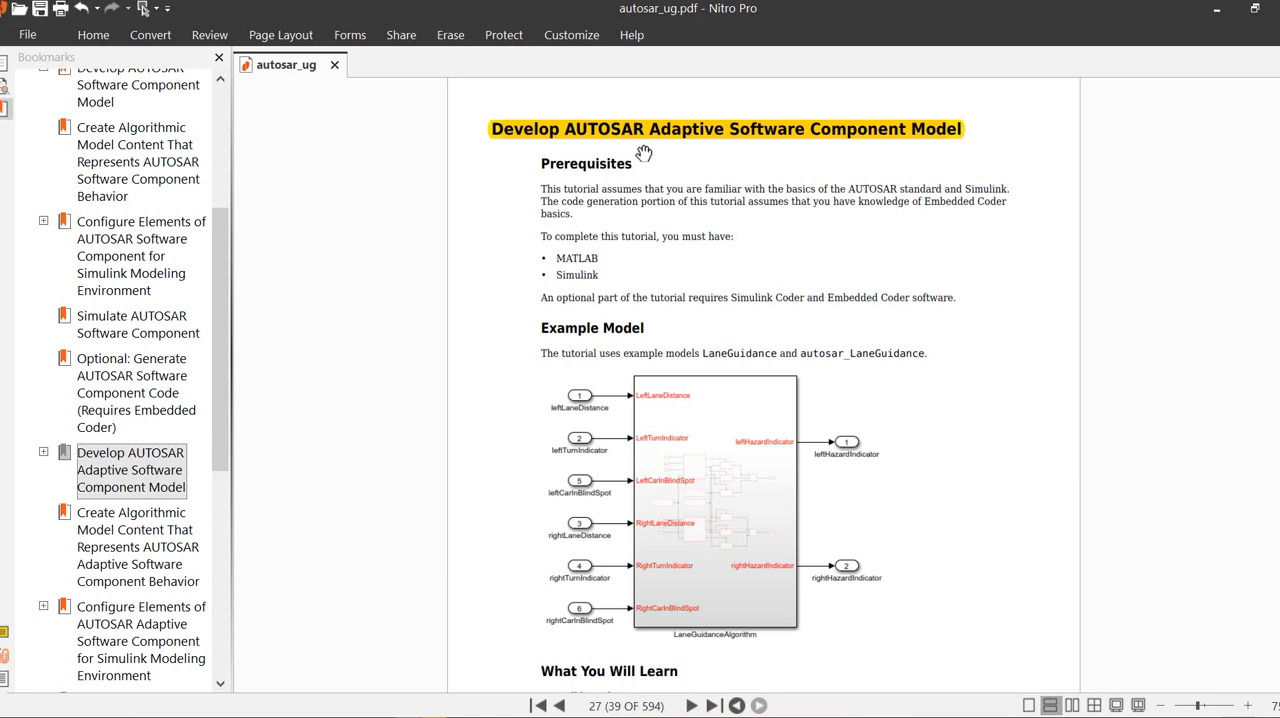
{"action": "mouse_move", "coordinate": [696, 383]}
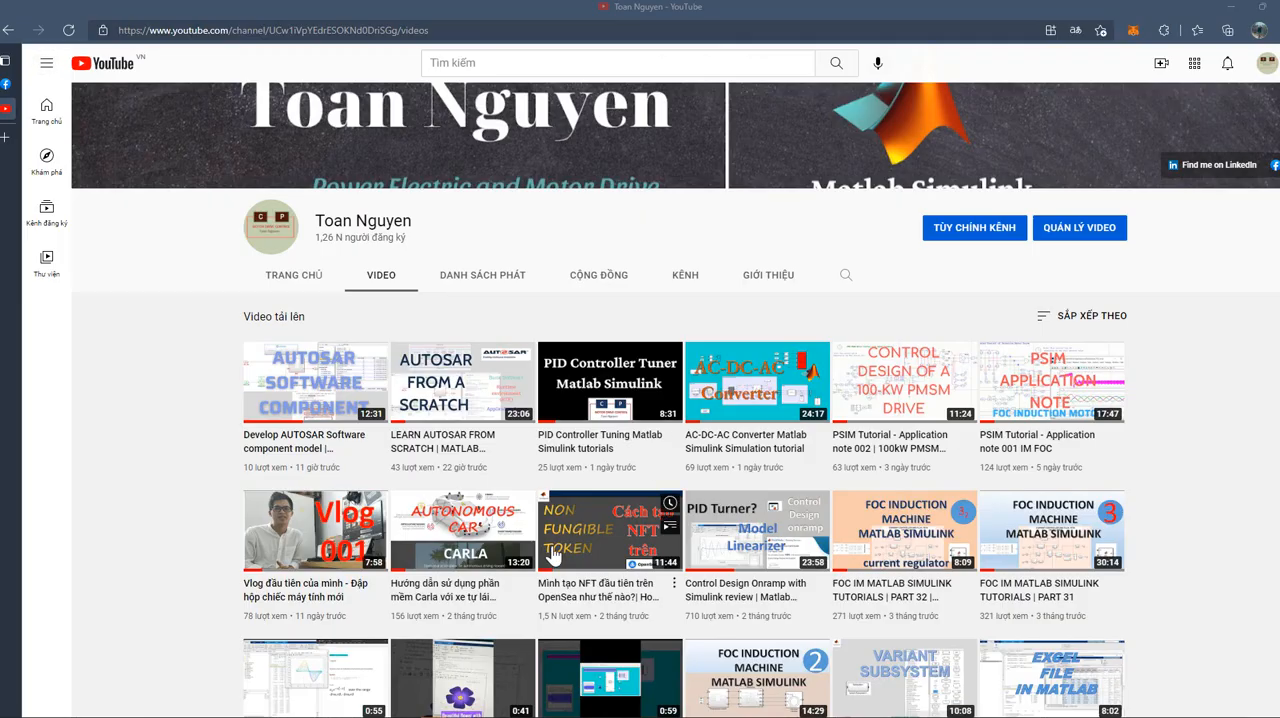
{"action": "mouse_move", "coordinate": [315, 382]}
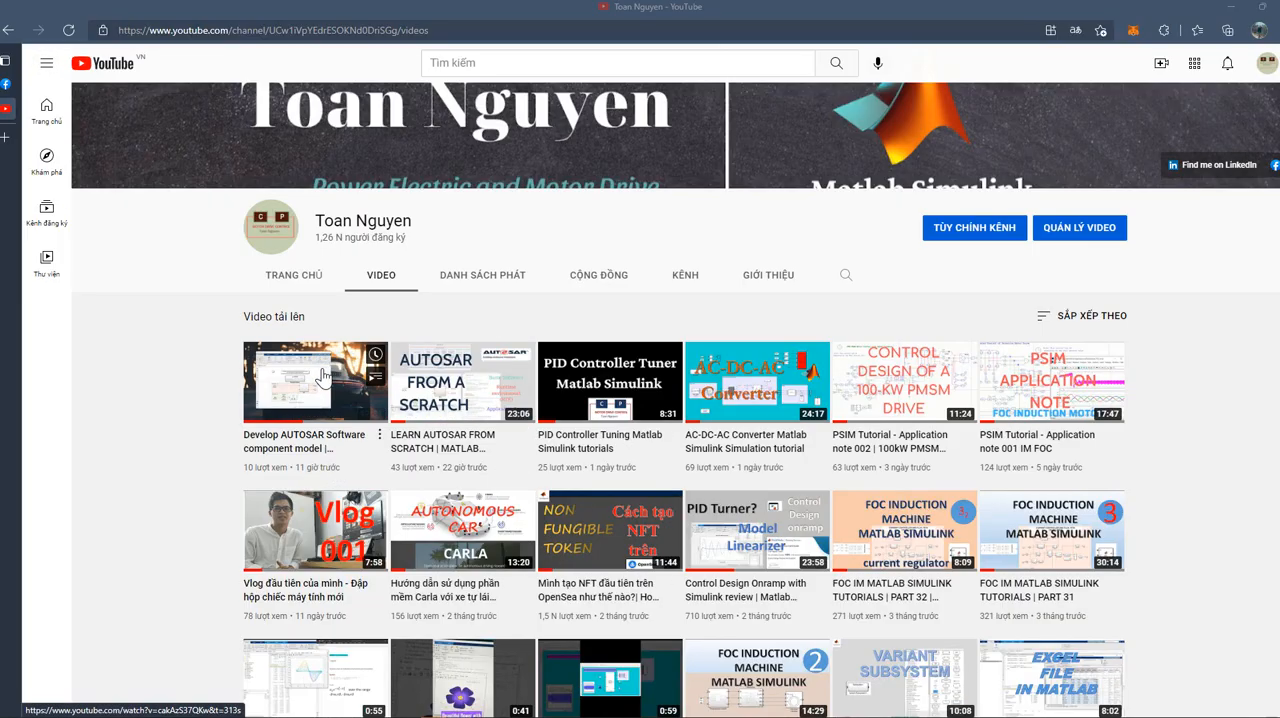
{"action": "mouse_move", "coordinate": [400, 458]}
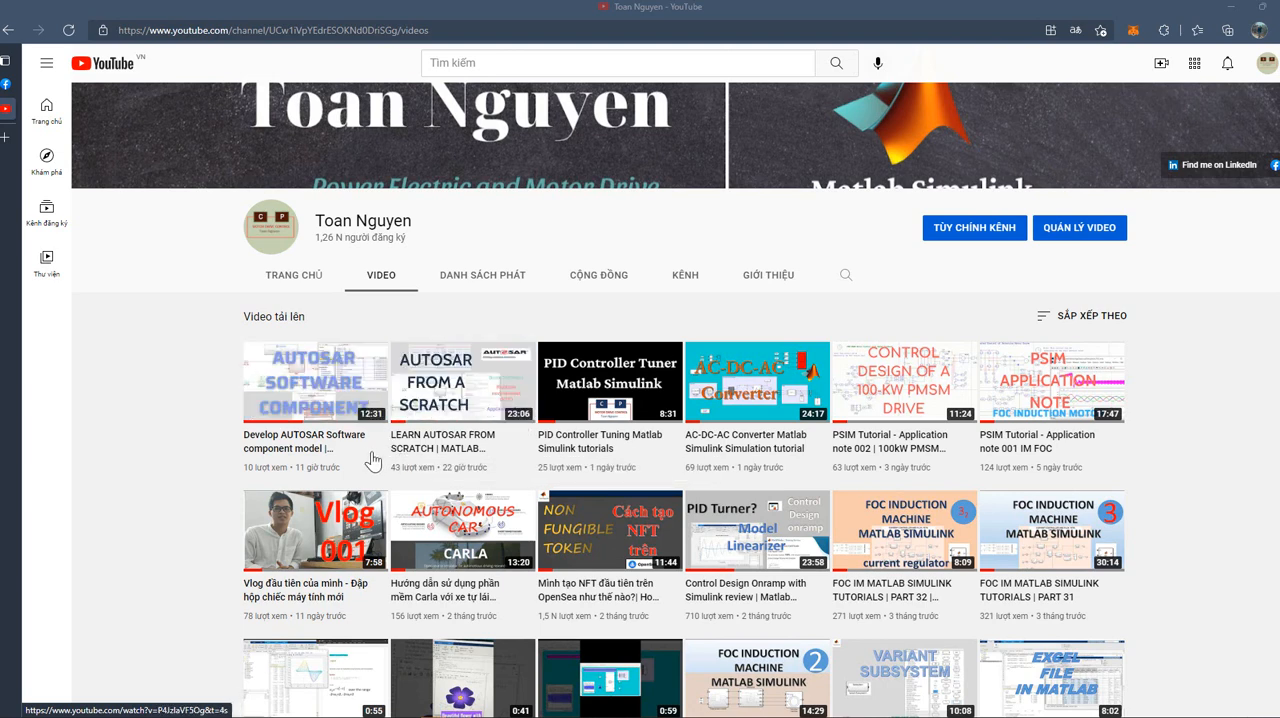
{"action": "mouse_move", "coordinate": [240, 400]}
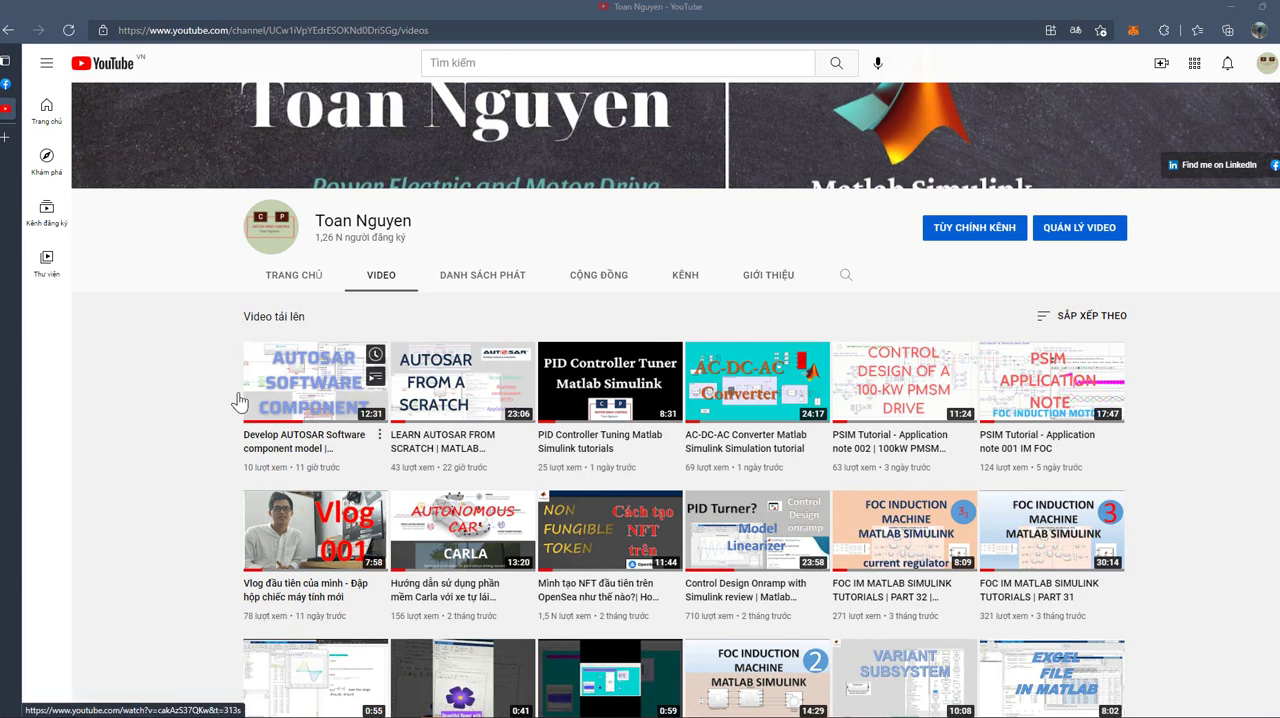
{"action": "mouse_move", "coordinate": [309, 476]}
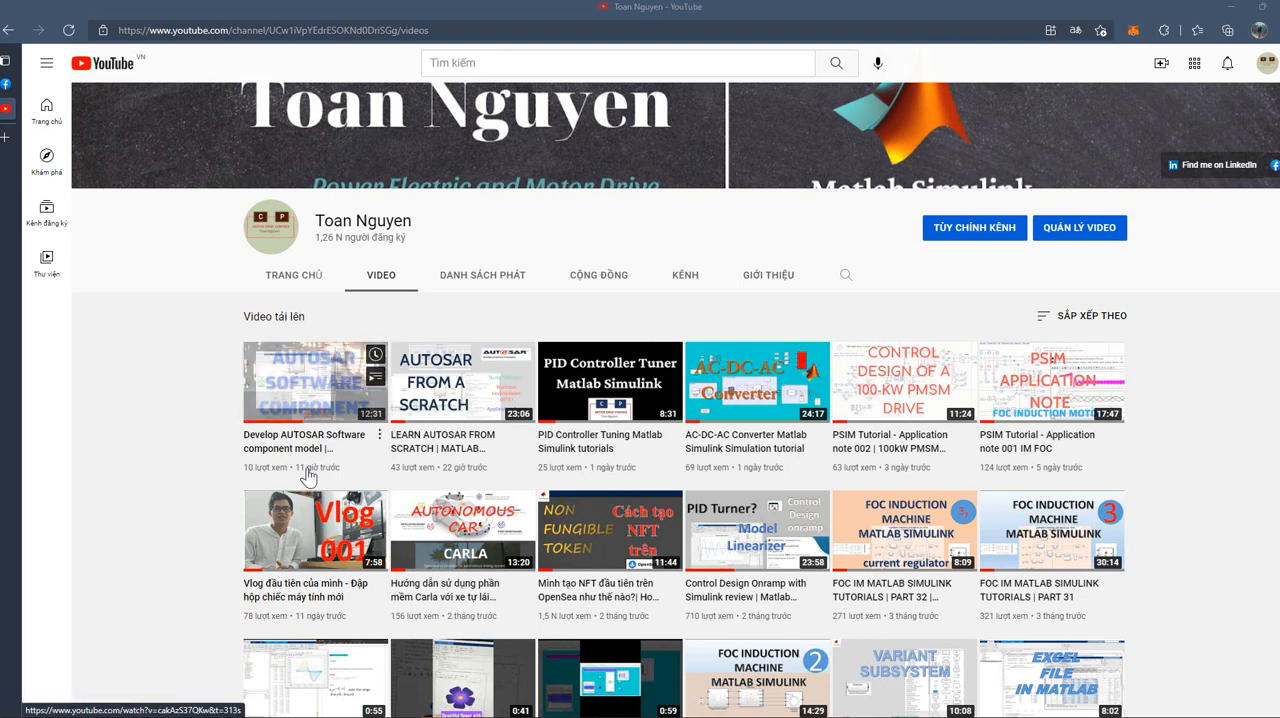
{"action": "mouse_move", "coordinate": [443, 461]}
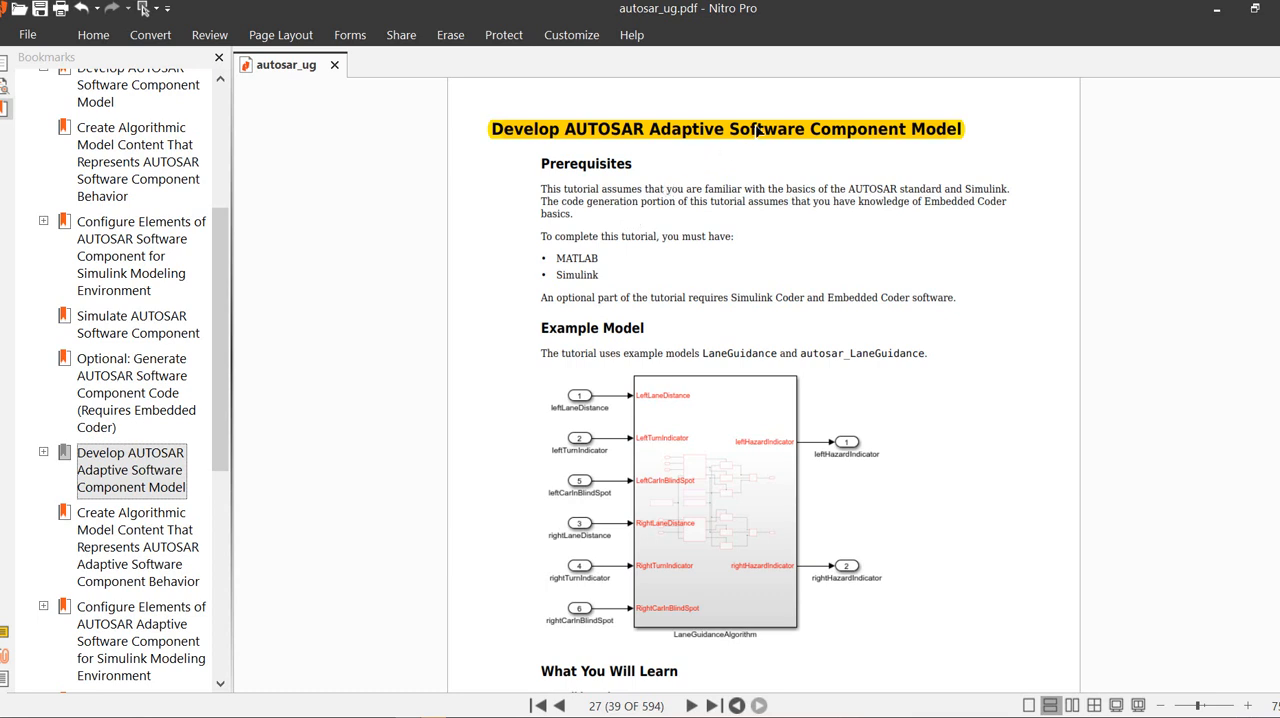
{"action": "mouse_move", "coordinate": [620, 83]}
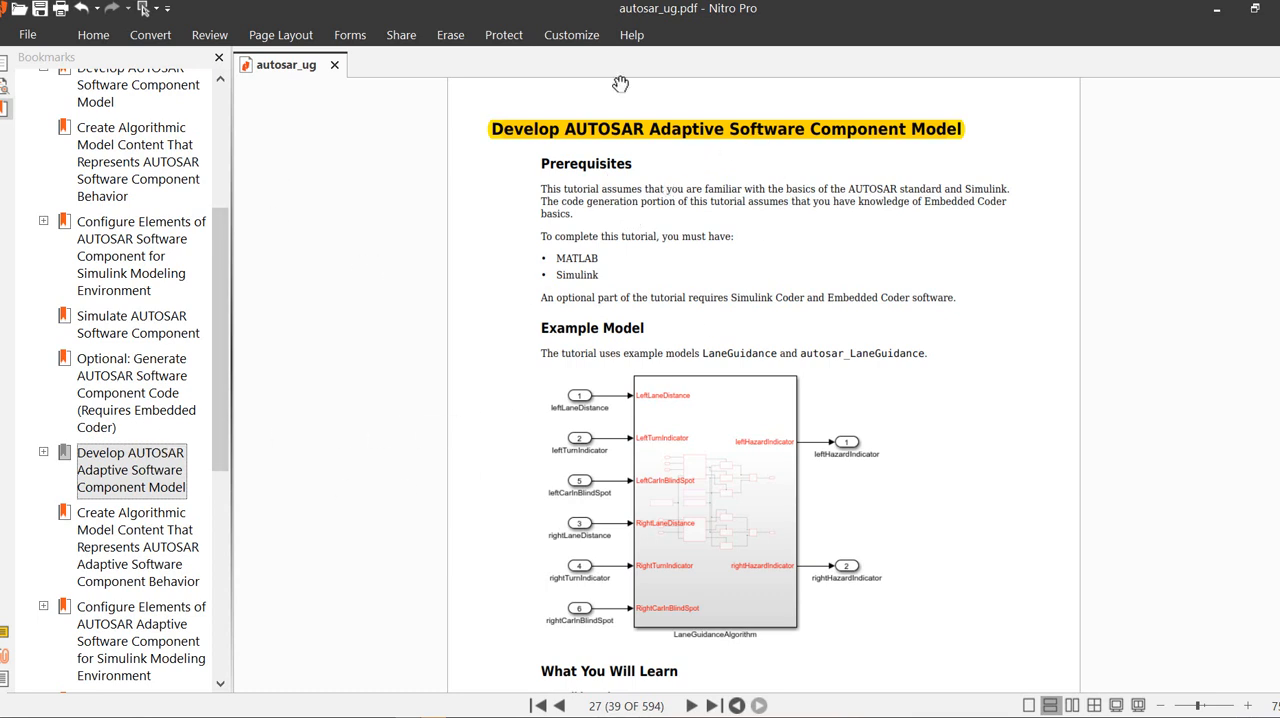
{"action": "mouse_move", "coordinate": [665, 362]}
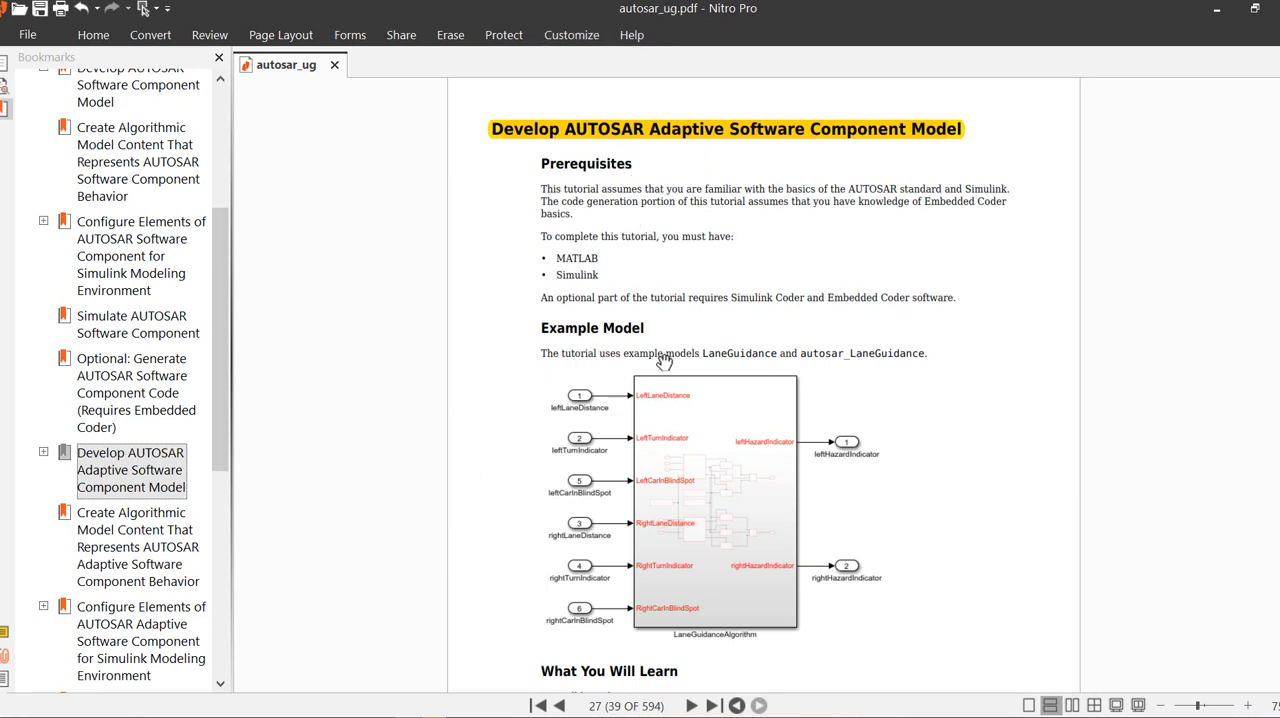
{"action": "mouse_move", "coordinate": [667, 420]}
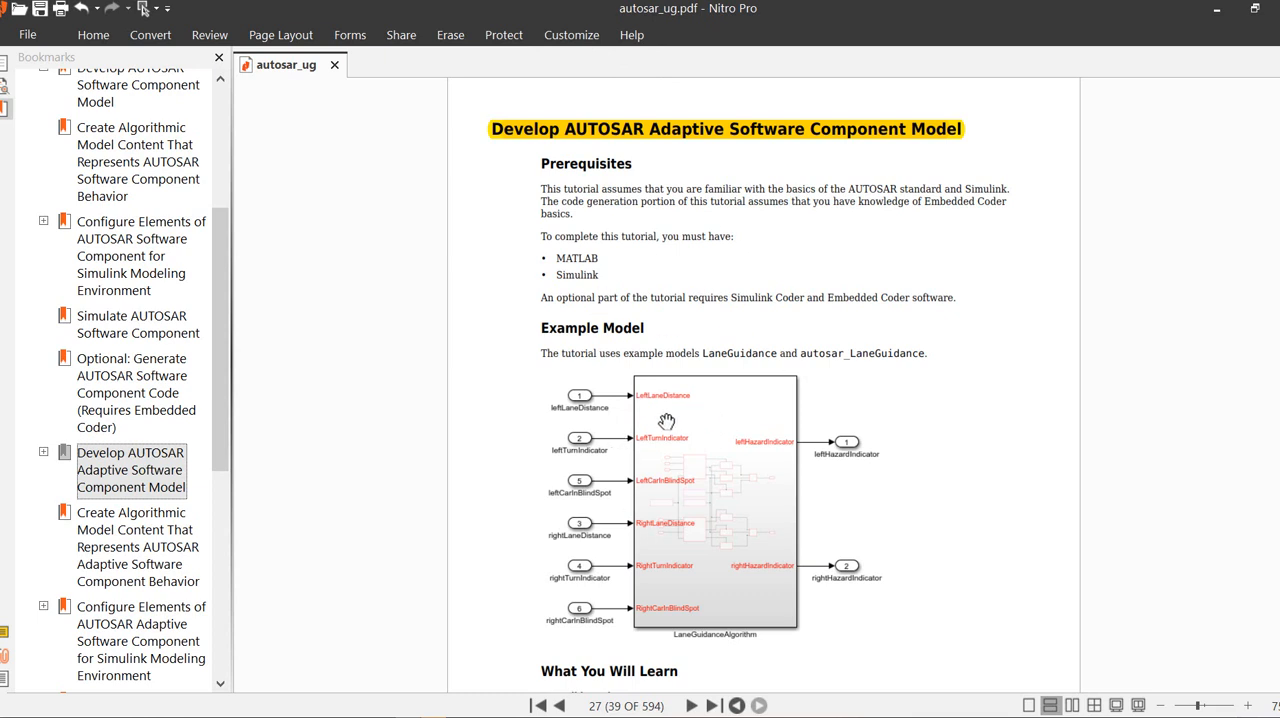
{"action": "mouse_move", "coordinate": [580, 449]}
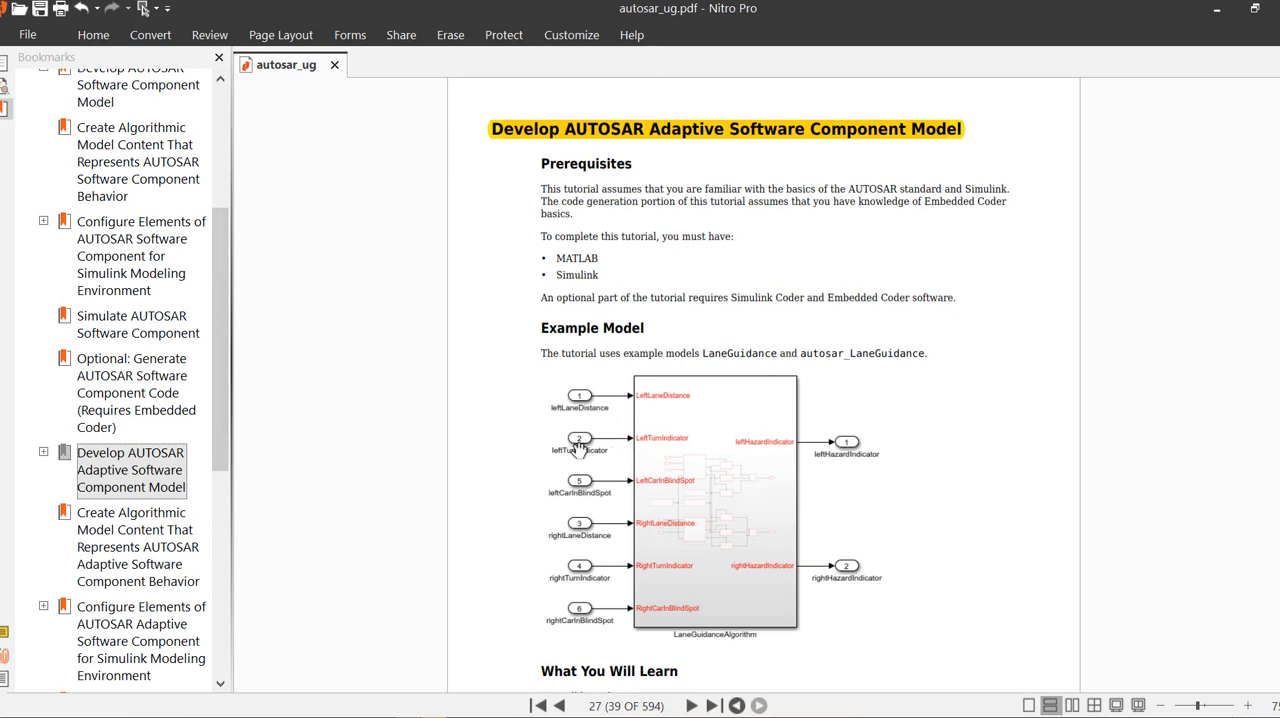
{"action": "mouse_move", "coordinate": [575, 343]}
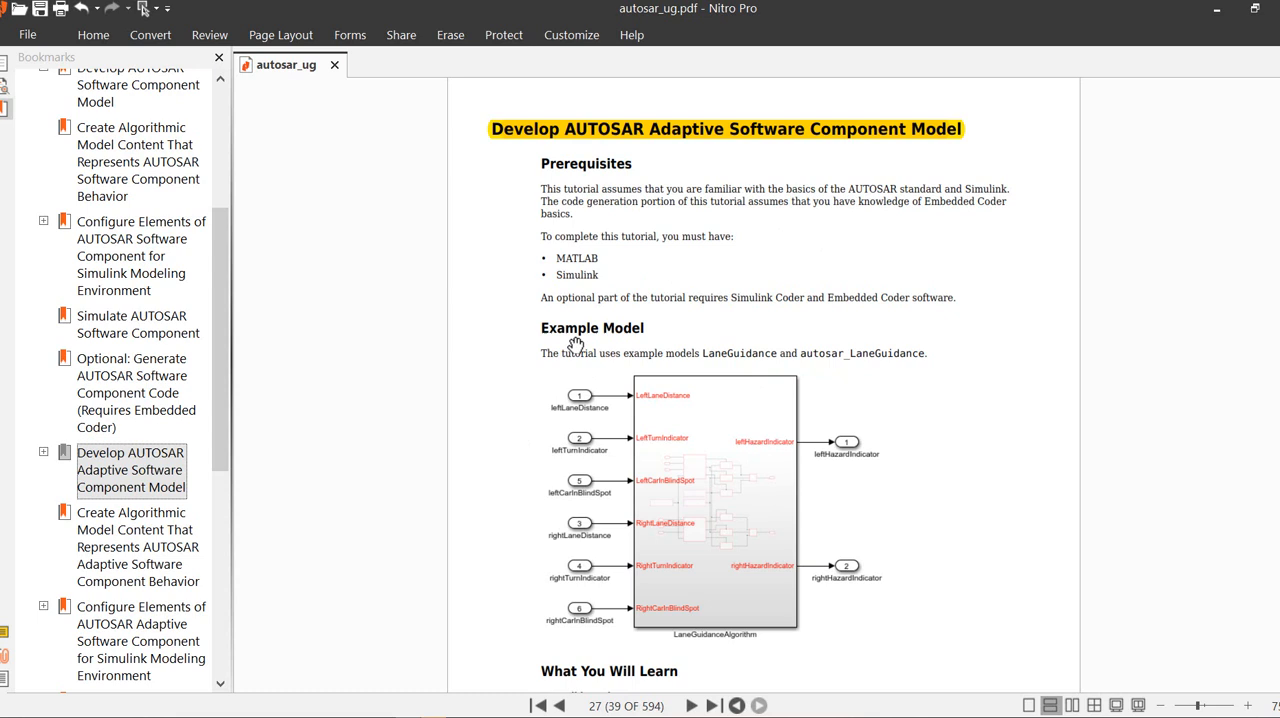
{"action": "mouse_move", "coordinate": [693, 338]}
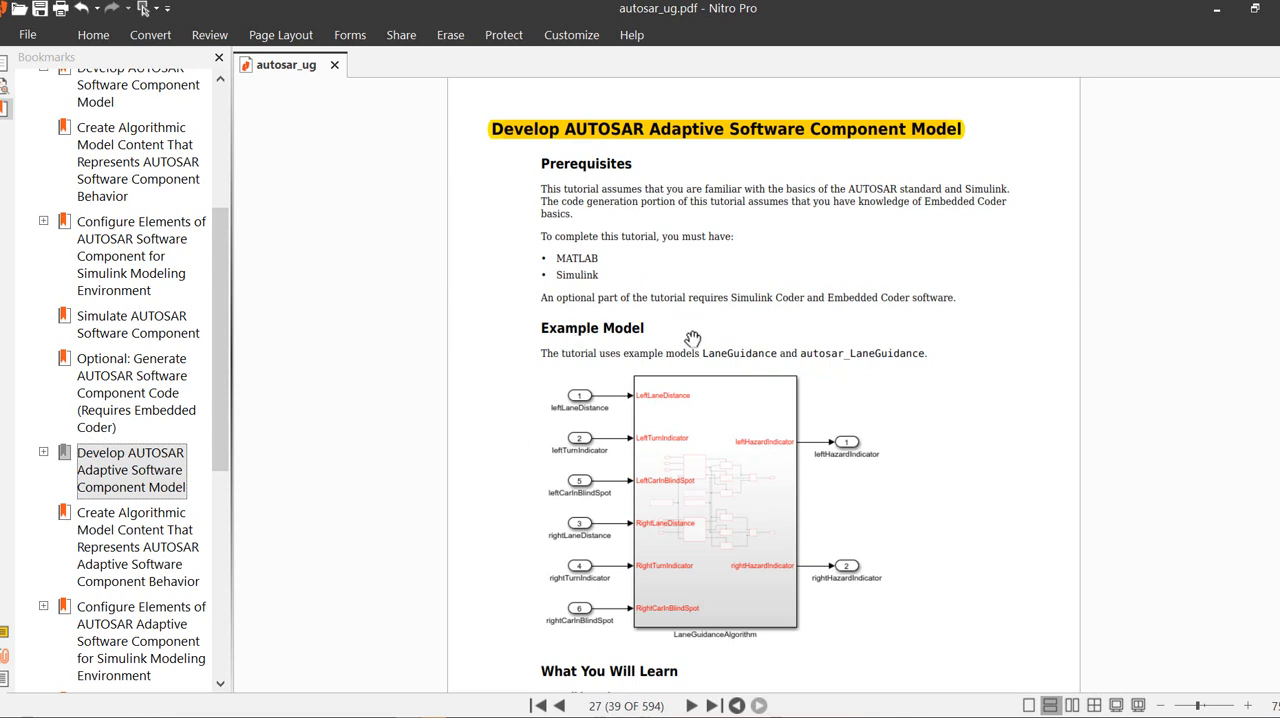
{"action": "mouse_move", "coordinate": [670, 237]}
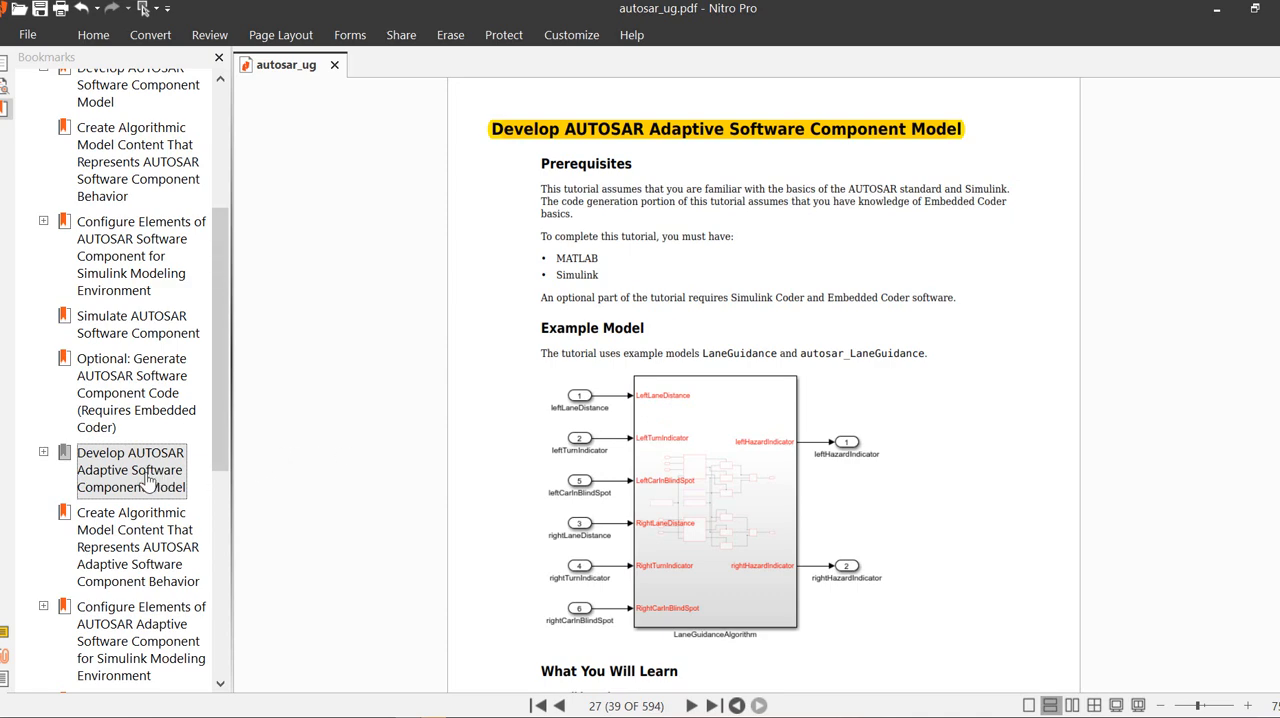
- Jump to the 'Comparison of AUTOSAR Classic and Adaptive Platforms' page via its bookmark
{"action": "scroll", "scroll_direction": "up", "scroll_amount": 3}
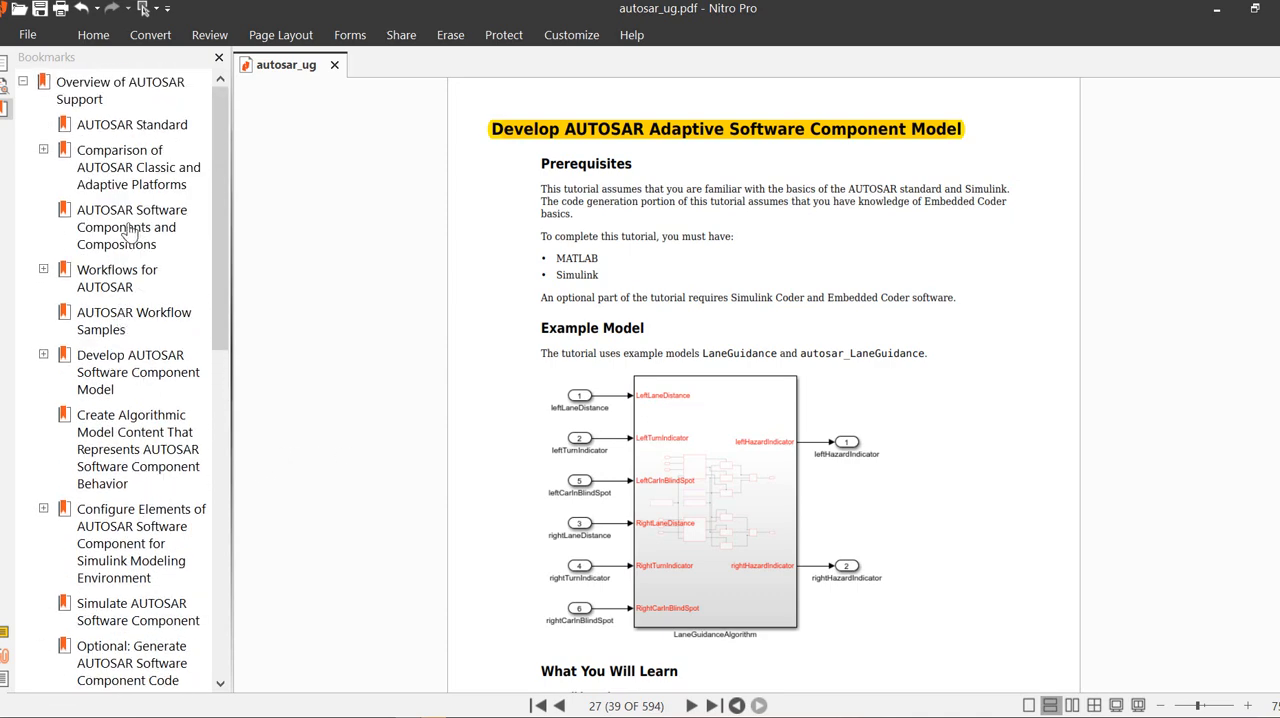
{"action": "left_click", "coordinate": [138, 167]}
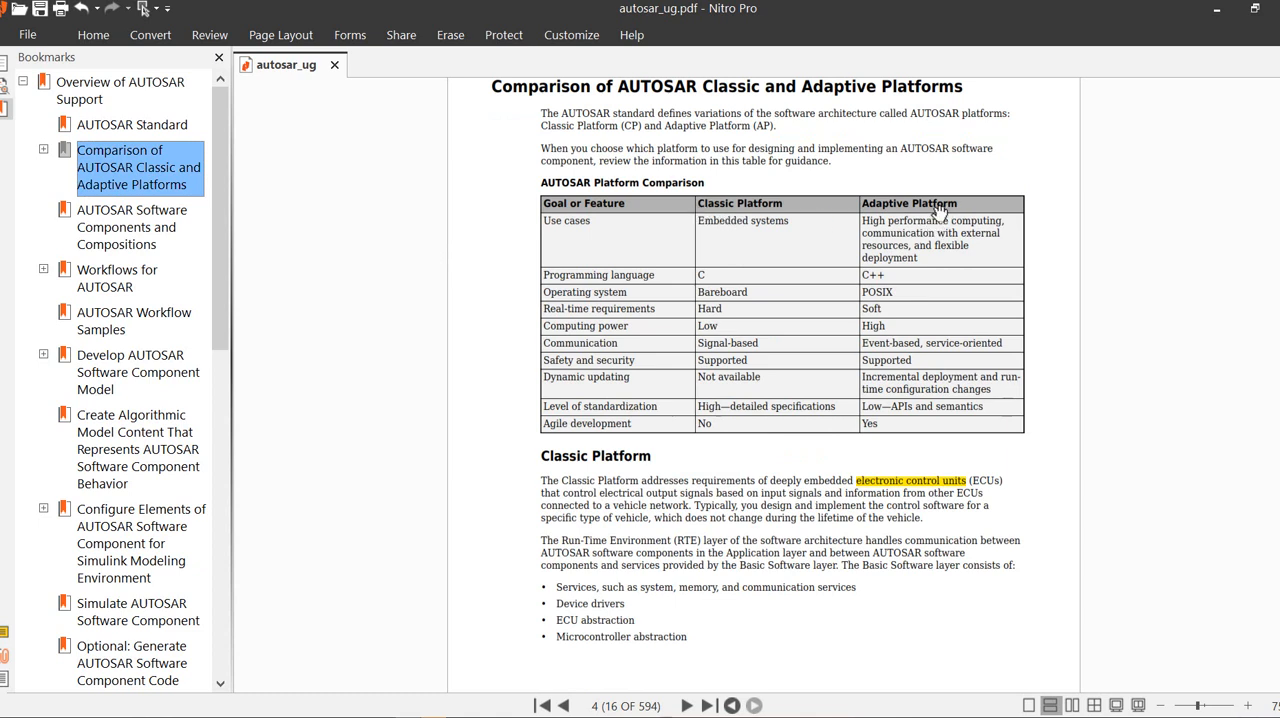
{"action": "mouse_move", "coordinate": [898, 225]}
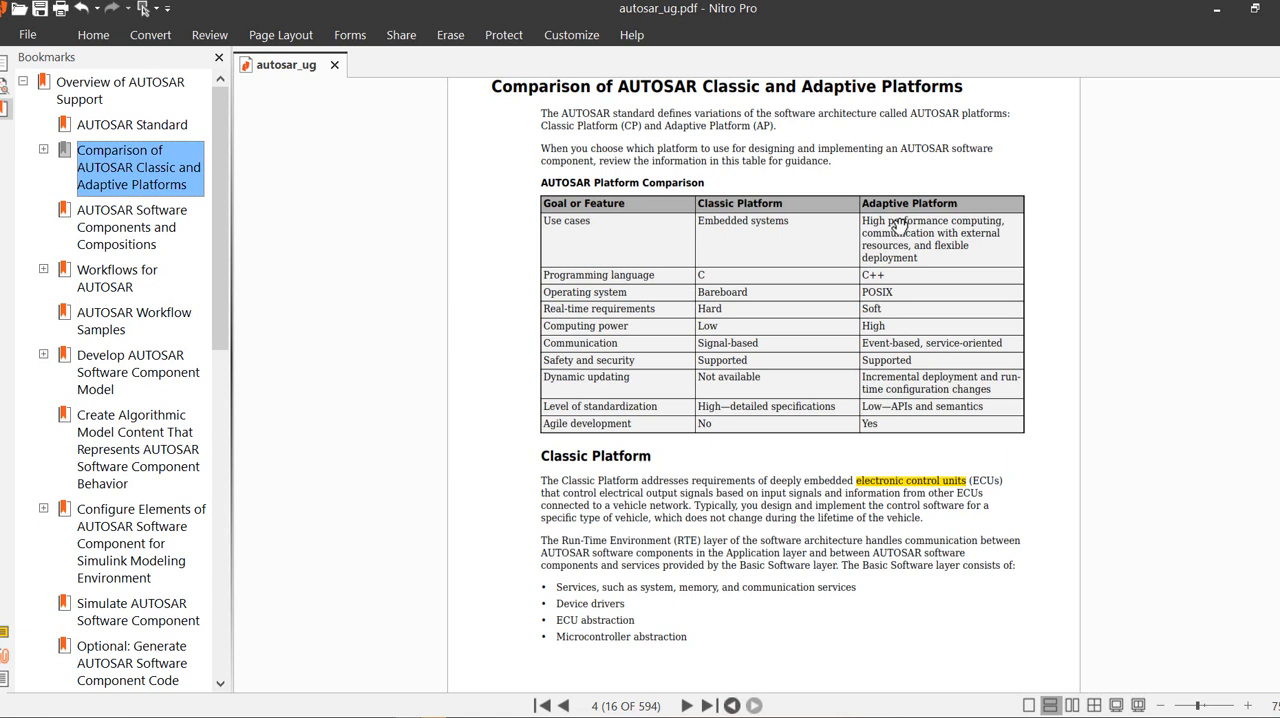
{"action": "mouse_move", "coordinate": [866, 215]}
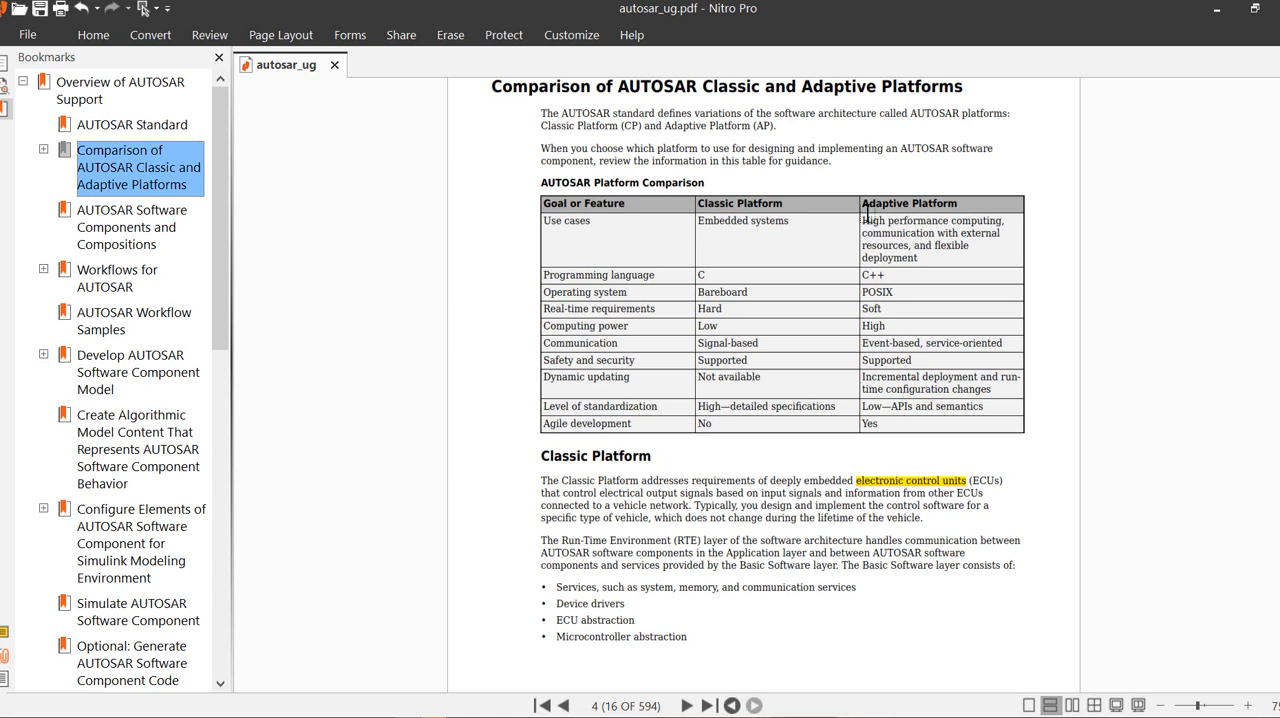
{"action": "mouse_move", "coordinate": [570, 248]}
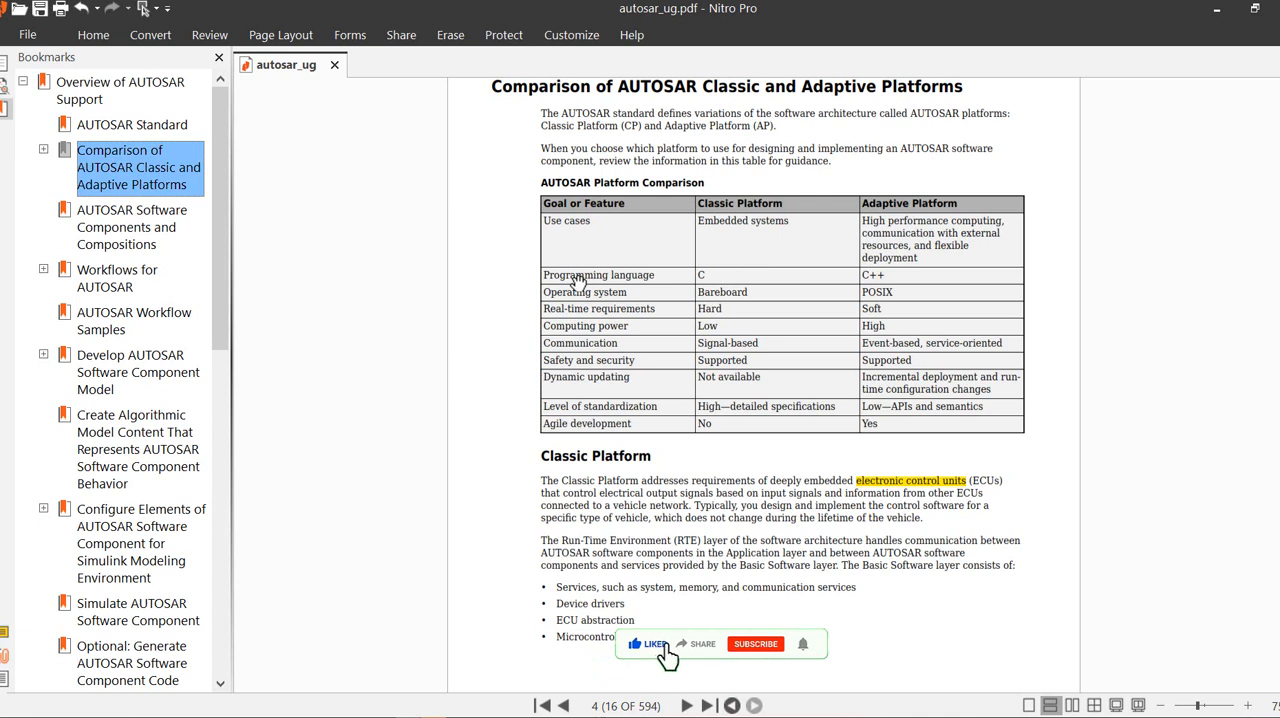
{"action": "mouse_move", "coordinate": [703, 657]}
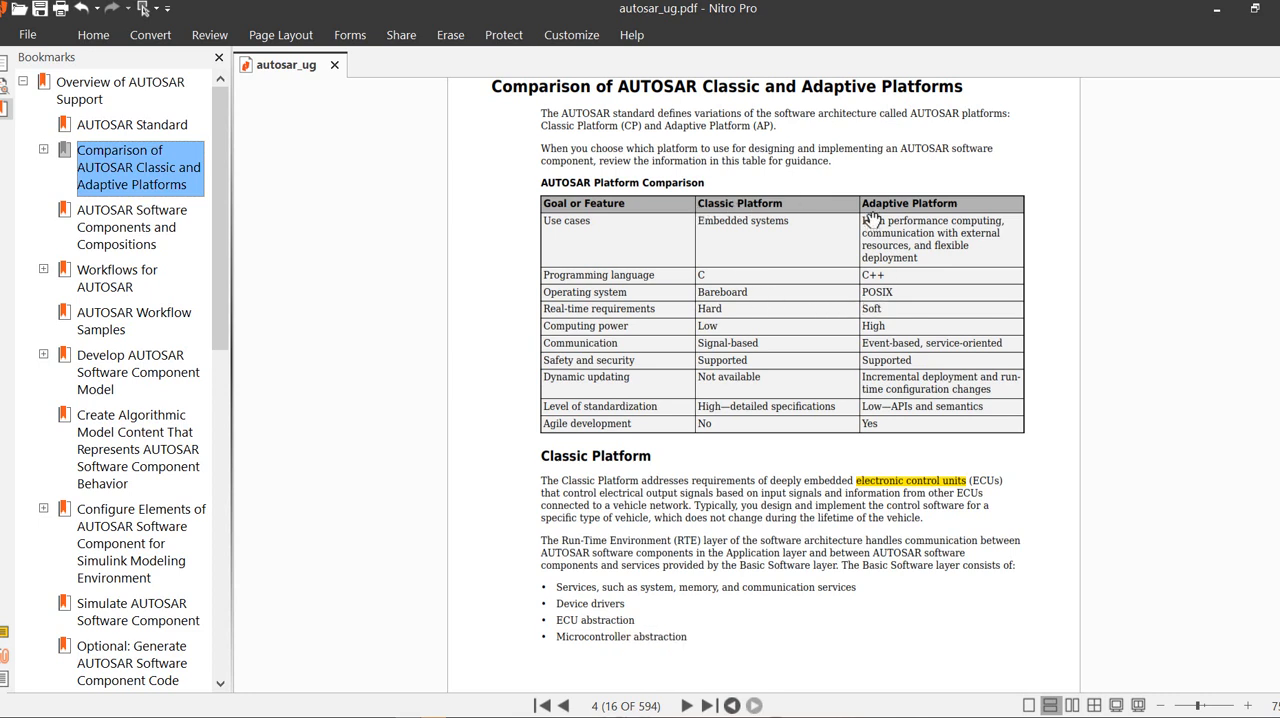
{"action": "mouse_move", "coordinate": [595, 325]}
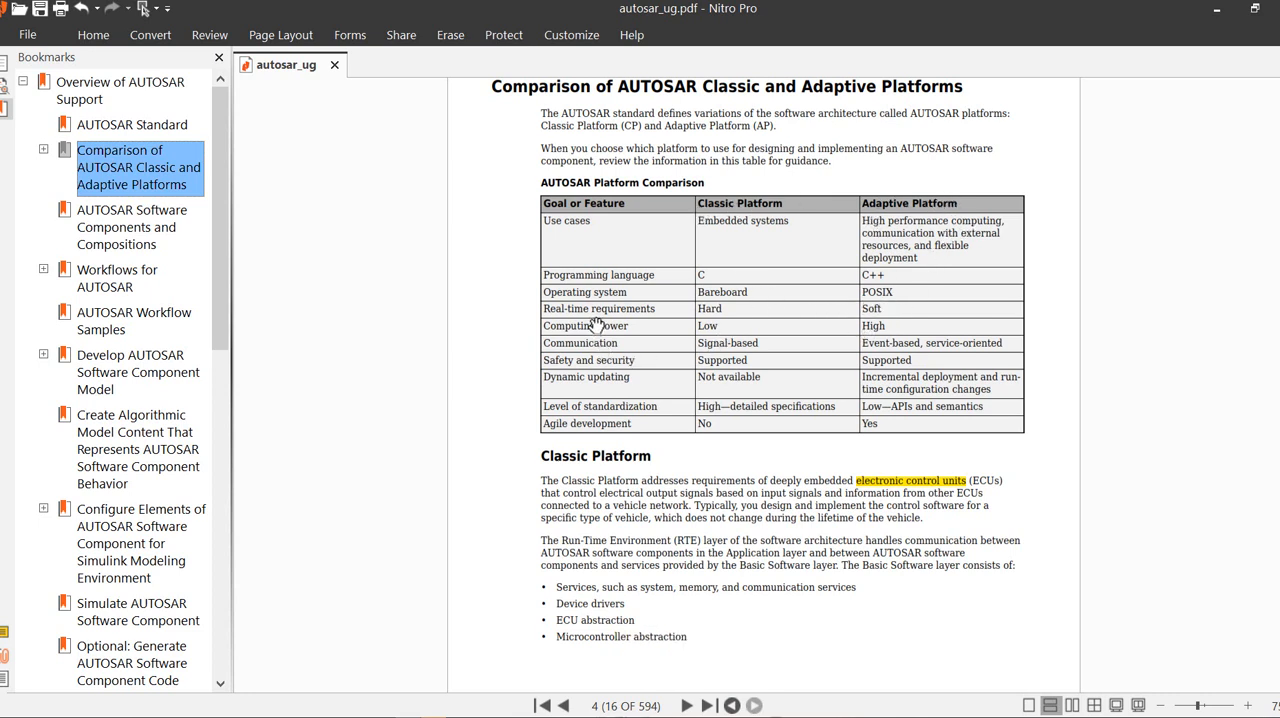
{"action": "mouse_move", "coordinate": [747, 321]}
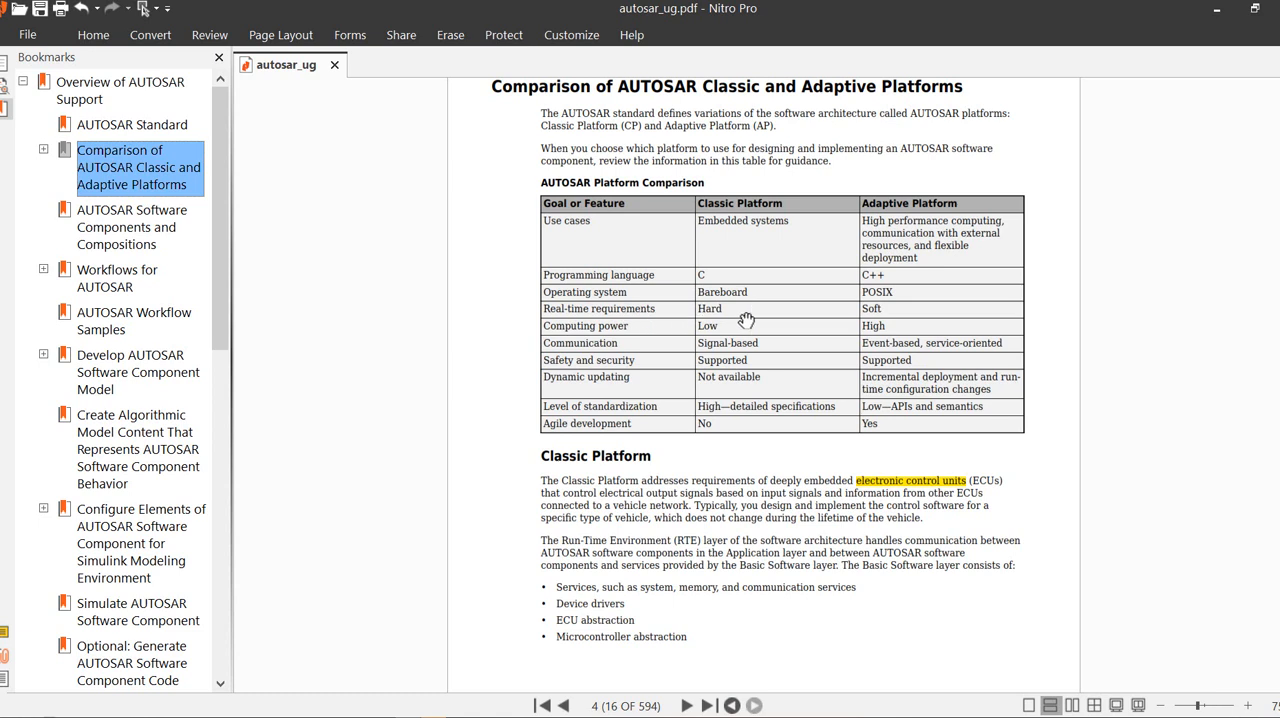
{"action": "mouse_move", "coordinate": [881, 233]}
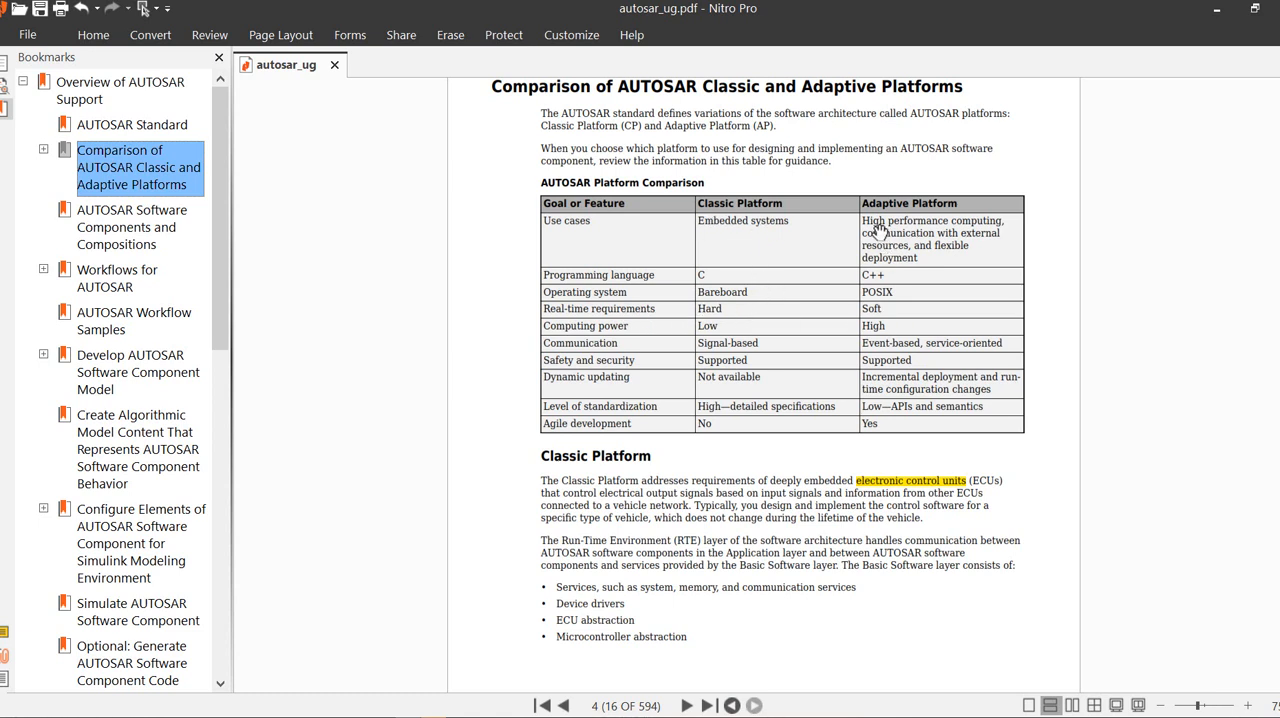
{"action": "mouse_move", "coordinate": [575, 338]}
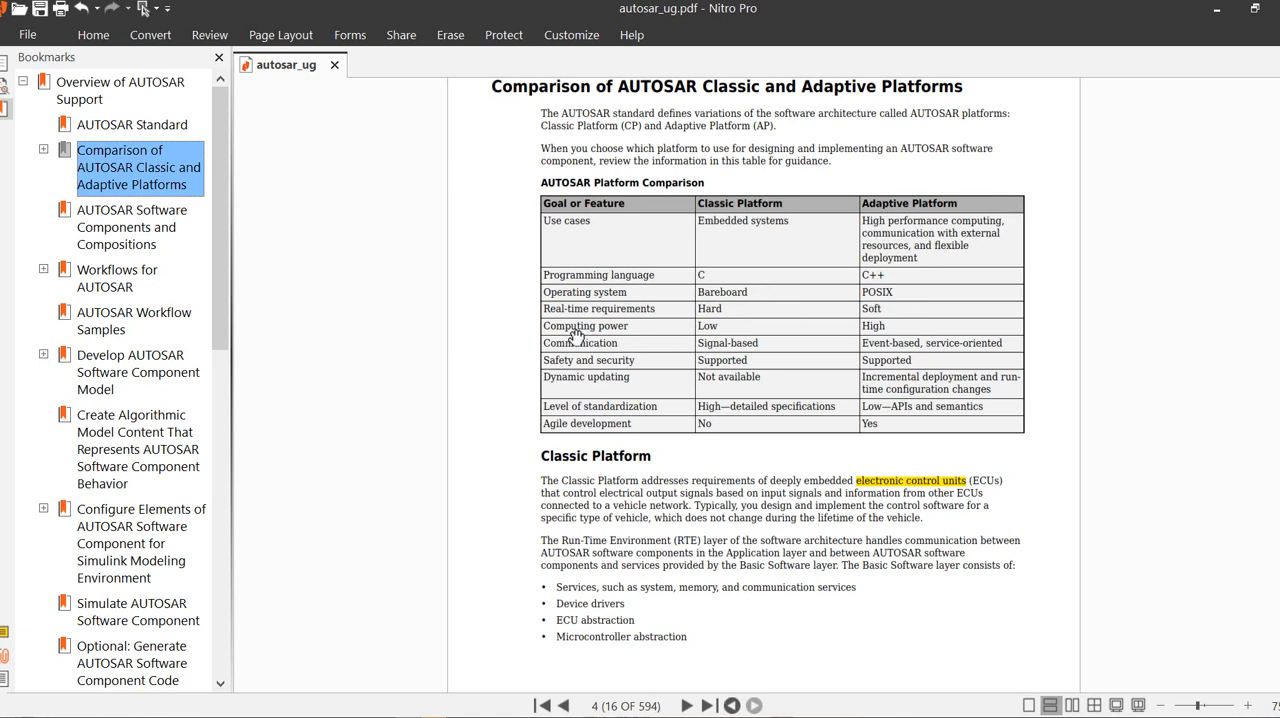
{"action": "mouse_move", "coordinate": [640, 370]}
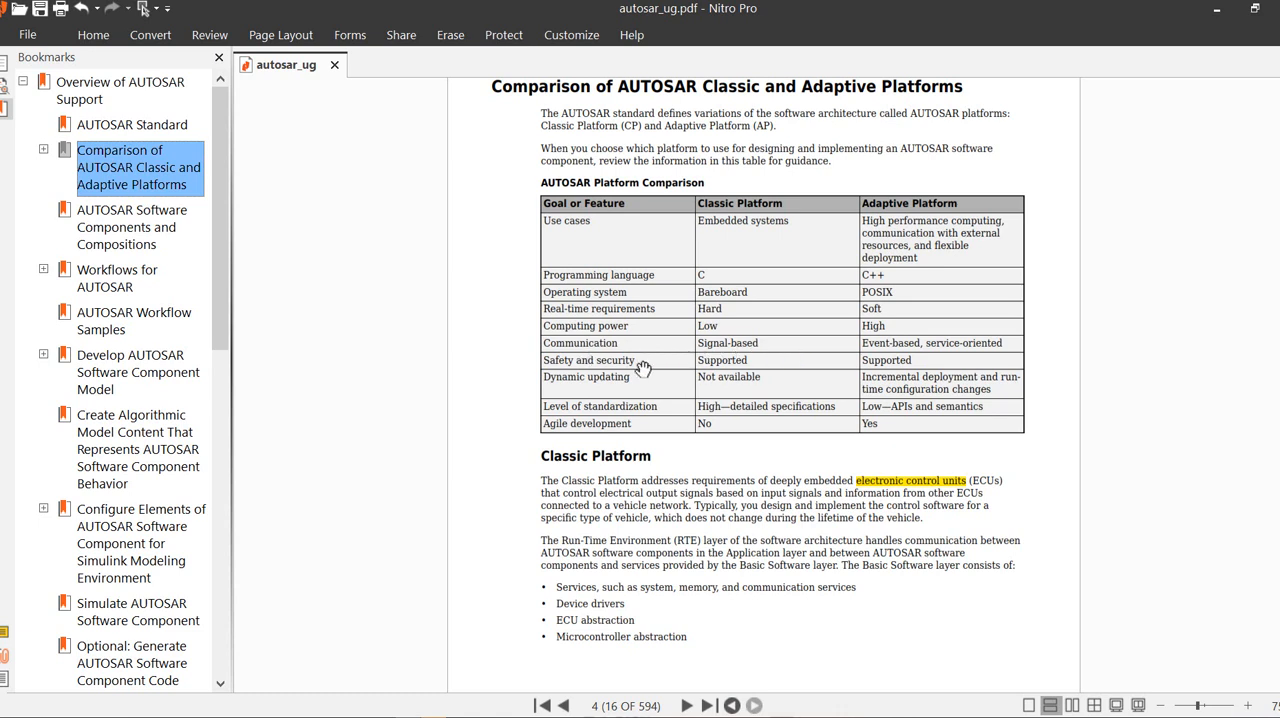
{"action": "mouse_move", "coordinate": [583, 388]}
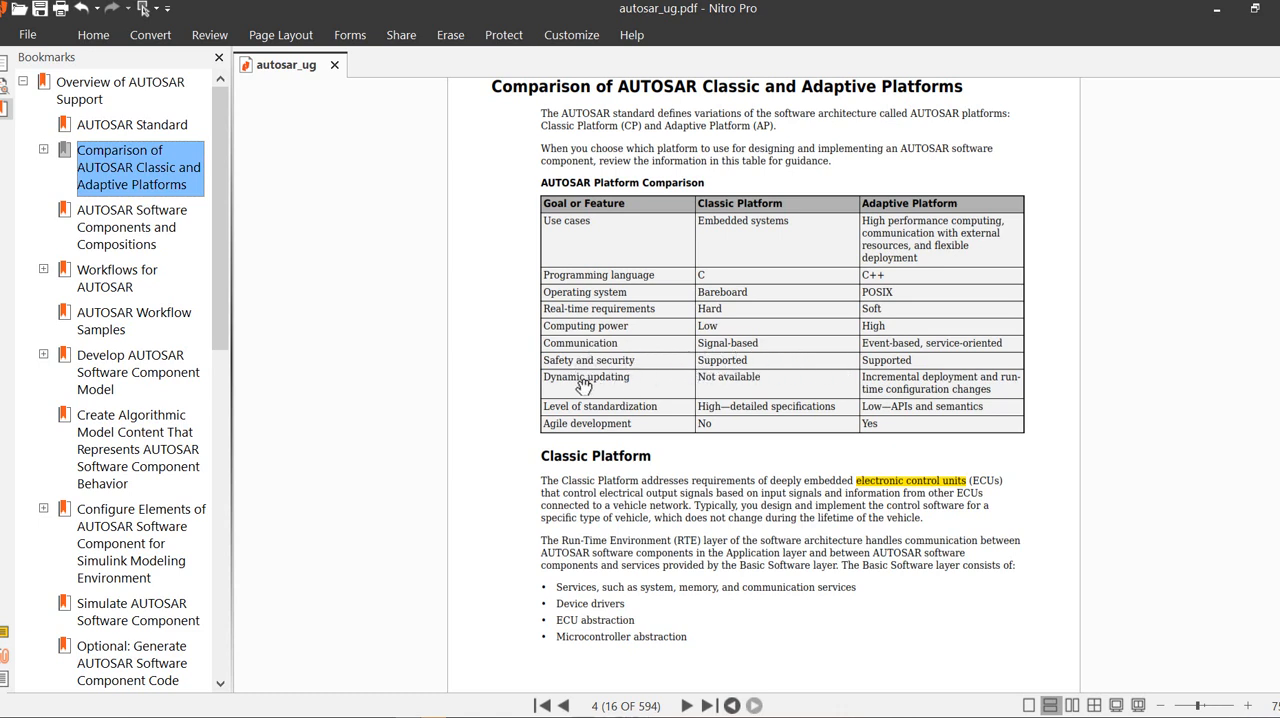
{"action": "mouse_move", "coordinate": [611, 415]}
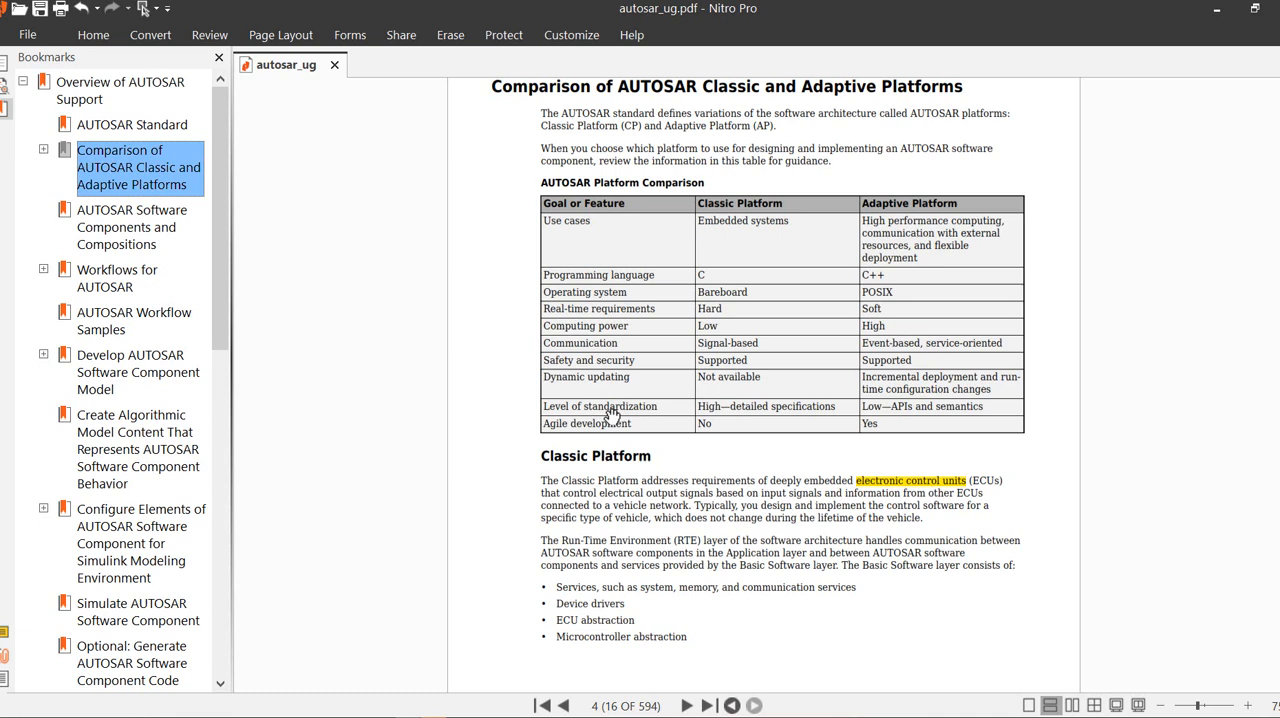
{"action": "mouse_move", "coordinate": [662, 437]}
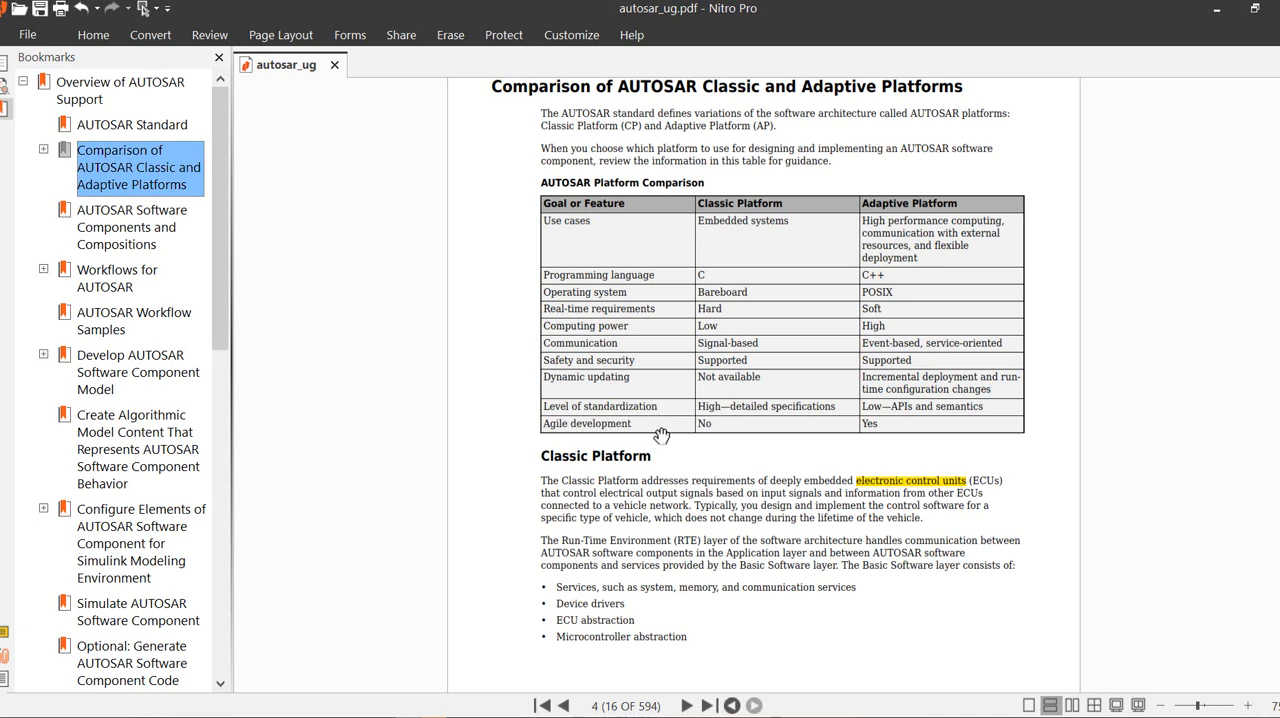
{"action": "mouse_move", "coordinate": [726, 437]}
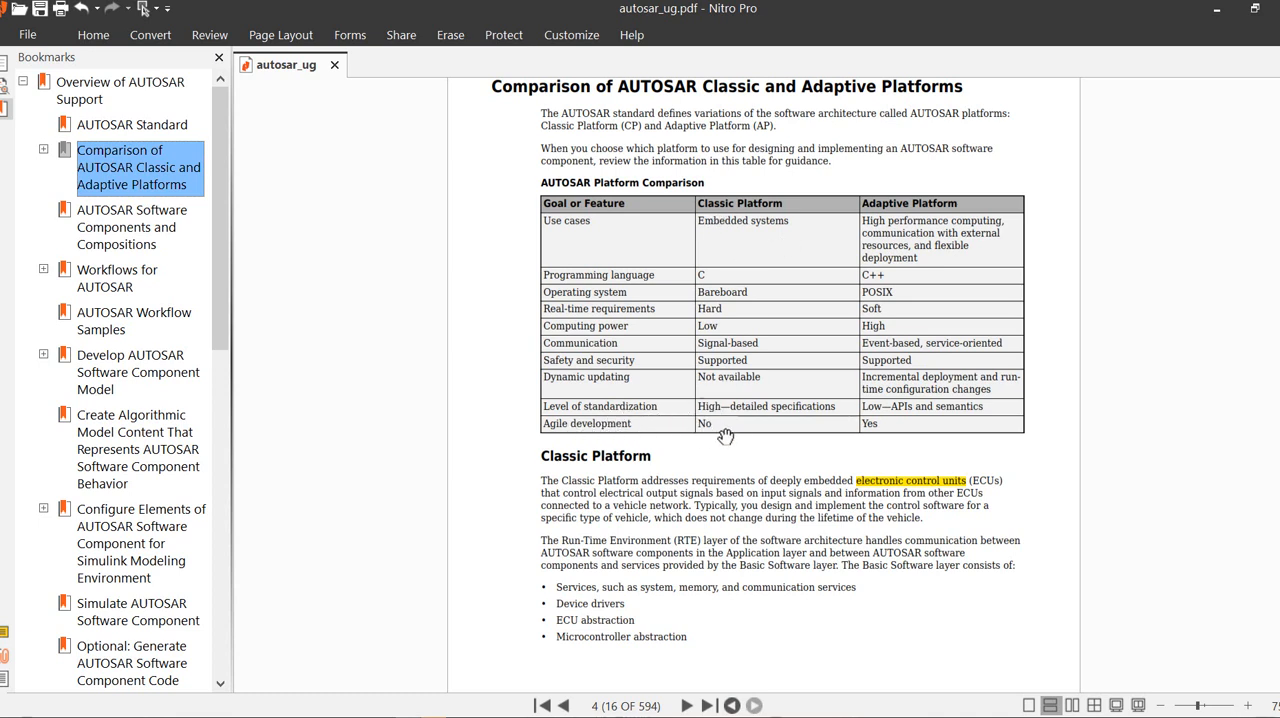
{"action": "mouse_move", "coordinate": [125, 497]}
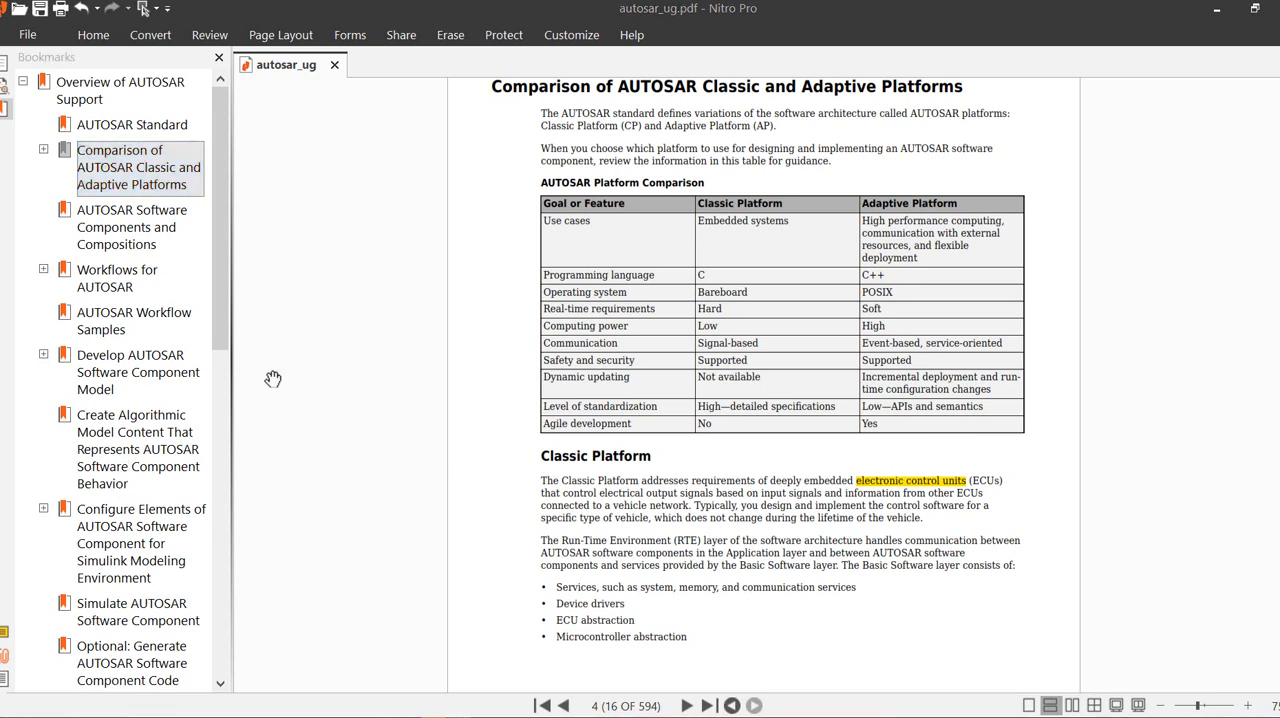
{"action": "mouse_move", "coordinate": [185, 508]}
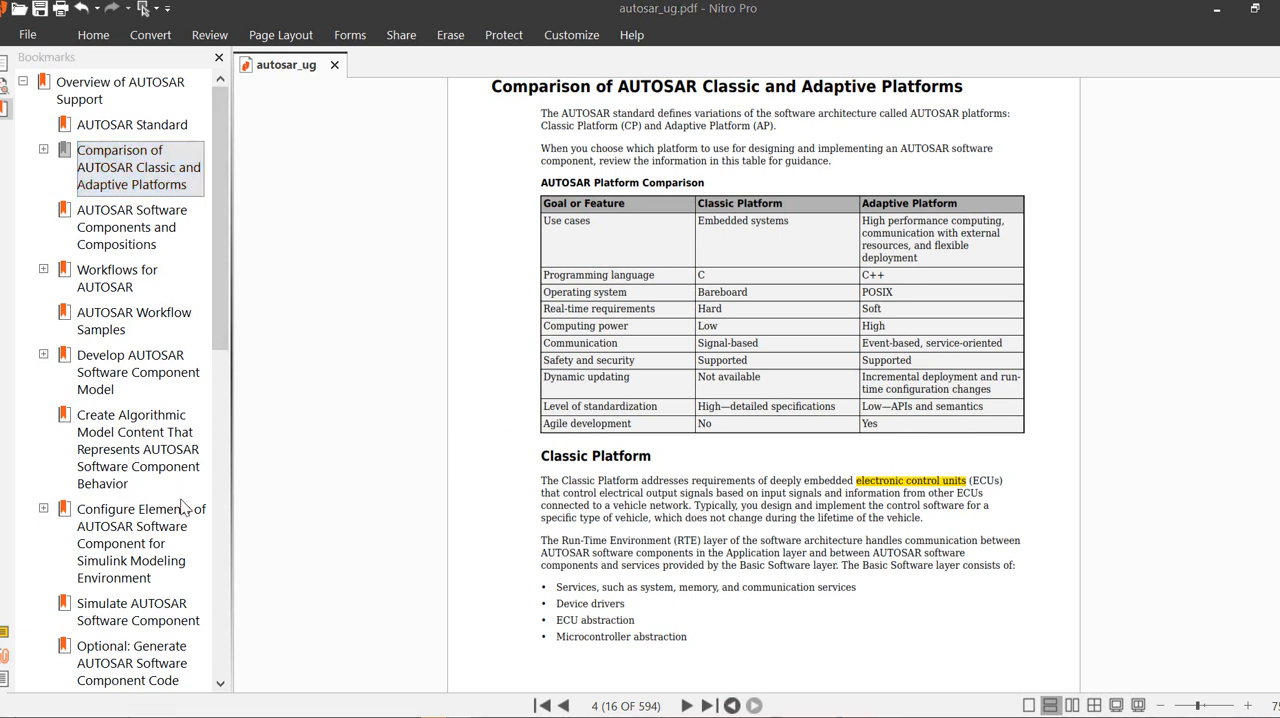
- Scroll the bookmarks and go to the AUTOSAR Adaptive Software Component Modeling chapter
{"action": "scroll", "scroll_direction": "down", "scroll_amount": 3}
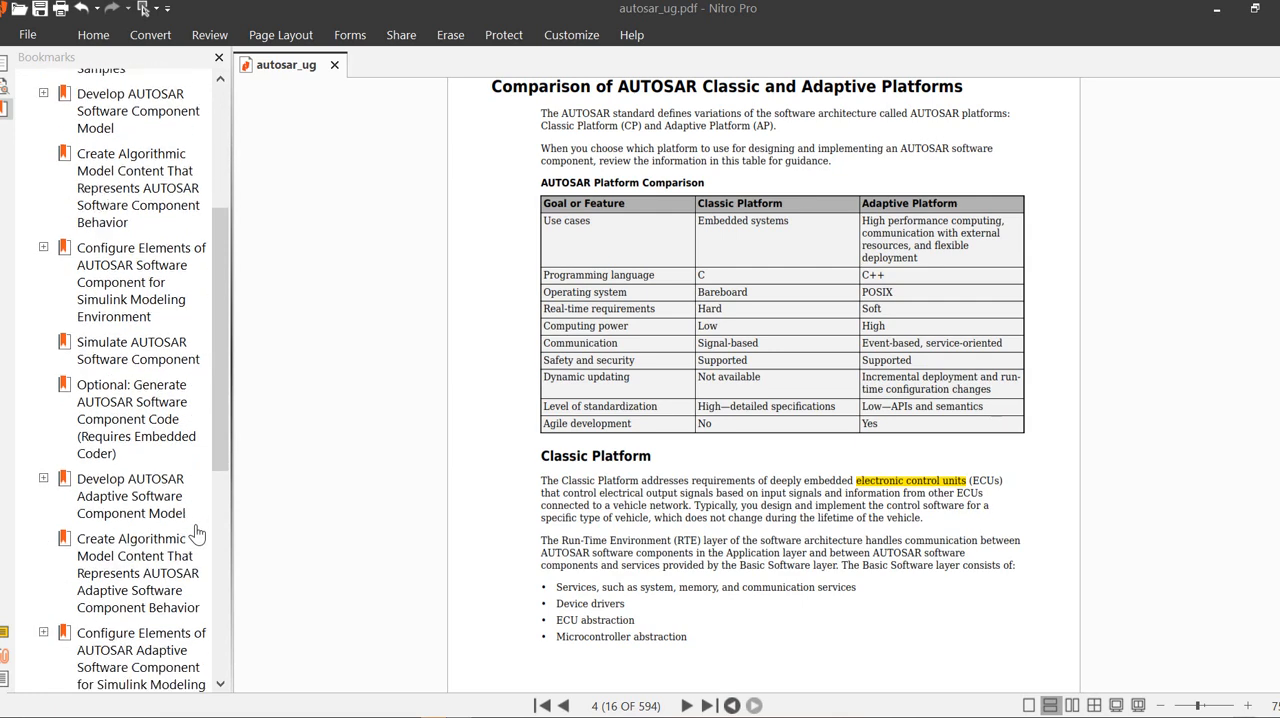
{"action": "scroll", "scroll_direction": "down", "scroll_amount": 3}
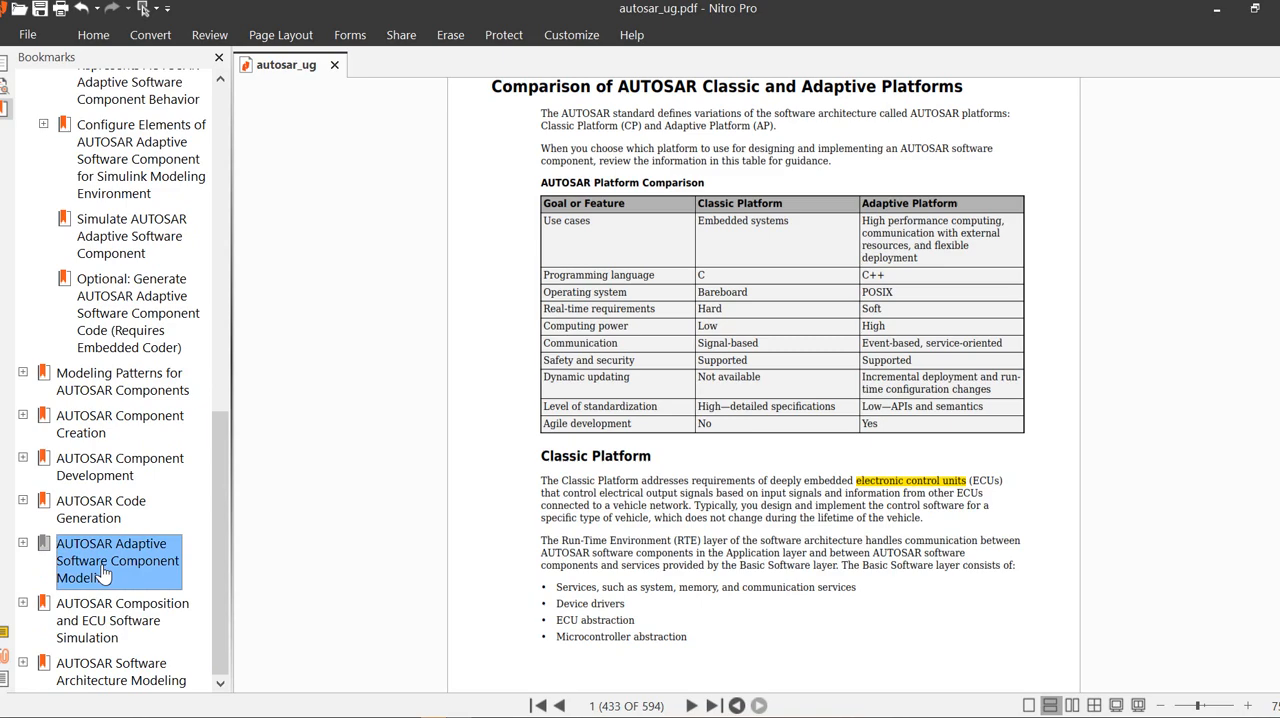
{"action": "left_click", "coordinate": [112, 560]}
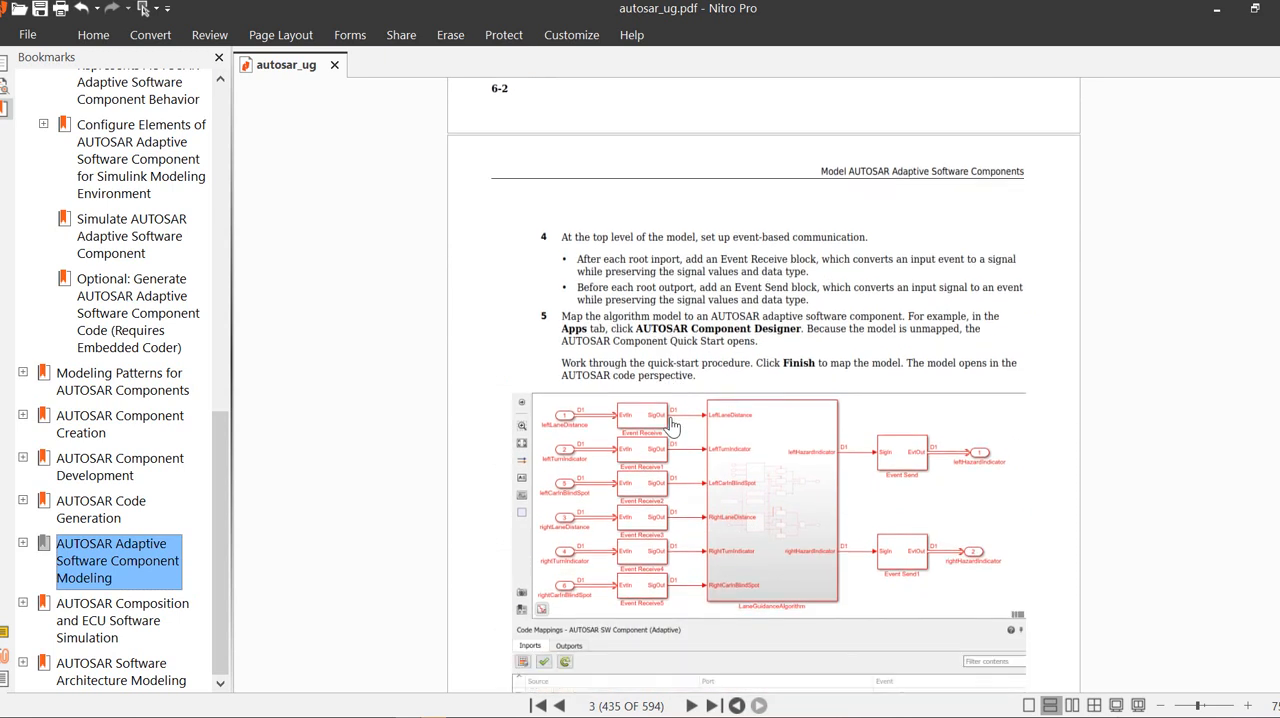
{"action": "mouse_move", "coordinate": [587, 570]}
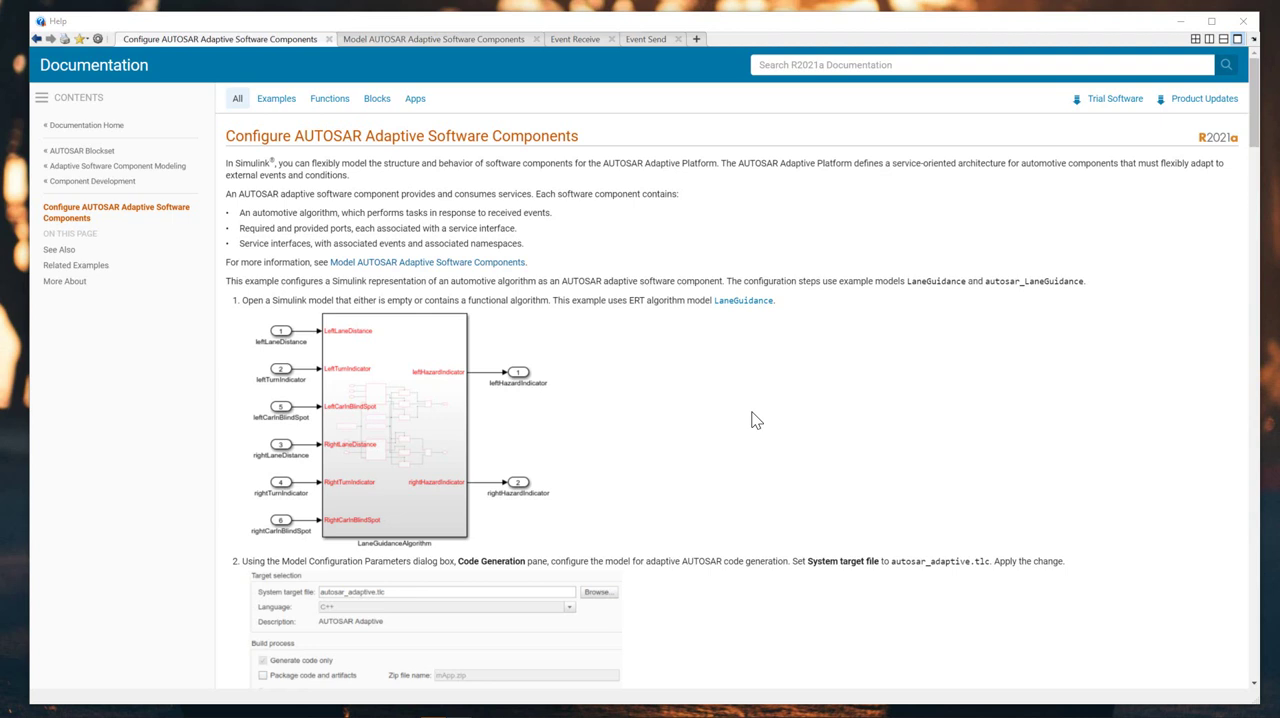
{"action": "mouse_move", "coordinate": [248, 198]}
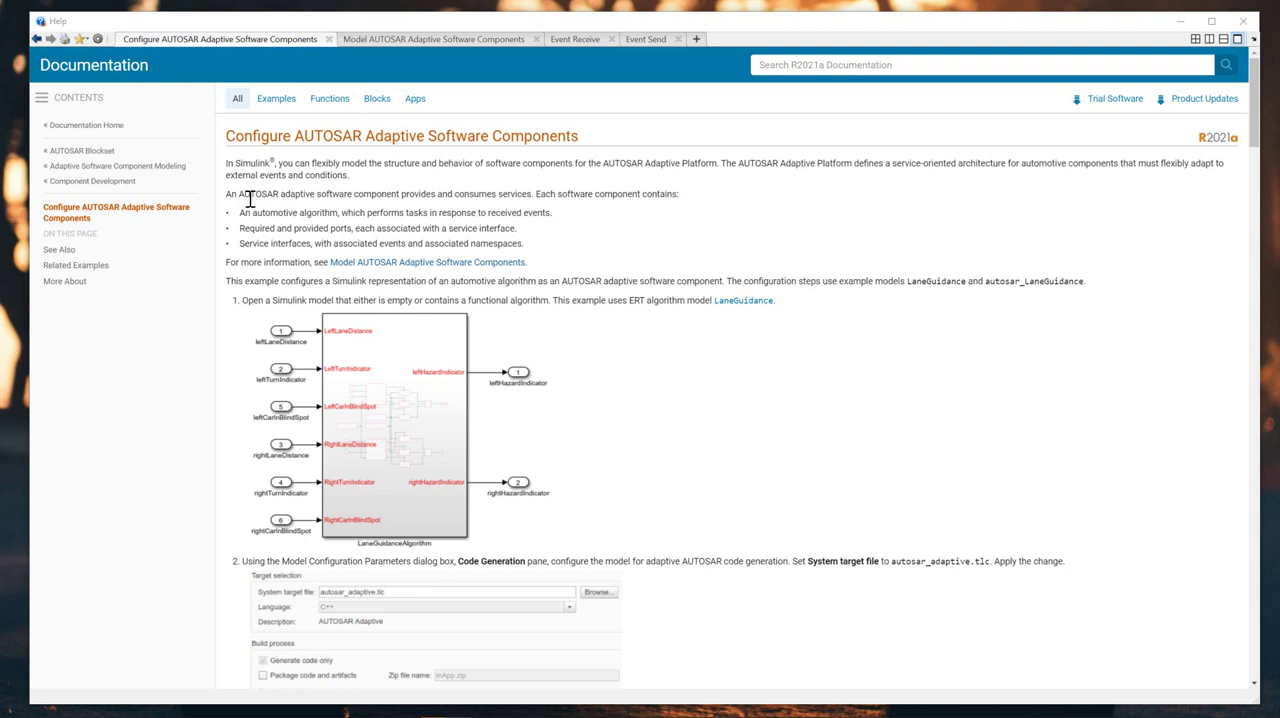
{"action": "mouse_move", "coordinate": [414, 197]}
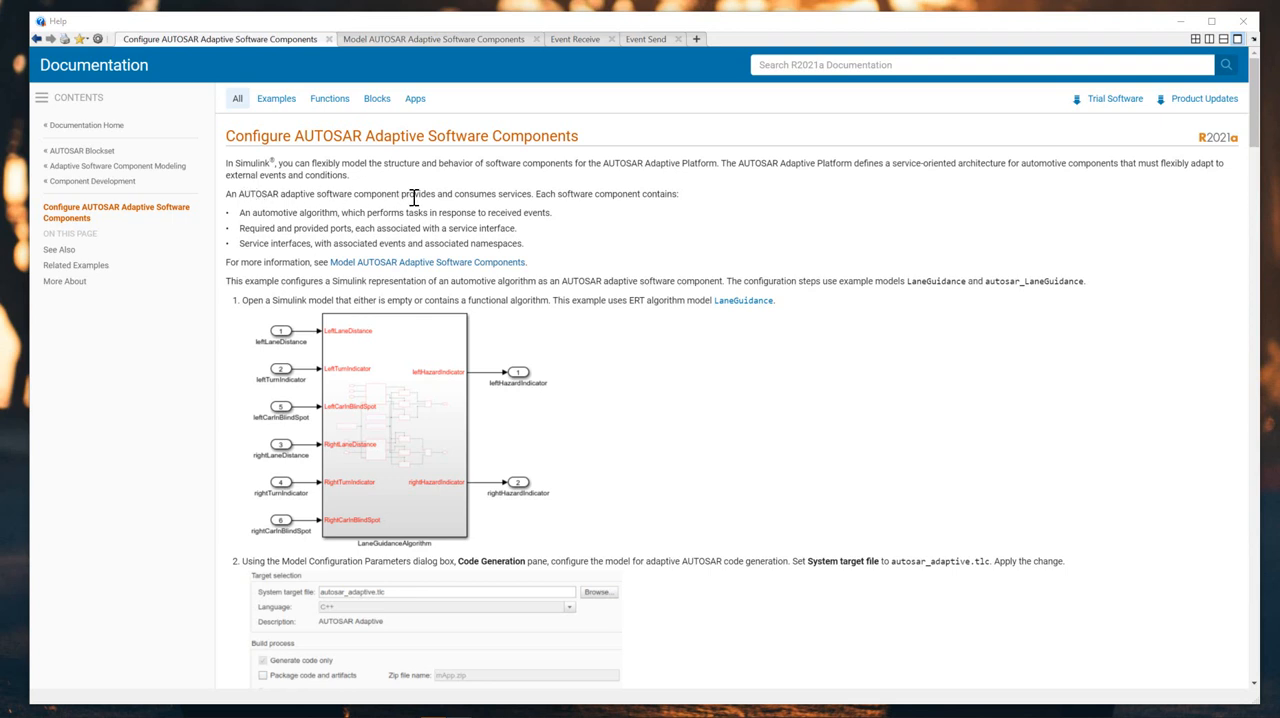
{"action": "mouse_move", "coordinate": [499, 196]}
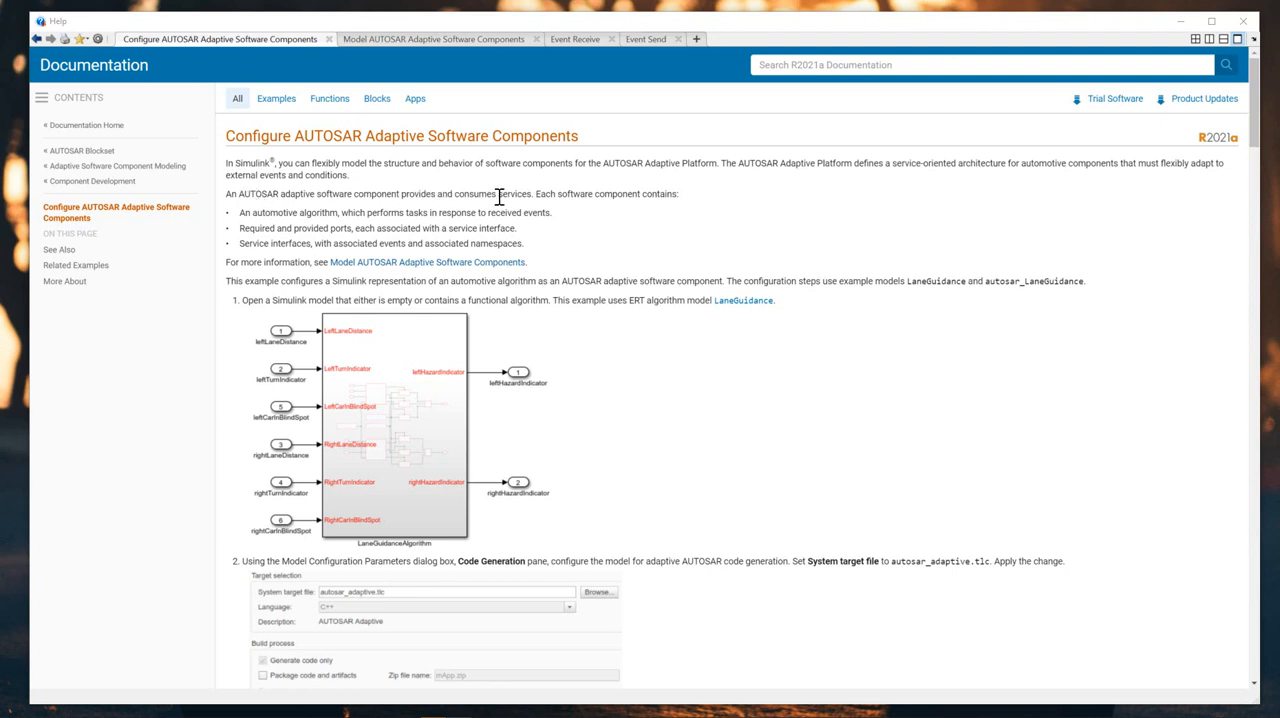
{"action": "mouse_move", "coordinate": [284, 219]}
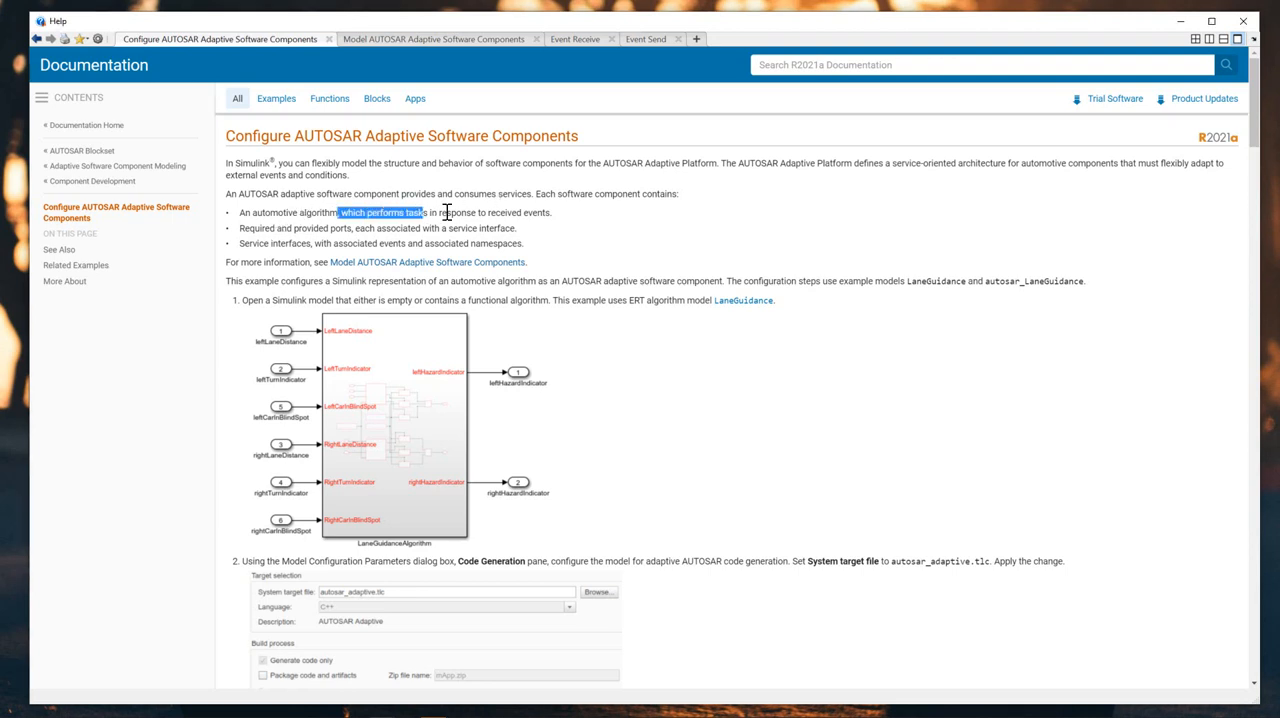
{"action": "mouse_move", "coordinate": [270, 245]}
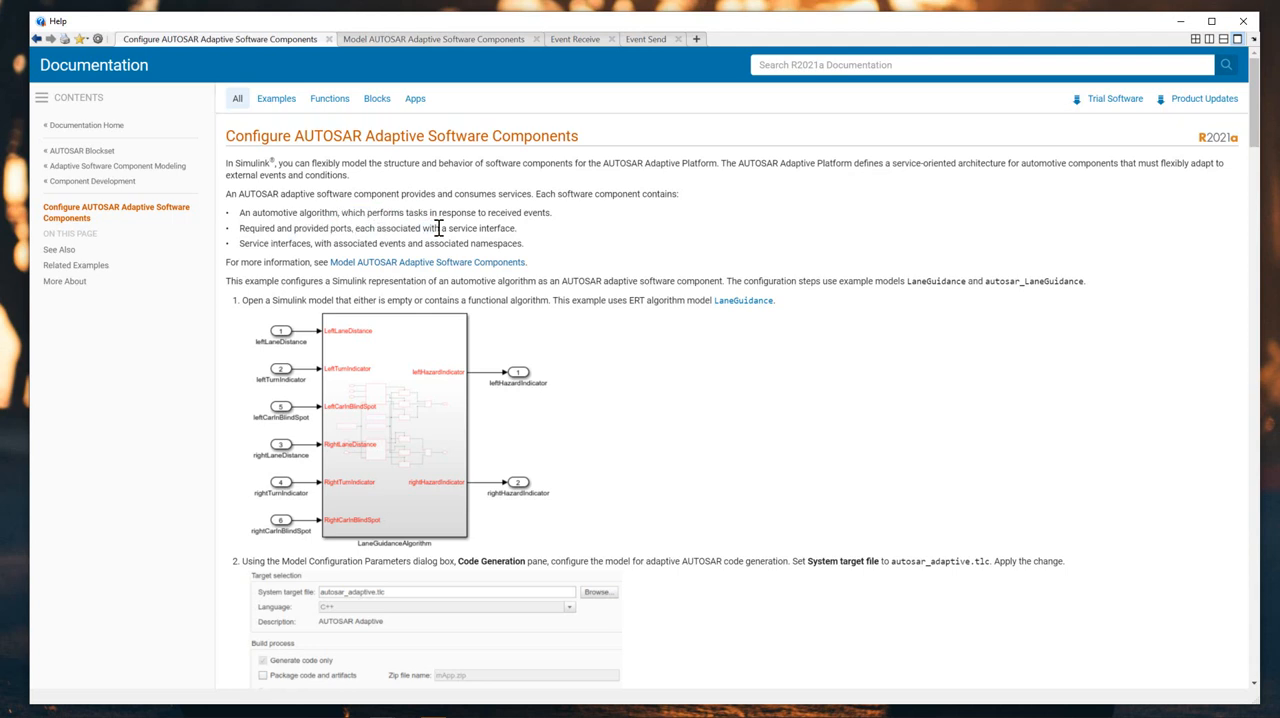
{"action": "mouse_move", "coordinate": [245, 247]}
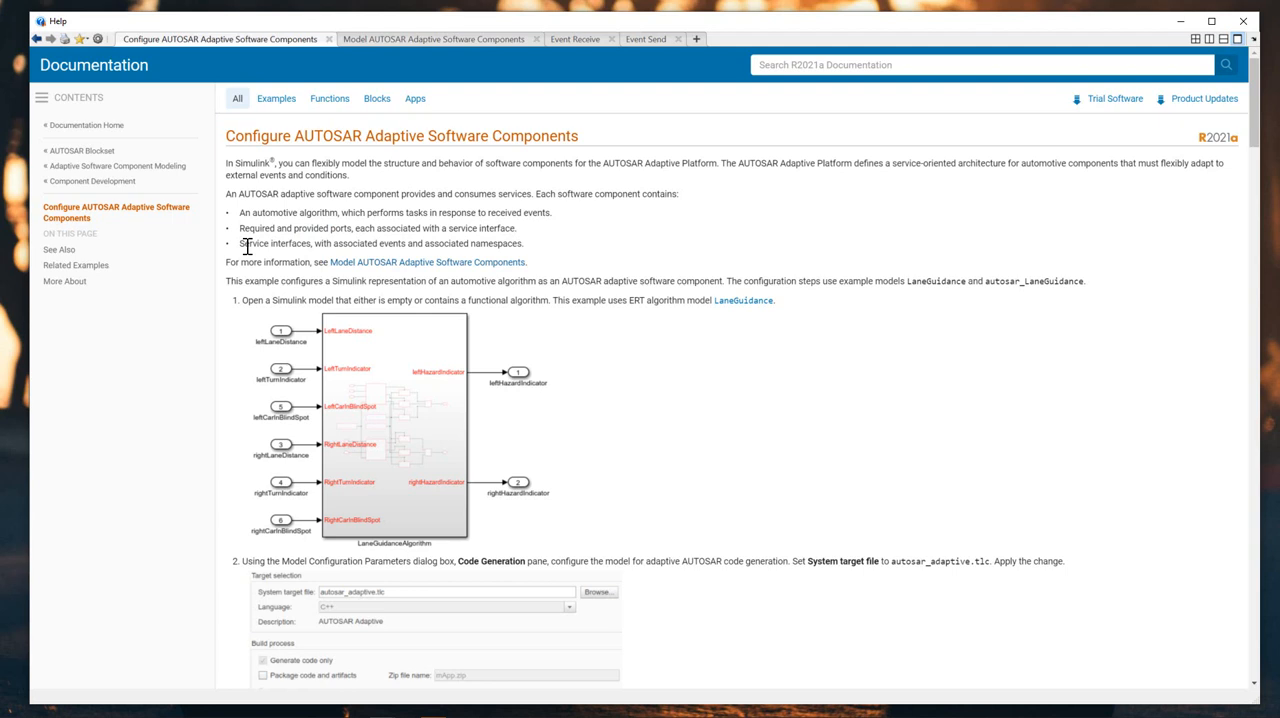
{"action": "mouse_move", "coordinate": [397, 245]}
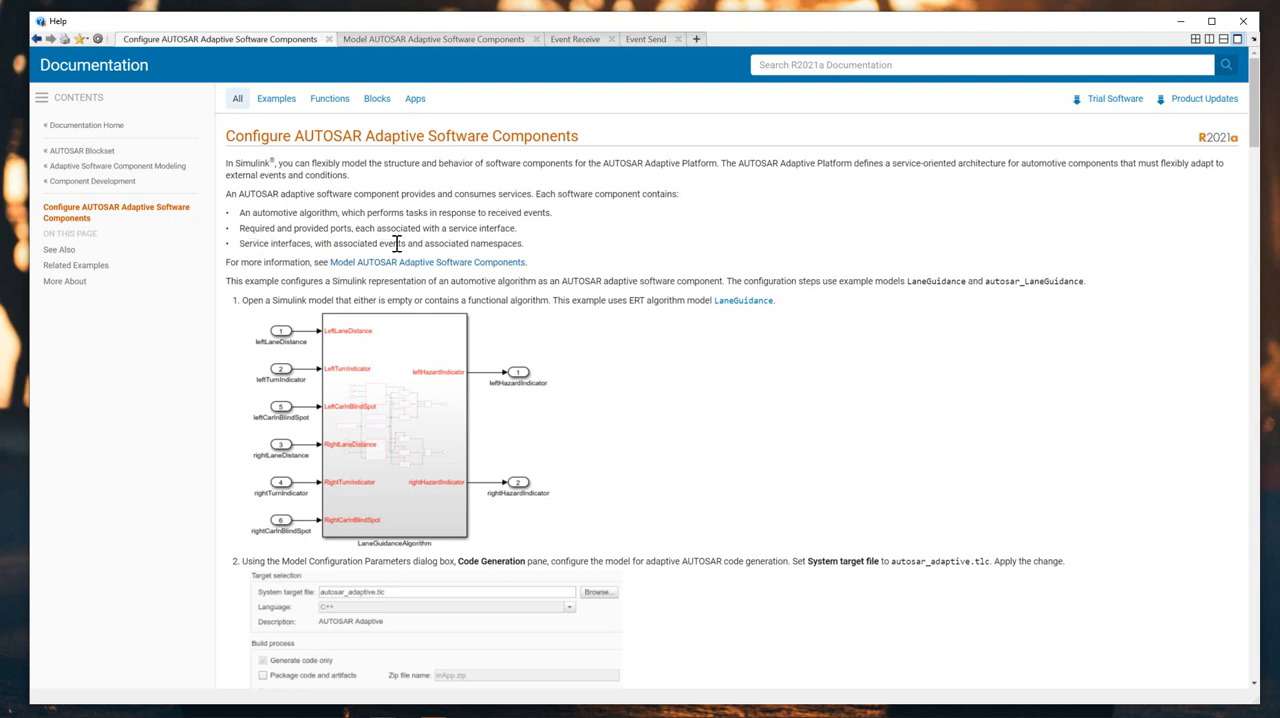
{"action": "mouse_move", "coordinate": [461, 243]}
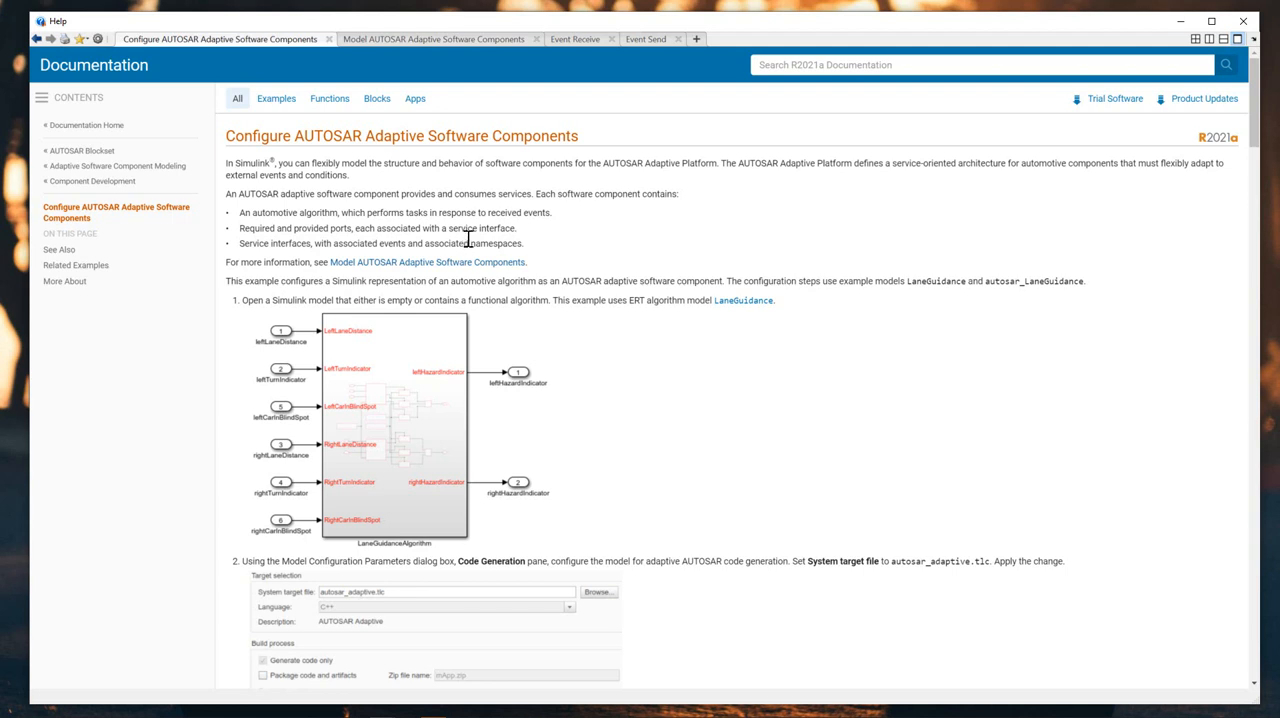
{"action": "mouse_move", "coordinate": [743, 300]}
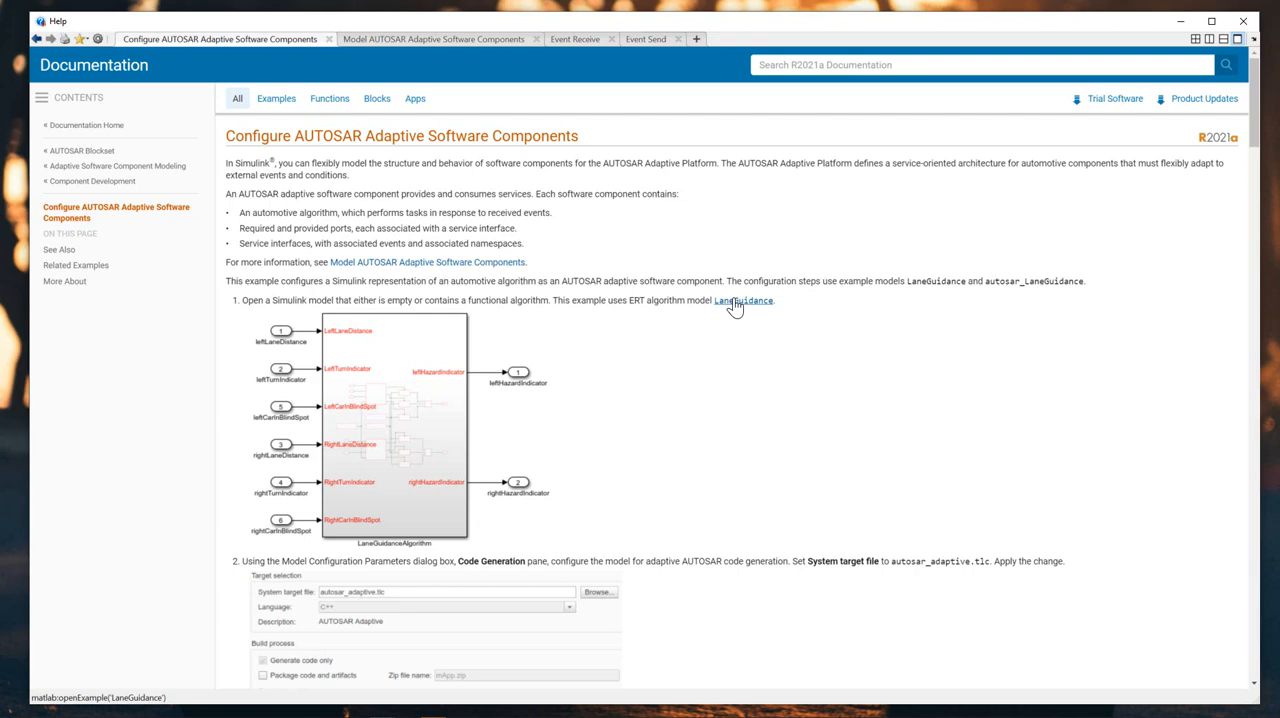
- Open the LaneGuidance example from the help page, keeping the earlier edits
{"action": "left_click", "coordinate": [743, 300]}
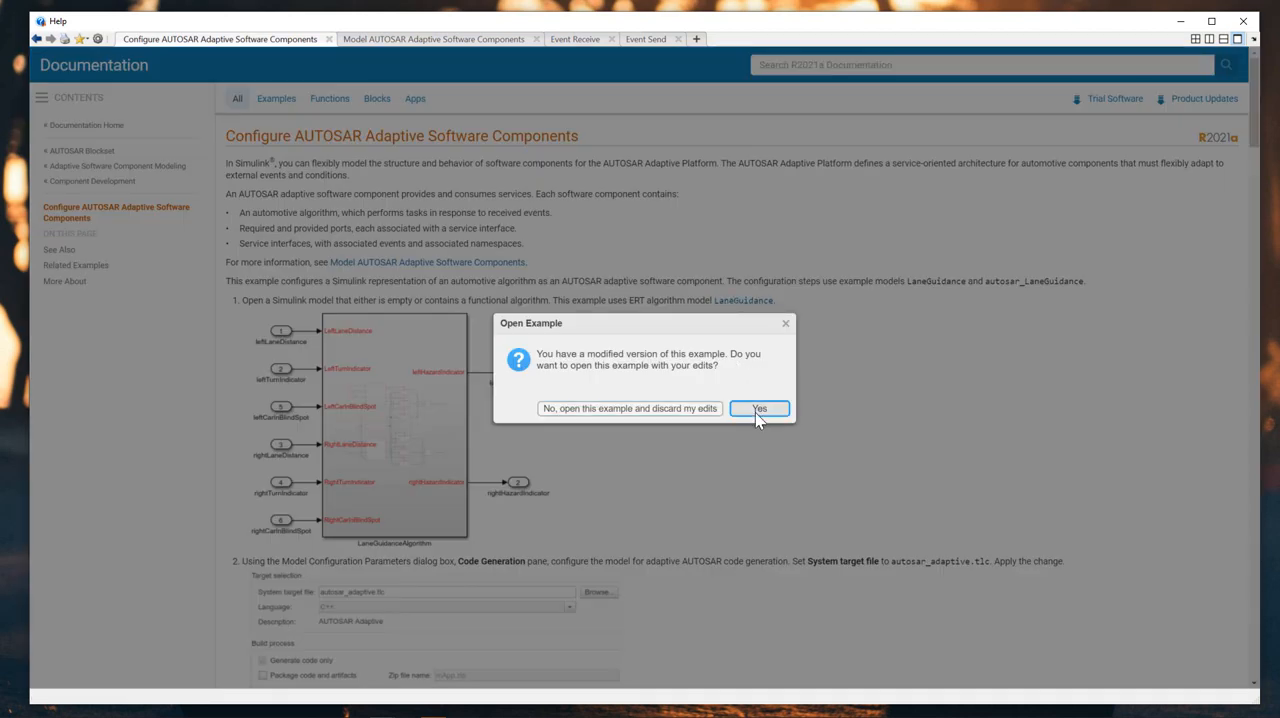
{"action": "left_click", "coordinate": [759, 408]}
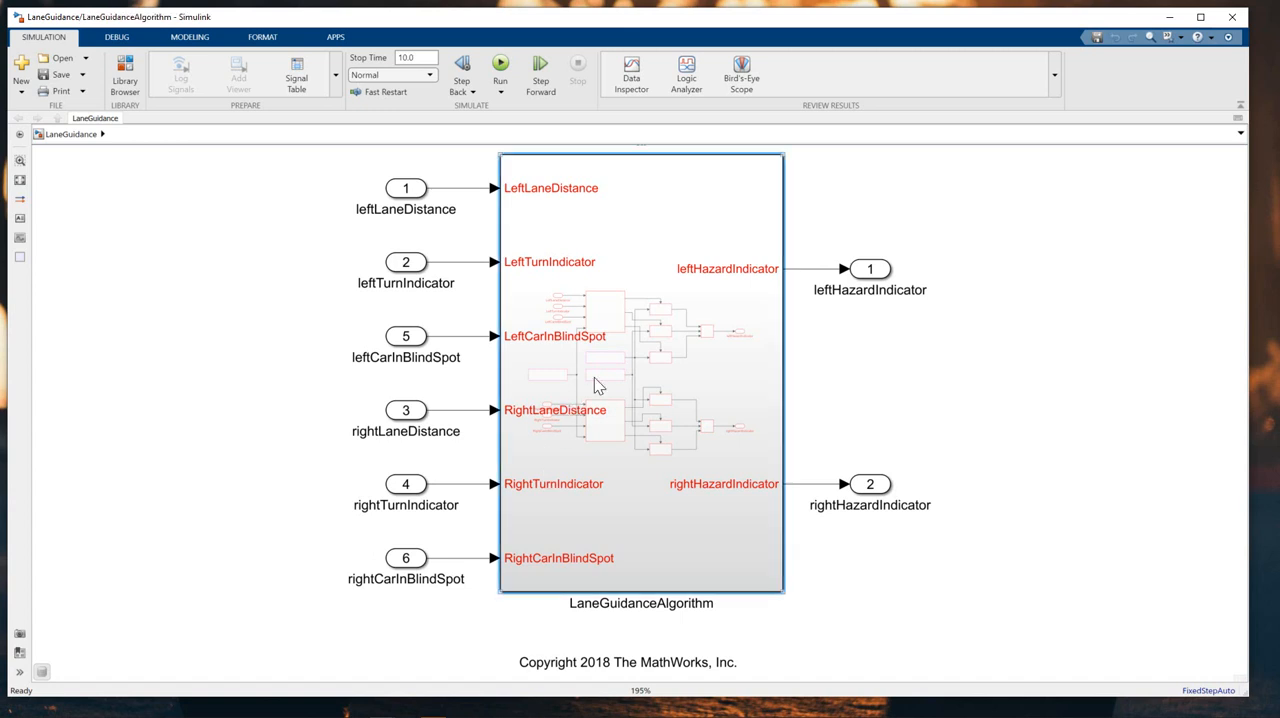
{"action": "double_click", "coordinate": [640, 370]}
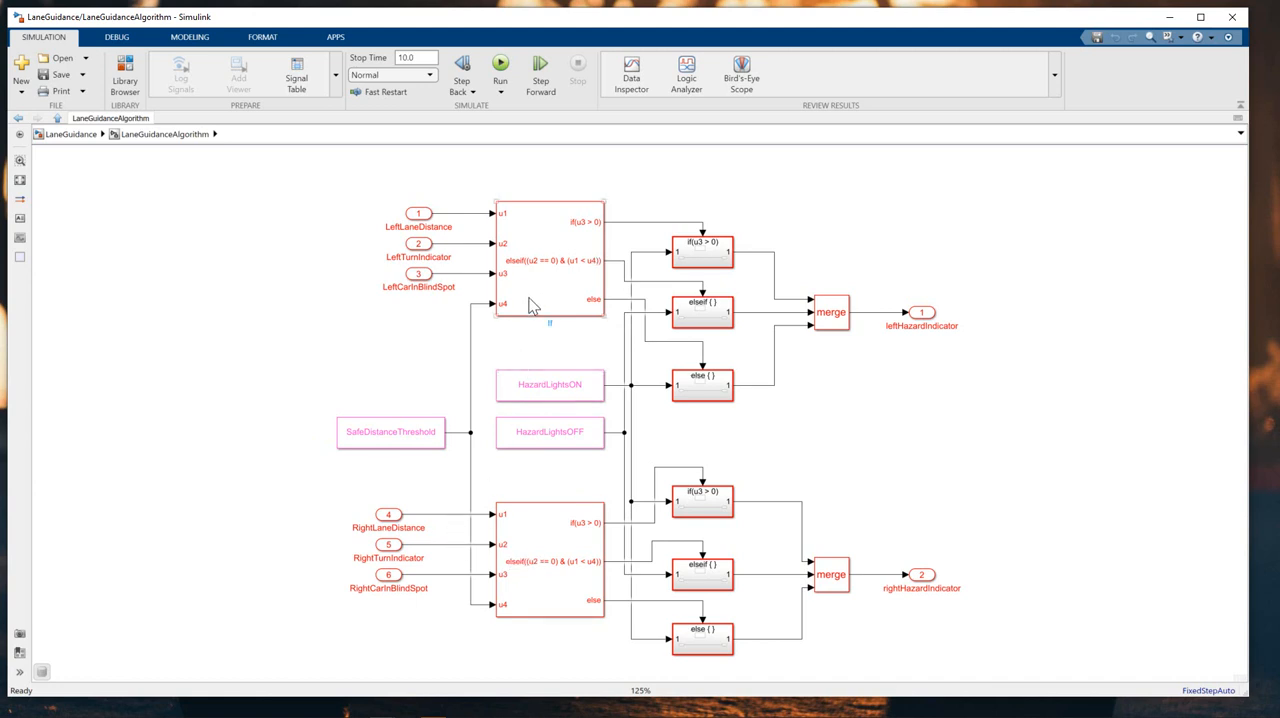
{"action": "mouse_move", "coordinate": [555, 360]}
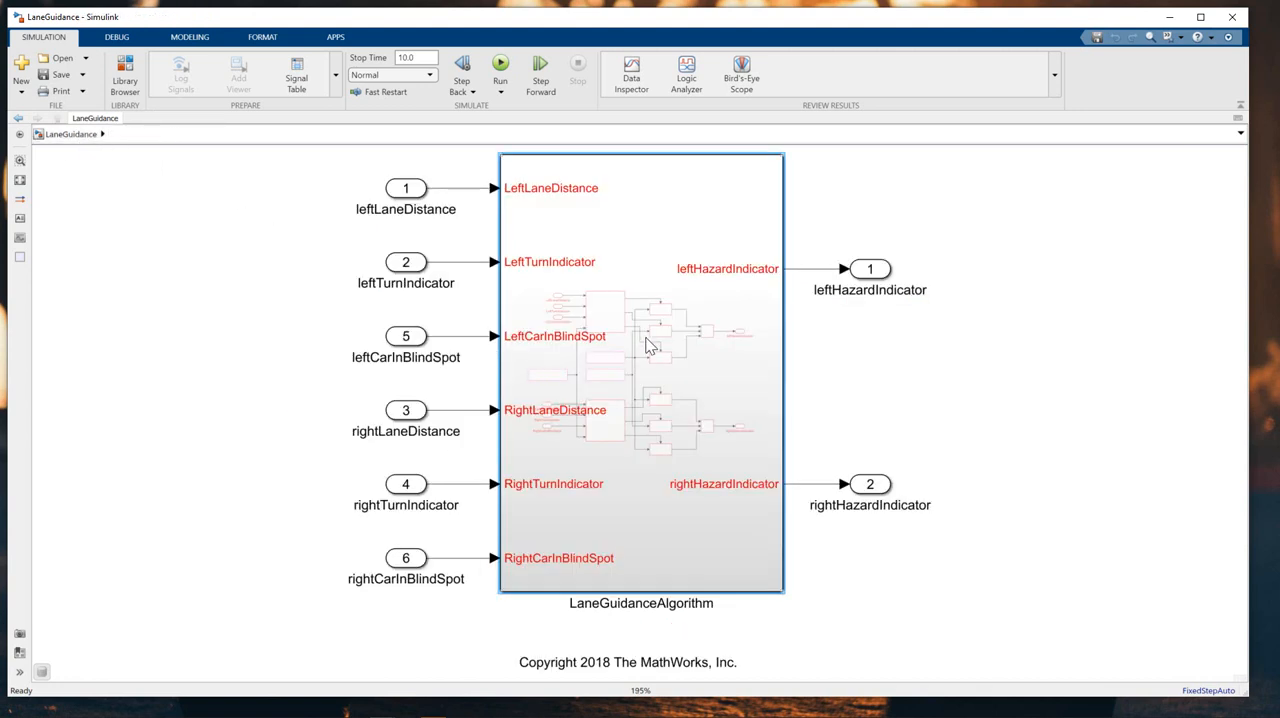
{"action": "left_click", "coordinate": [640, 375]}
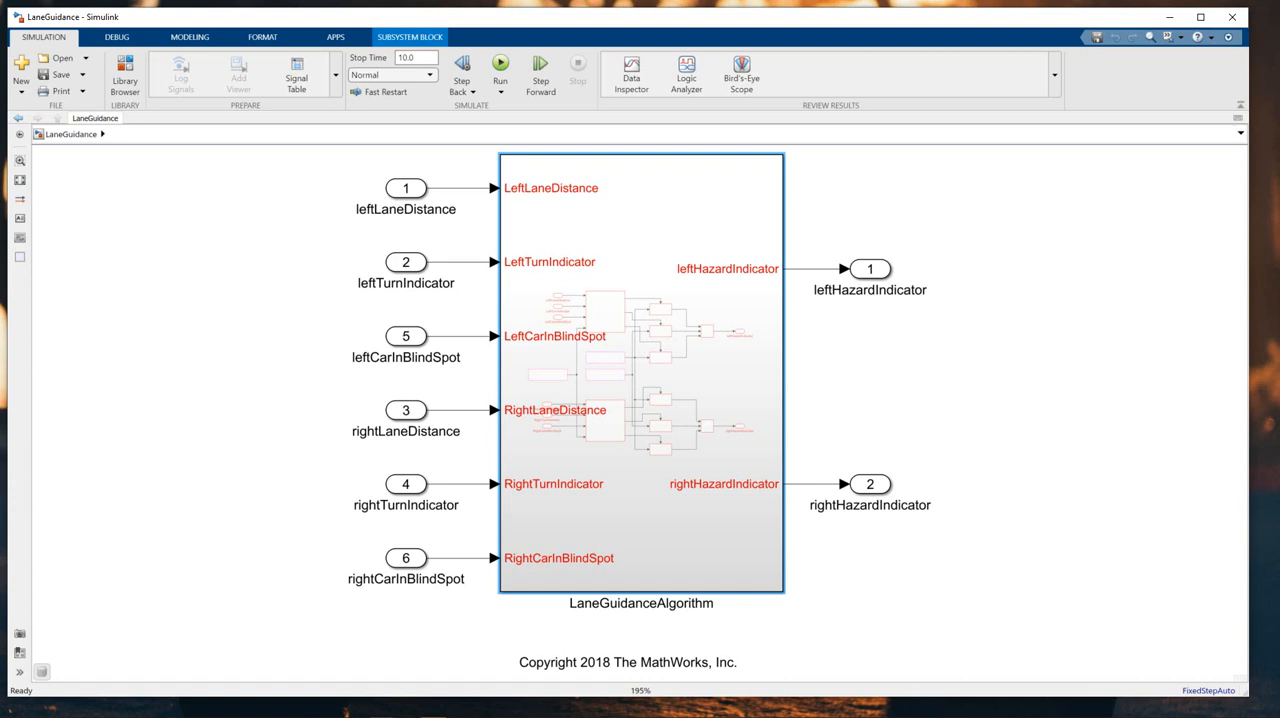
{"action": "mouse_move", "coordinate": [286, 106]}
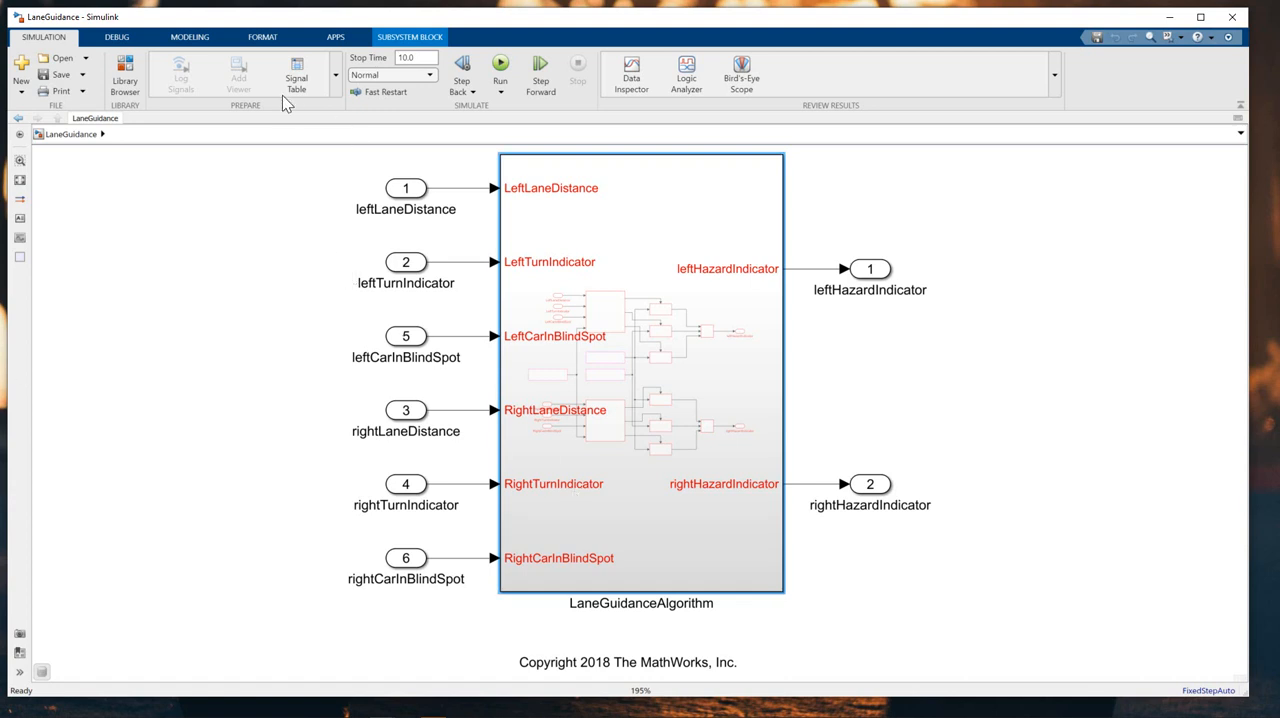
{"action": "mouse_move", "coordinate": [189, 37]}
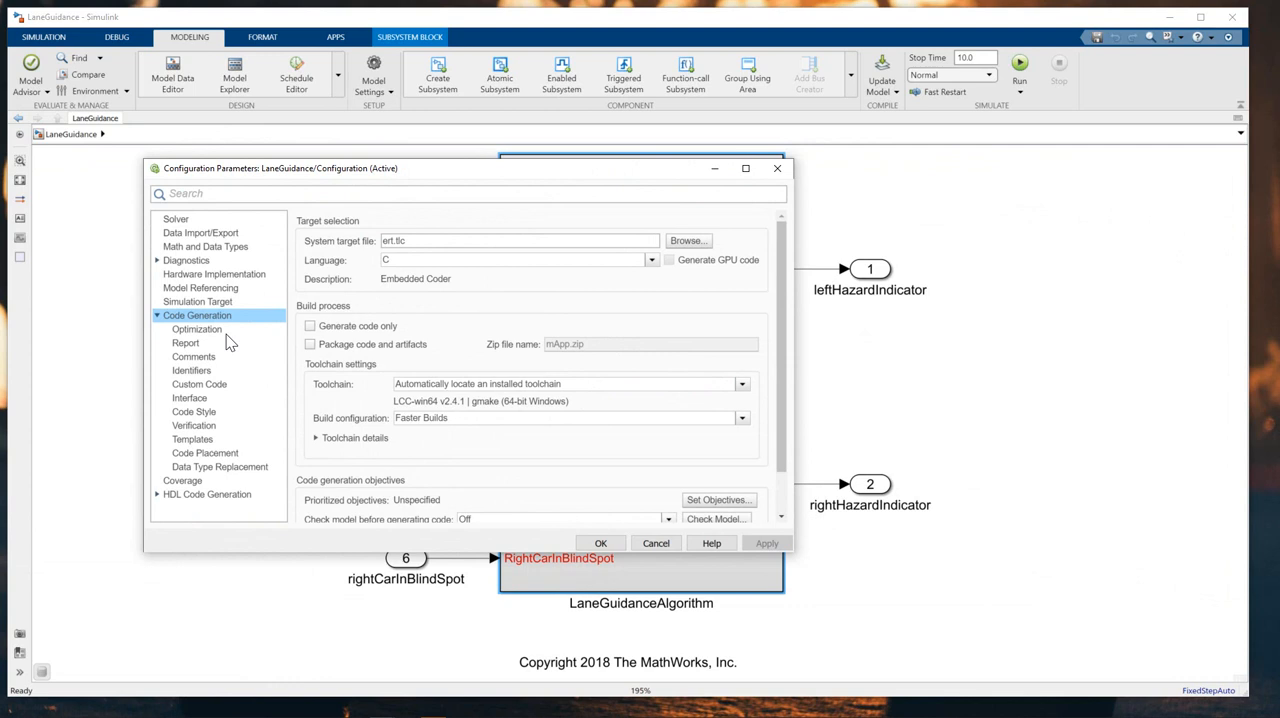
{"action": "mouse_move", "coordinate": [322, 252]}
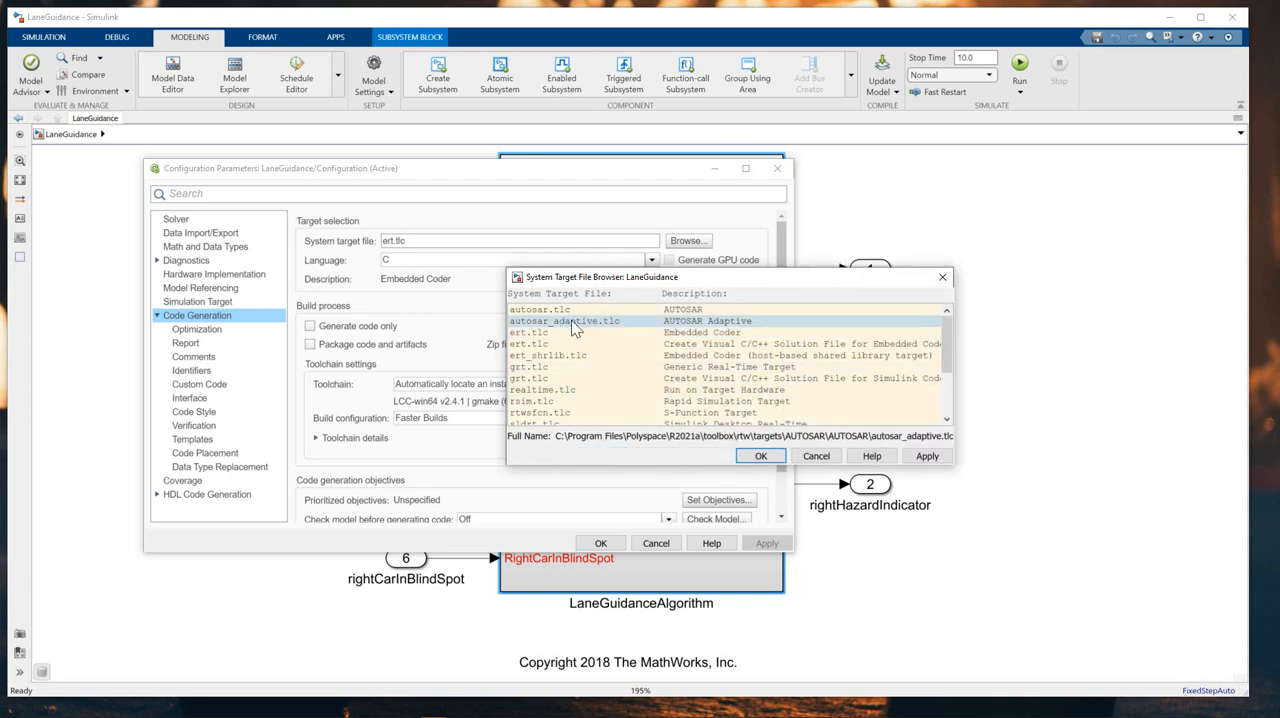
- Set system target file autosar_adaptive.tlc, C++ language, AUTOSAR Adaptive | CMake toolchain
{"action": "left_click", "coordinate": [760, 455]}
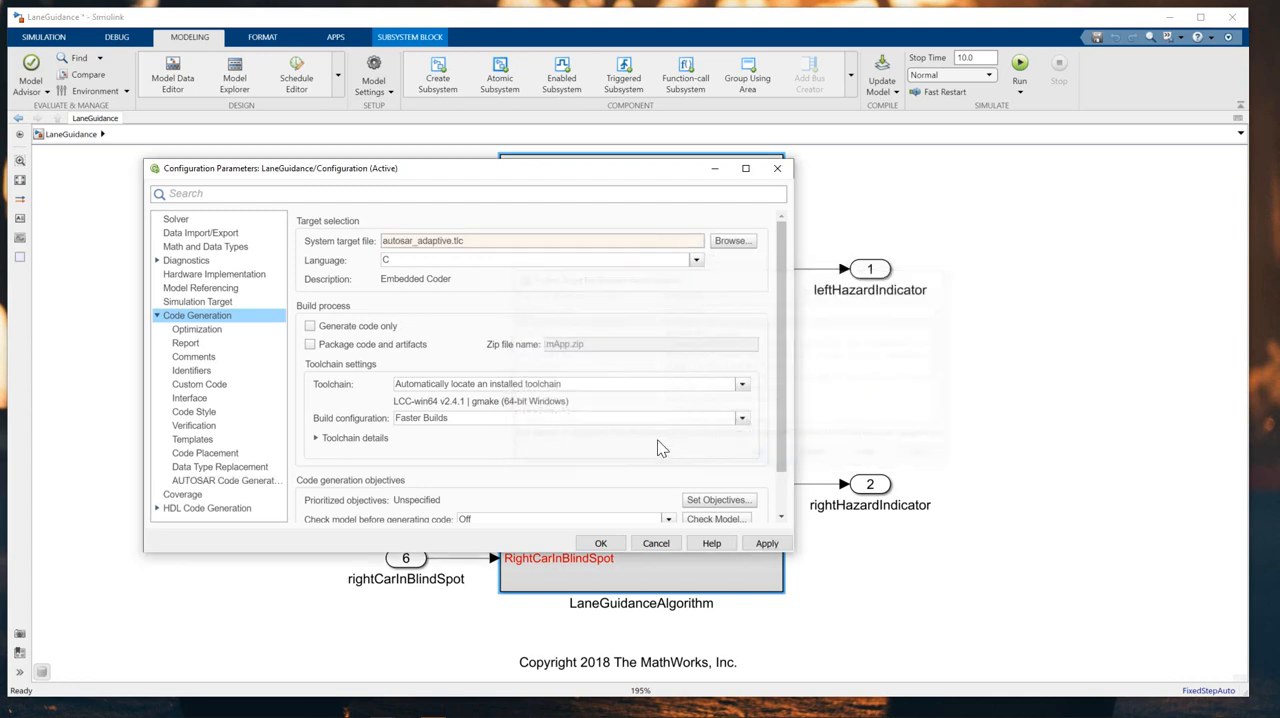
{"action": "left_click", "coordinate": [695, 259]}
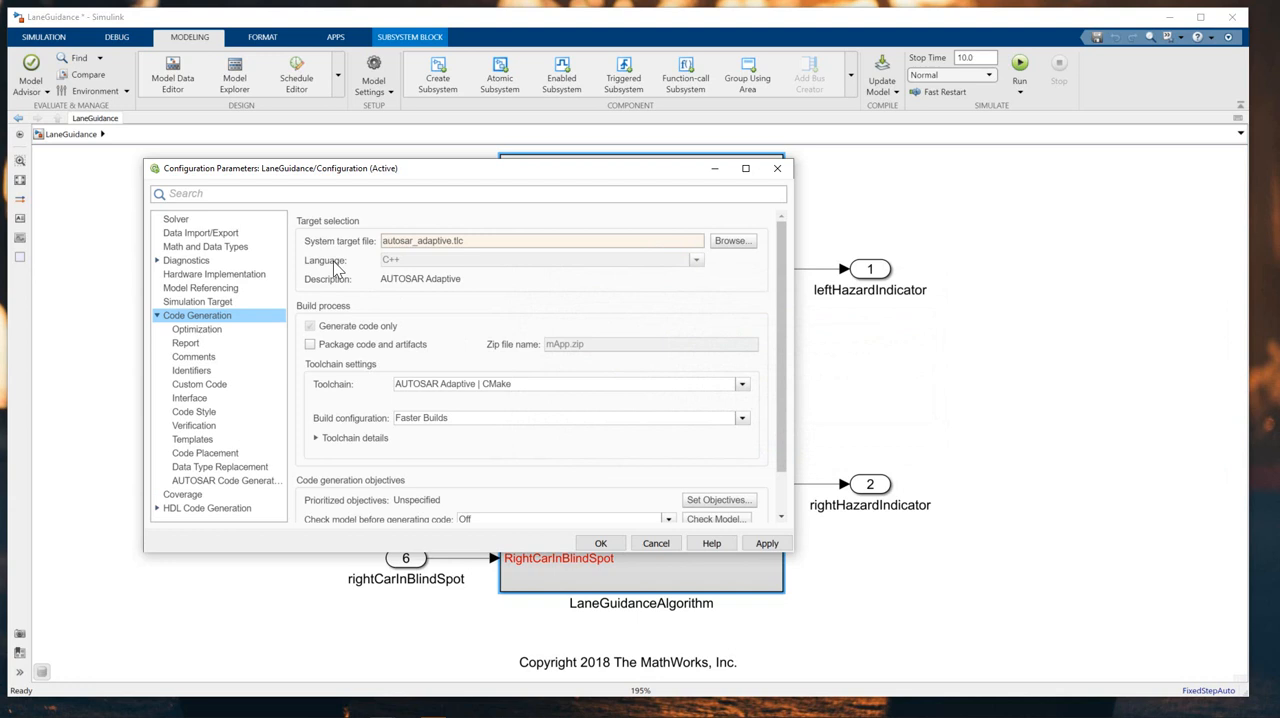
{"action": "mouse_move", "coordinate": [432, 284]}
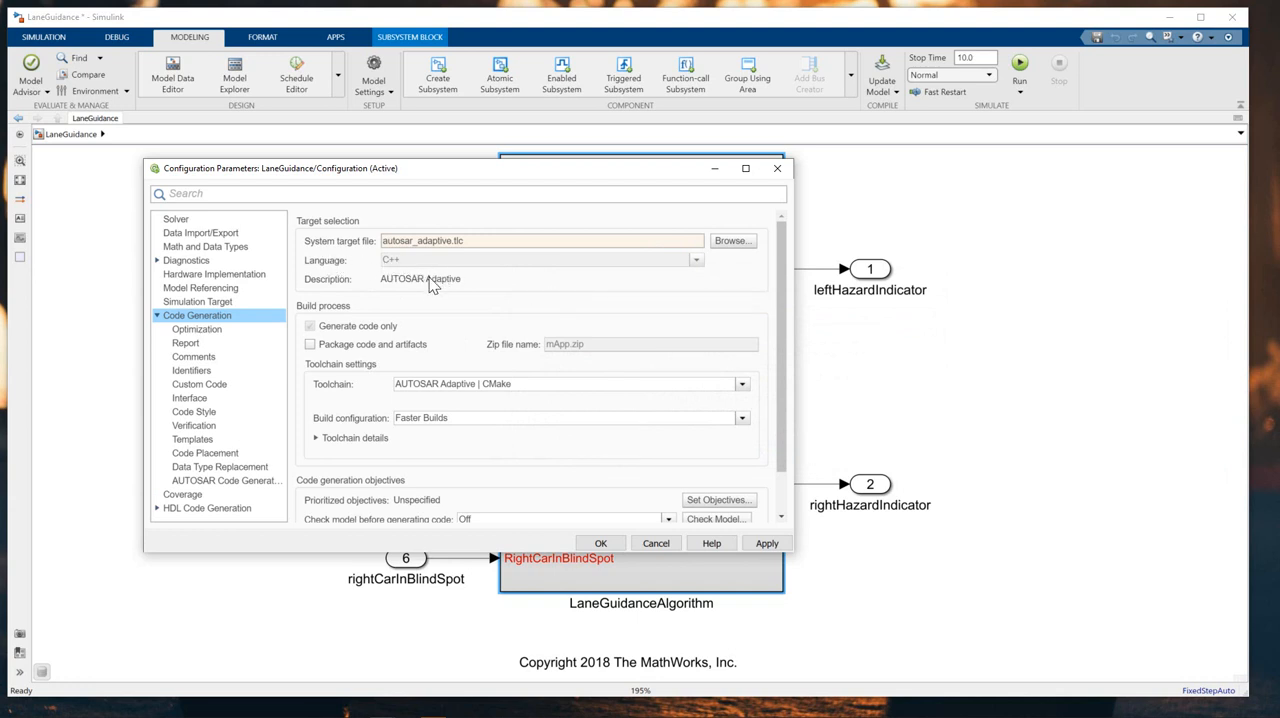
{"action": "mouse_move", "coordinate": [402, 340]}
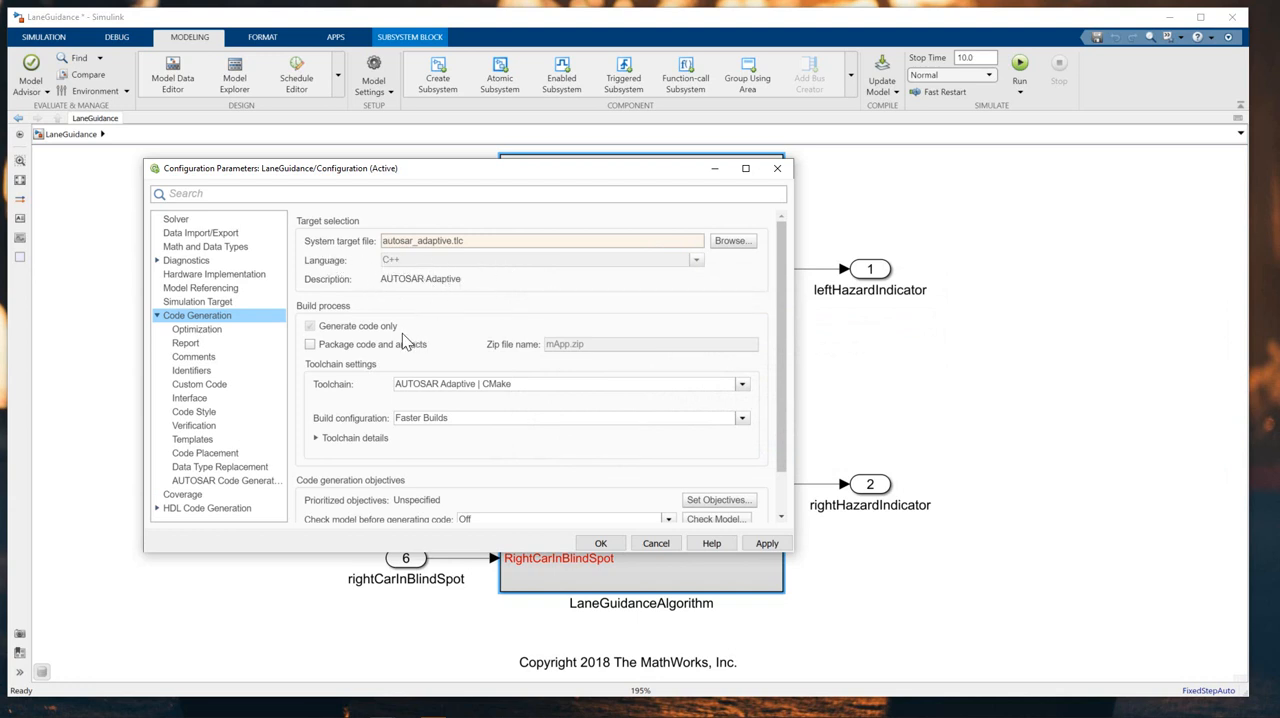
{"action": "mouse_move", "coordinate": [452, 393]}
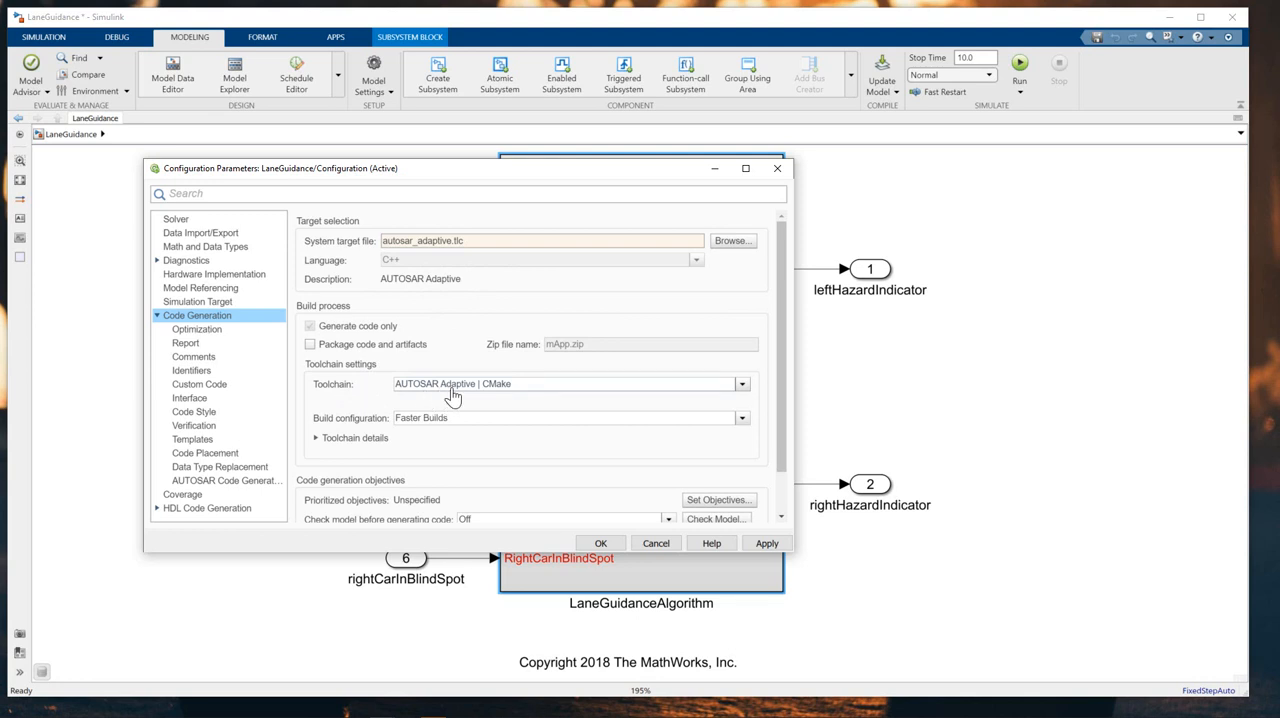
{"action": "mouse_move", "coordinate": [463, 470]}
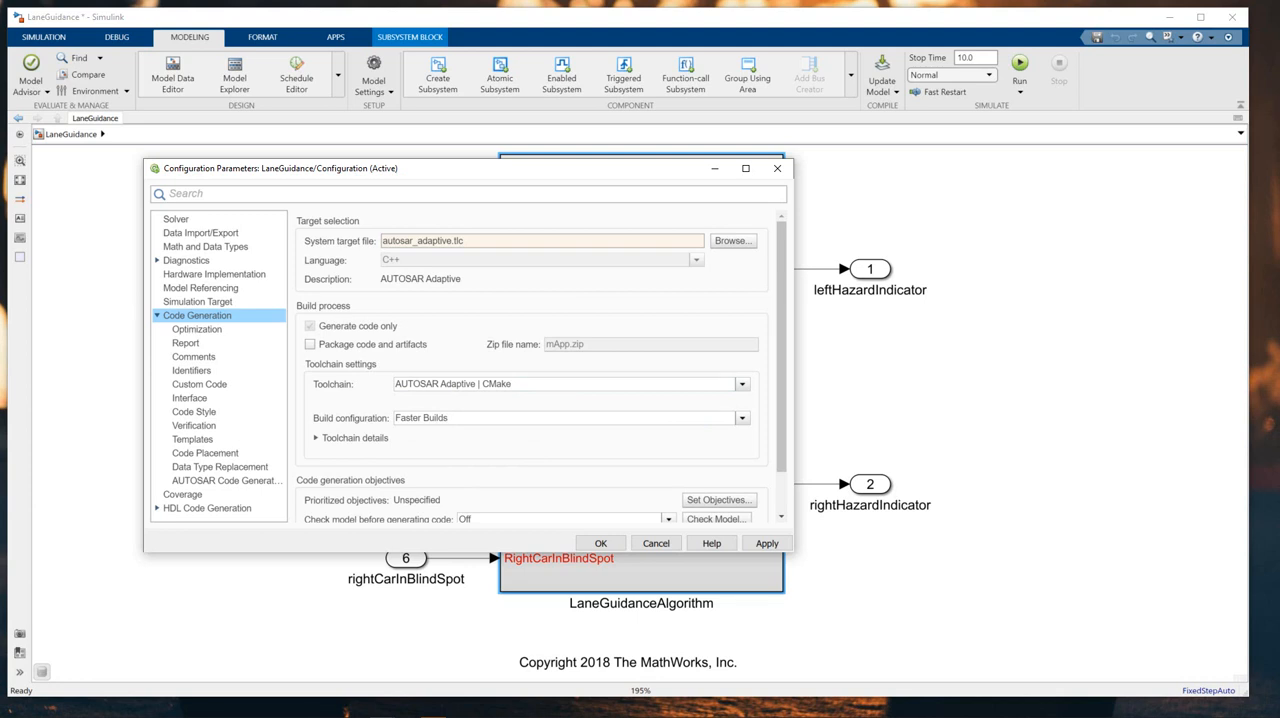
- Review the C++ class interface packaging and apply the configuration with OK
{"action": "left_click", "coordinate": [189, 397]}
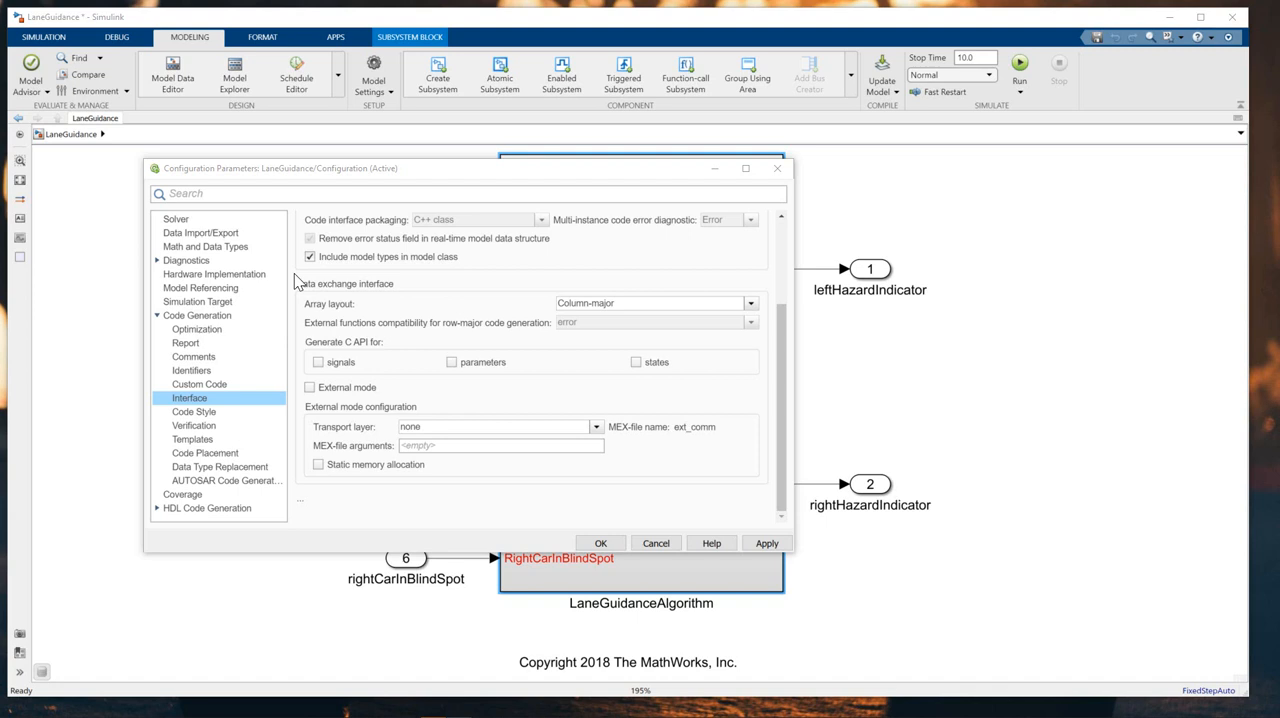
{"action": "mouse_move", "coordinate": [380, 230]}
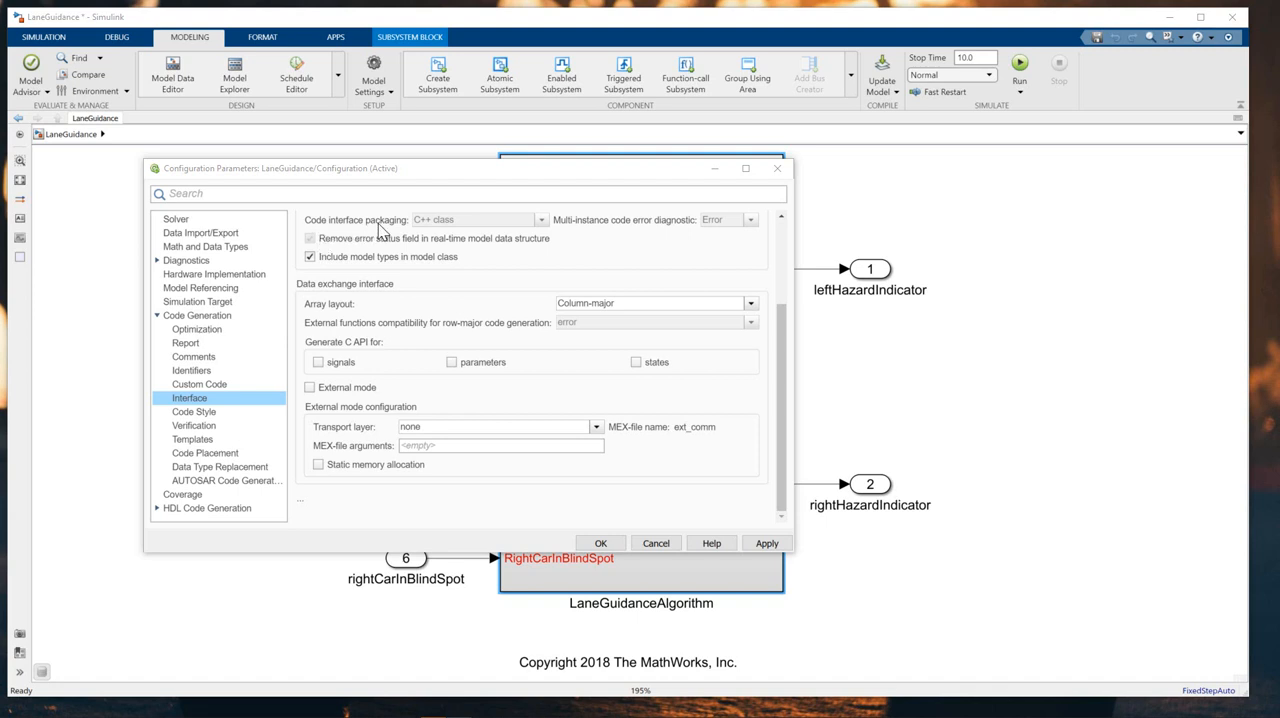
{"action": "mouse_move", "coordinate": [435, 230]}
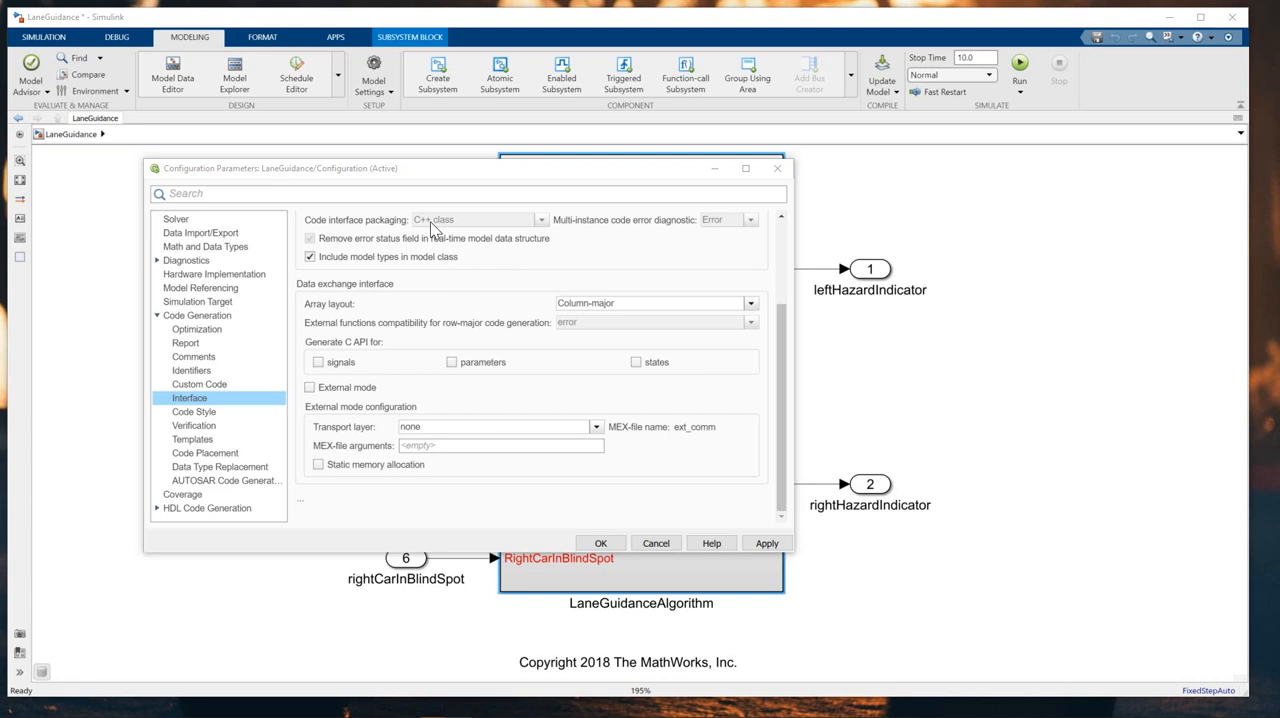
{"action": "mouse_move", "coordinate": [715, 377]}
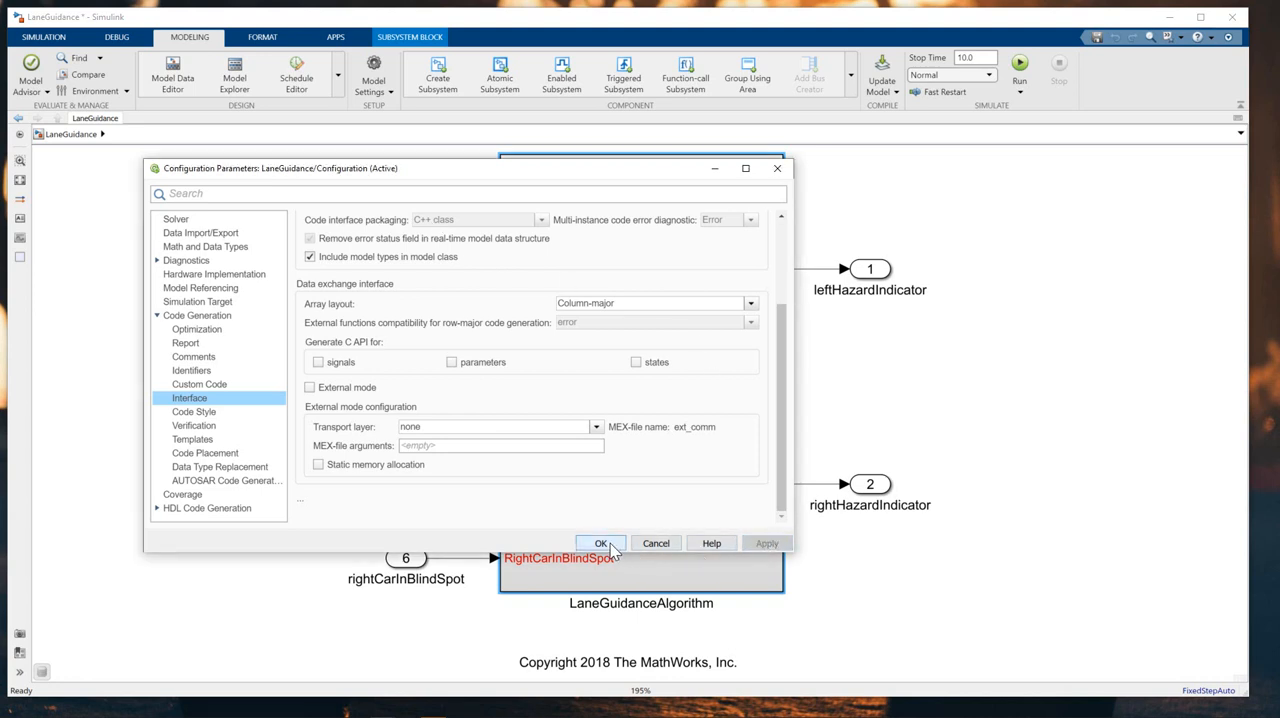
{"action": "left_click", "coordinate": [601, 543]}
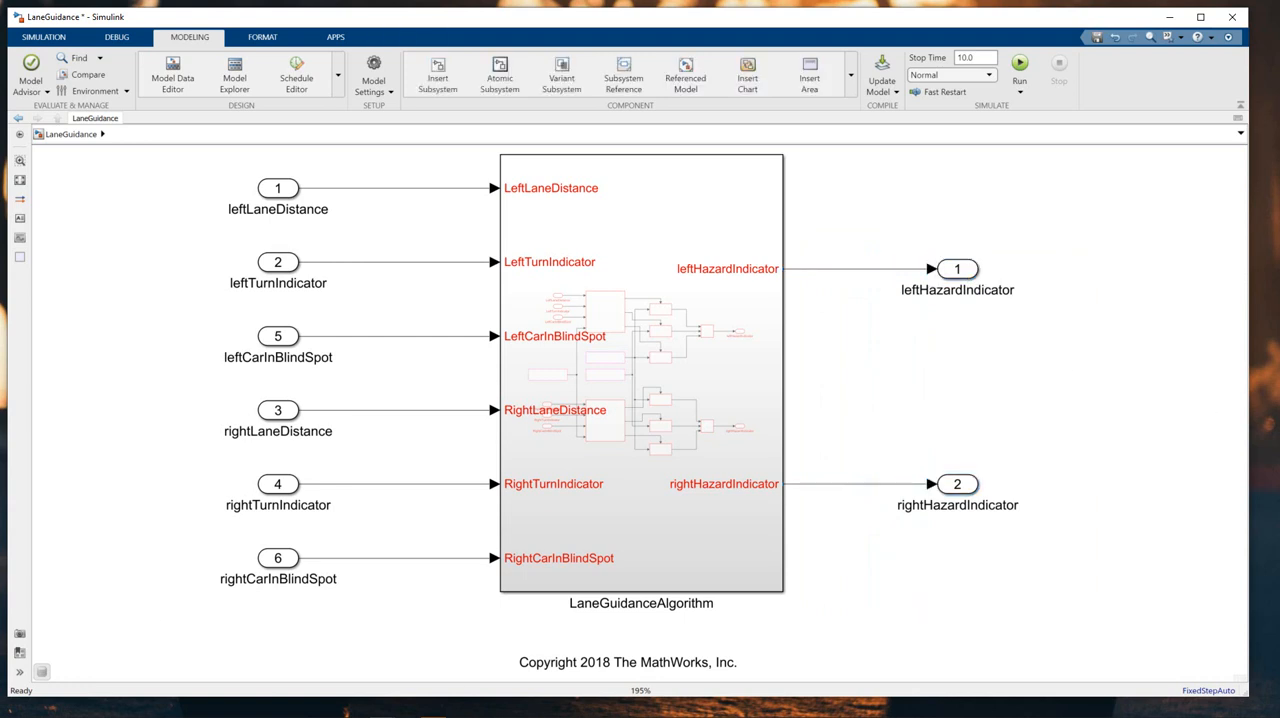
{"action": "mouse_move", "coordinate": [200, 260]}
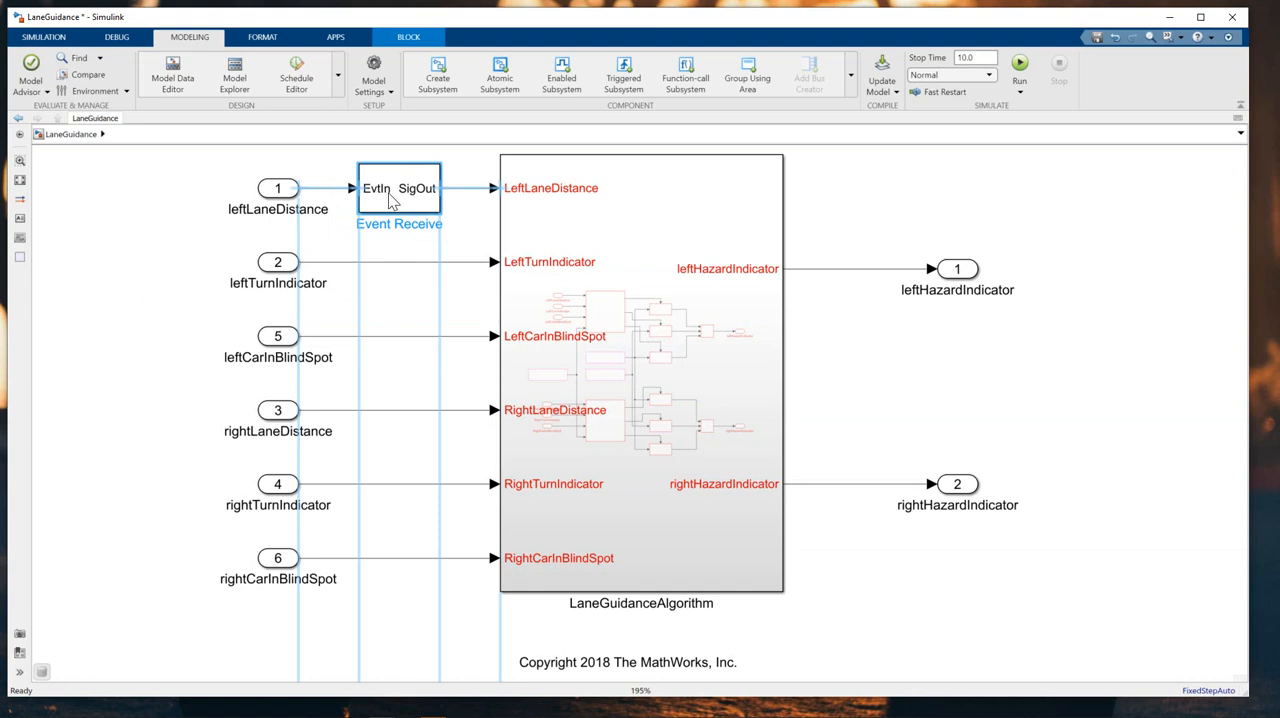
- Add Event Receive blocks on all six inports and Event Send blocks on both hazard outports
{"action": "left_click", "coordinate": [960, 210]}
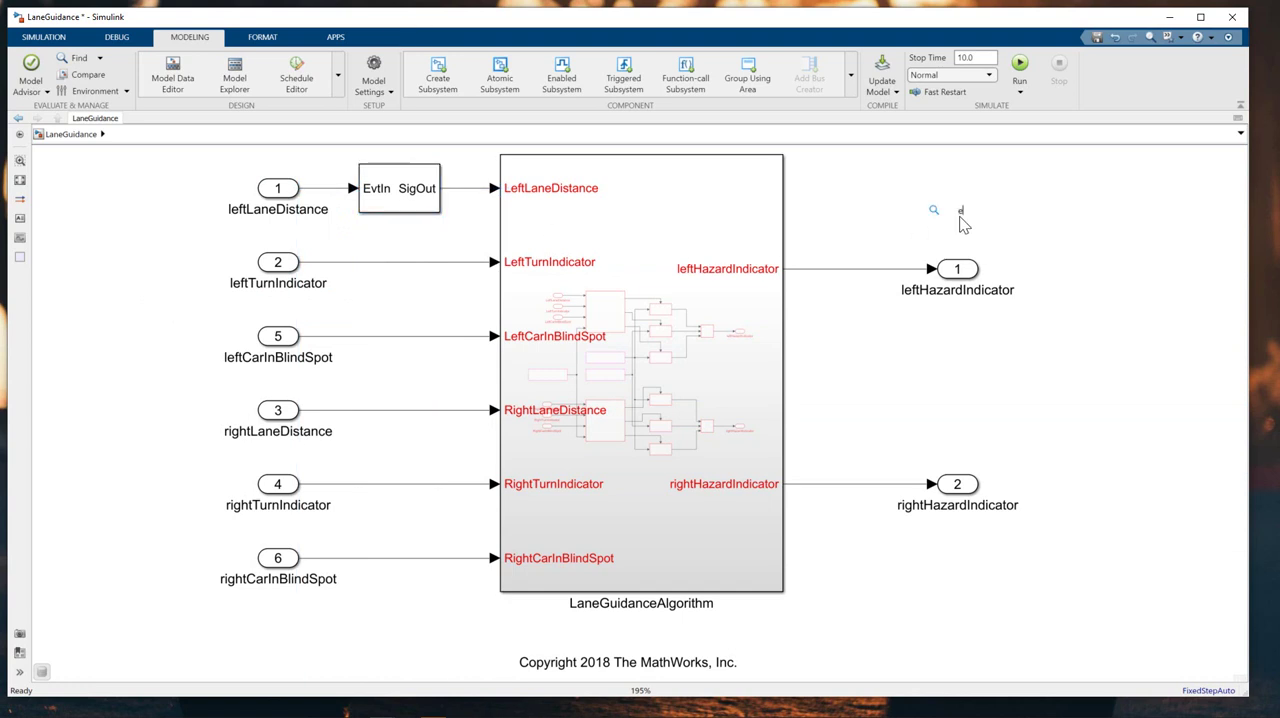
{"action": "type", "text": "event se"}
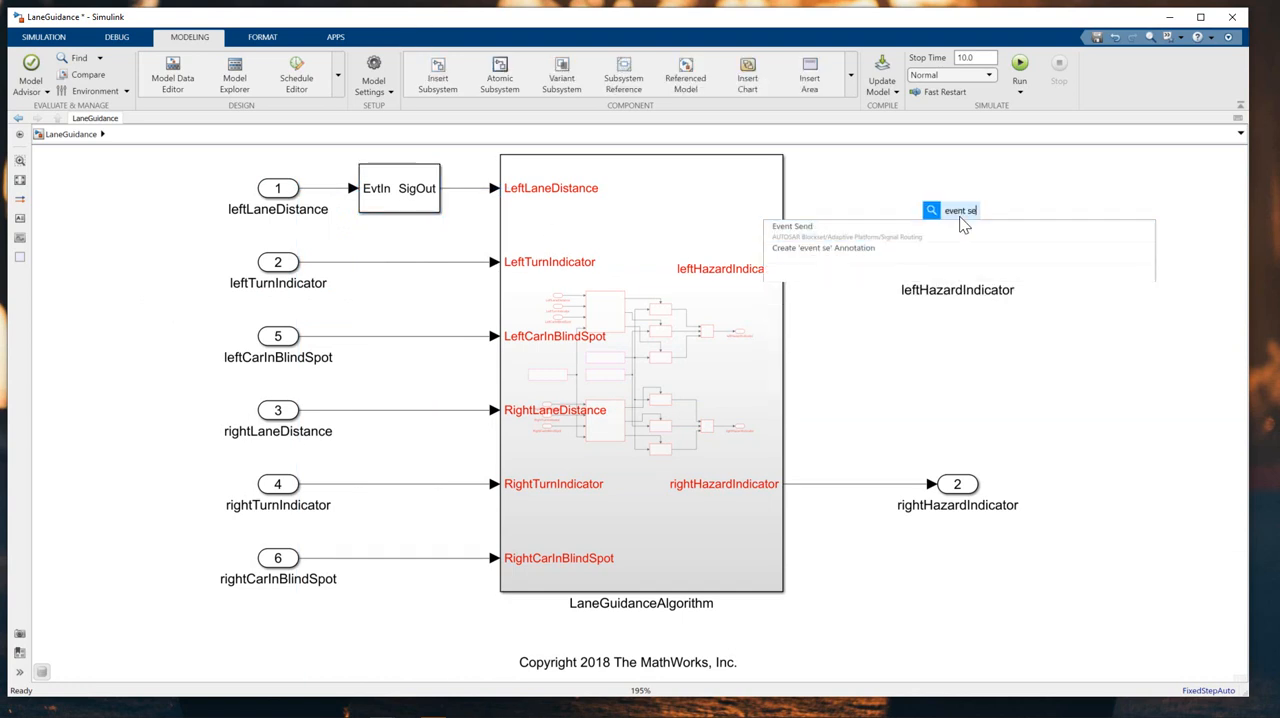
{"action": "left_click", "coordinate": [792, 225]}
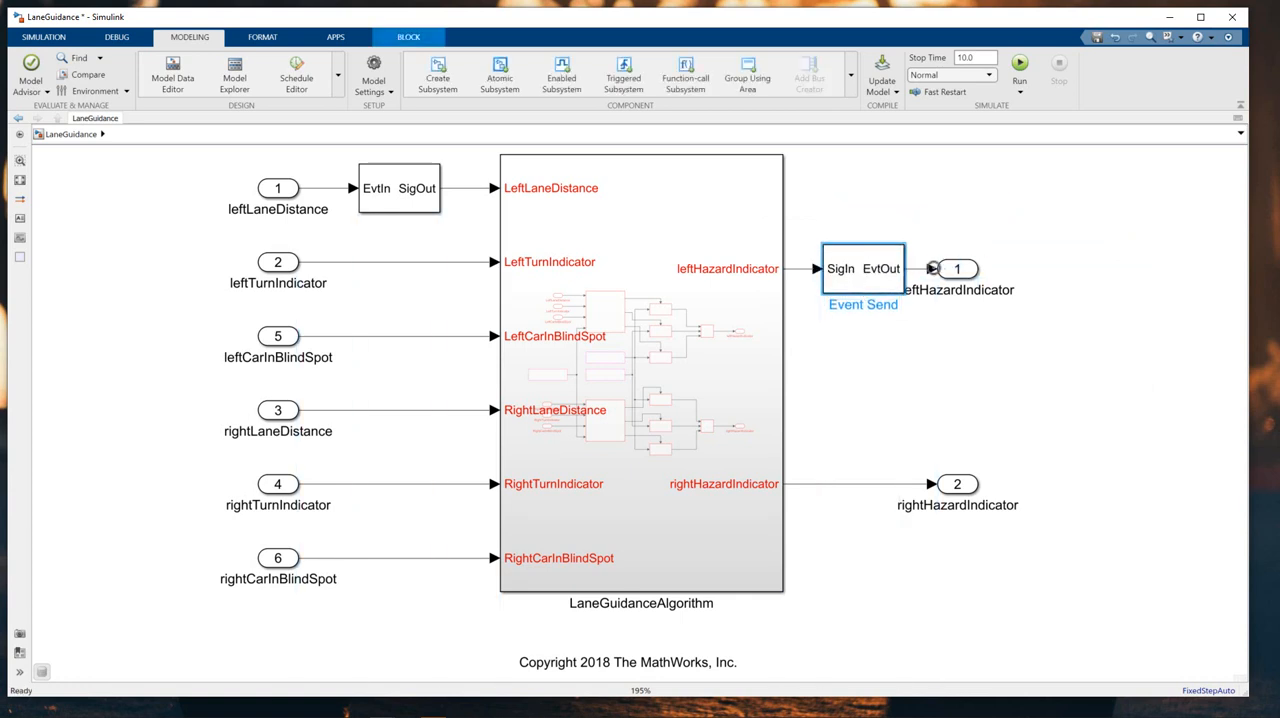
{"action": "left_click", "coordinate": [809, 347]}
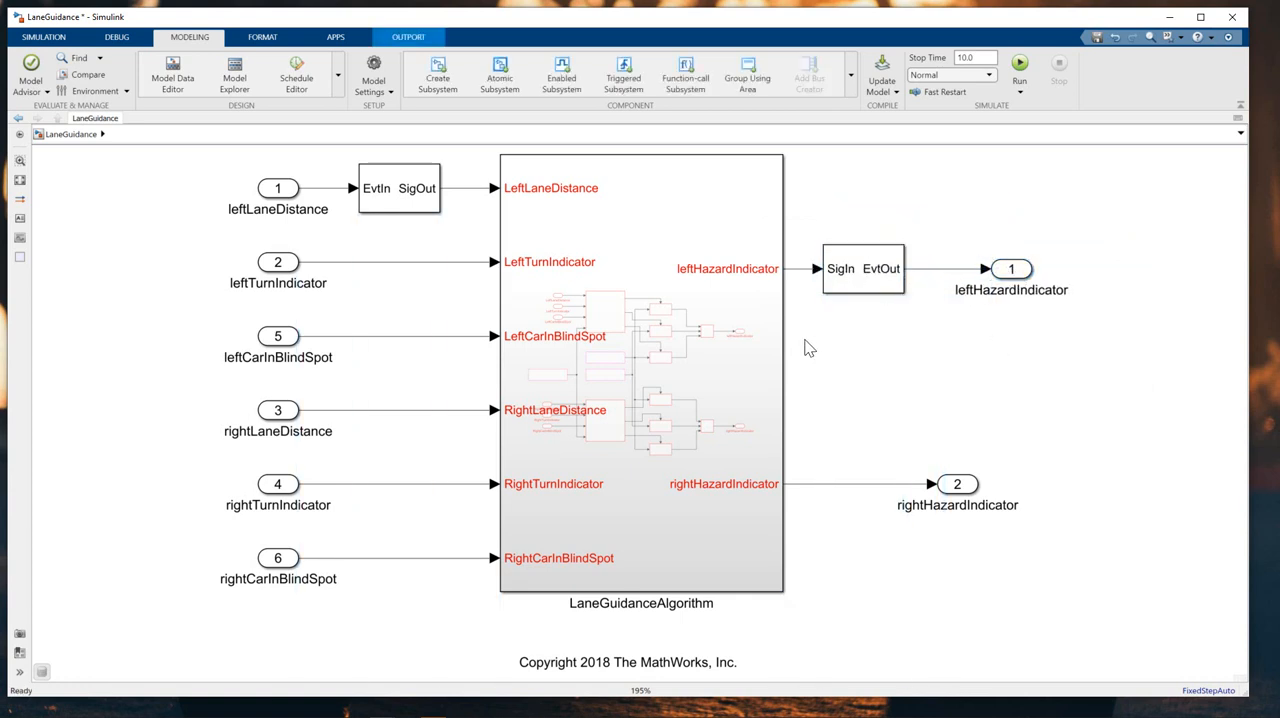
{"action": "left_click", "coordinate": [398, 188]}
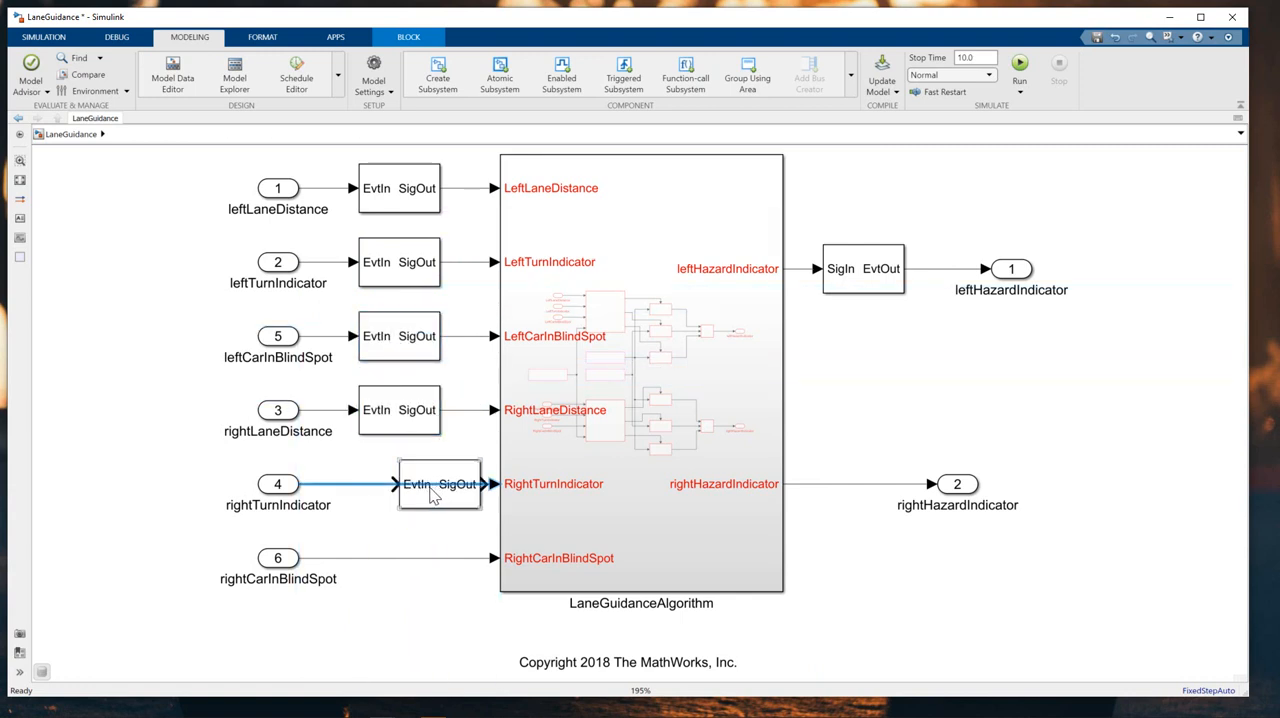
{"action": "left_click", "coordinate": [420, 484]}
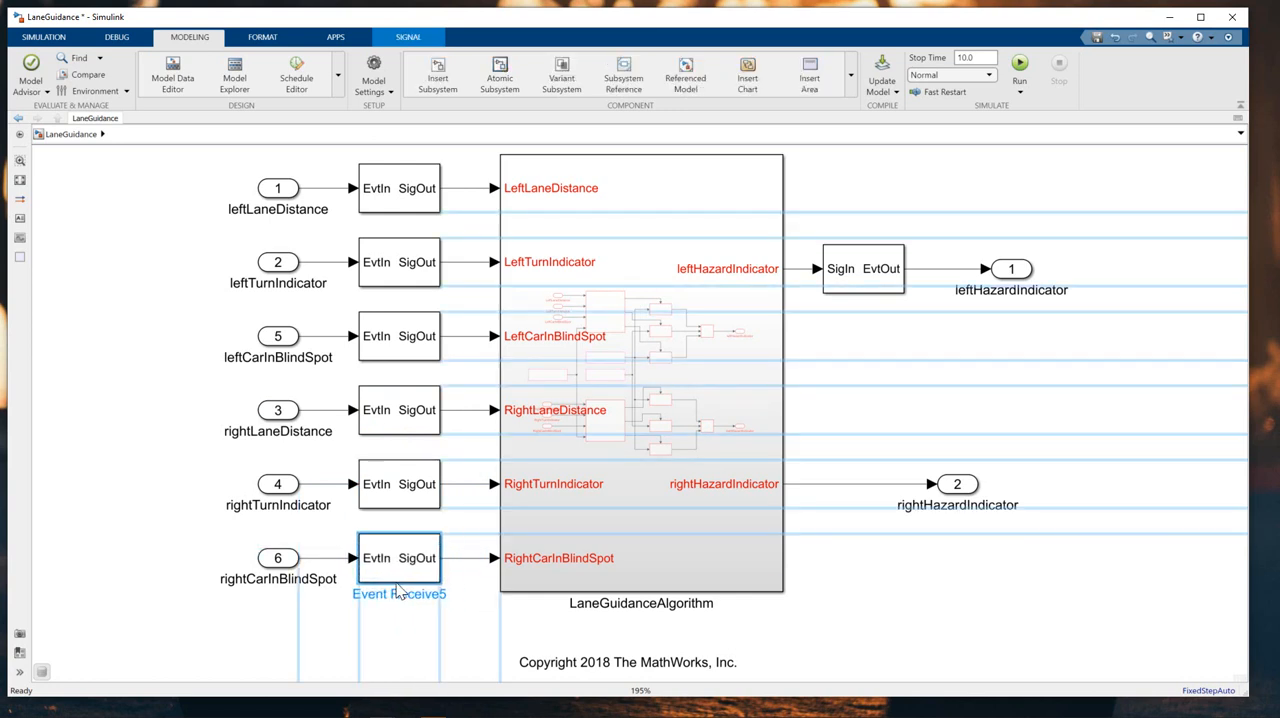
{"action": "left_click", "coordinate": [863, 268]}
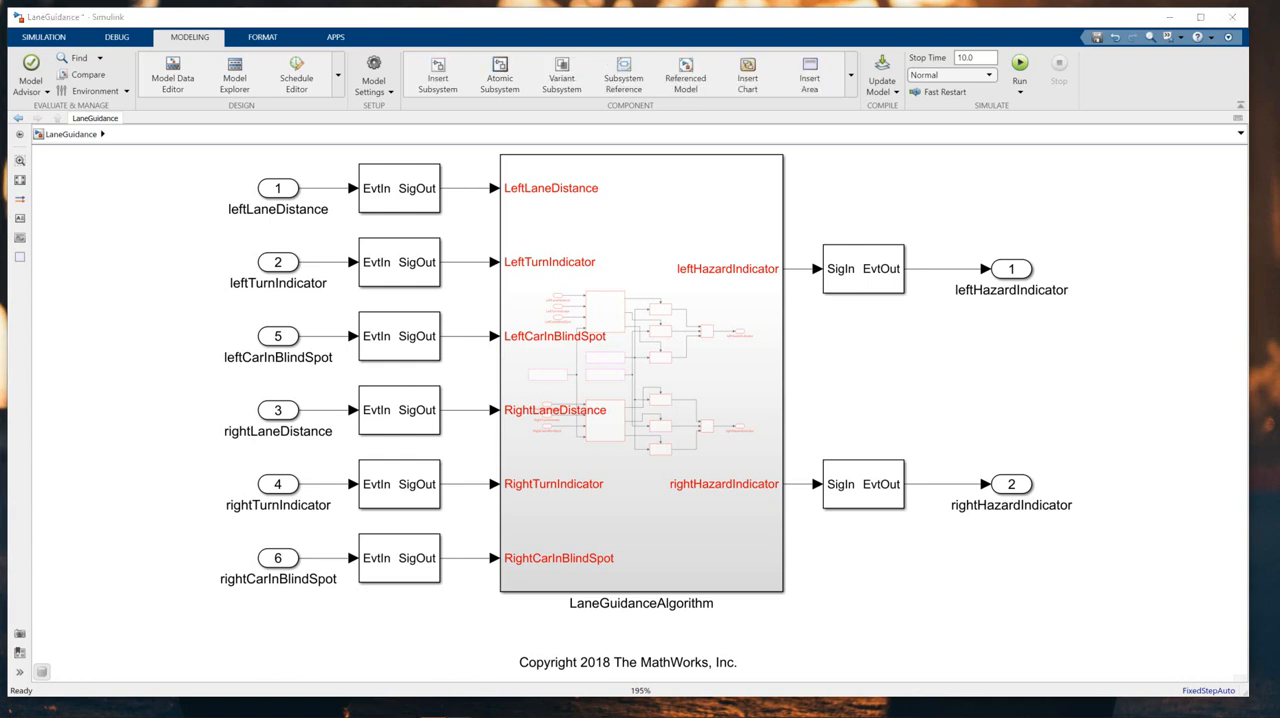
{"action": "mouse_move", "coordinate": [18, 410]}
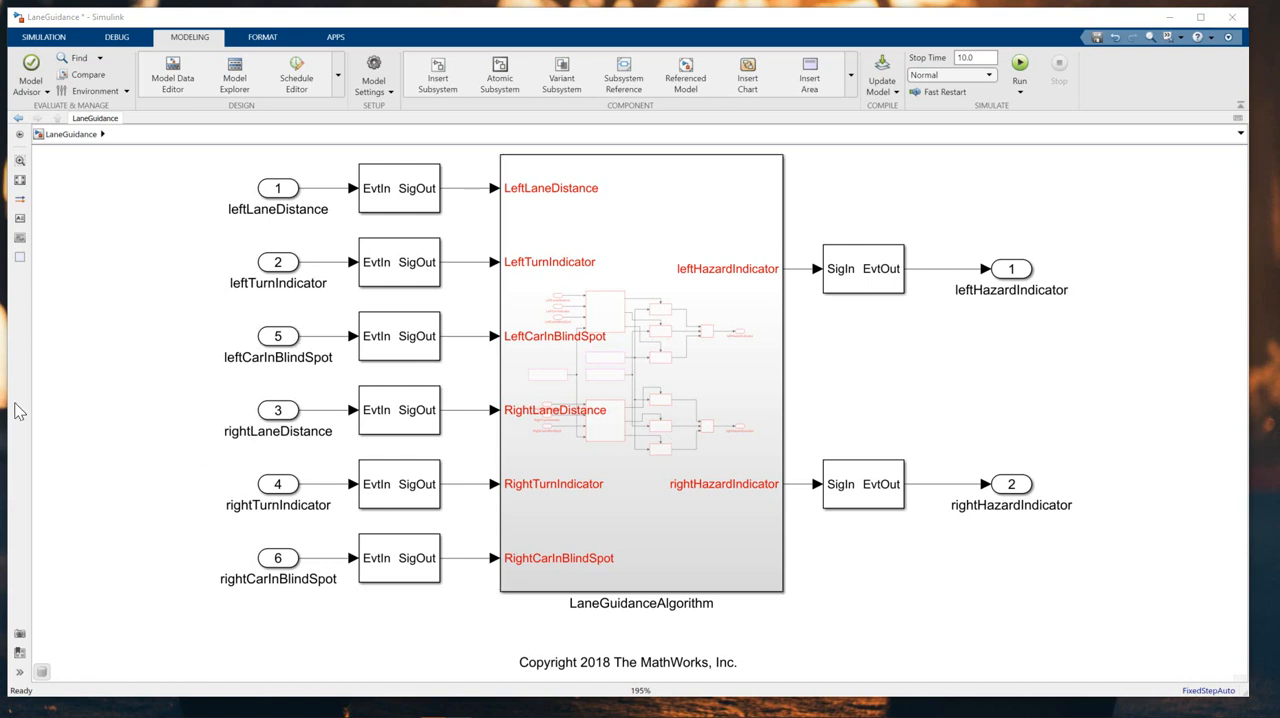
{"action": "mouse_move", "coordinate": [662, 108]}
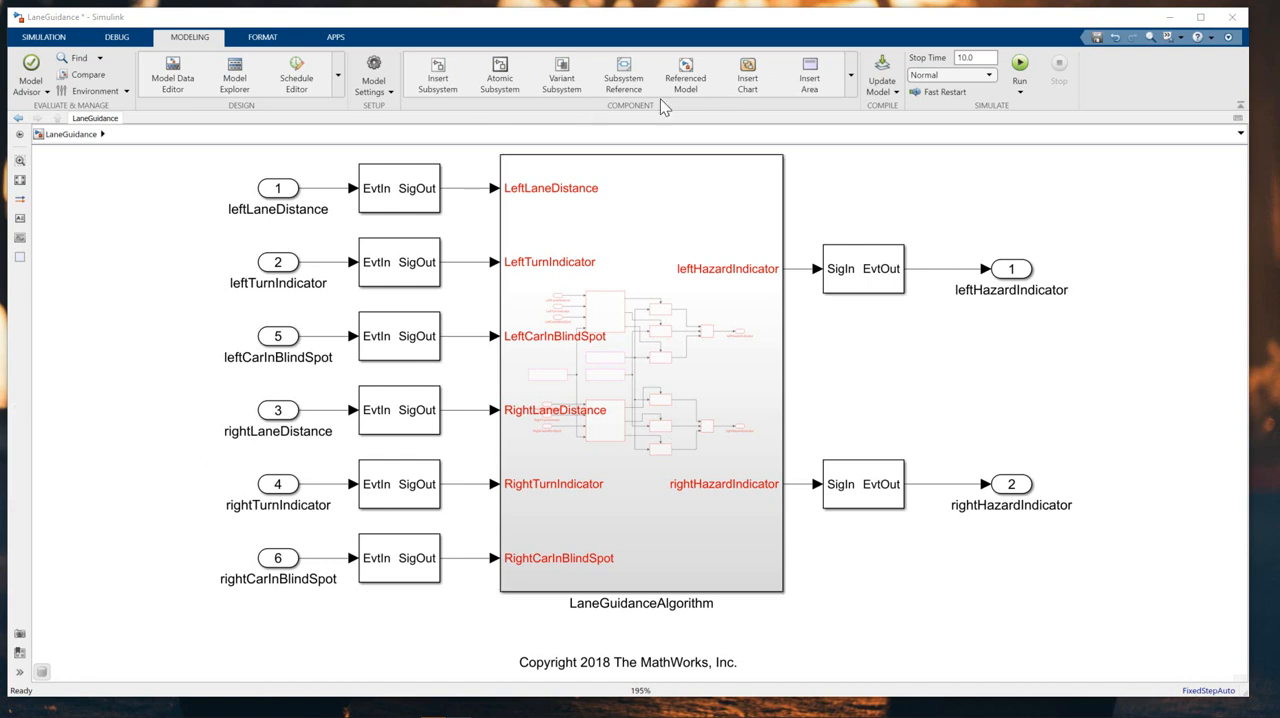
- Launch AUTOSAR Component Designer from the full Apps gallery
{"action": "left_click", "coordinate": [335, 37]}
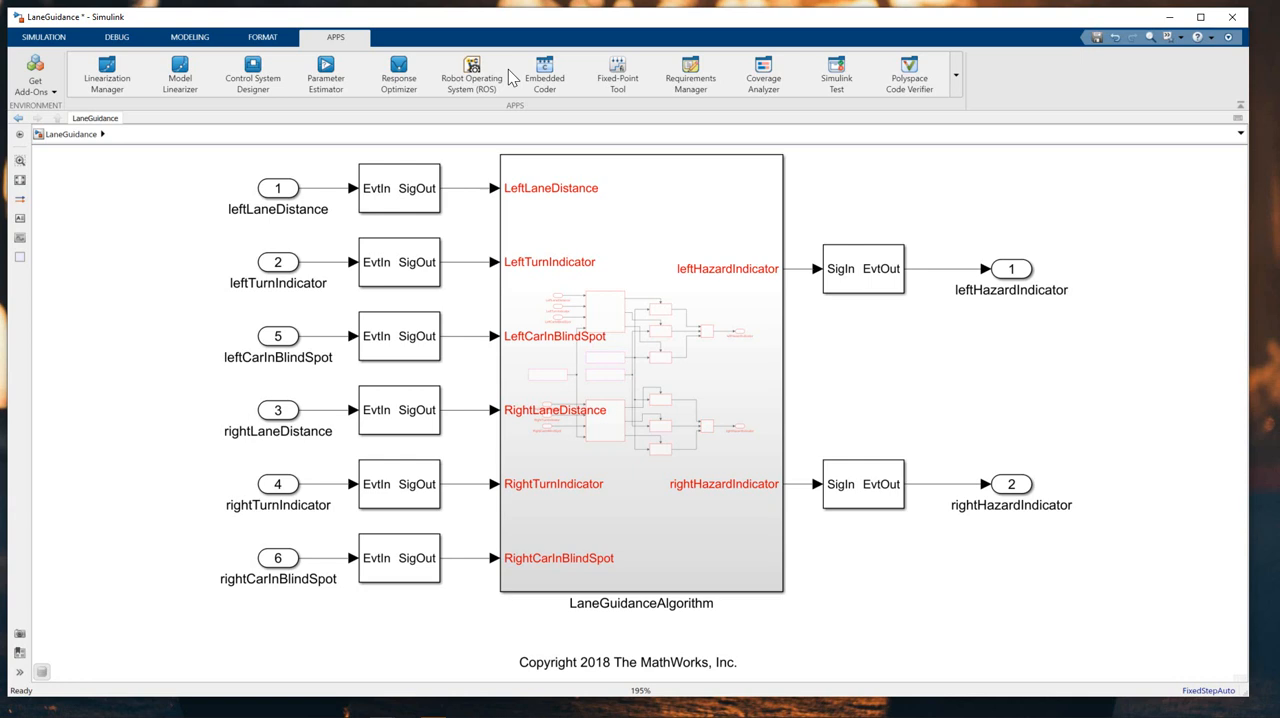
{"action": "mouse_move", "coordinate": [965, 95]}
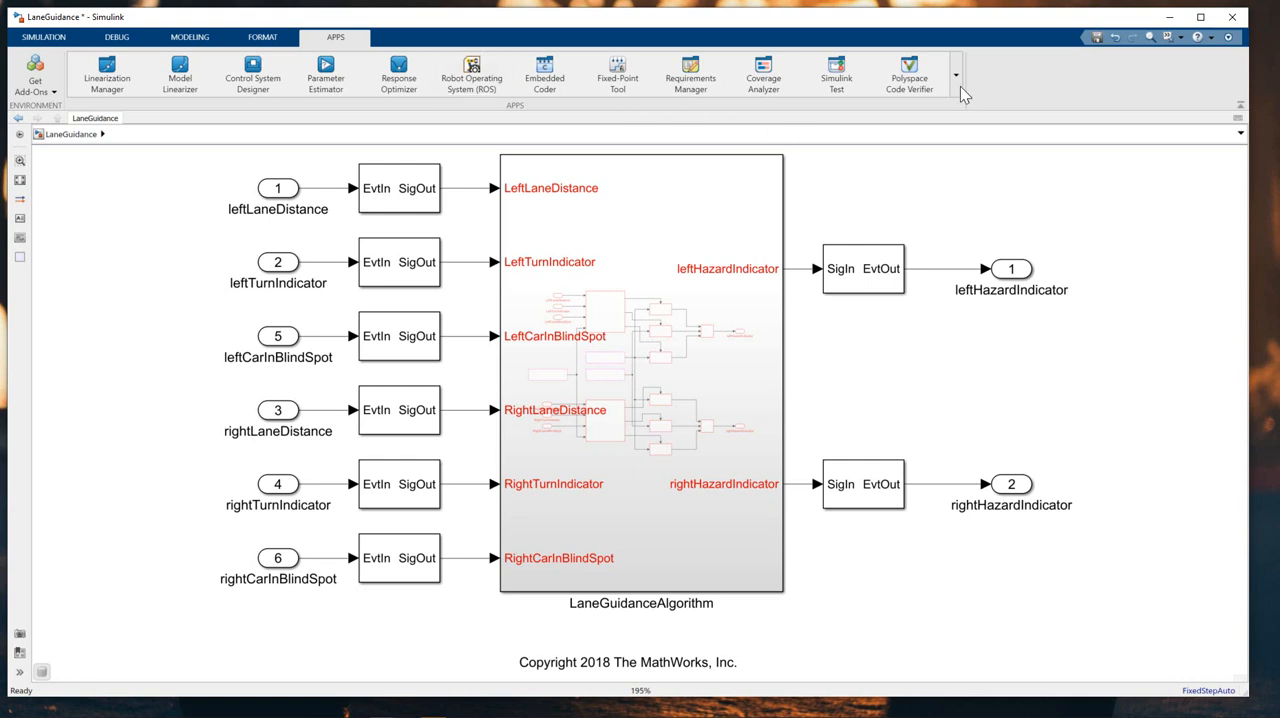
{"action": "left_click", "coordinate": [956, 75]}
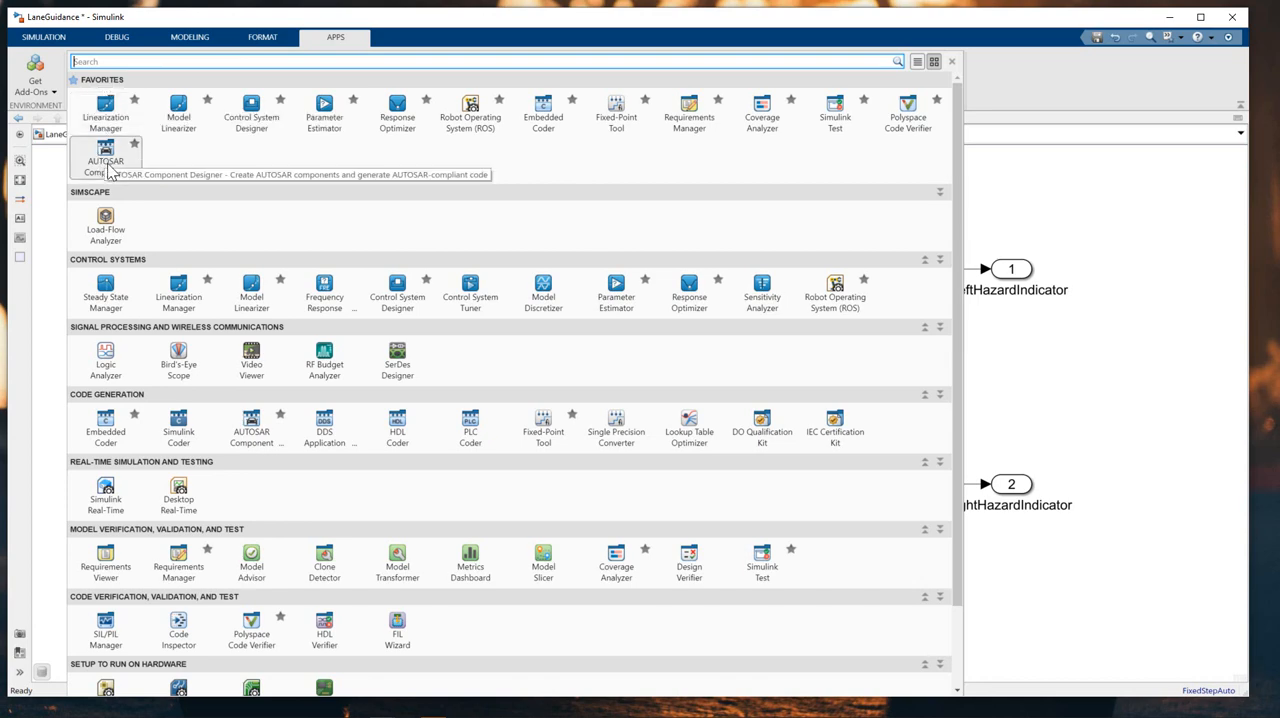
{"action": "left_click", "coordinate": [951, 61]}
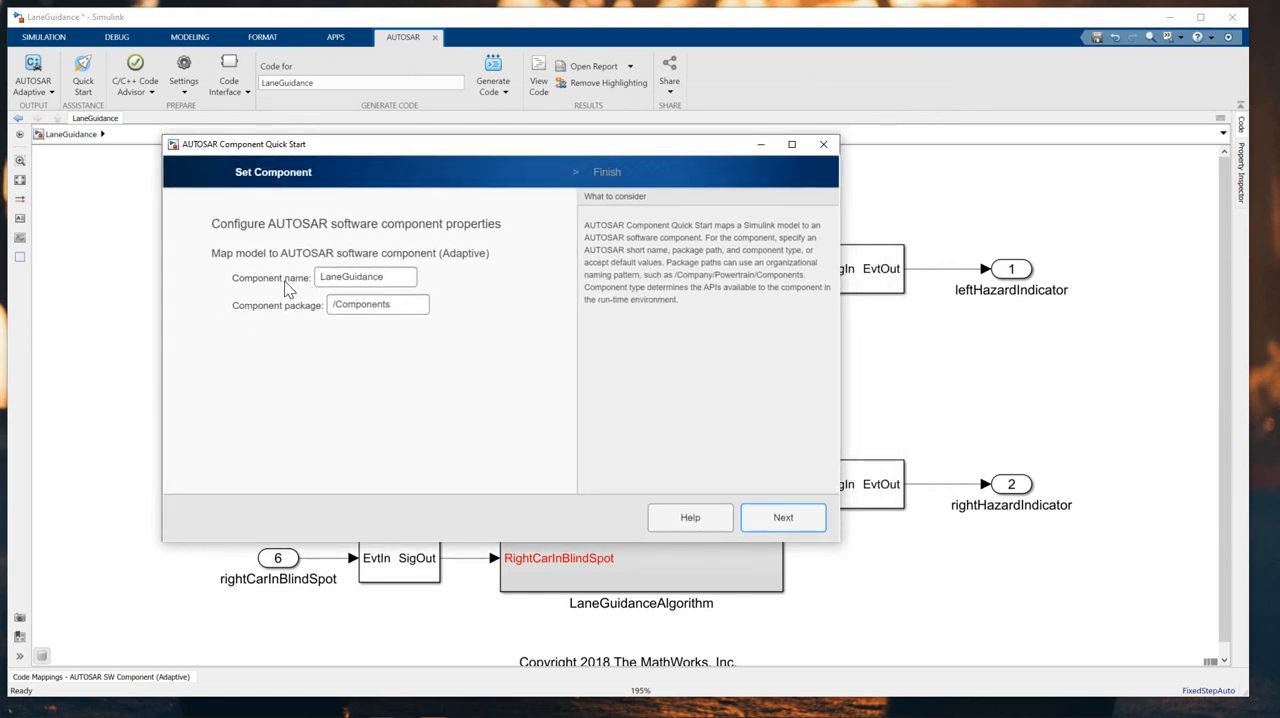
{"action": "mouse_move", "coordinate": [320, 315]}
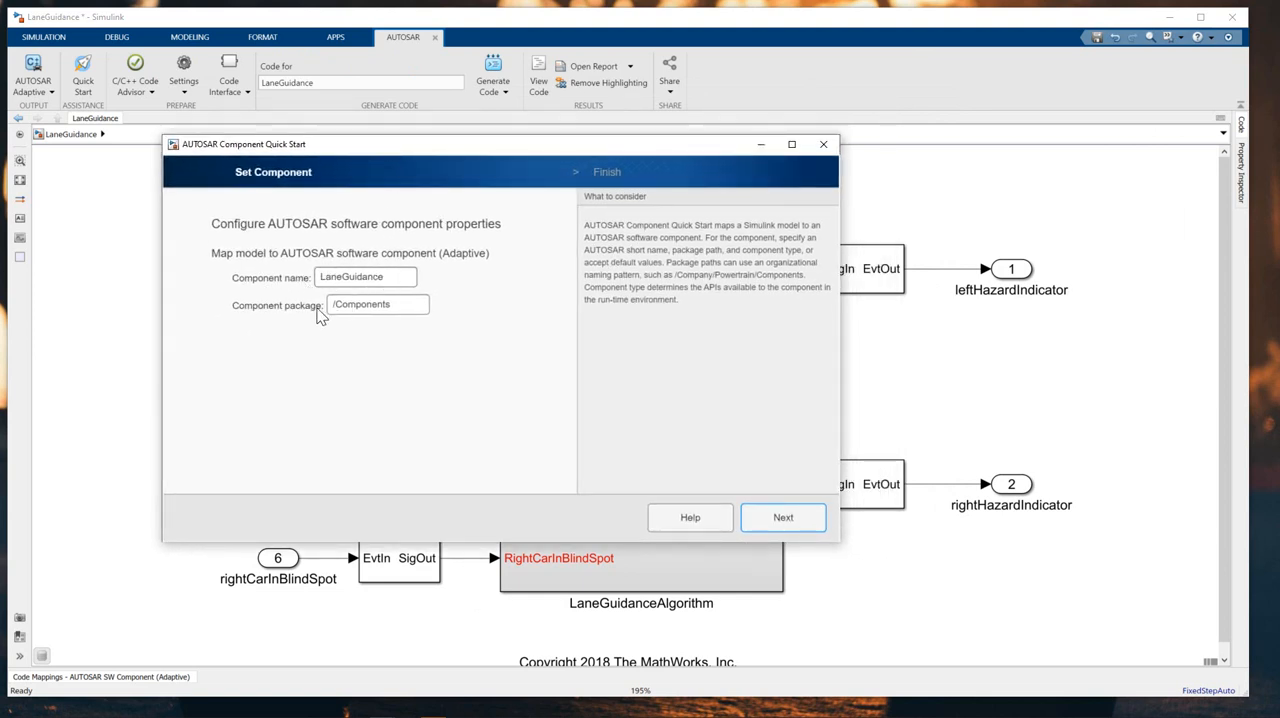
{"action": "mouse_move", "coordinate": [783, 517]}
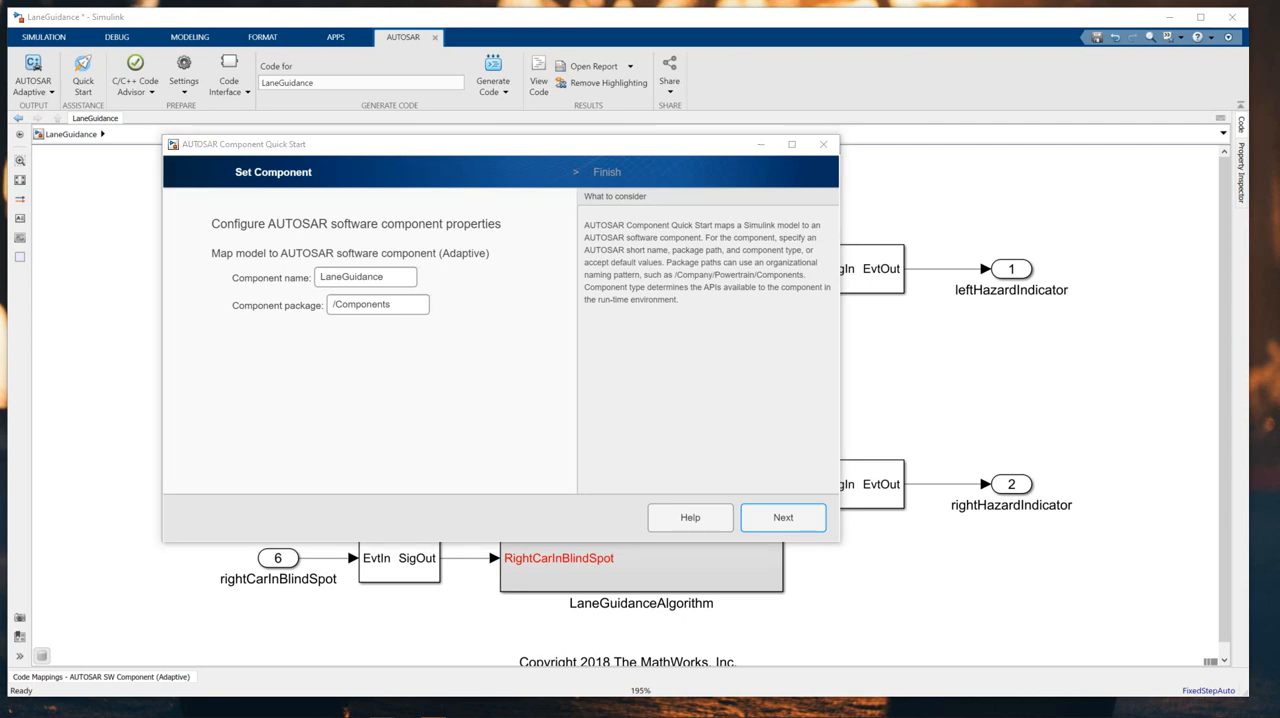
- Finish the Quick Start with component name LaneGuidance in package /Components
{"action": "left_click", "coordinate": [782, 517]}
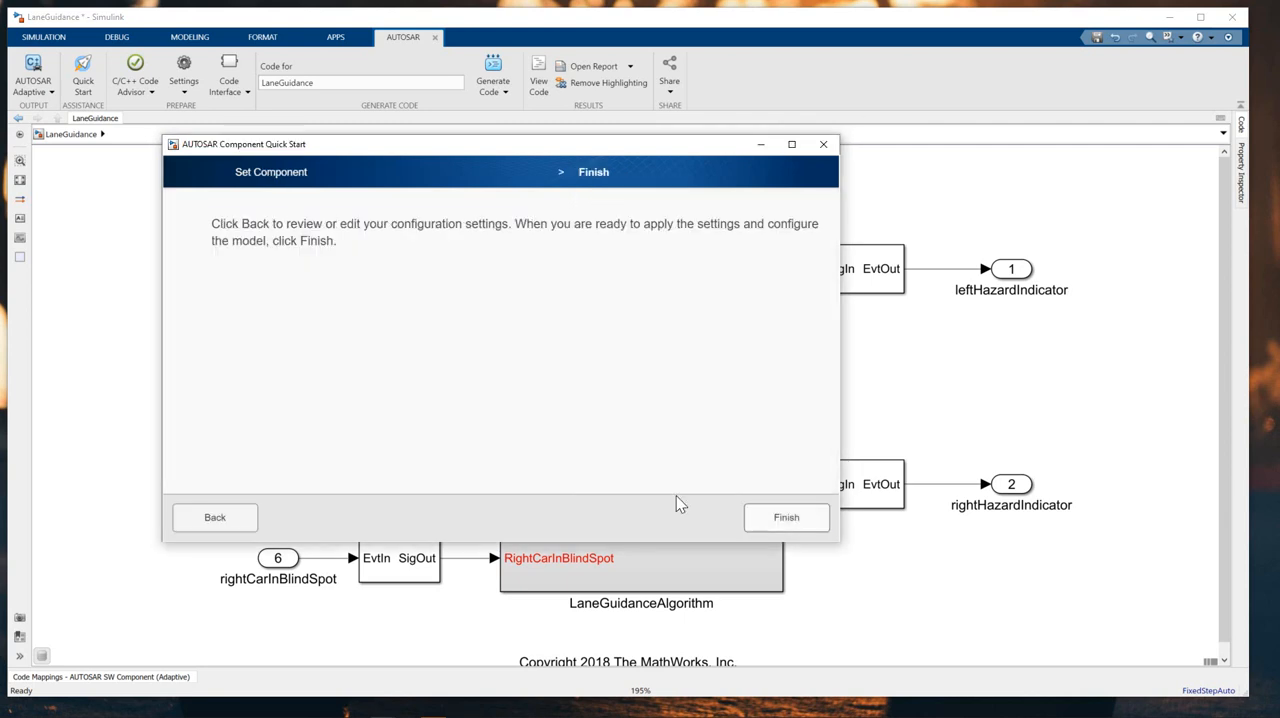
{"action": "left_click", "coordinate": [786, 517]}
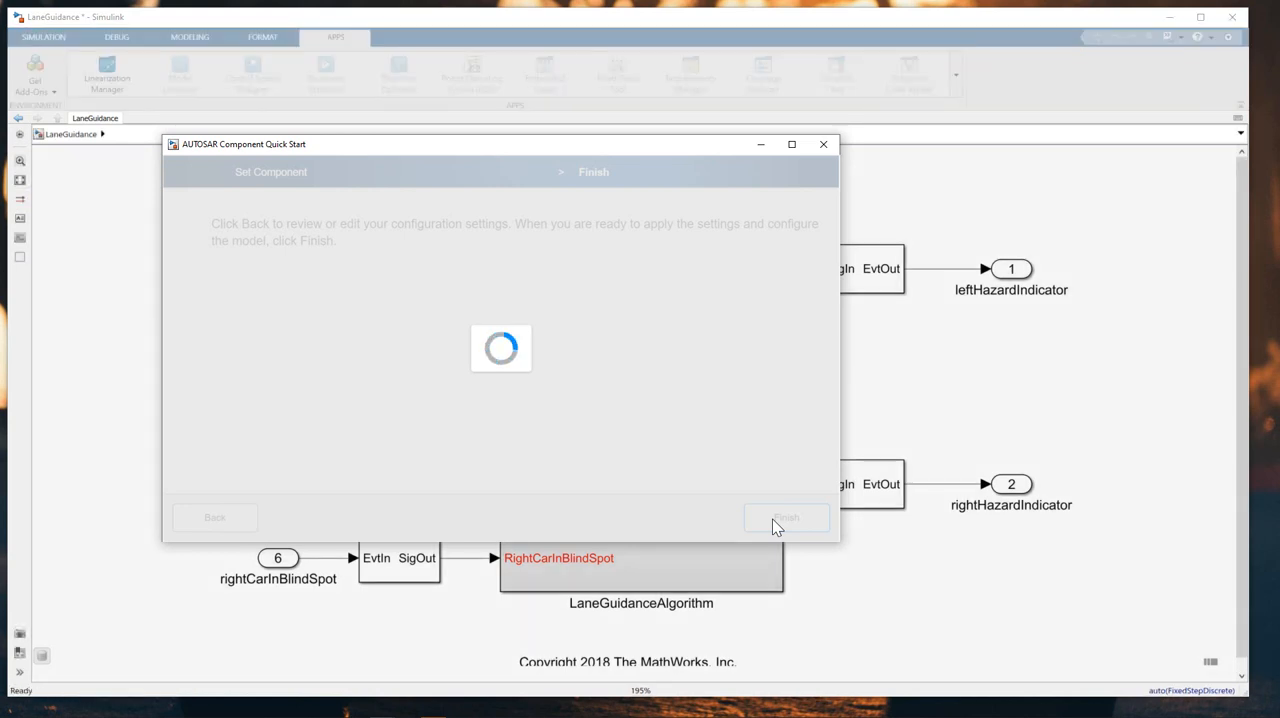
{"action": "left_click", "coordinate": [786, 517]}
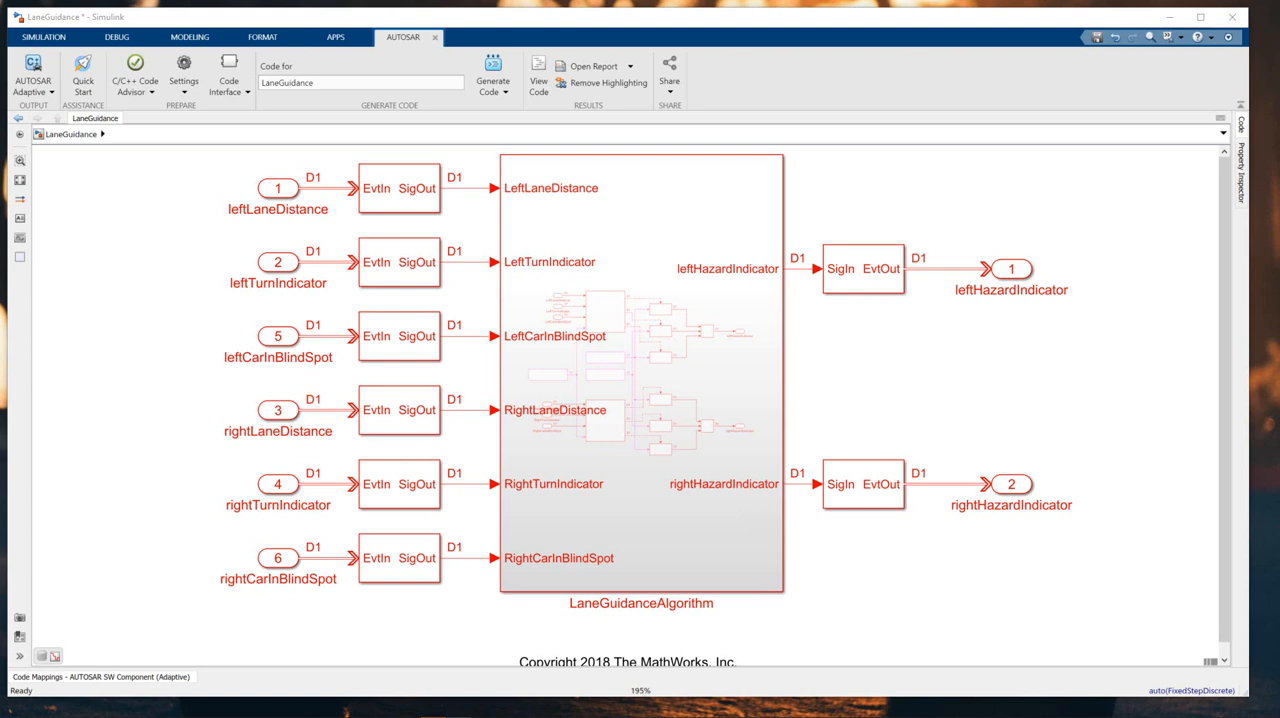
{"action": "mouse_move", "coordinate": [82, 673]}
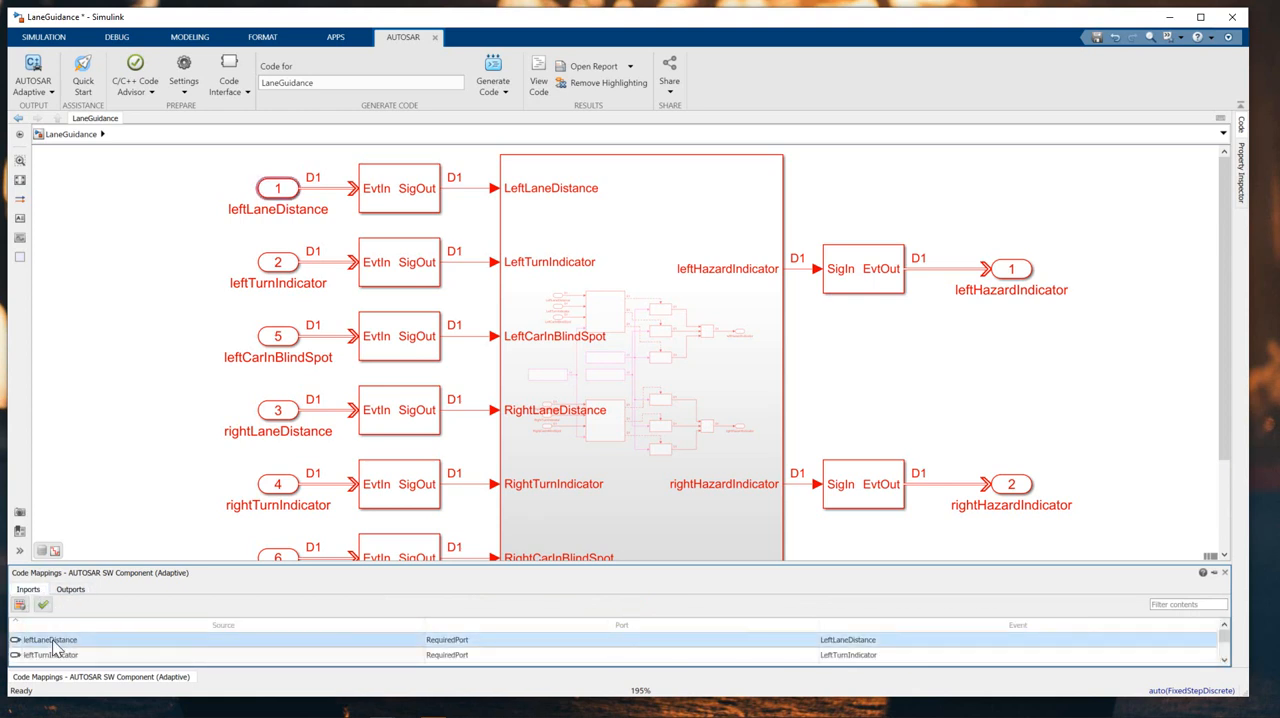
- Check that leftHazardIndicator and rightHazardIndicator map to ProvidedPort with their hazard events
{"action": "left_click", "coordinate": [48, 654]}
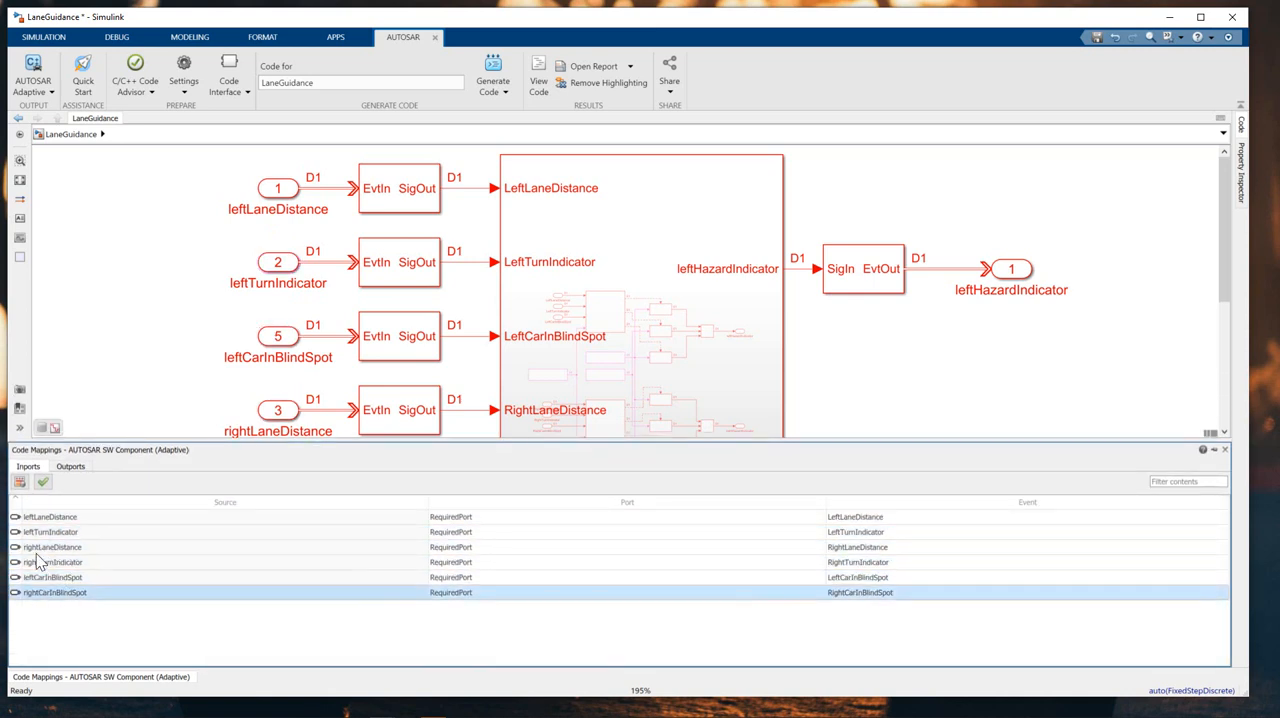
{"action": "left_click", "coordinate": [70, 466]}
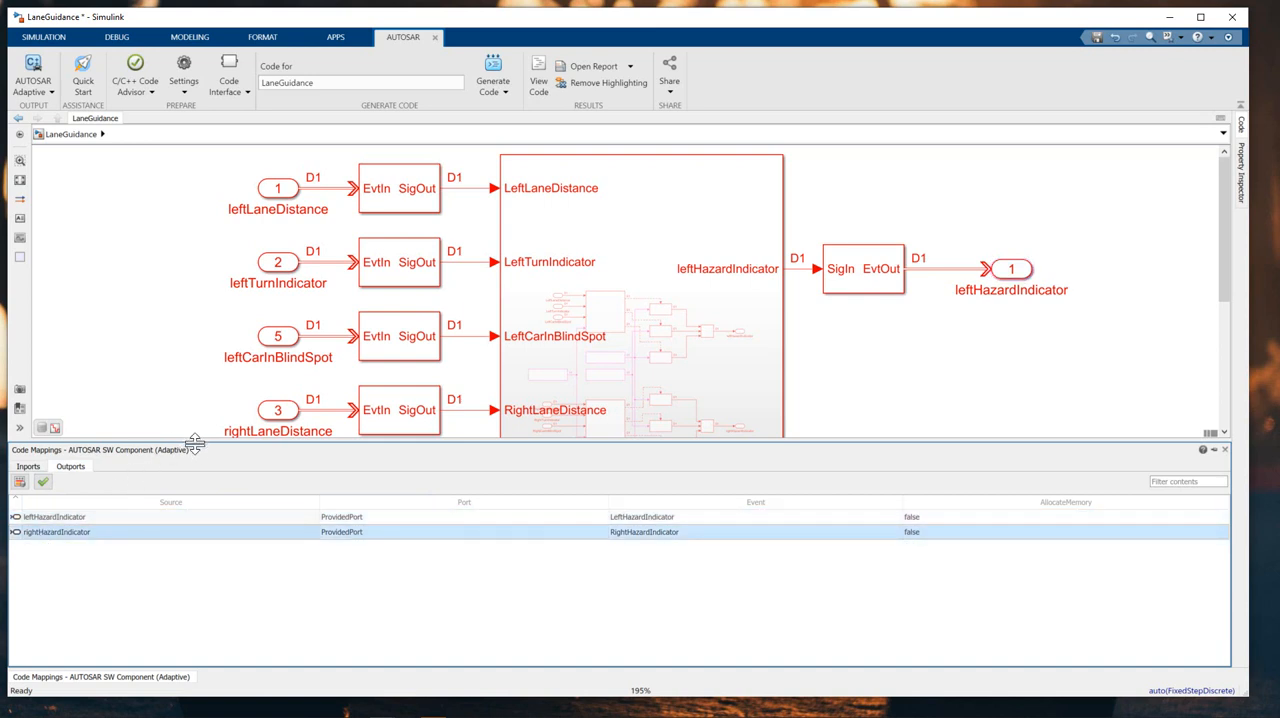
{"action": "left_click_drag", "start_coordinate": [195, 448], "coordinate": [195, 474]}
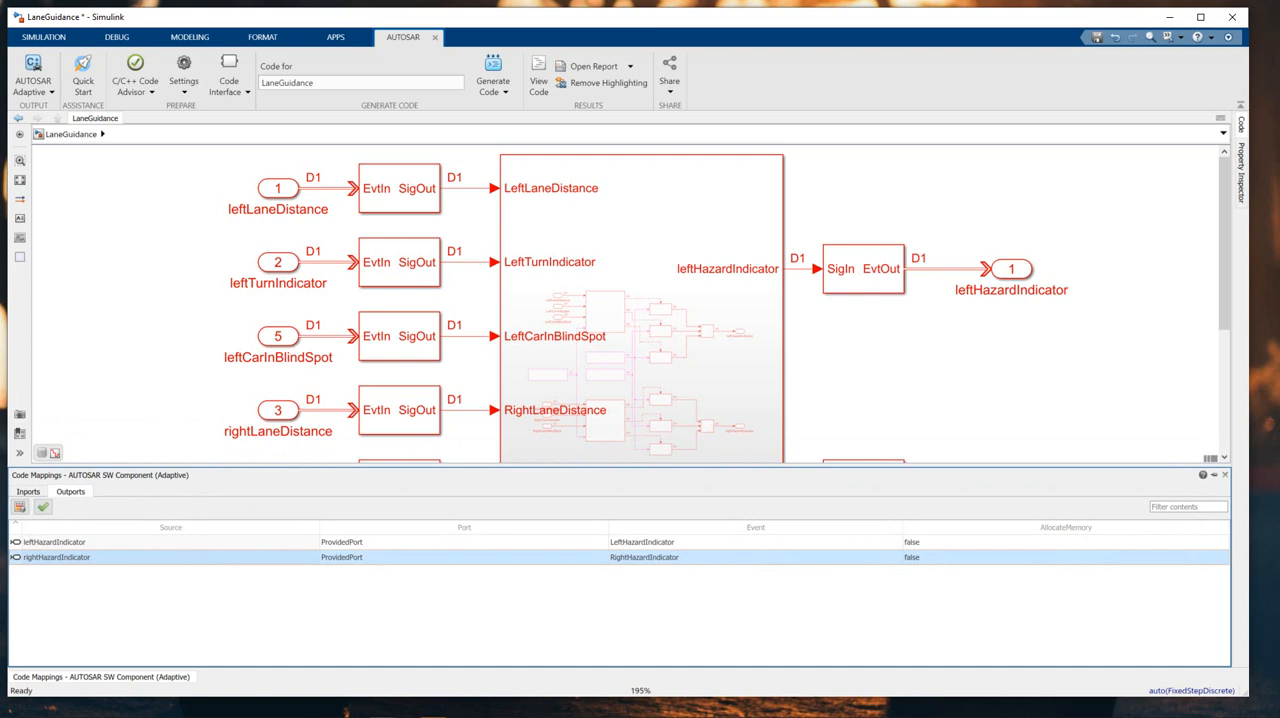
{"action": "mouse_move", "coordinate": [145, 277]}
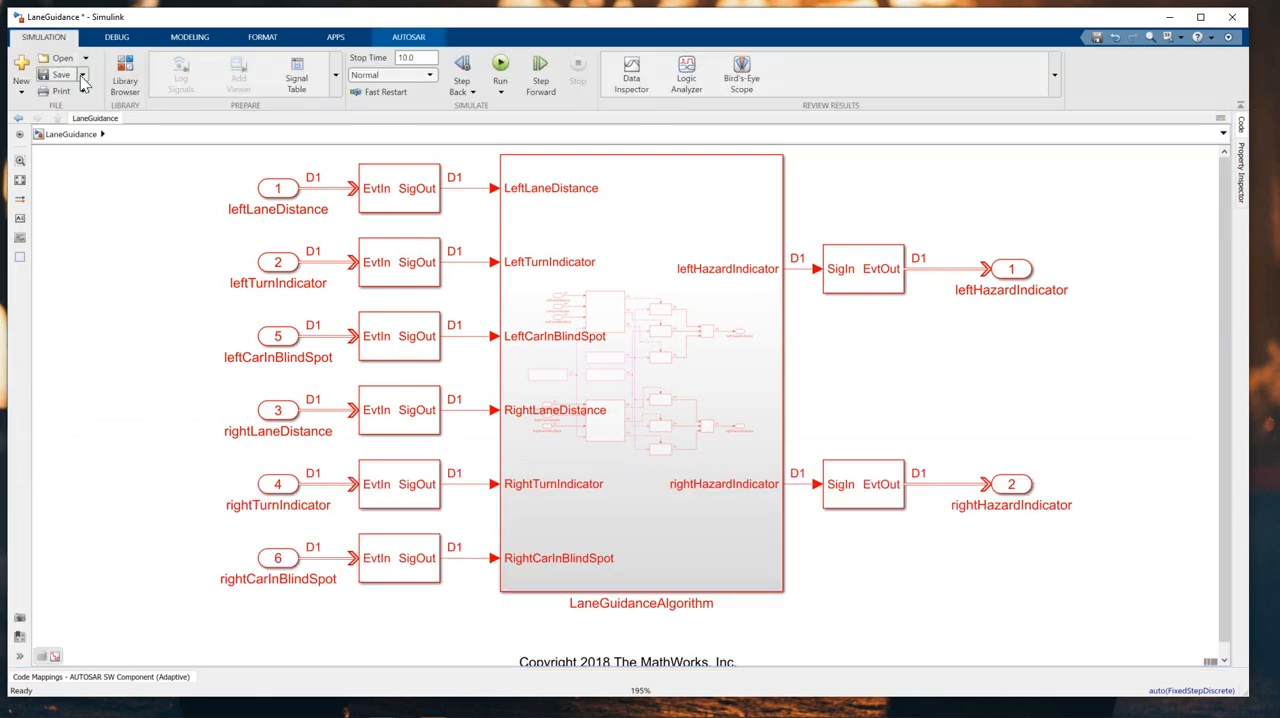
- Save As into the AUTOSAR Adaptive software component folder, creating a new project folder
{"action": "left_click", "coordinate": [82, 78]}
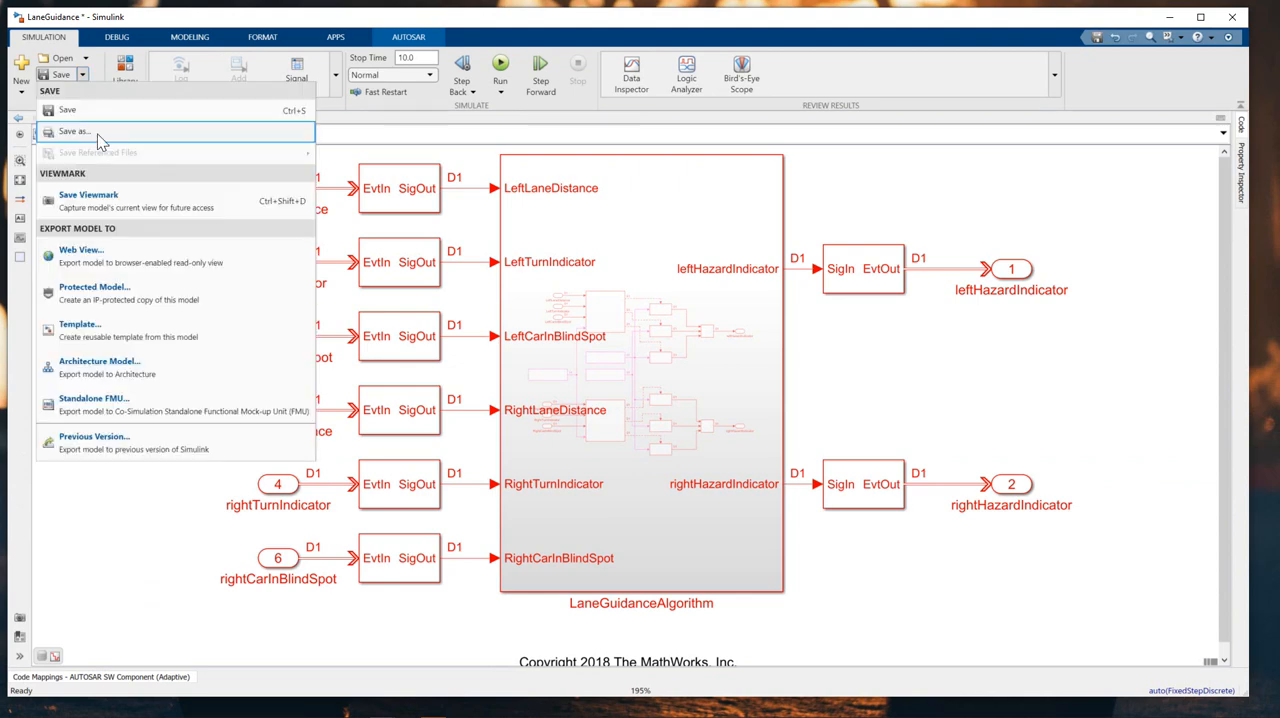
{"action": "left_click", "coordinate": [76, 131]}
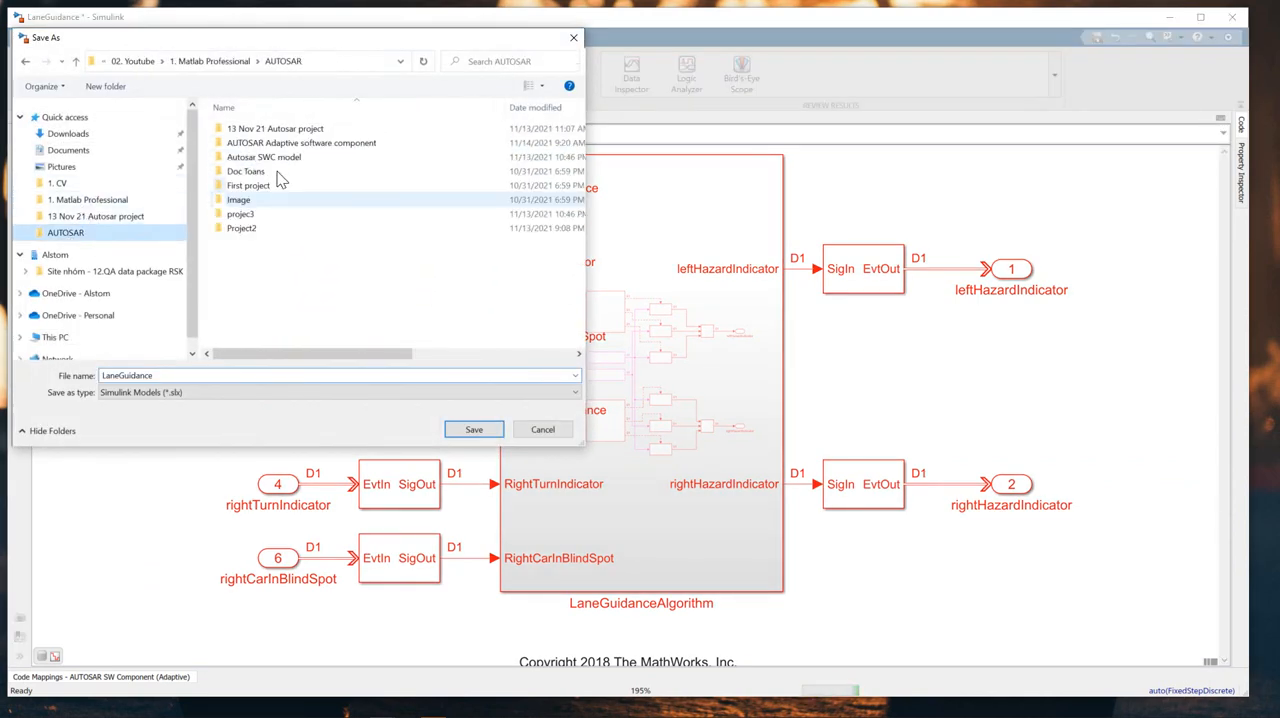
{"action": "left_click", "coordinate": [300, 142]}
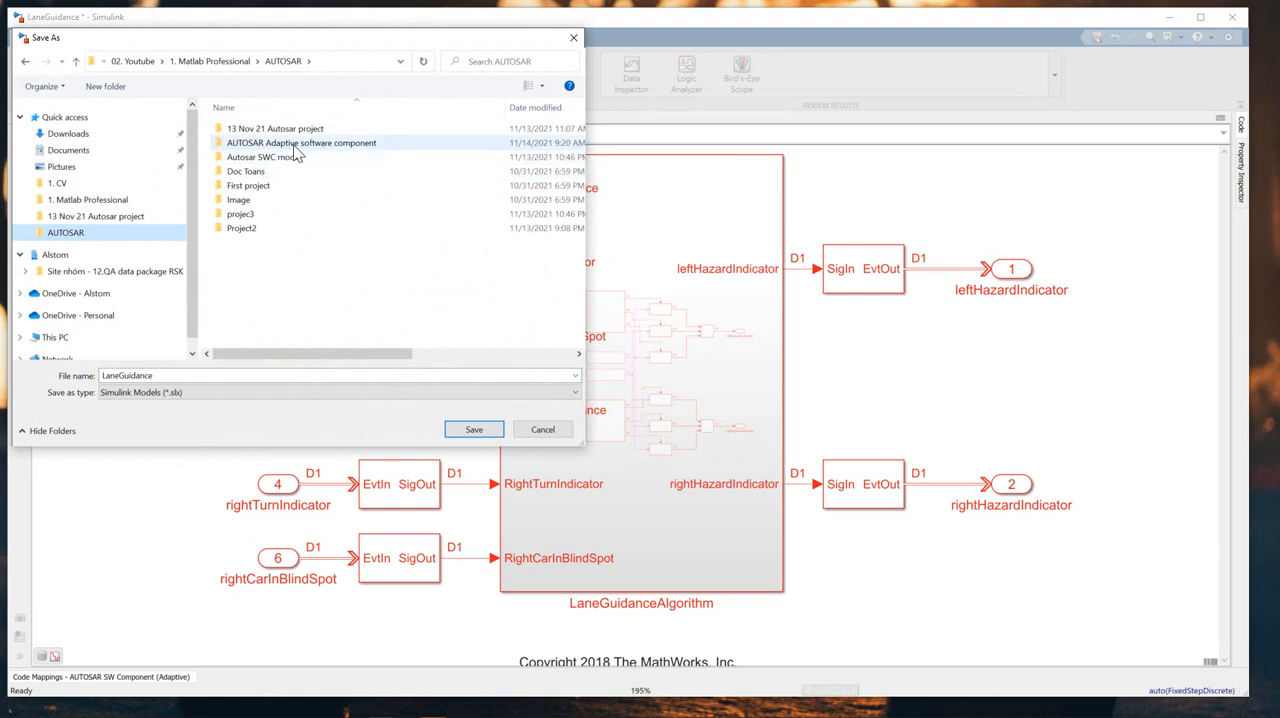
{"action": "double_click", "coordinate": [301, 142]}
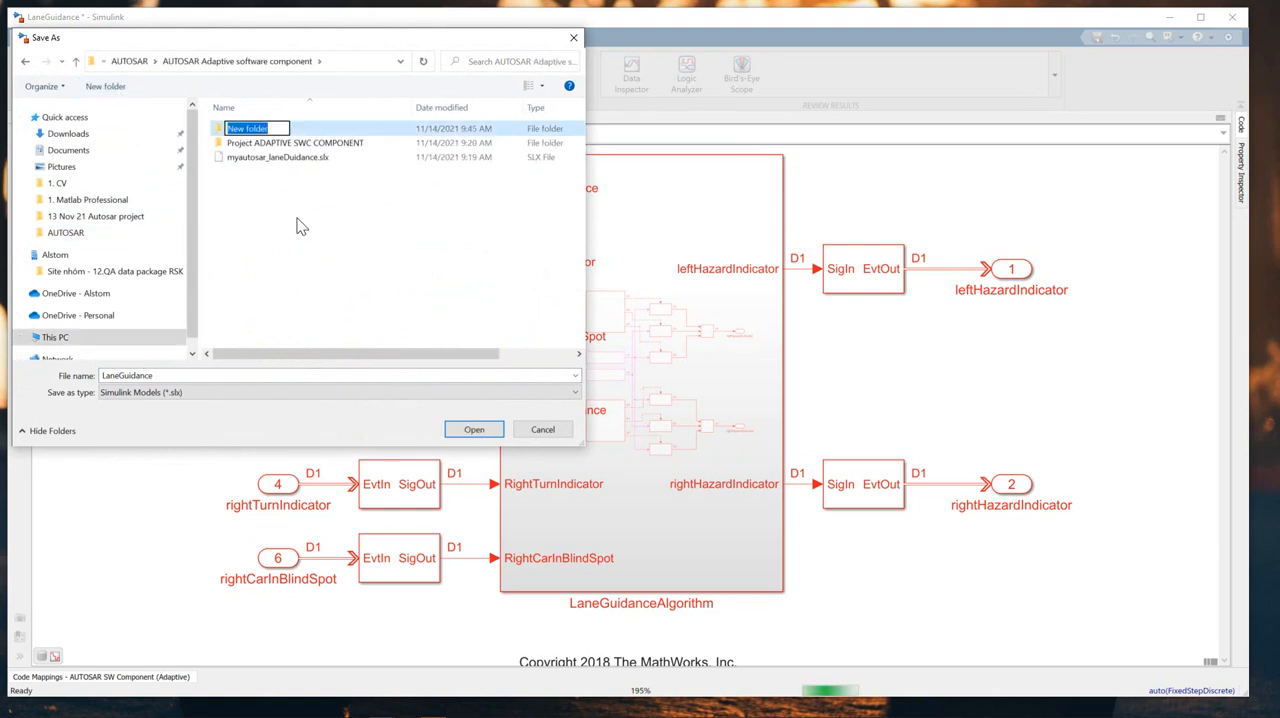
{"action": "type", "text": "New p"}
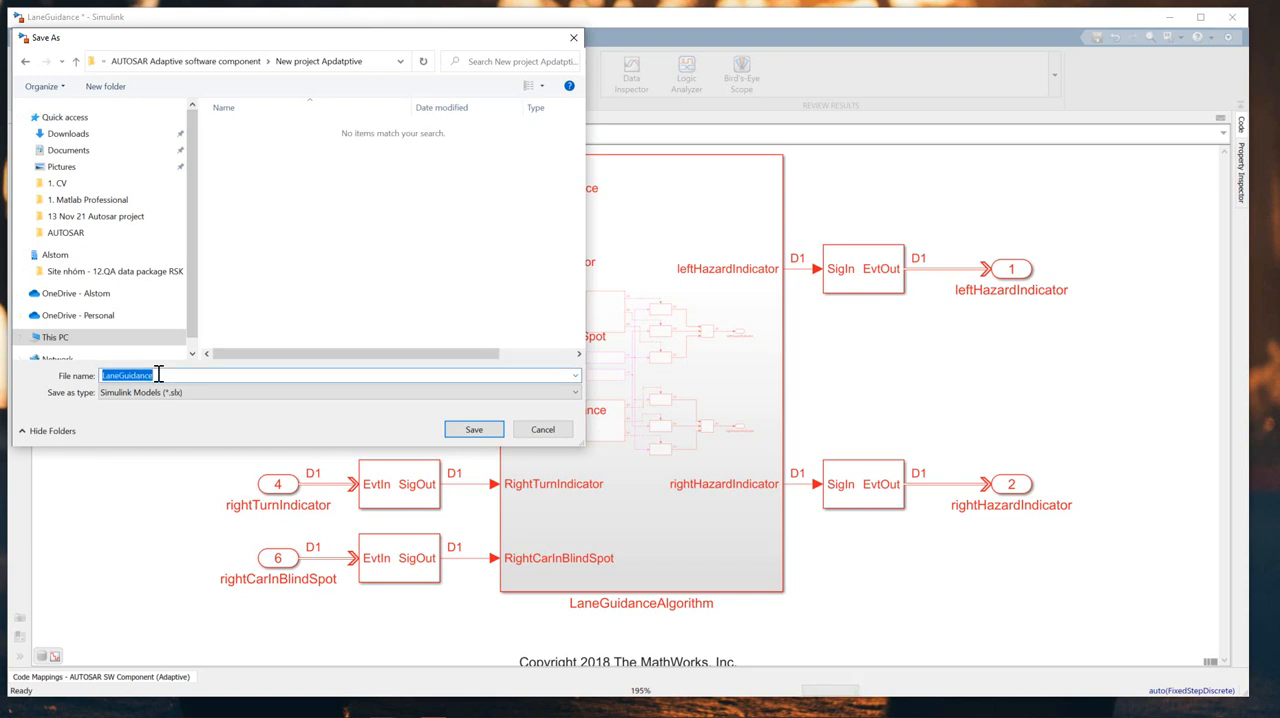
- Save the model as myautosar2_guidancelane
{"action": "type", "text": "my"}
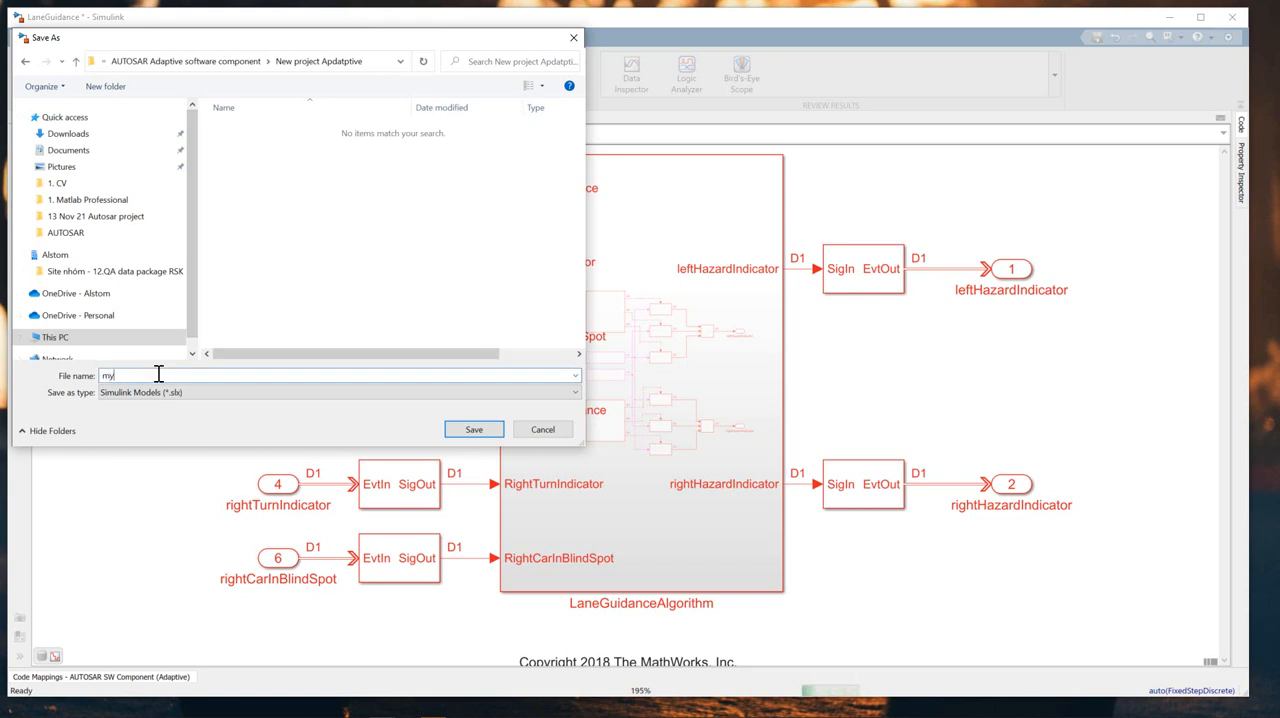
{"action": "type", "text": "autosar"}
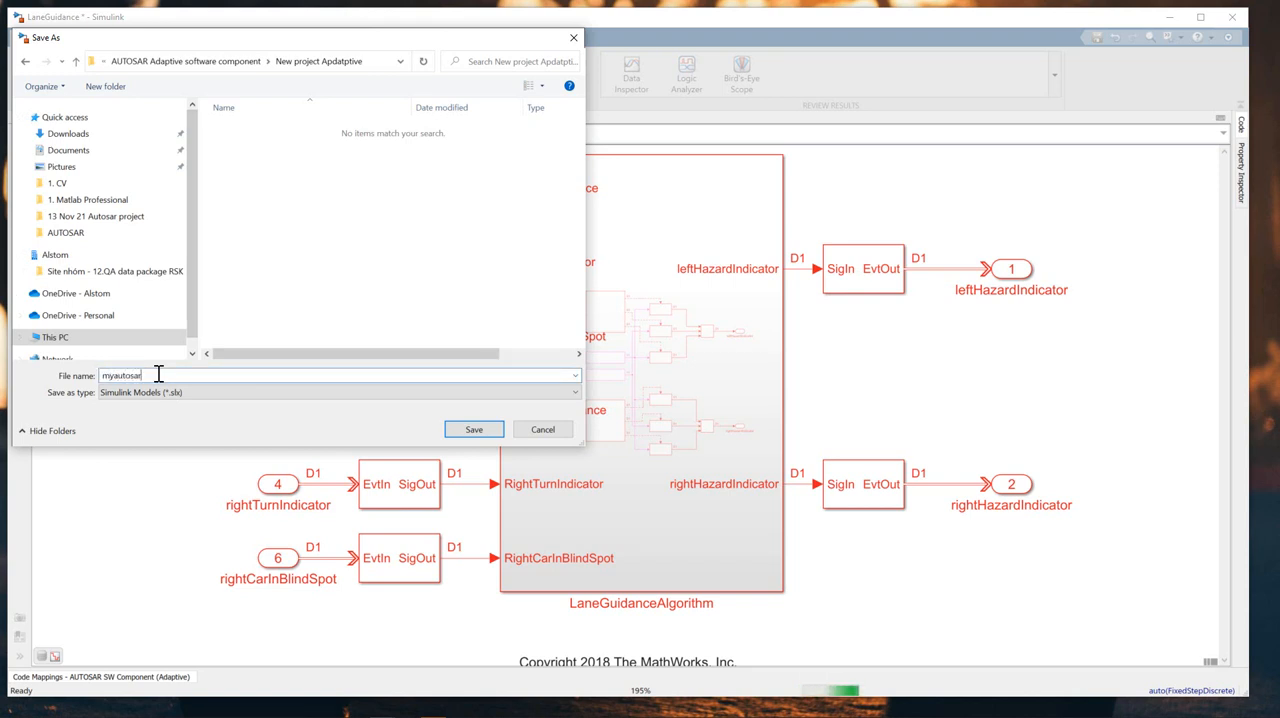
{"action": "type", "text": "2_"}
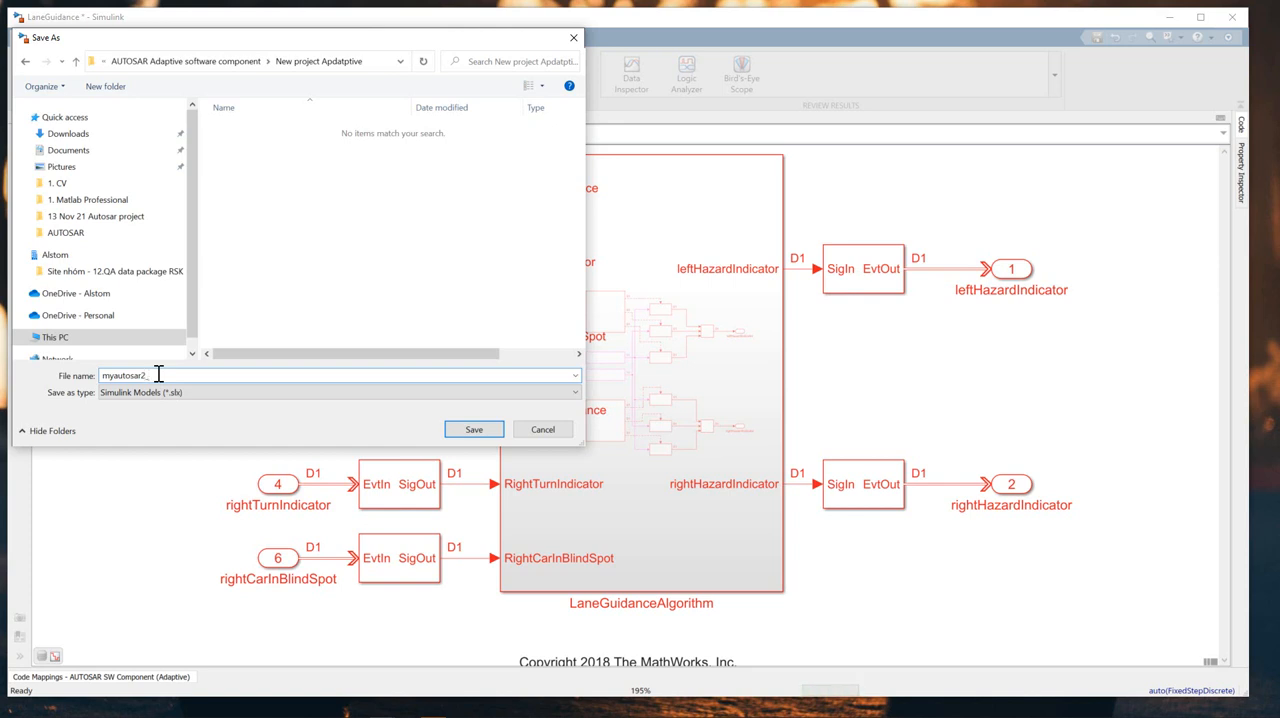
{"action": "type", "text": "guidance"}
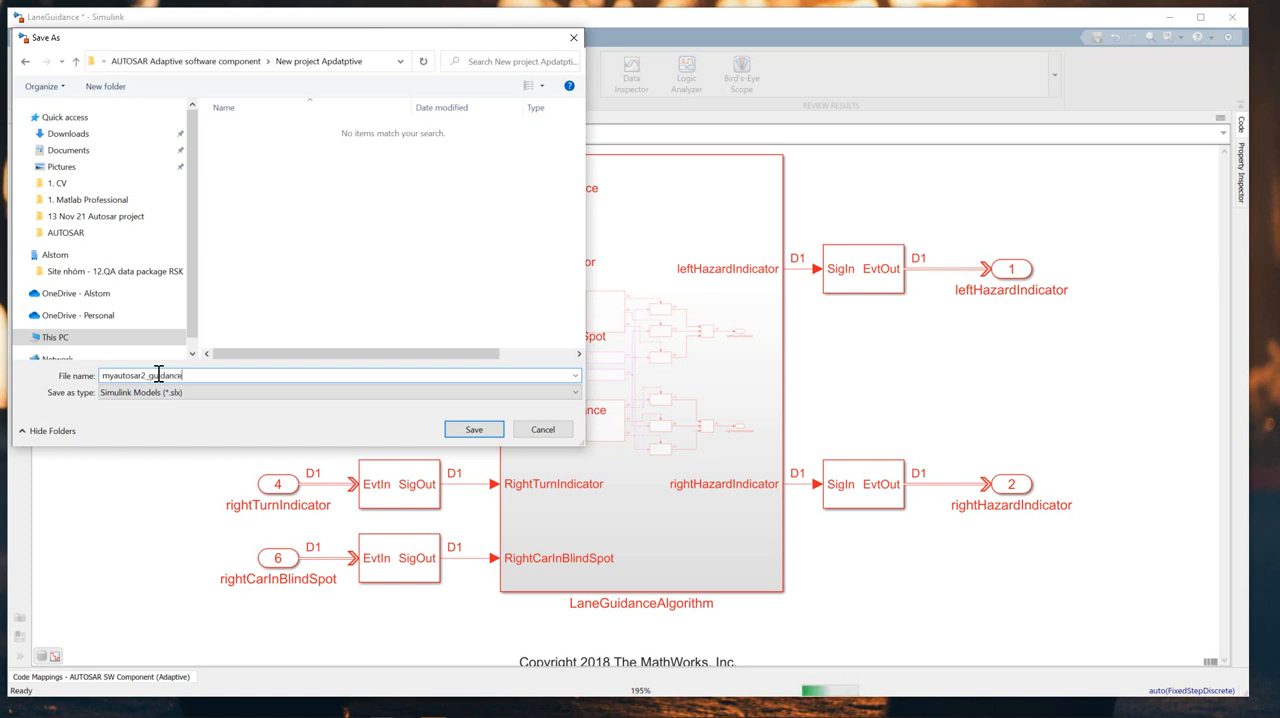
{"action": "type", "text": "land"}
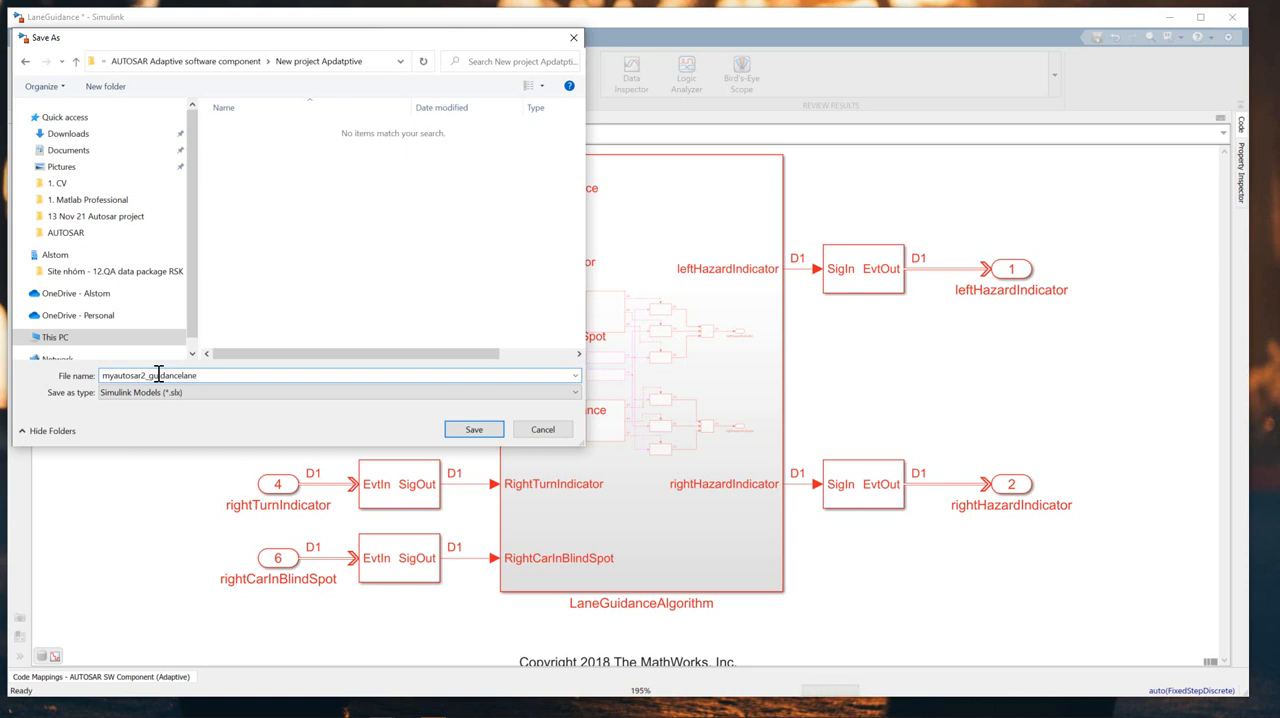
{"action": "left_click", "coordinate": [473, 428]}
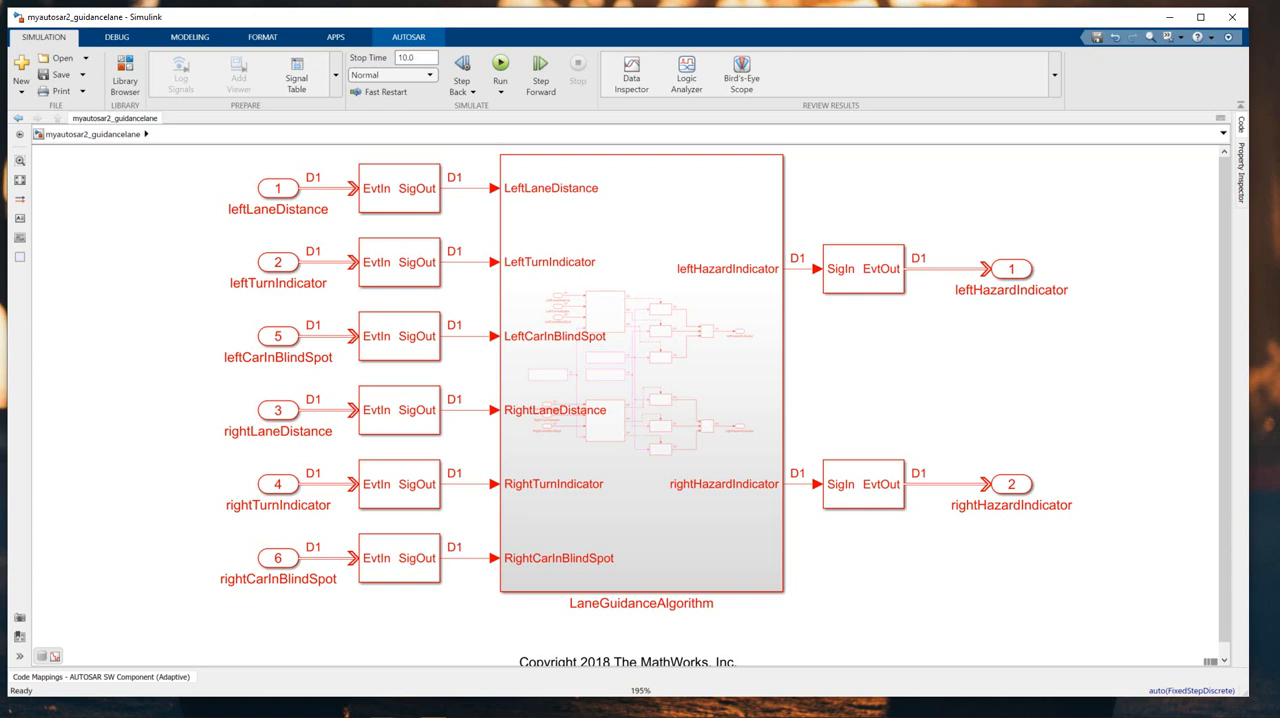
{"action": "mouse_move", "coordinate": [118, 250]}
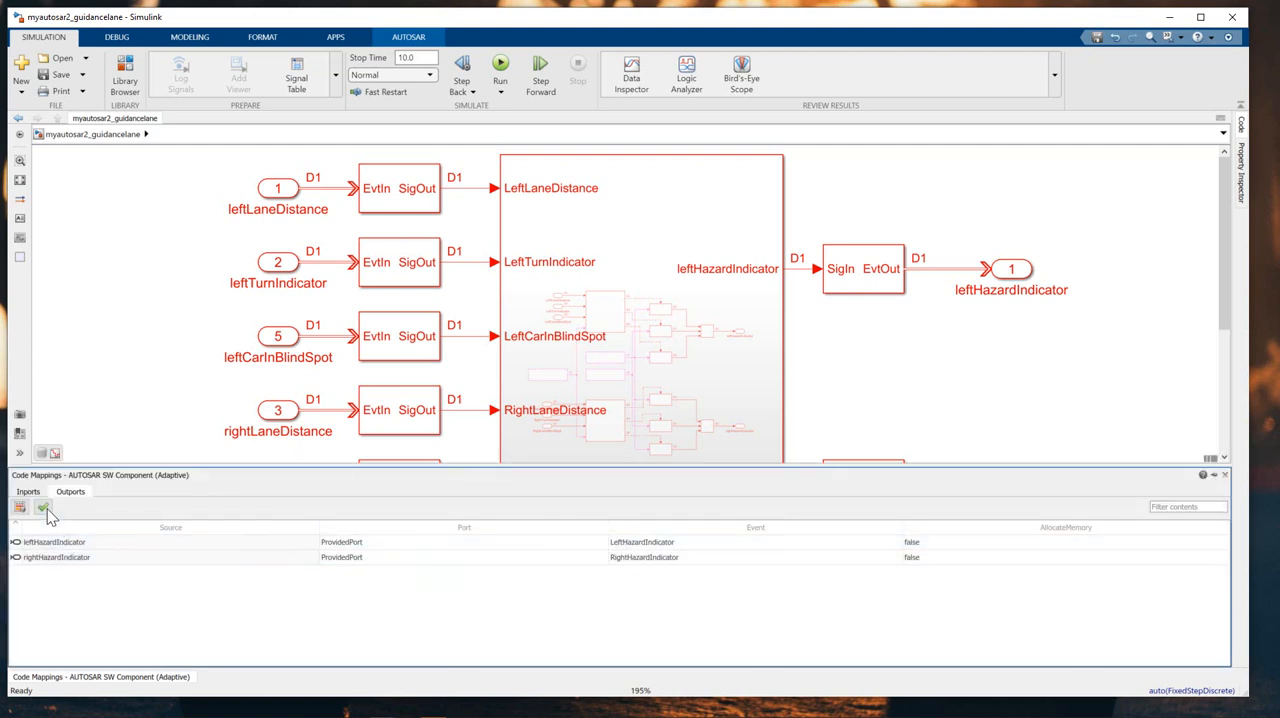
- Open the AUTOSAR Dictionary to inspect RequiredPort's instance identifier and service discovery attributes
{"action": "left_click", "coordinate": [28, 491]}
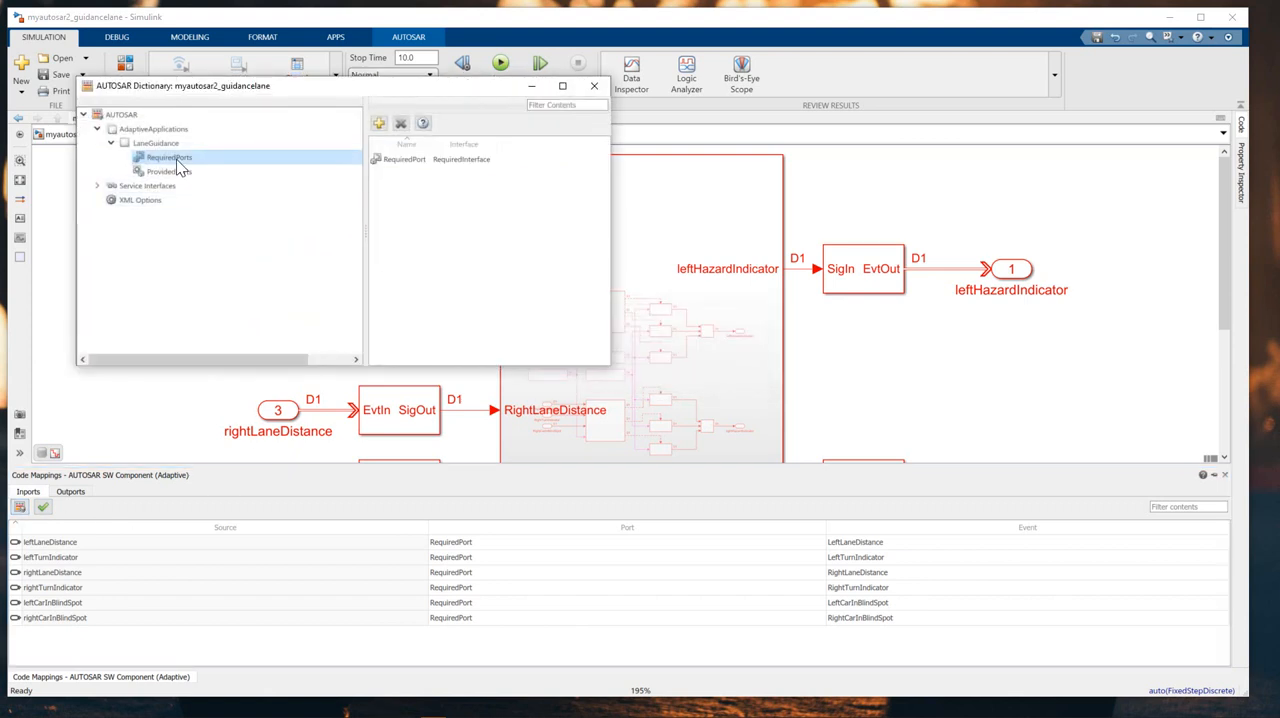
{"action": "mouse_move", "coordinate": [168, 157]}
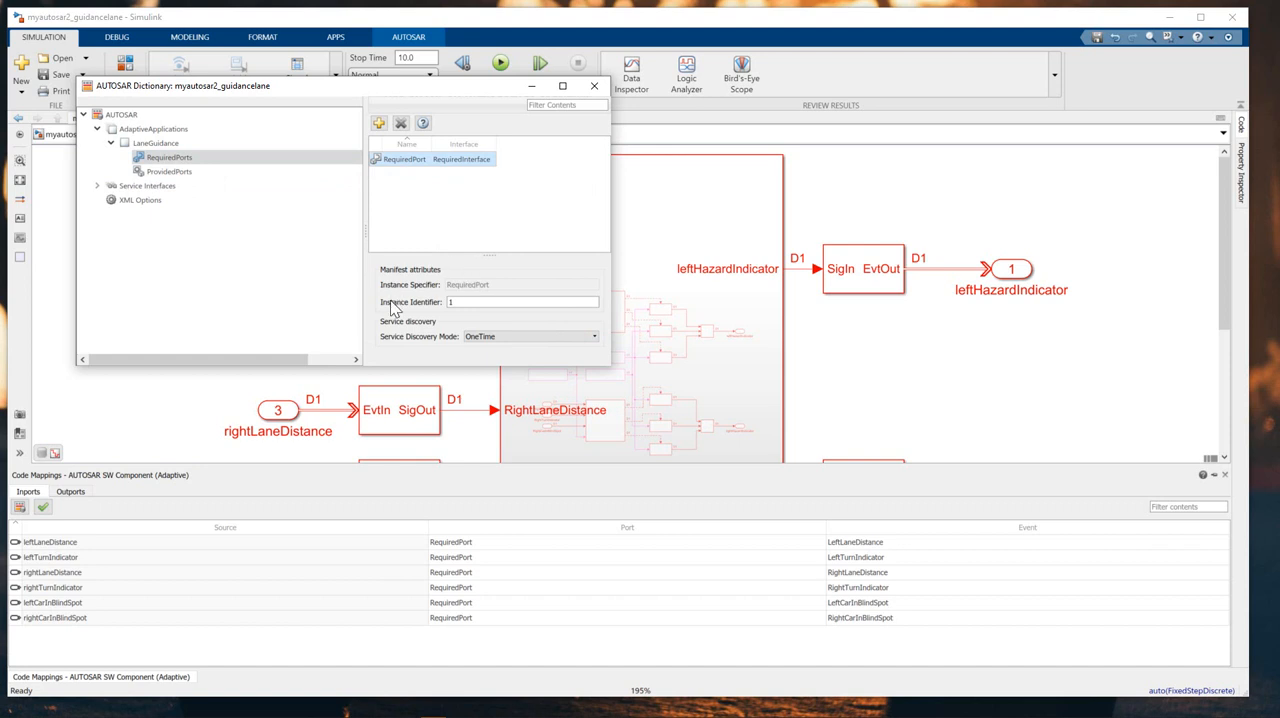
{"action": "mouse_move", "coordinate": [428, 311]}
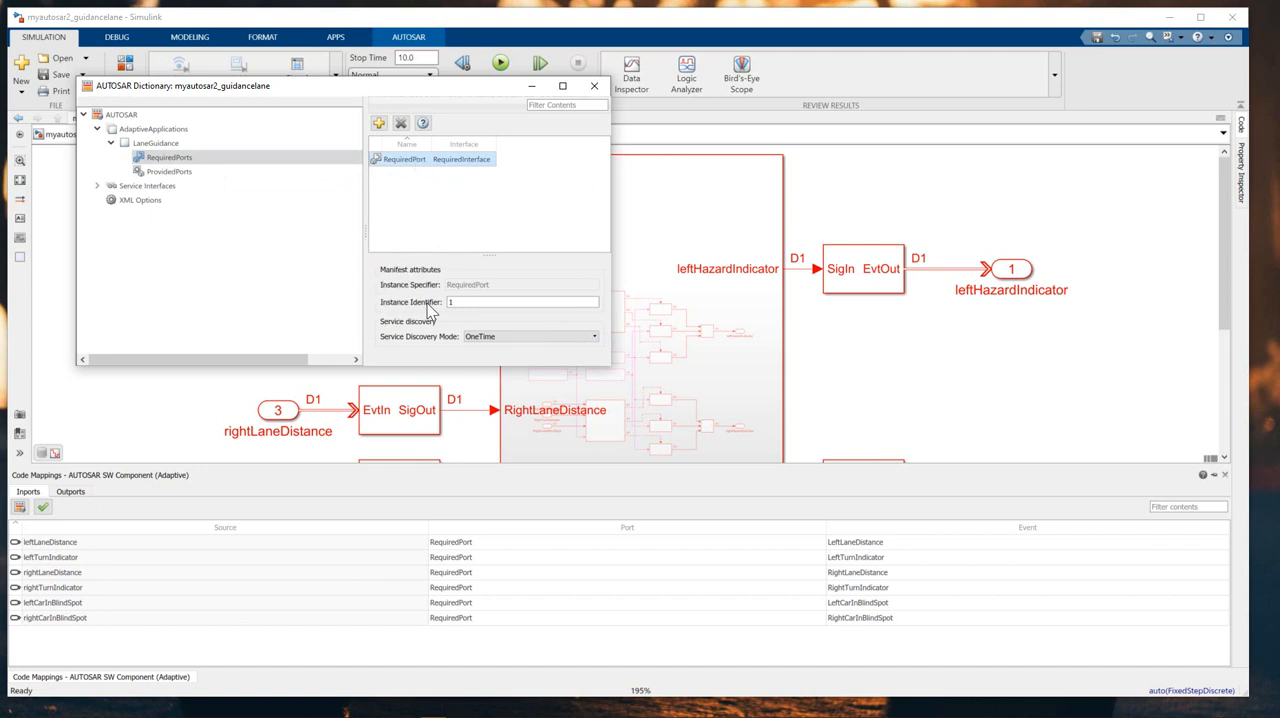
{"action": "mouse_move", "coordinate": [435, 310]}
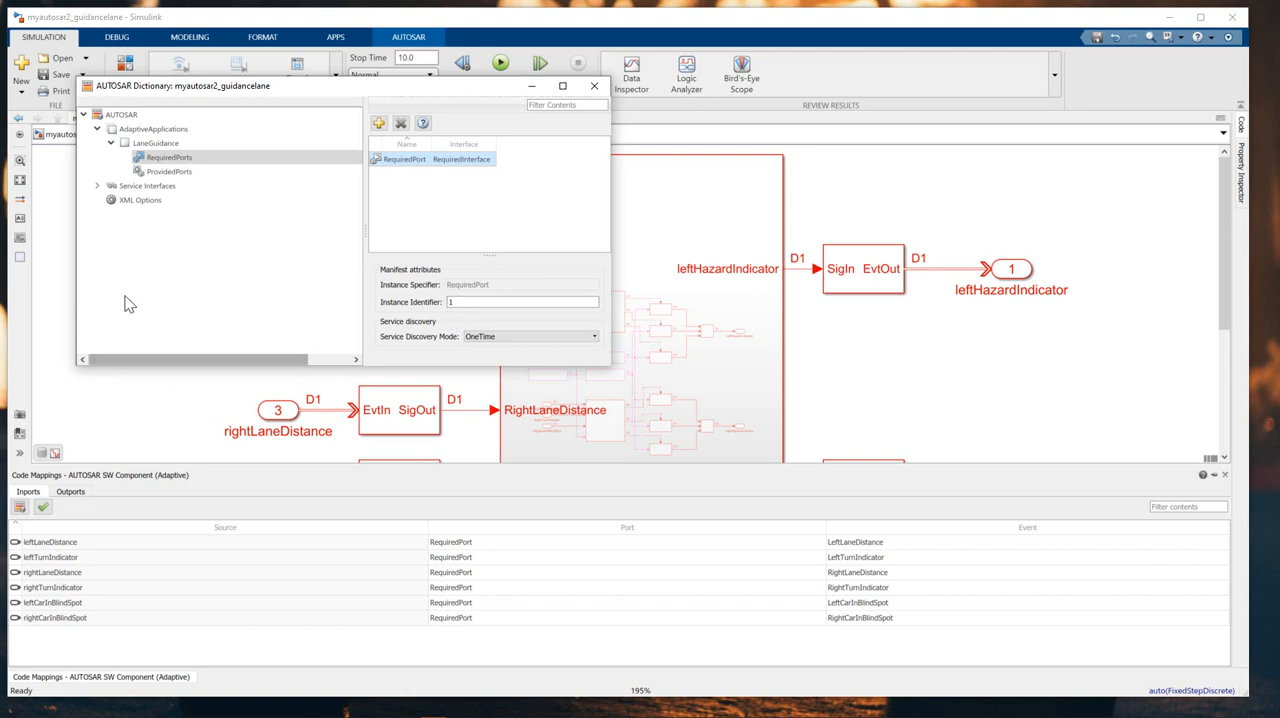
- Navigate to the Namespaces of the RequiredInterface service interface
{"action": "left_click", "coordinate": [98, 185]}
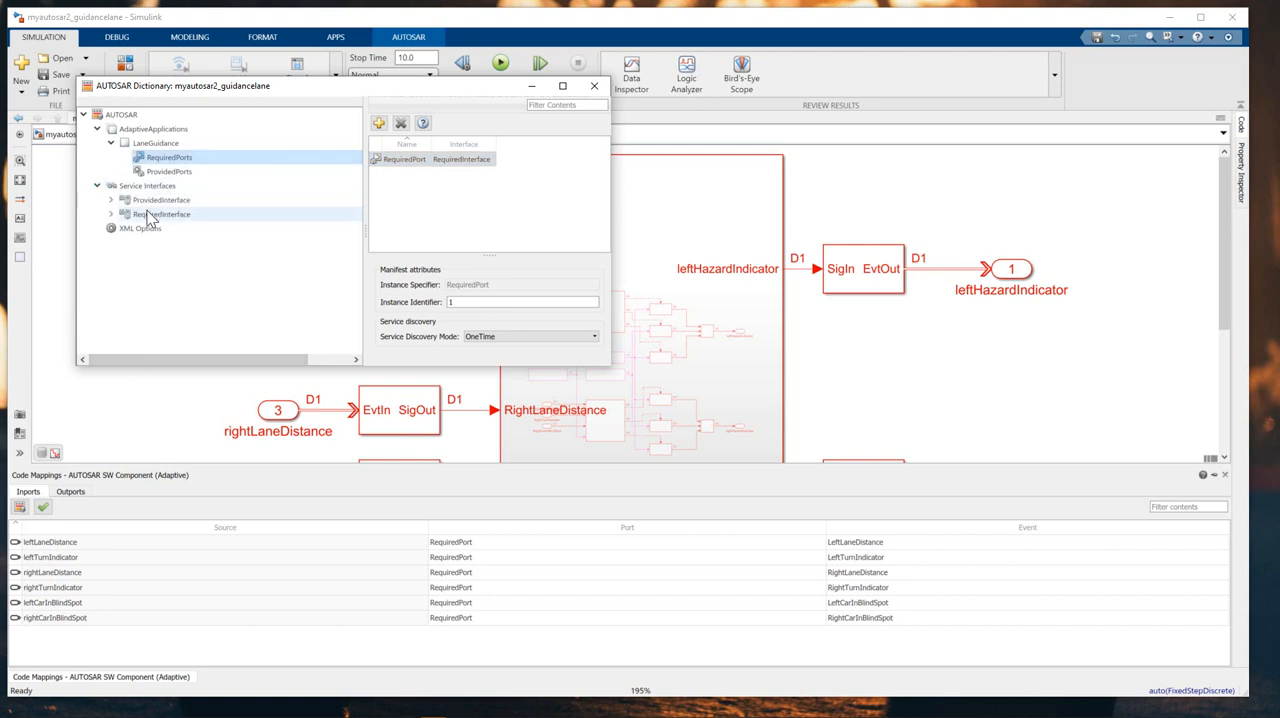
{"action": "left_click", "coordinate": [112, 214]}
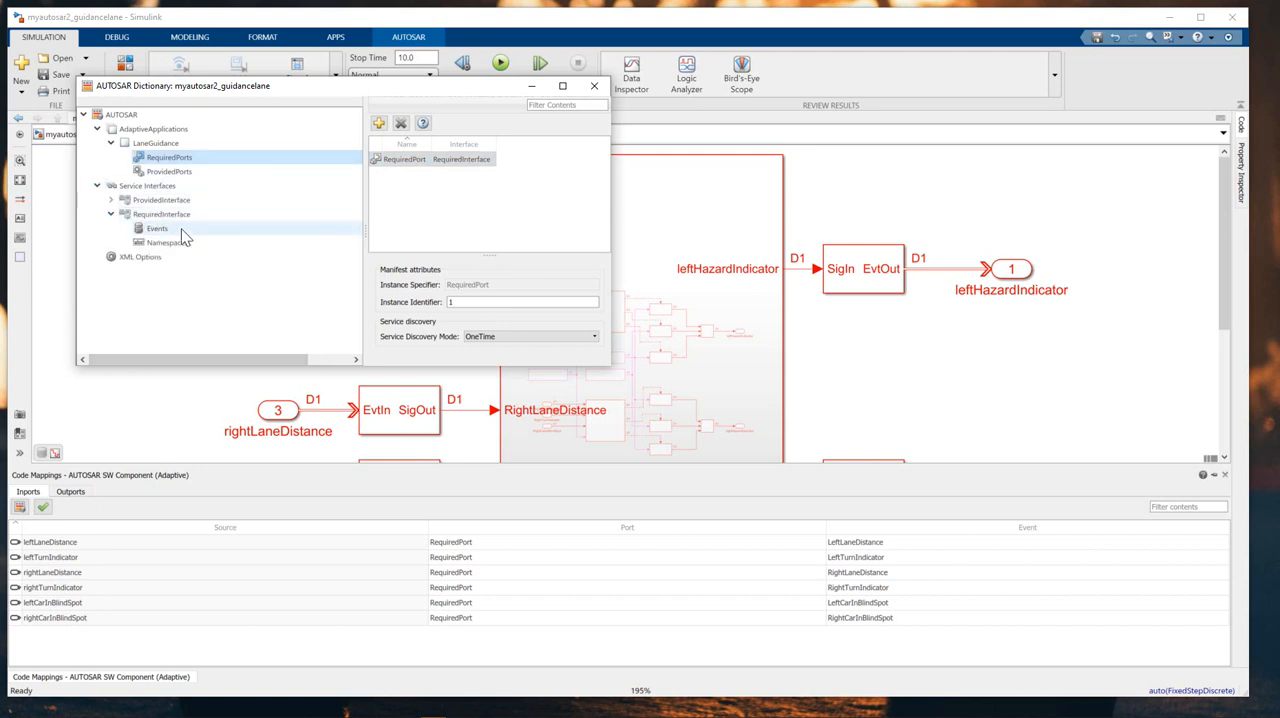
{"action": "left_click", "coordinate": [157, 228]}
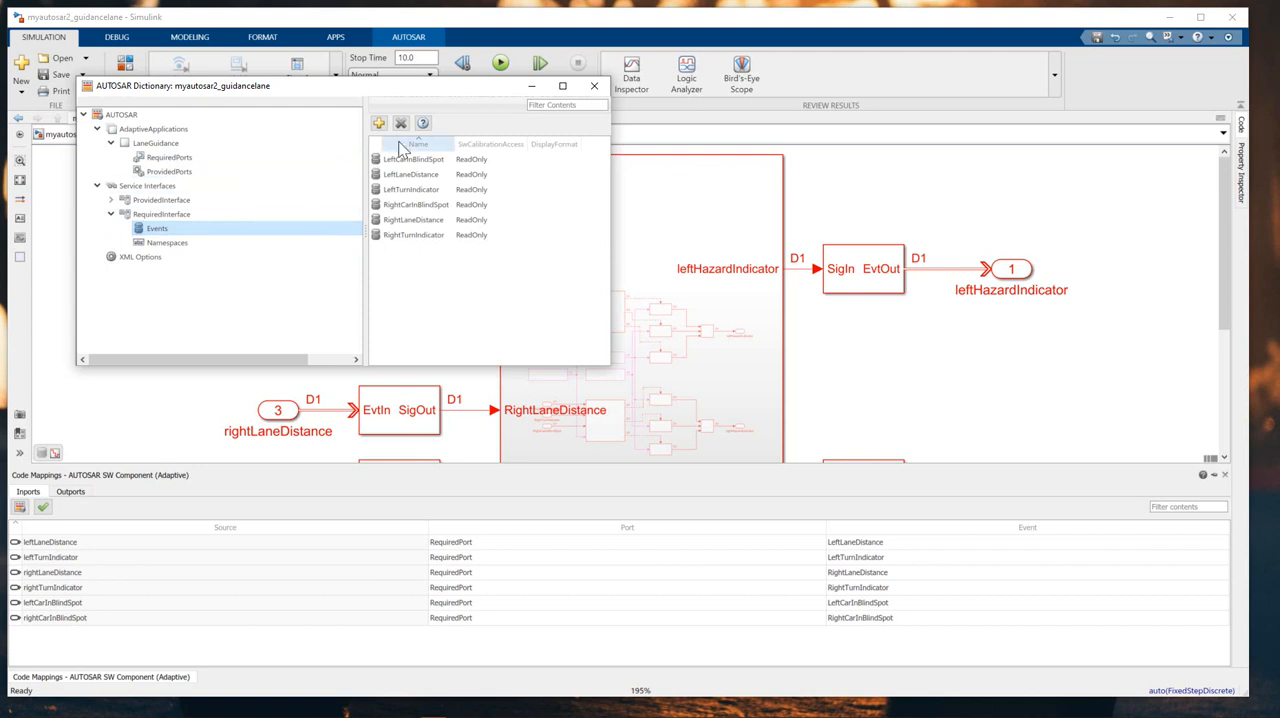
{"action": "left_click", "coordinate": [167, 242]}
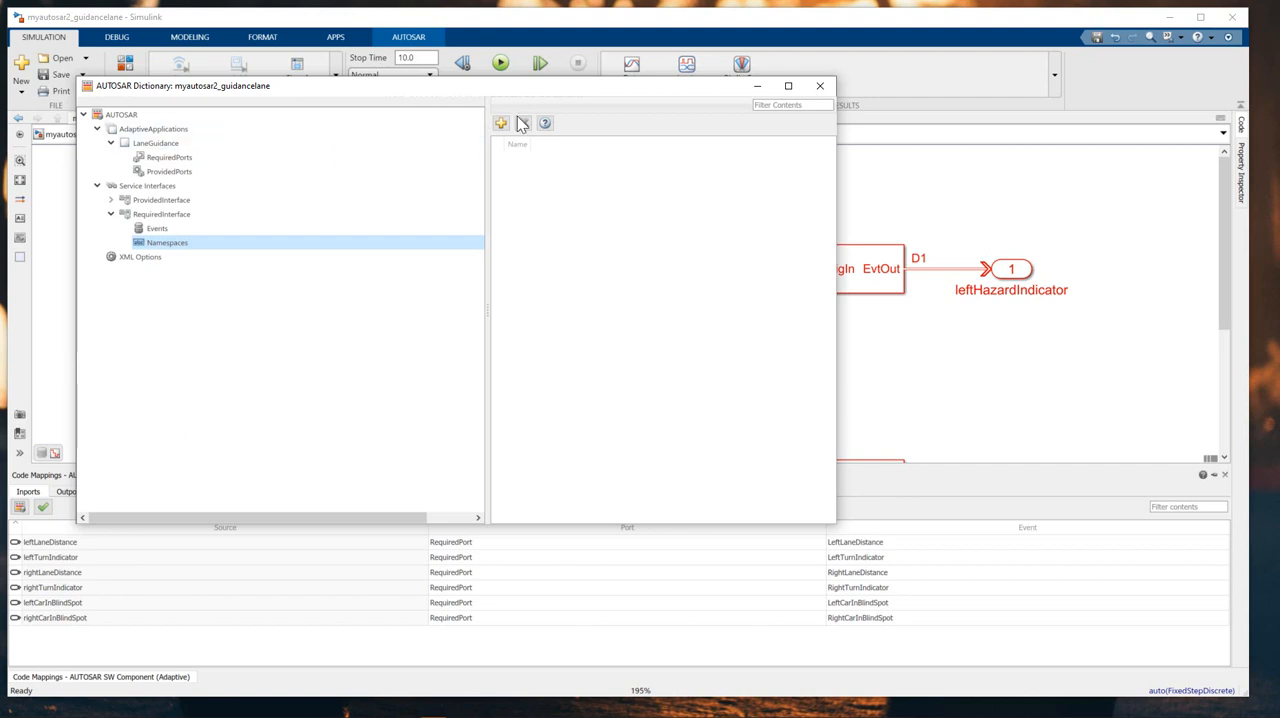
- Add three namespaces named company, chassis and required to RequiredInterface
{"action": "left_click", "coordinate": [500, 123]}
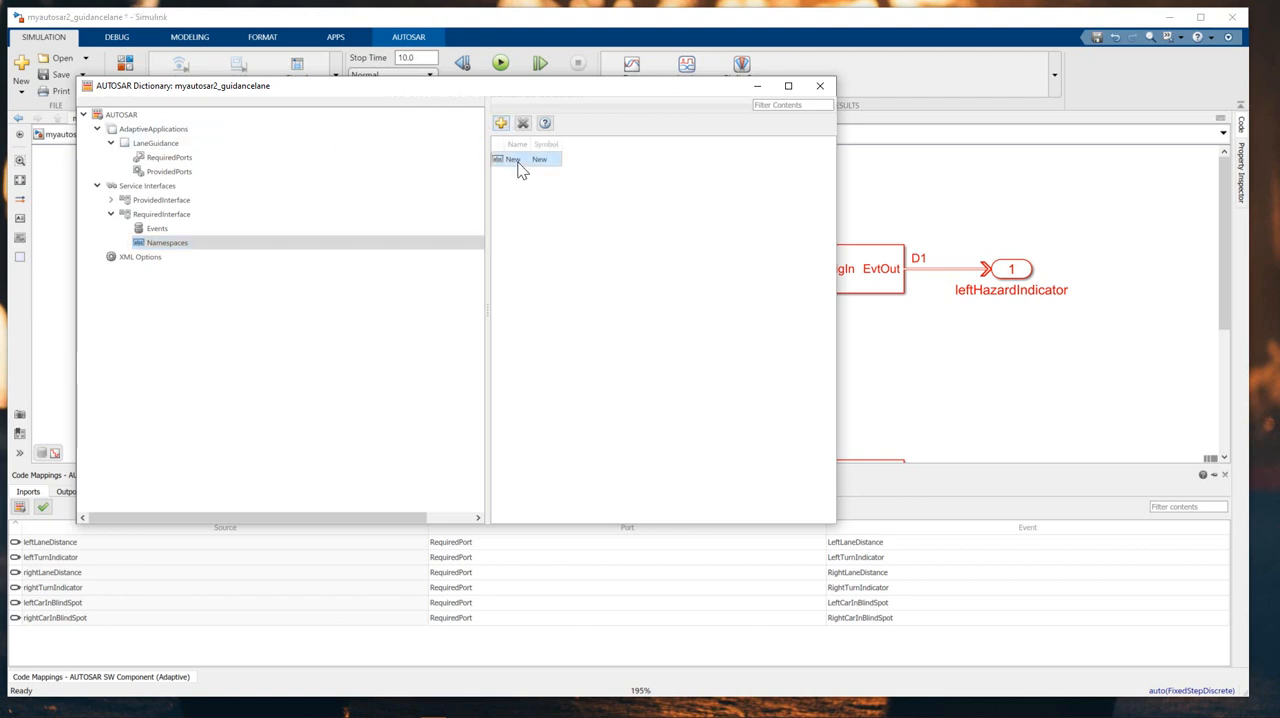
{"action": "double_click", "coordinate": [512, 159]}
{"action": "type", "text": "company"}
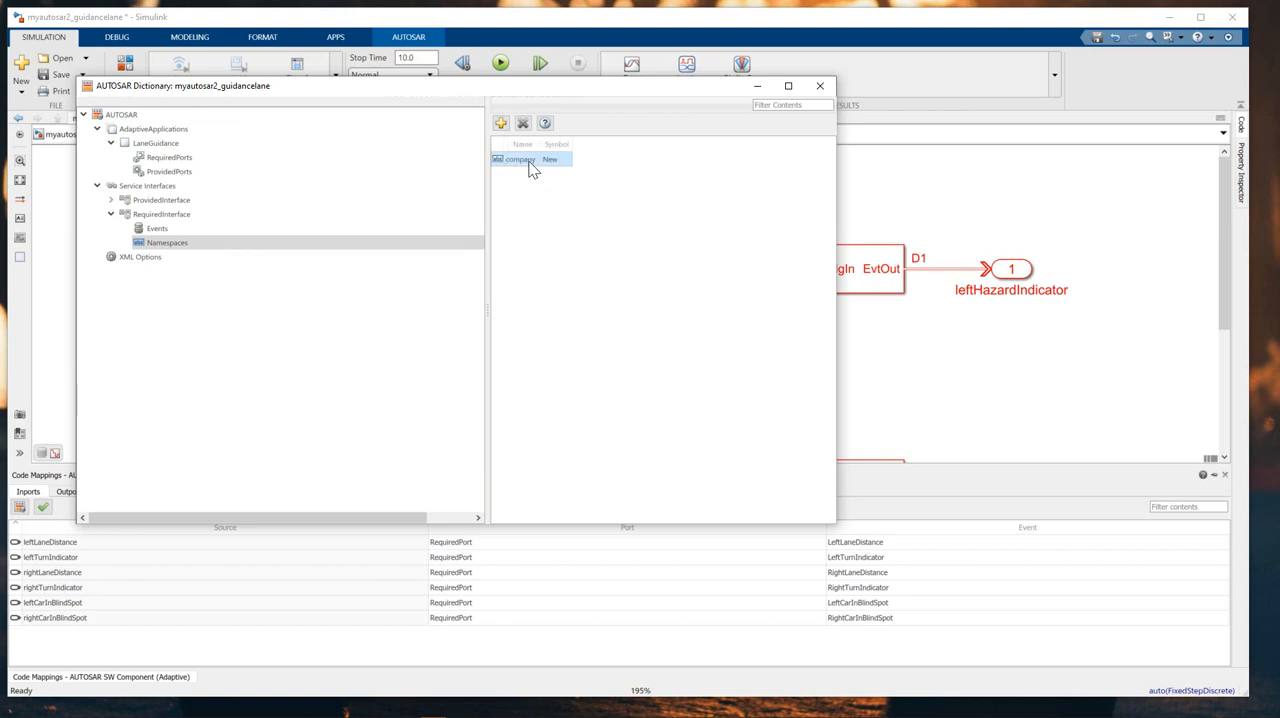
{"action": "double_click", "coordinate": [560, 159]}
{"action": "type", "text": "company"}
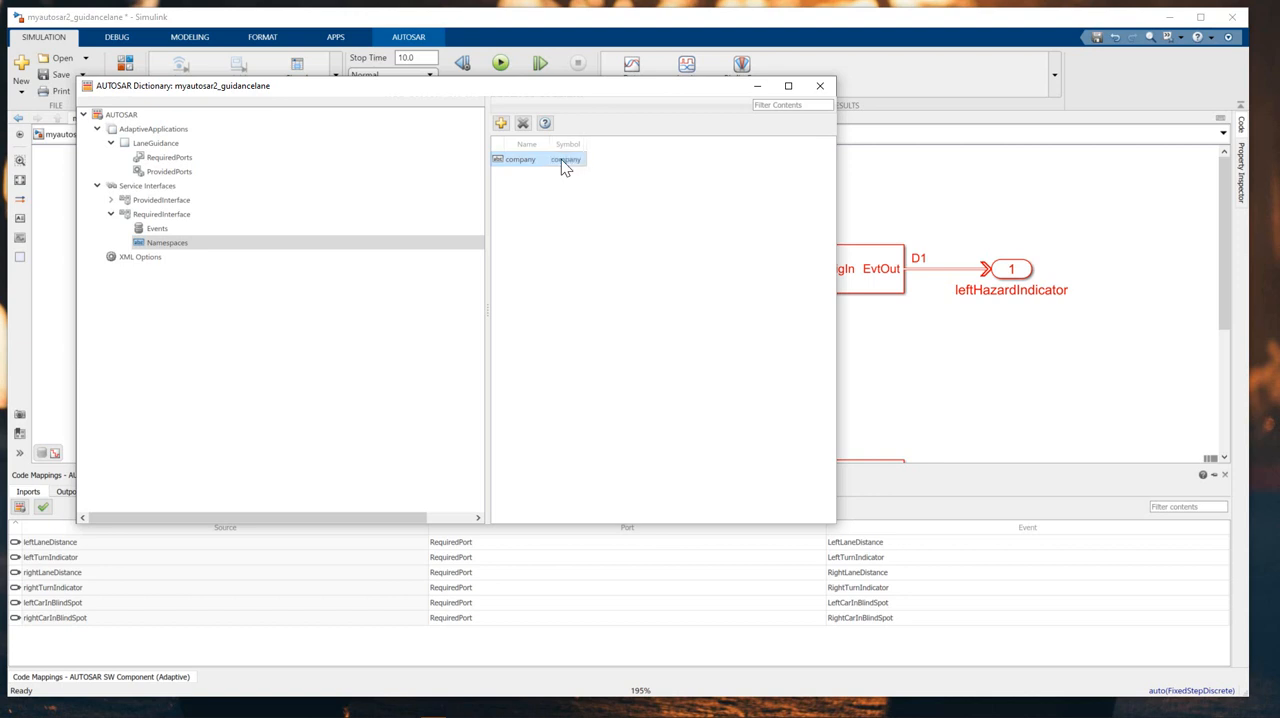
{"action": "left_click", "coordinate": [501, 122]}
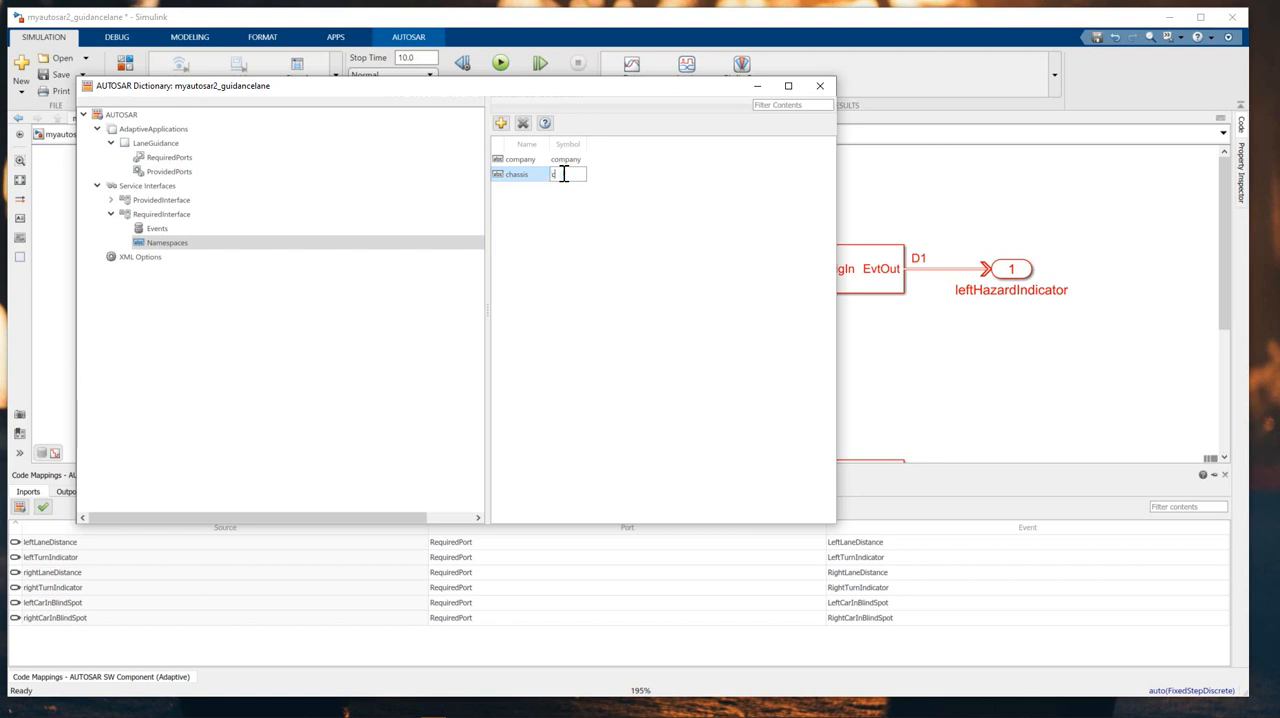
{"action": "type", "text": "chassis"}
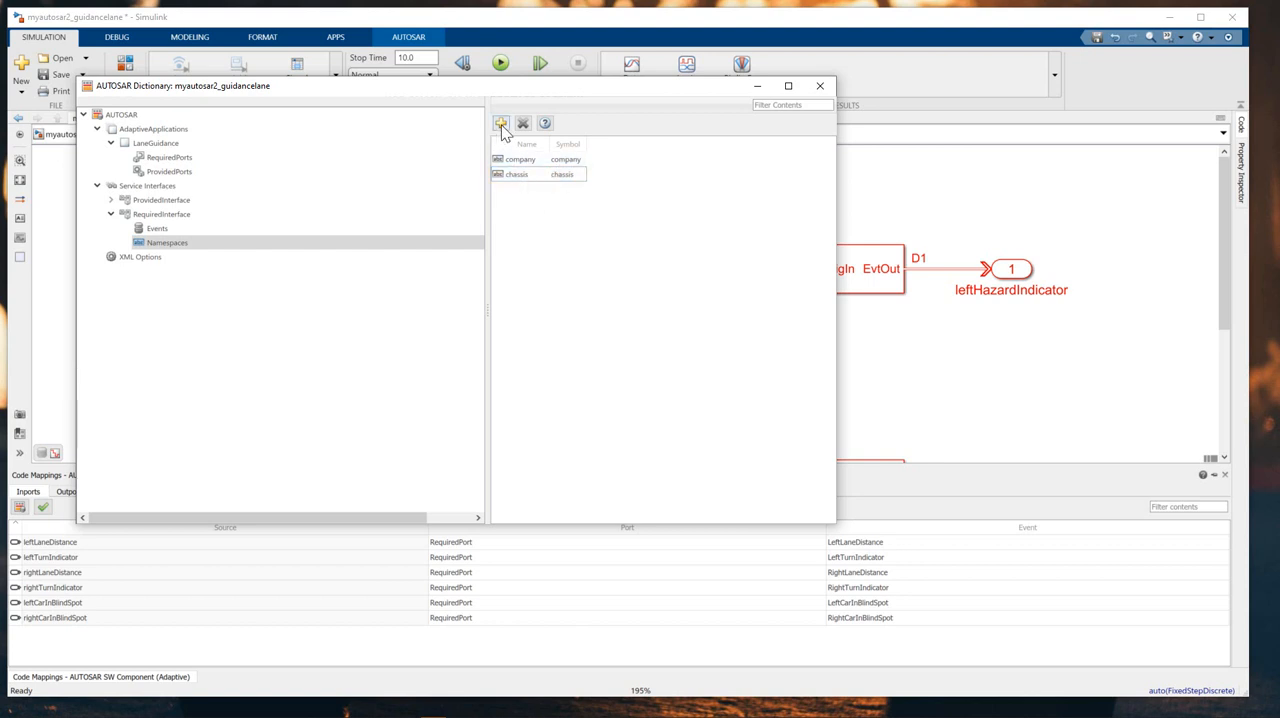
{"action": "left_click", "coordinate": [501, 122]}
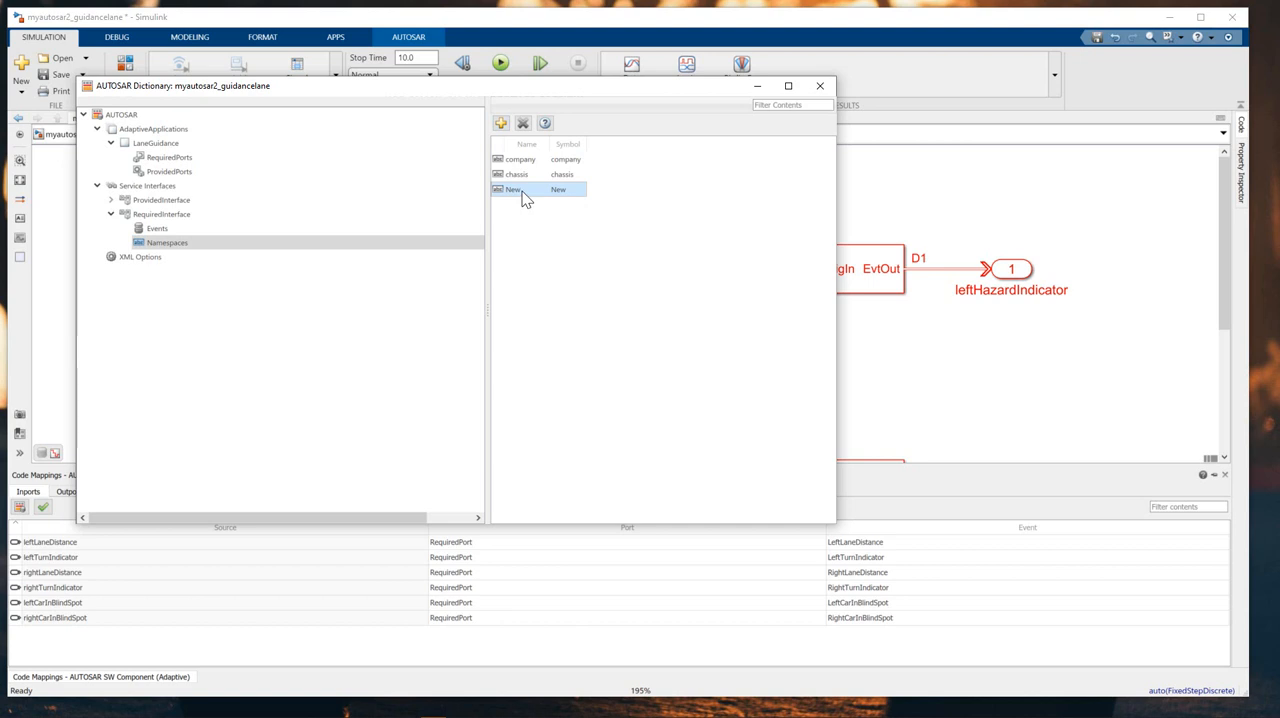
{"action": "double_click", "coordinate": [513, 189]}
{"action": "type", "text": "required"}
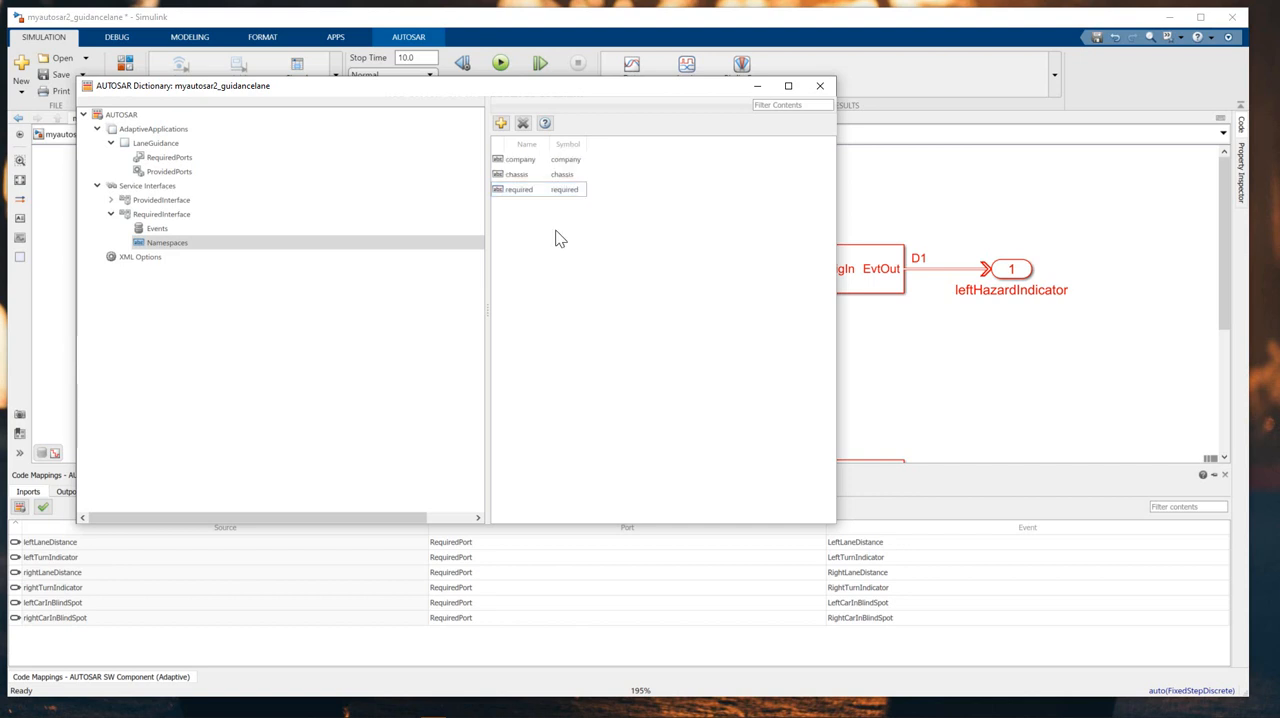
{"action": "left_click", "coordinate": [140, 257]}
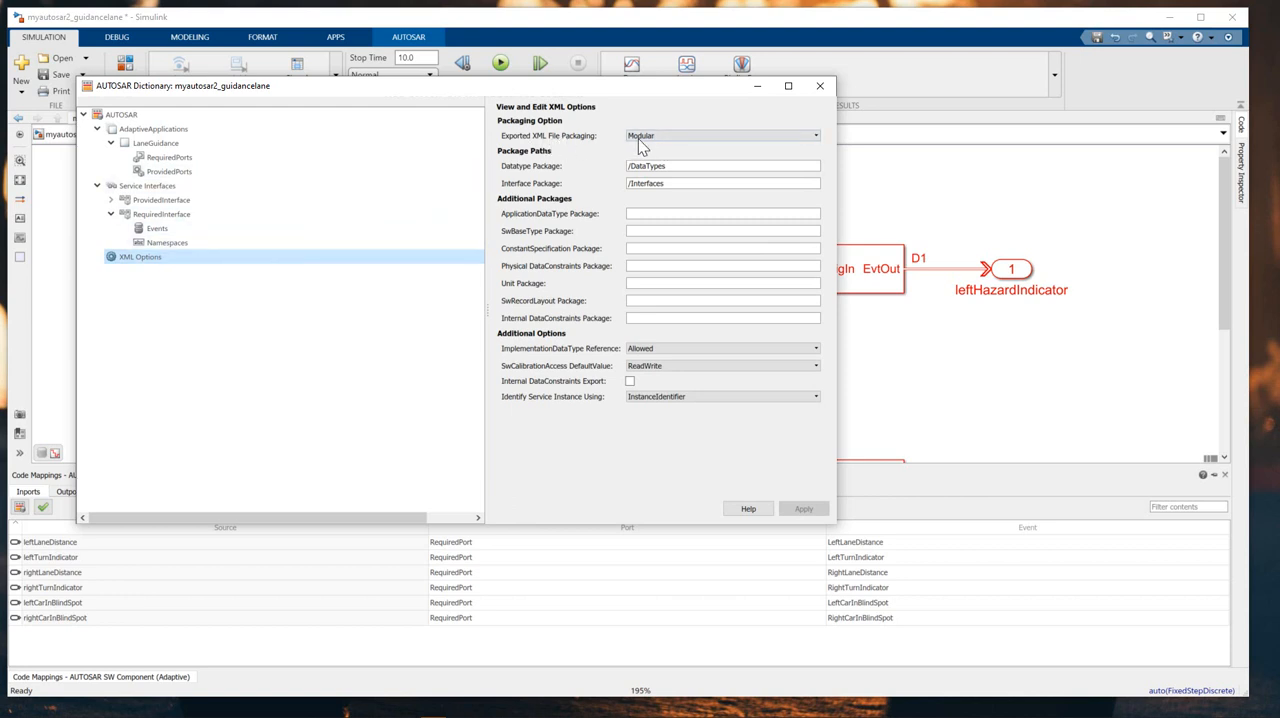
- Close the AUTOSAR Dictionary to return to the myautosar2_guidancelane diagram
{"action": "left_click", "coordinate": [720, 135]}
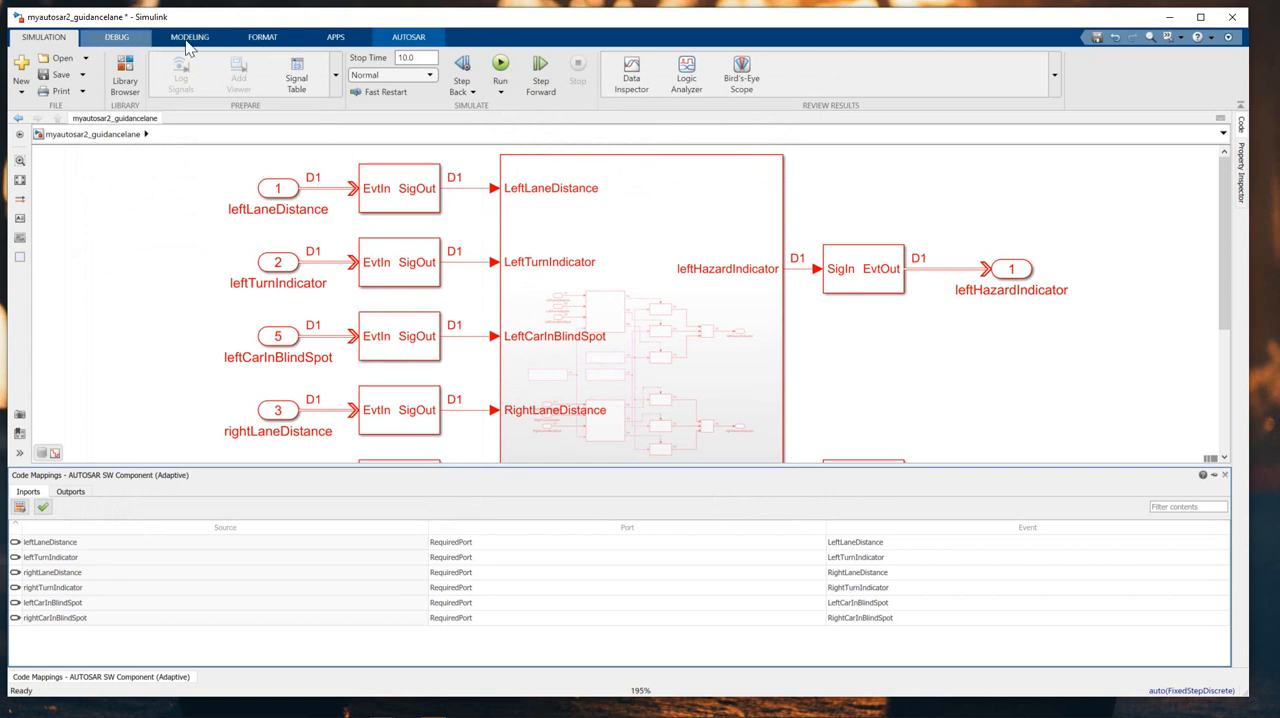
- Set File packaging format to Compact under Code Placement and apply it
{"action": "left_click", "coordinate": [189, 37]}
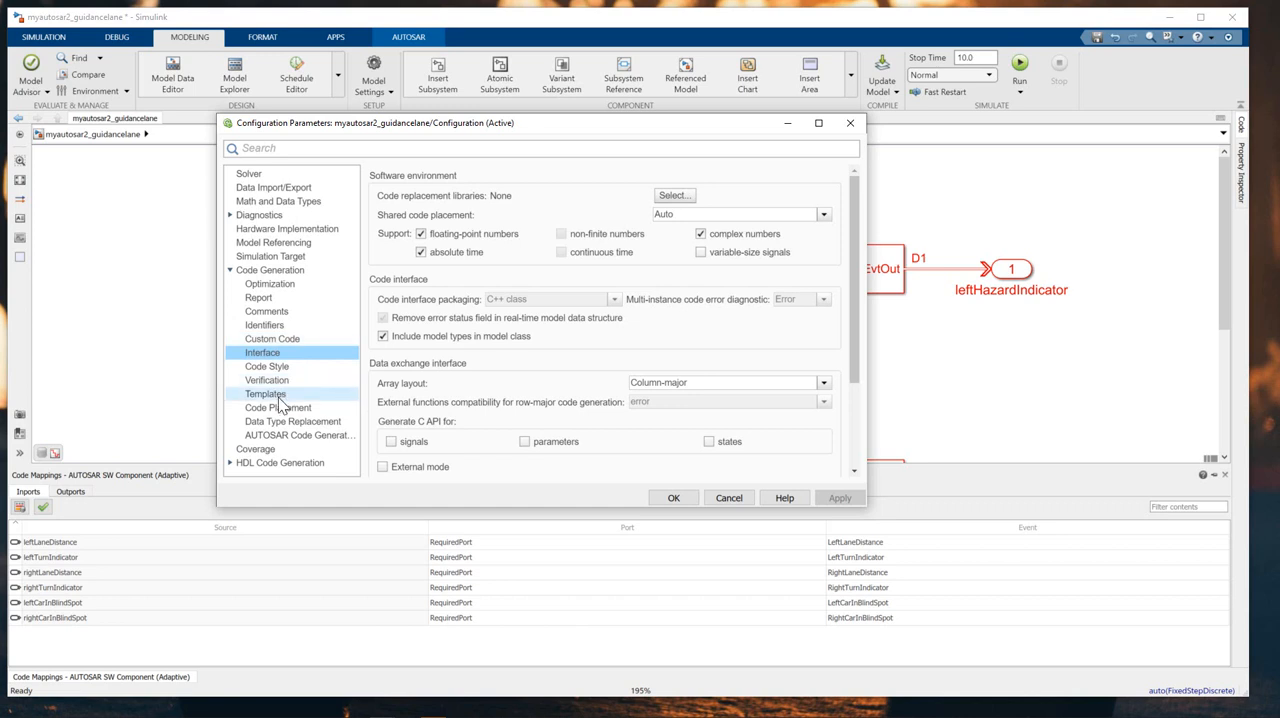
{"action": "left_click", "coordinate": [278, 407]}
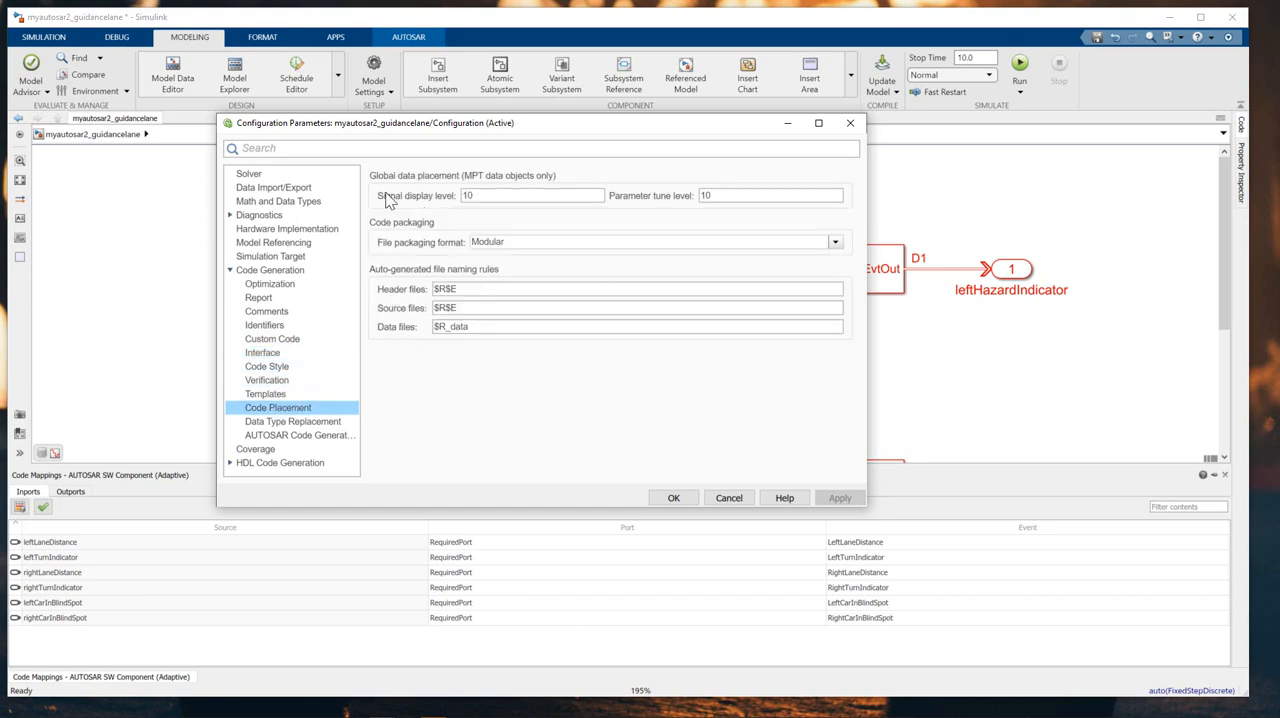
{"action": "mouse_move", "coordinate": [468, 212]}
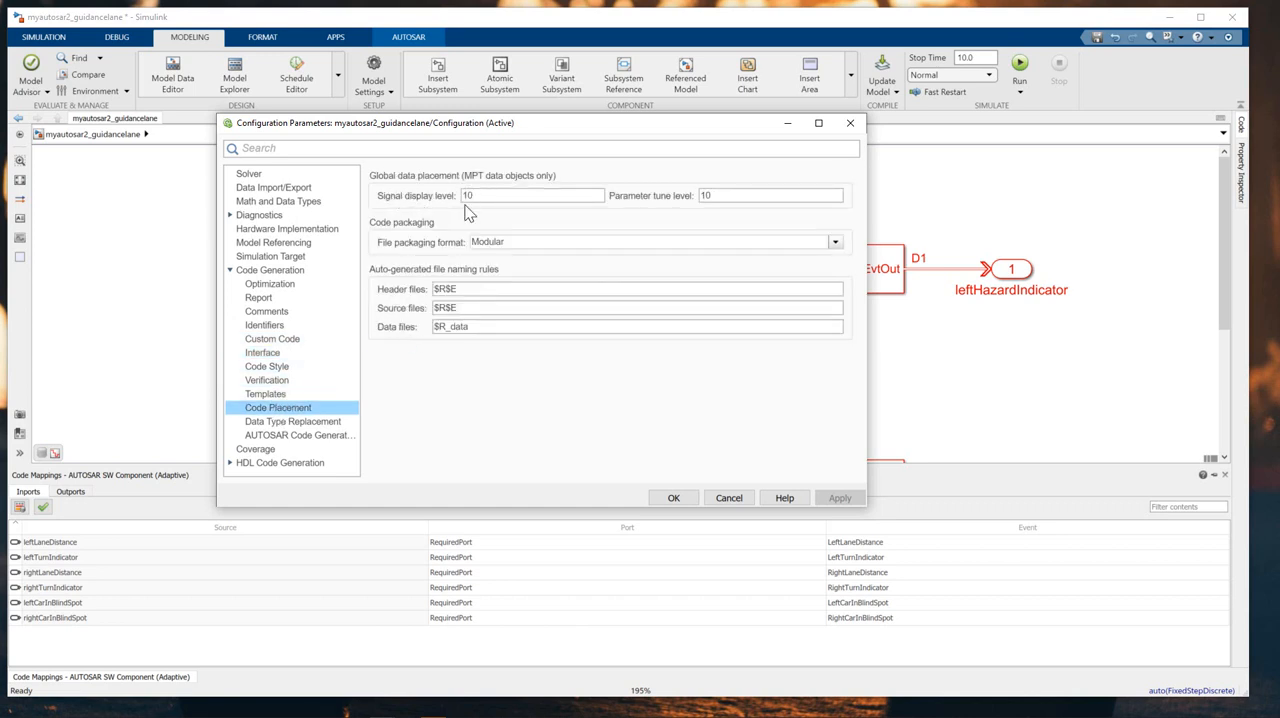
{"action": "mouse_move", "coordinate": [418, 238]}
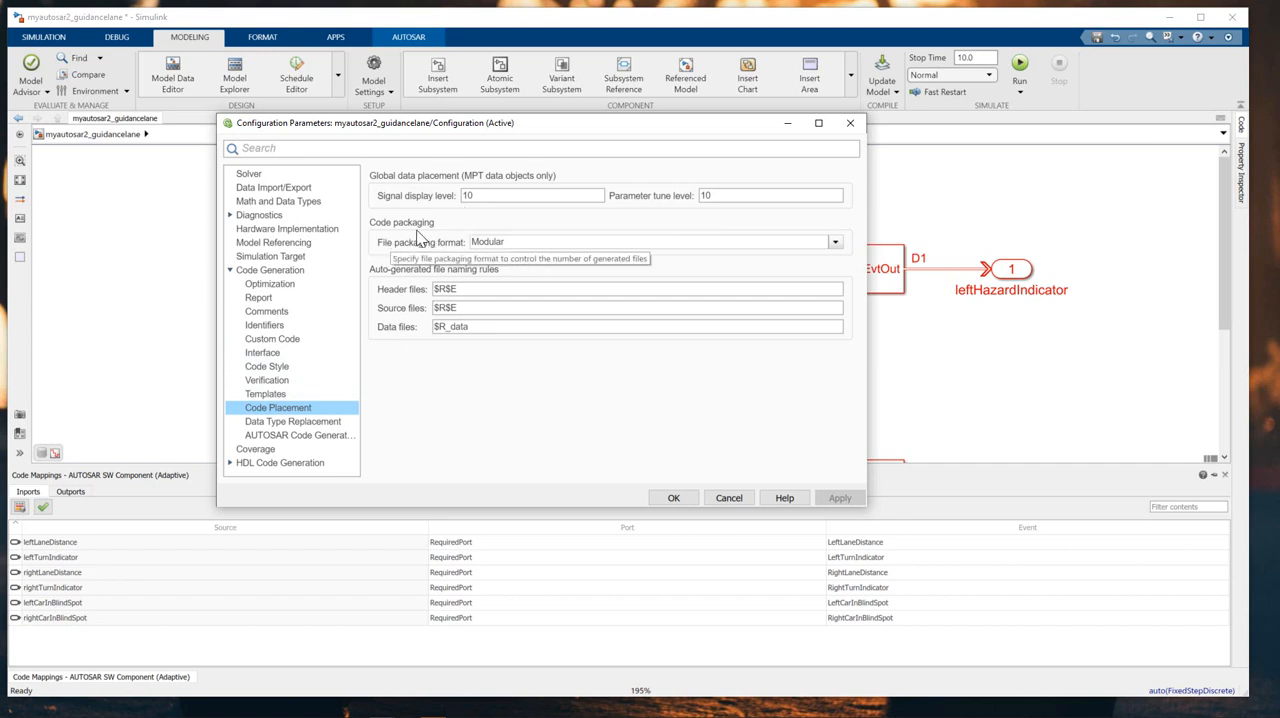
{"action": "left_click", "coordinate": [835, 241]}
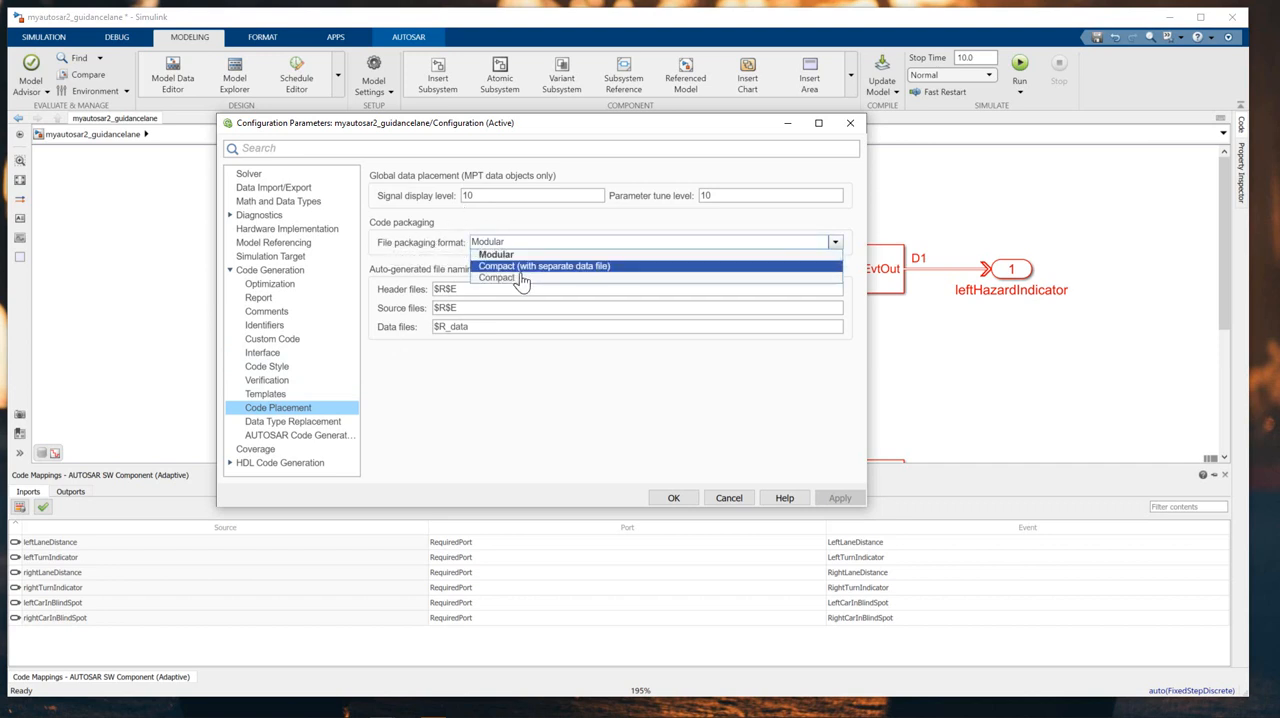
{"action": "left_click", "coordinate": [497, 278]}
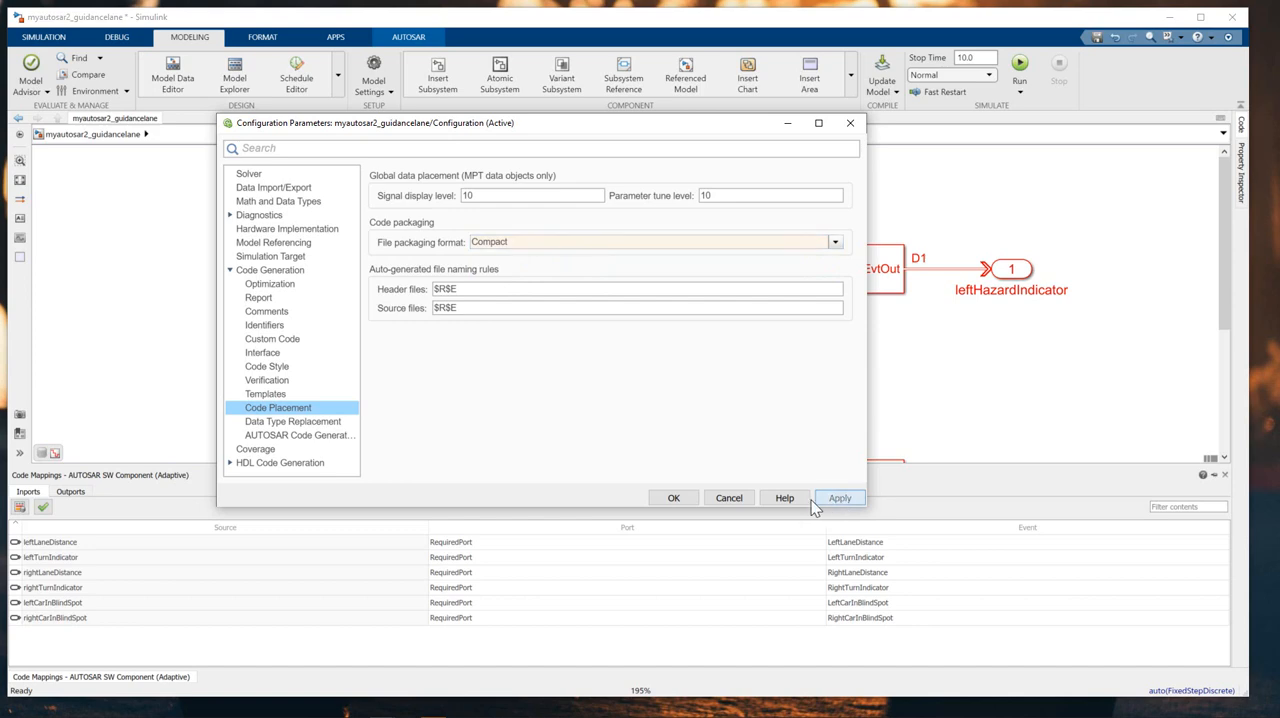
{"action": "left_click", "coordinate": [673, 498]}
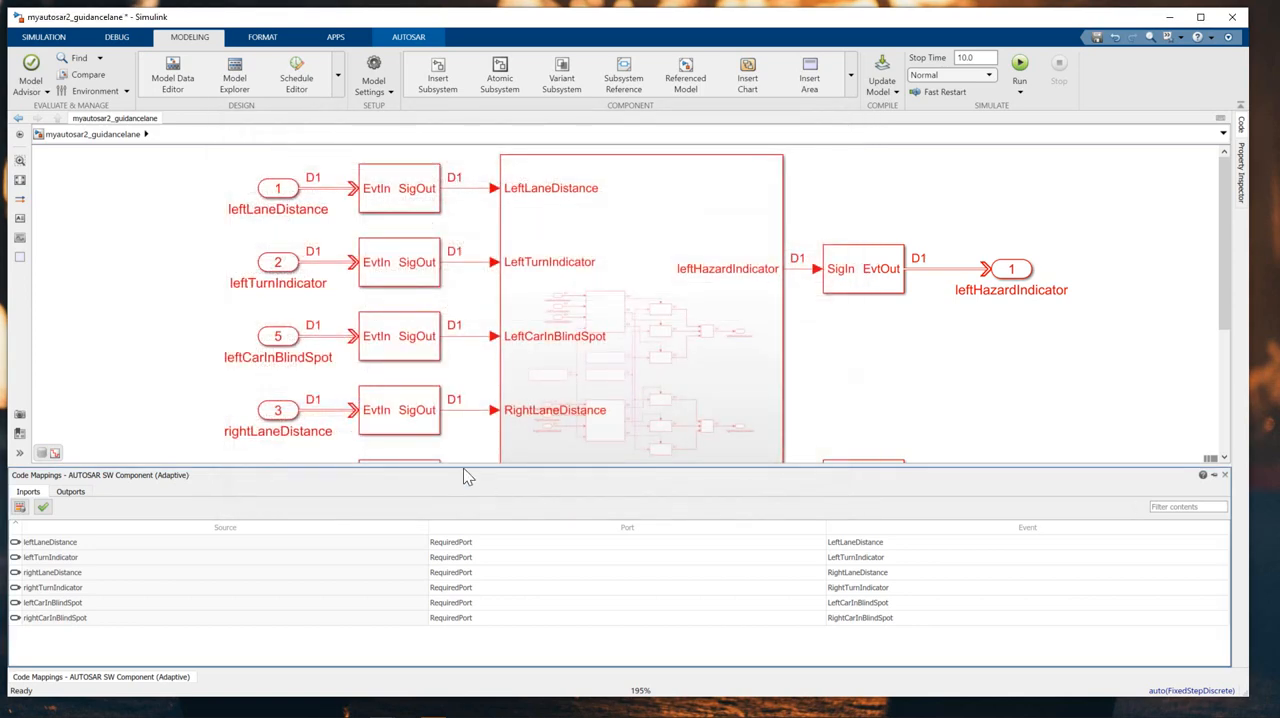
- Shrink the Code Mappings pane and generate C++ code for myautosar2_guidancelane
{"action": "left_click_drag", "start_coordinate": [471, 475], "coordinate": [471, 572]}
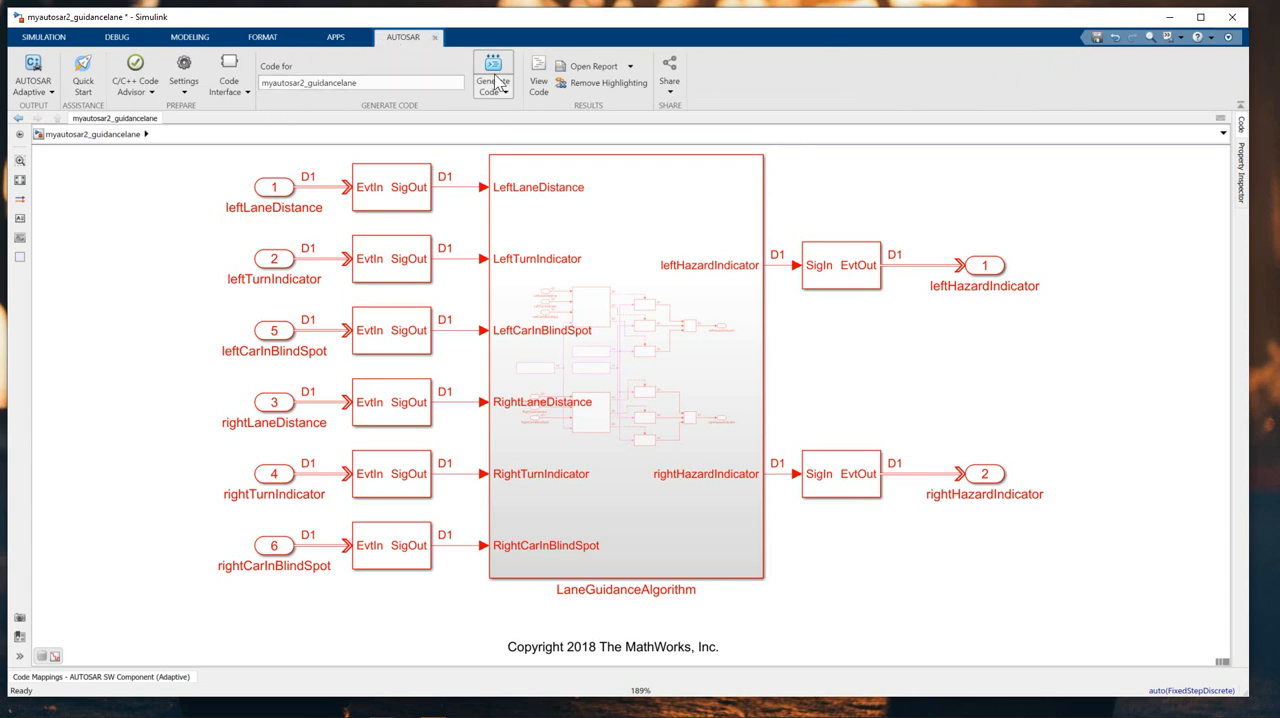
{"action": "left_click", "coordinate": [492, 75]}
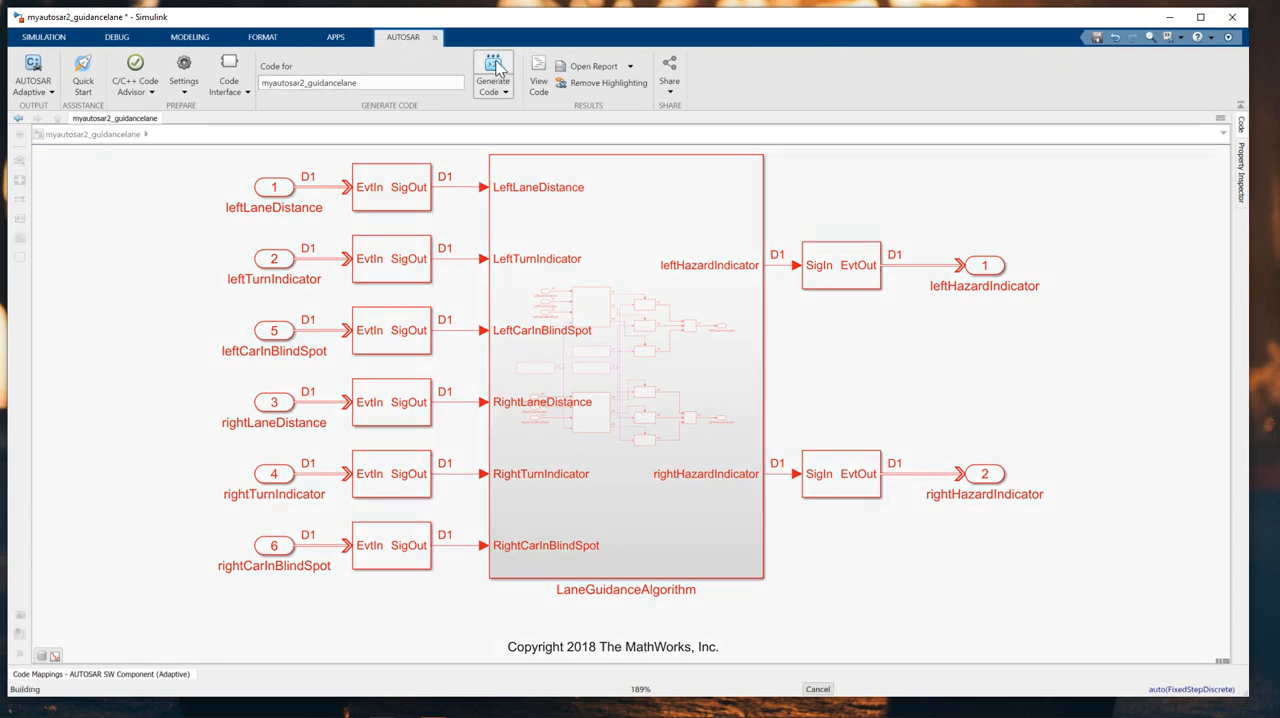
{"action": "left_click", "coordinate": [492, 75]}
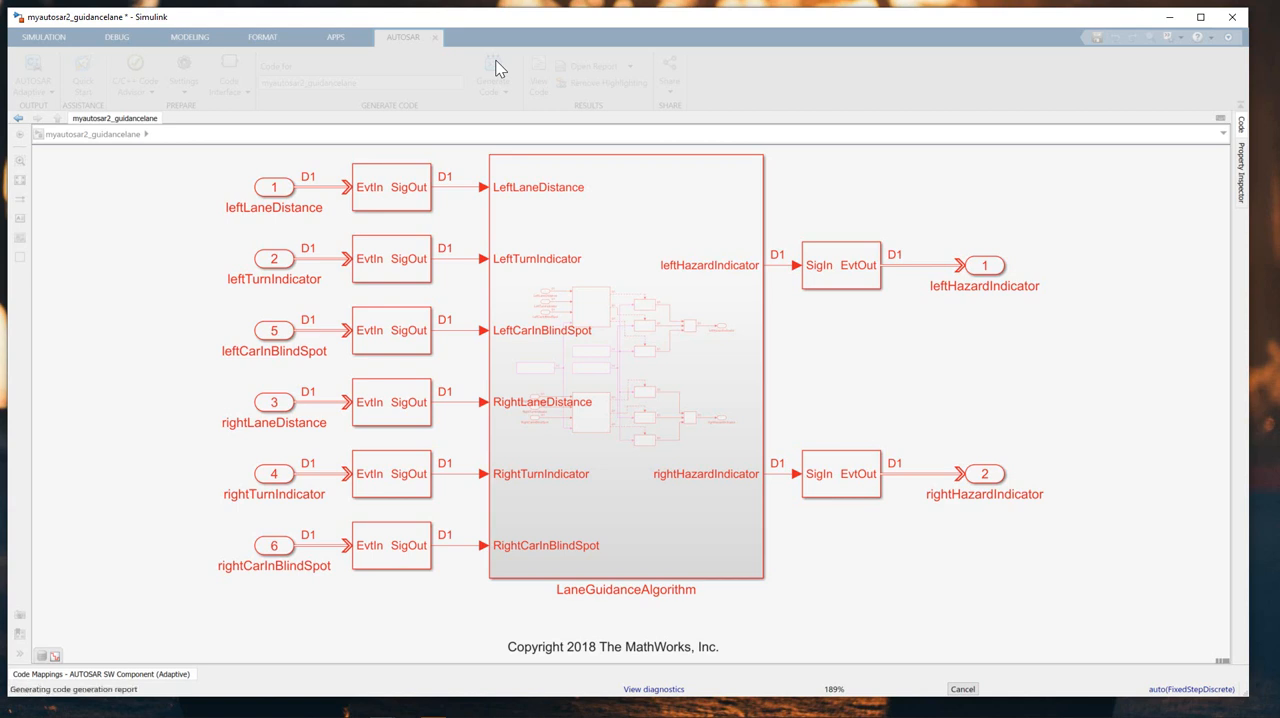
{"action": "left_click", "coordinate": [538, 70]}
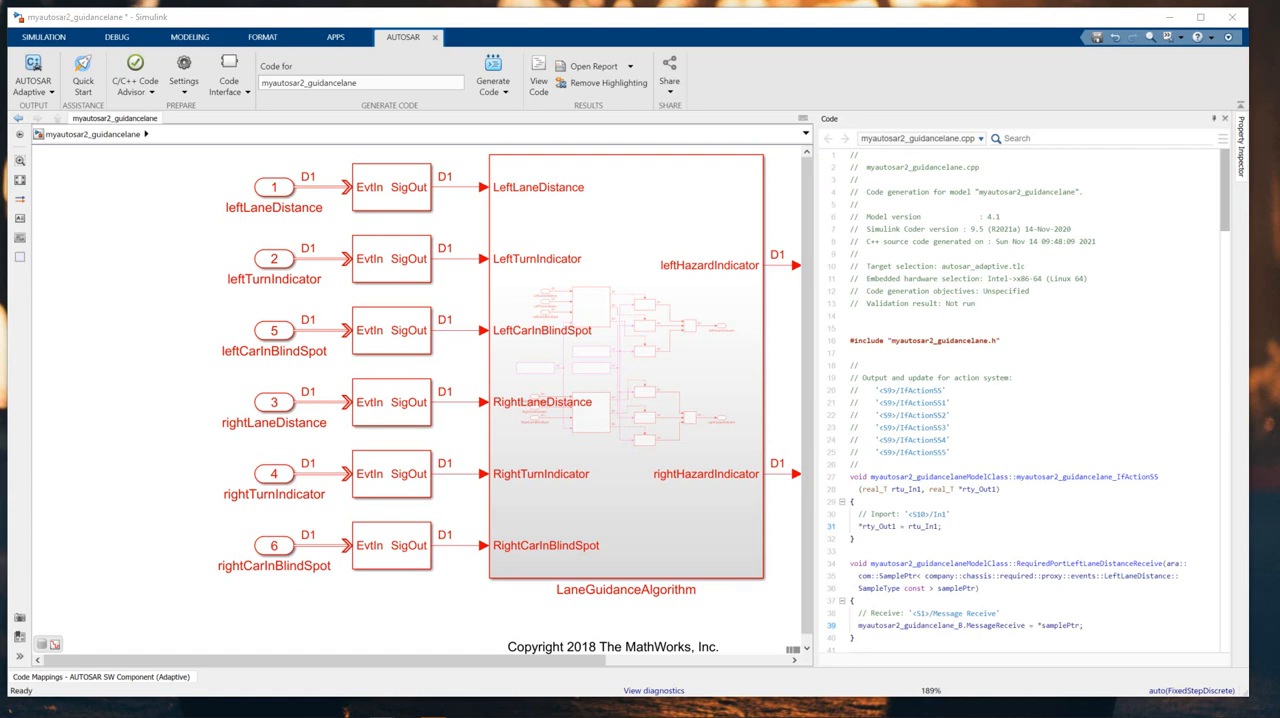
- Open the code generation report and review the Summary and Subsystem Report
{"action": "left_click", "coordinate": [593, 66]}
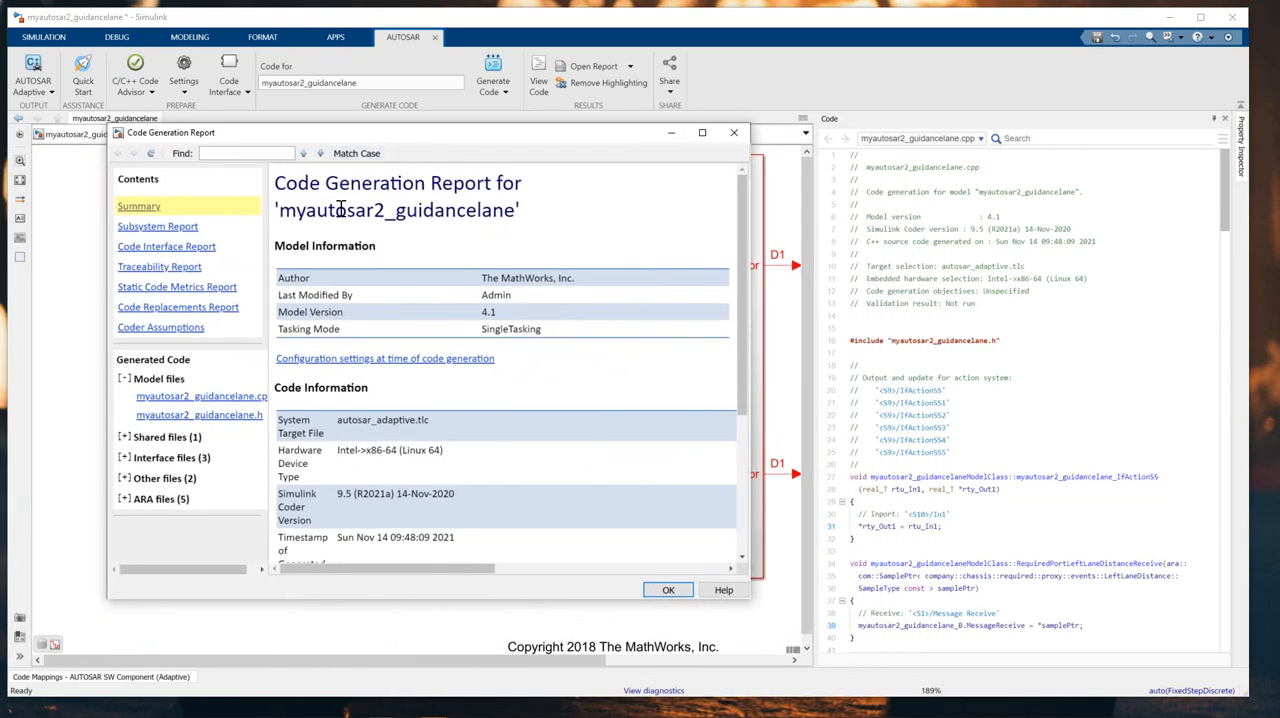
{"action": "mouse_move", "coordinate": [152, 178]}
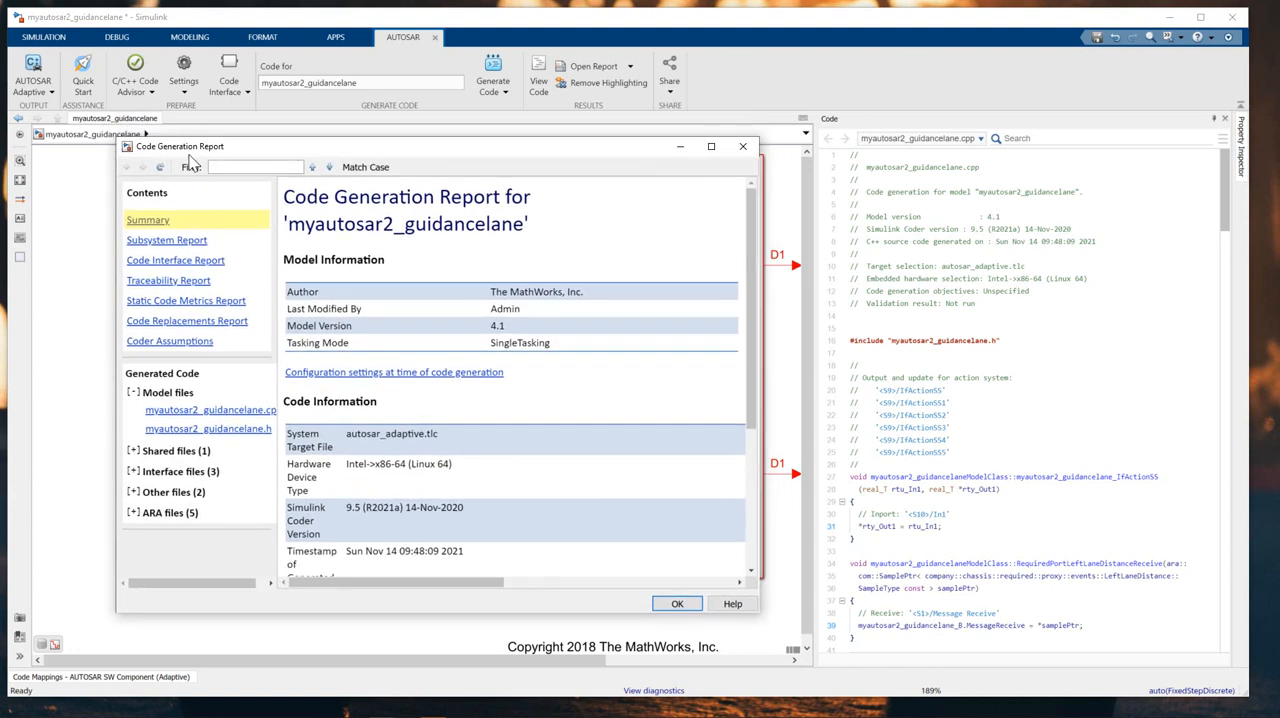
{"action": "mouse_move", "coordinate": [180, 357]}
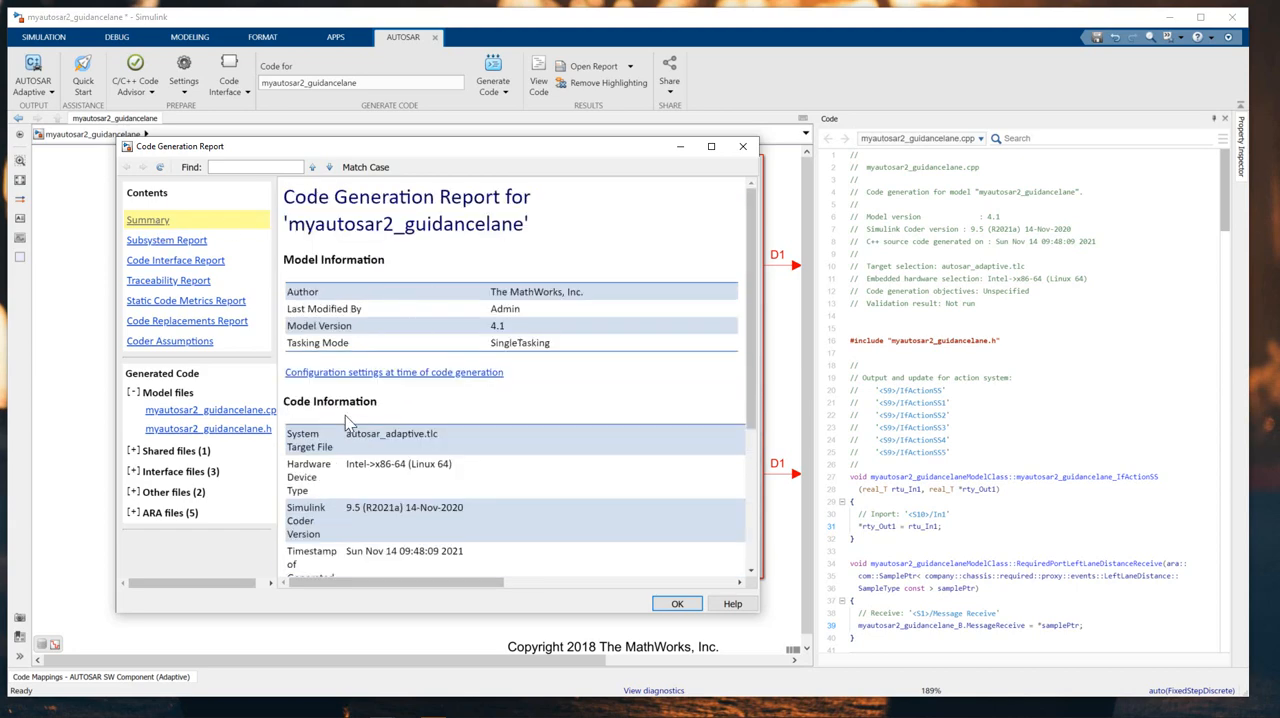
{"action": "scroll", "scroll_direction": "down", "scroll_amount": 3}
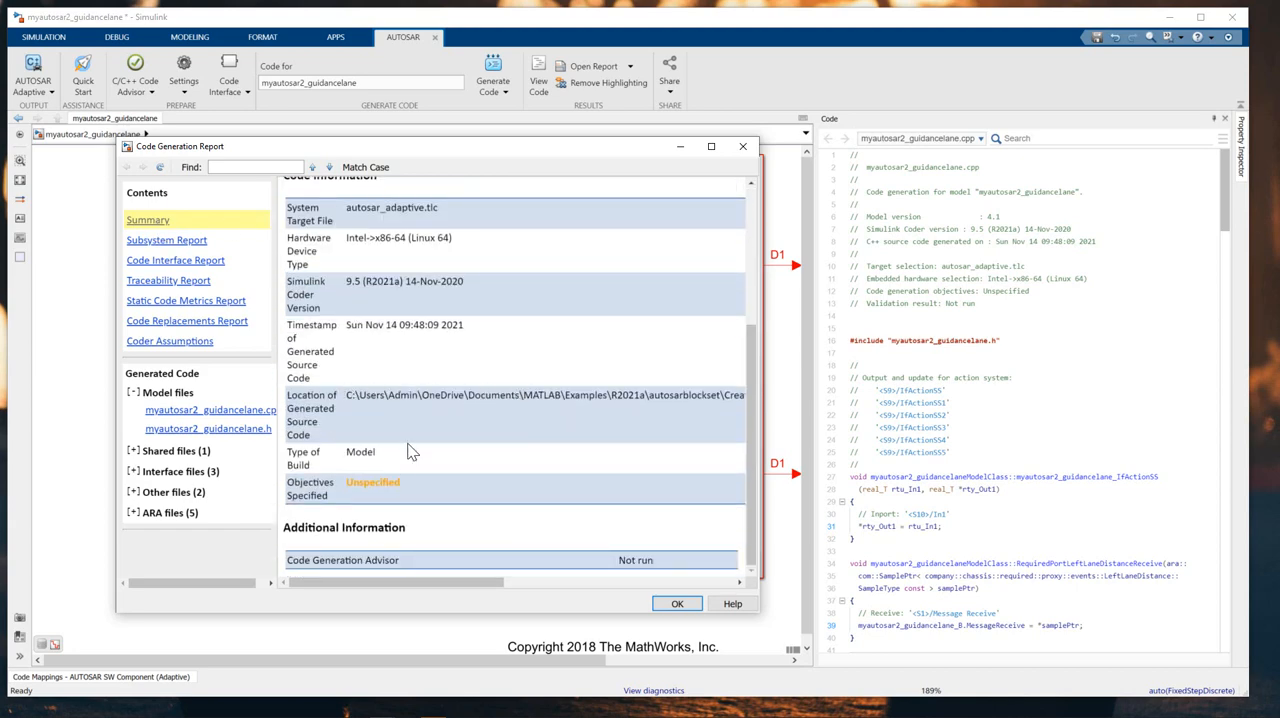
{"action": "left_click", "coordinate": [167, 240]}
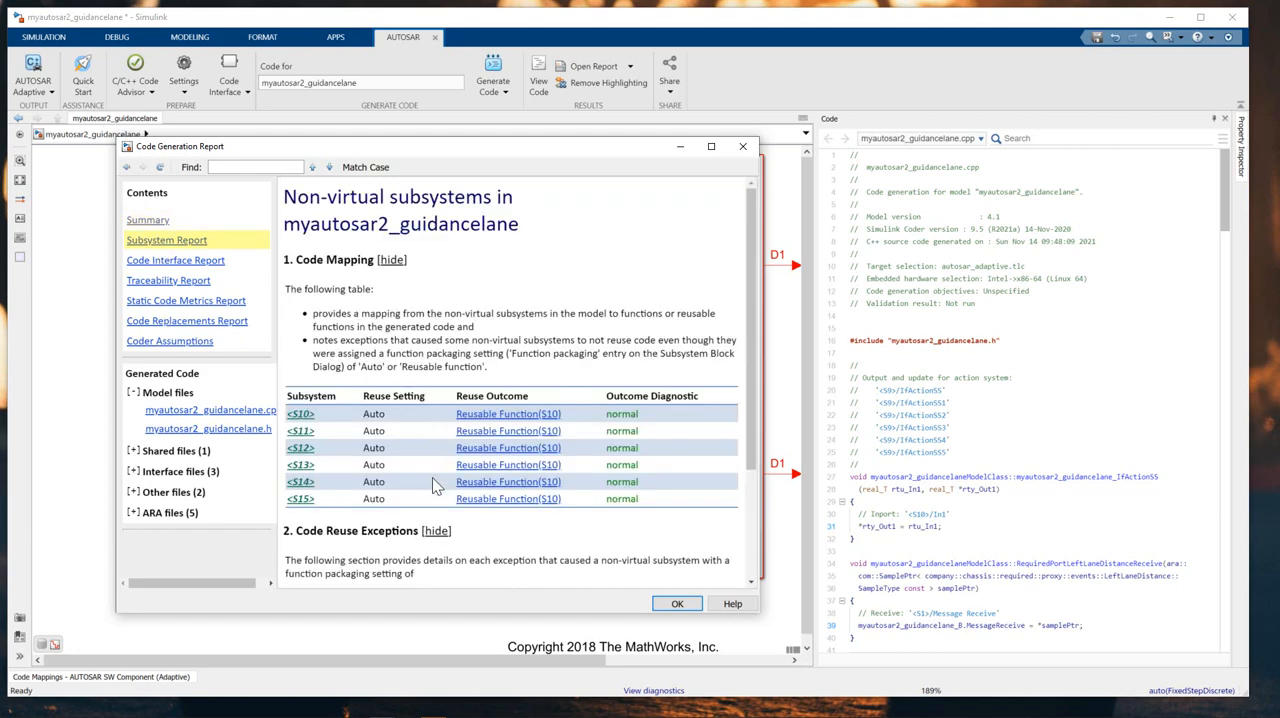
{"action": "scroll", "scroll_direction": "down", "scroll_amount": 3}
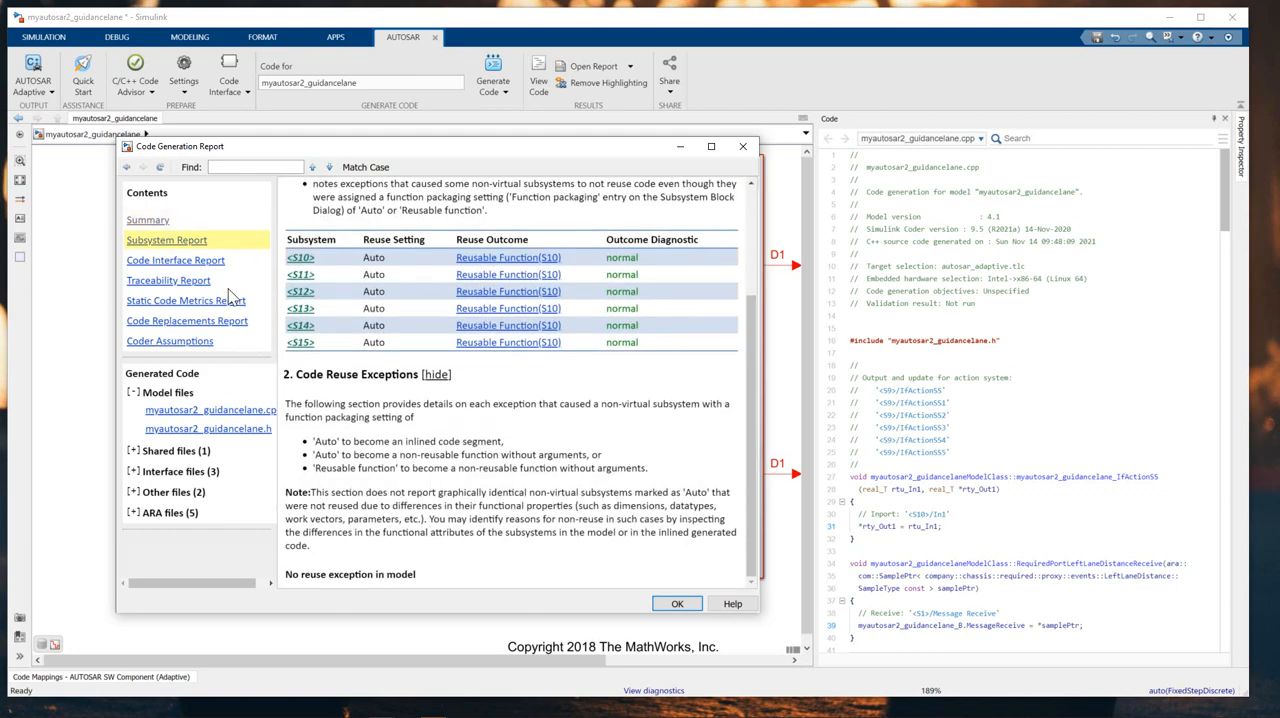
- Scroll through the Code Interface Report's entry-point functions, inports and outports
{"action": "left_click", "coordinate": [175, 260]}
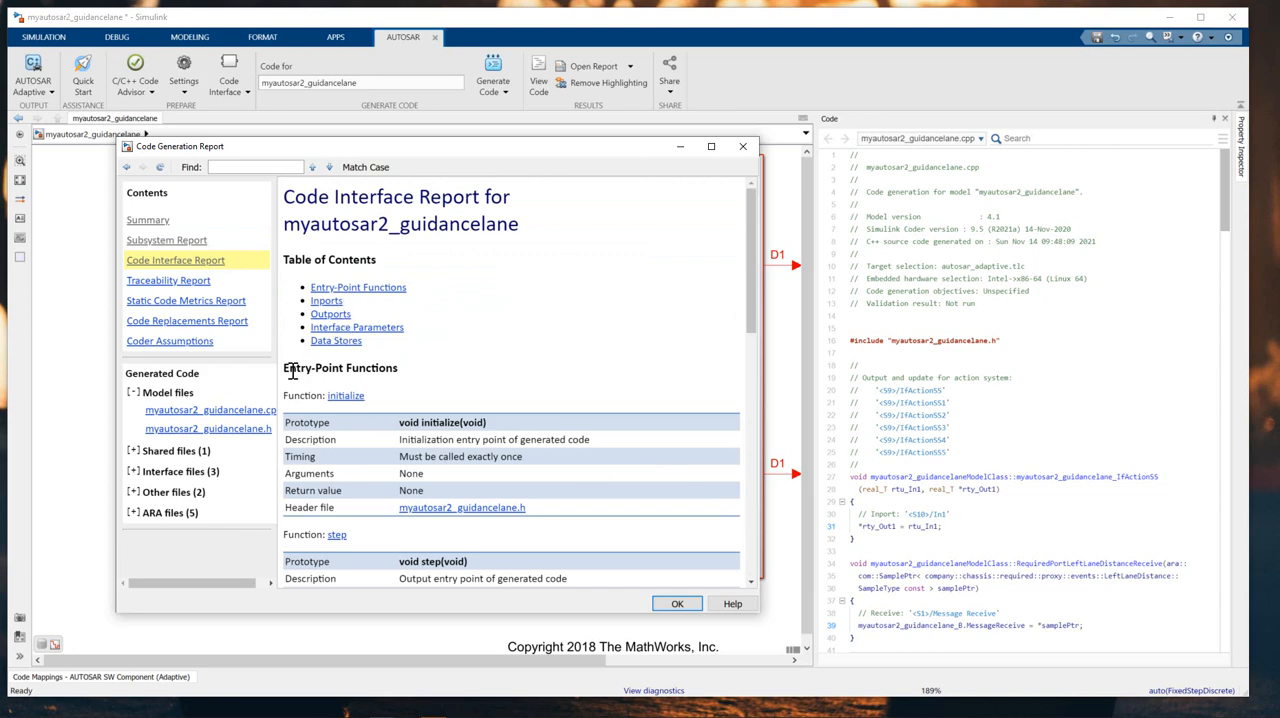
{"action": "scroll", "scroll_direction": "down", "scroll_amount": 3}
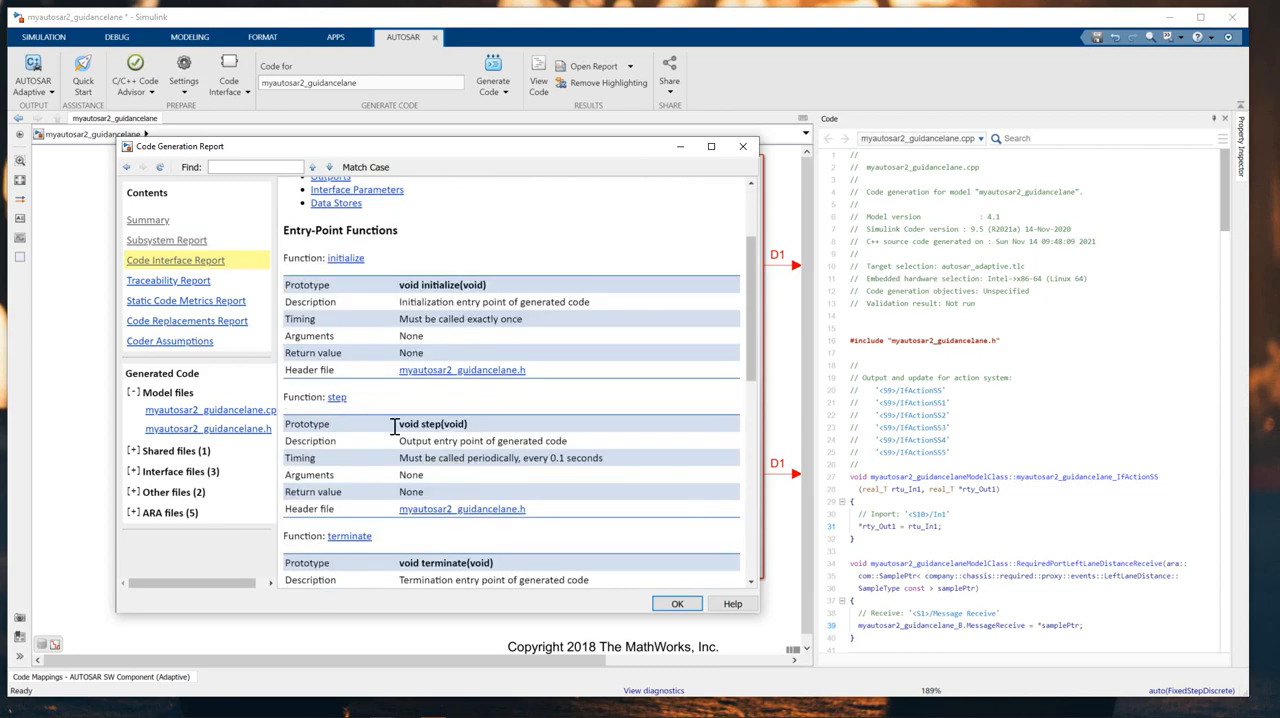
{"action": "scroll", "scroll_direction": "down", "scroll_amount": 3}
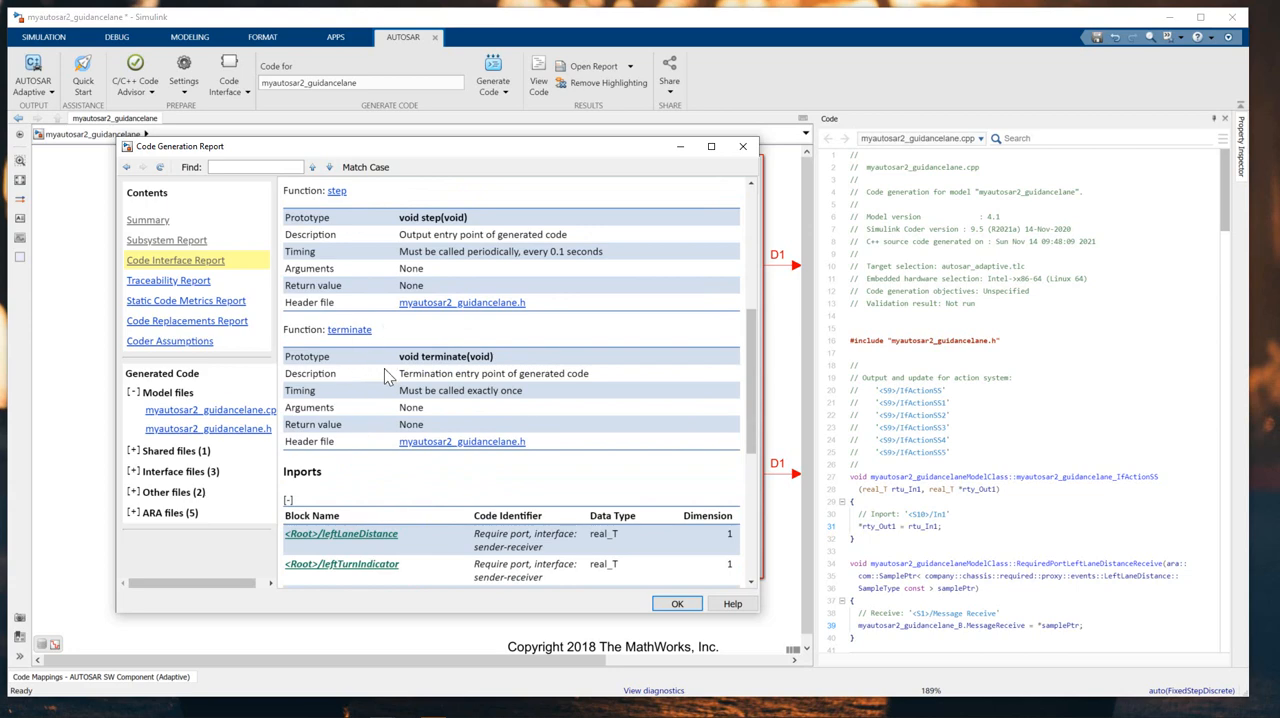
{"action": "scroll", "scroll_direction": "down", "scroll_amount": 3}
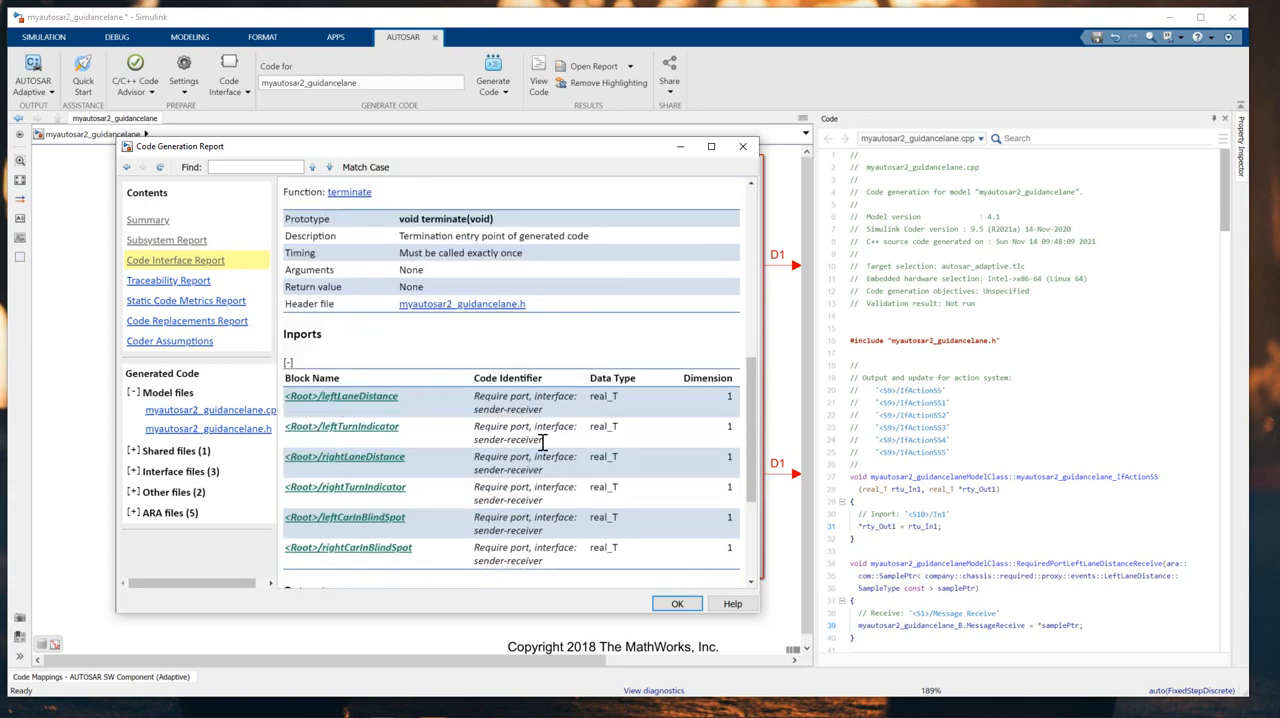
{"action": "scroll", "scroll_direction": "down", "scroll_amount": 3}
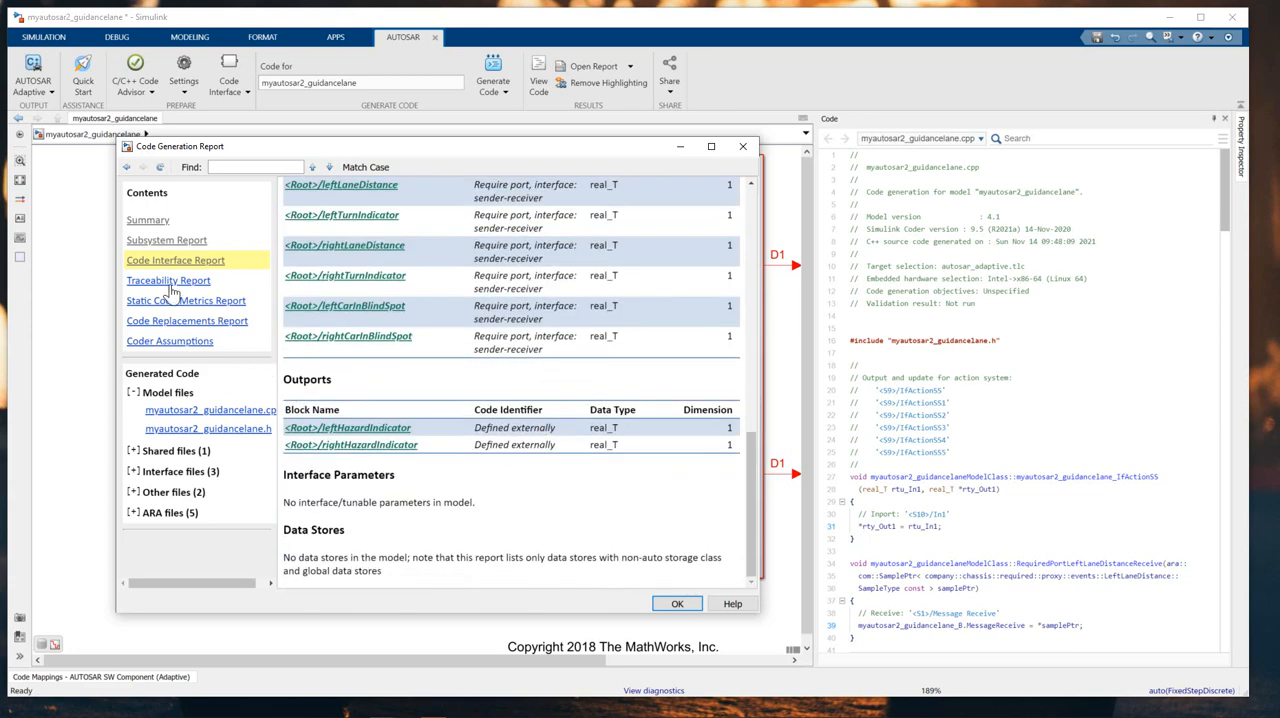
{"action": "left_click", "coordinate": [168, 280]}
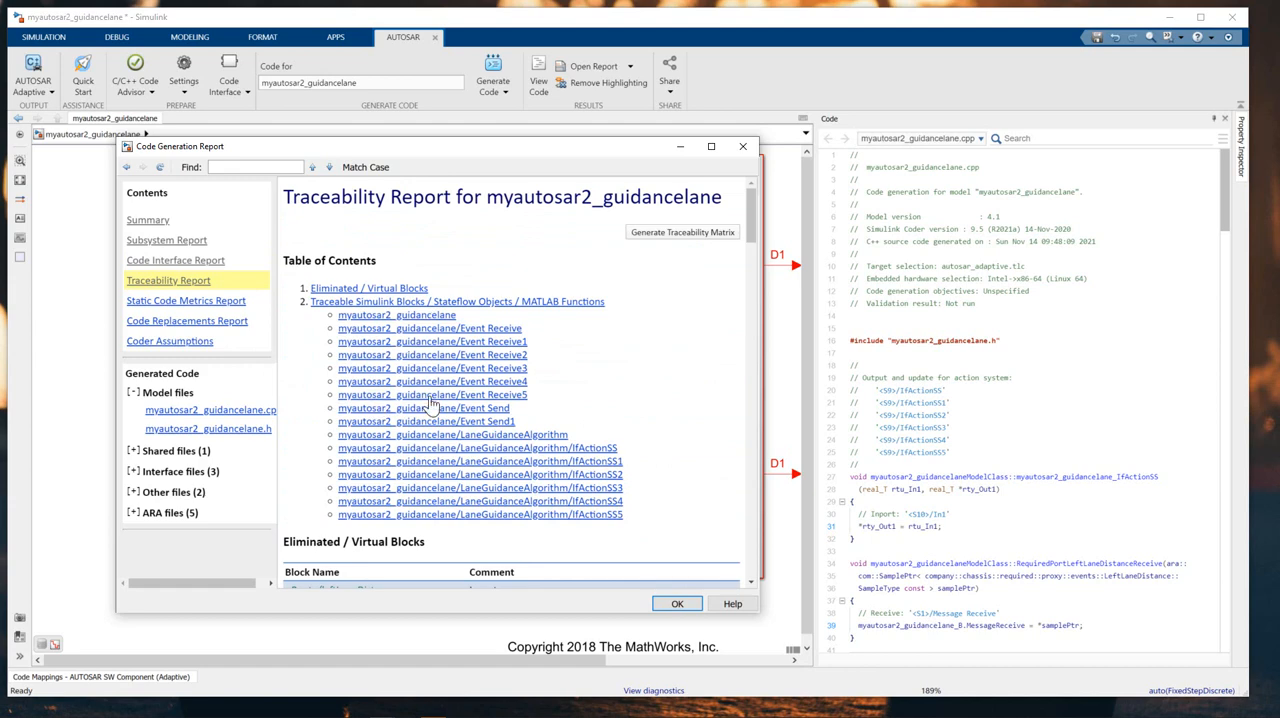
{"action": "mouse_move", "coordinate": [523, 360]}
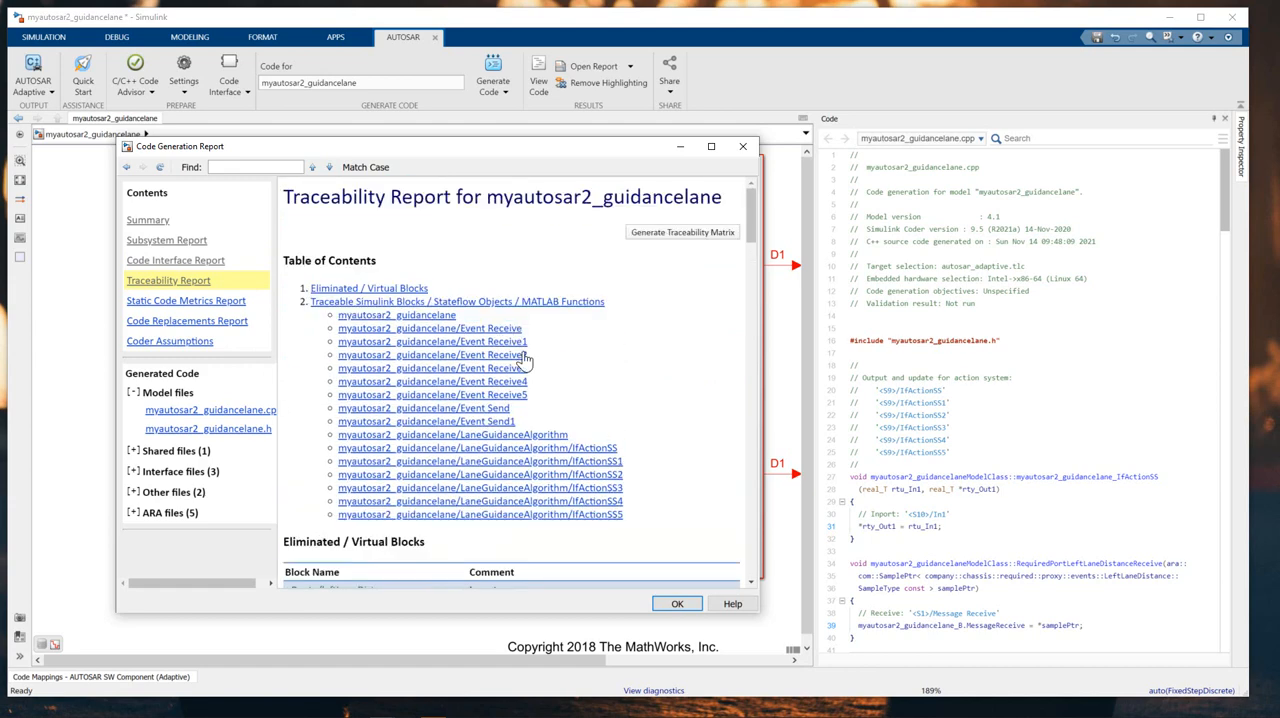
{"action": "mouse_move", "coordinate": [456, 440]}
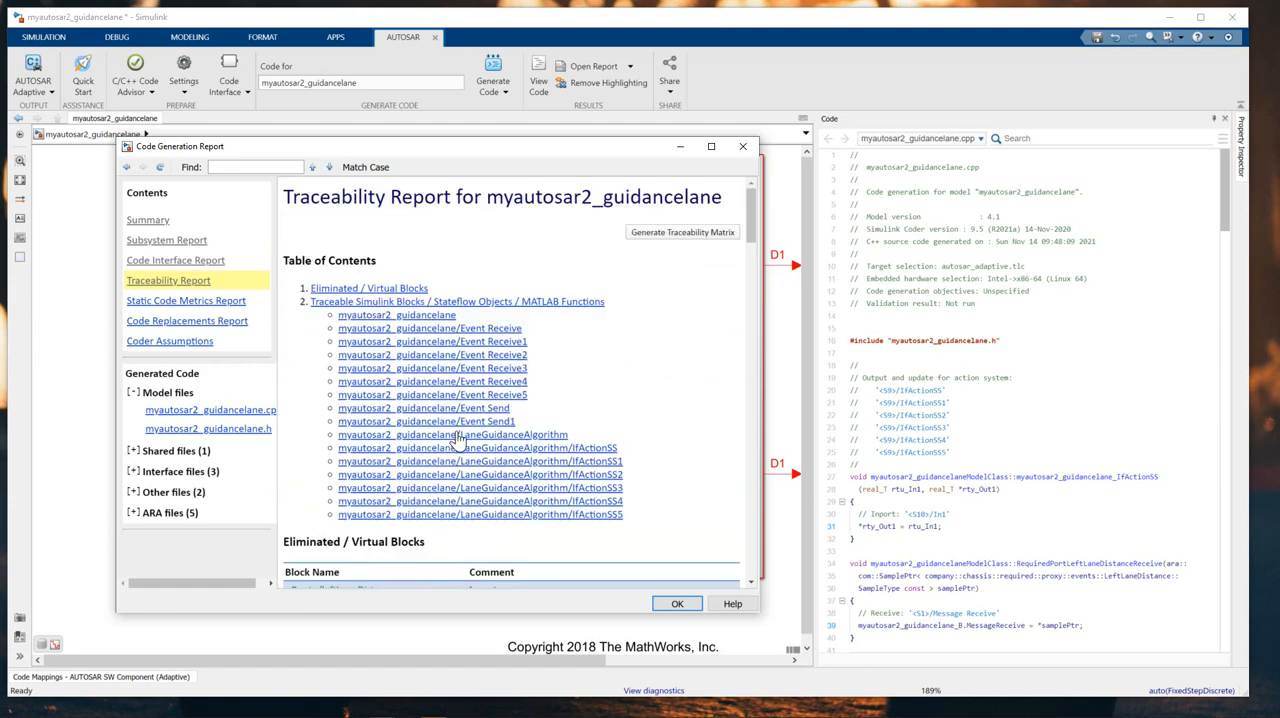
{"action": "scroll", "scroll_direction": "down", "scroll_amount": 3}
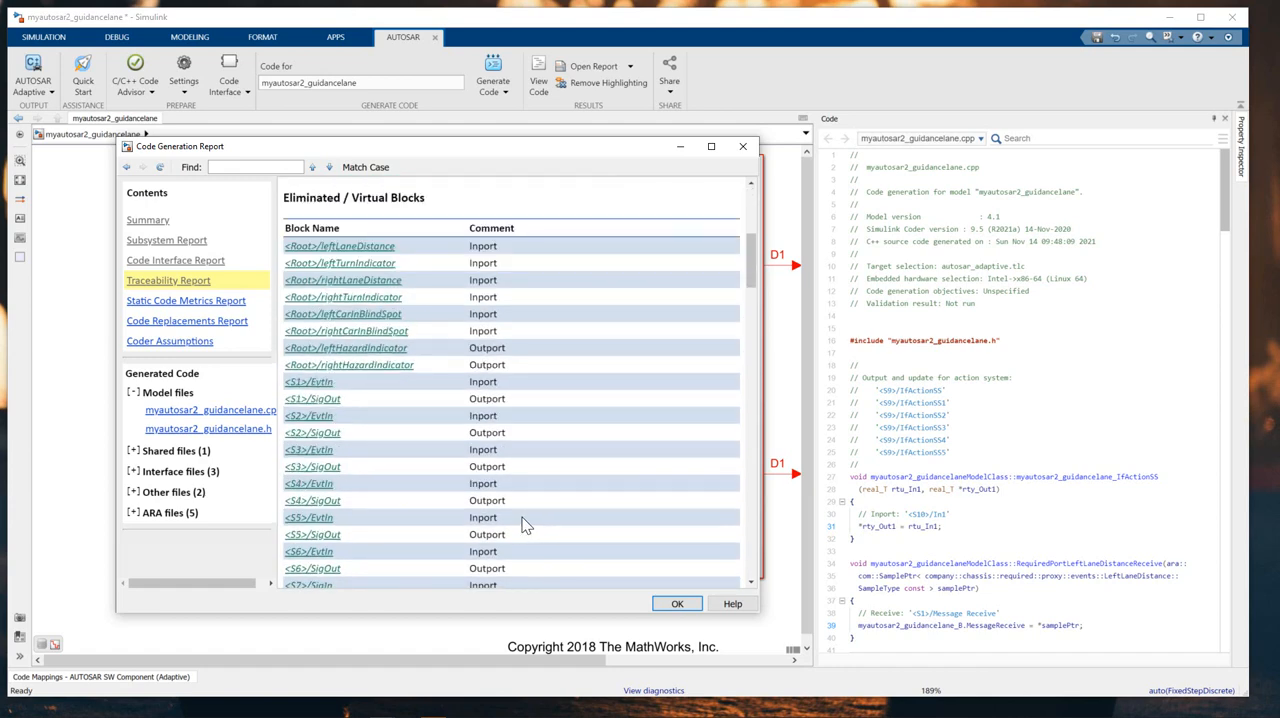
{"action": "scroll", "scroll_direction": "down", "scroll_amount": 3}
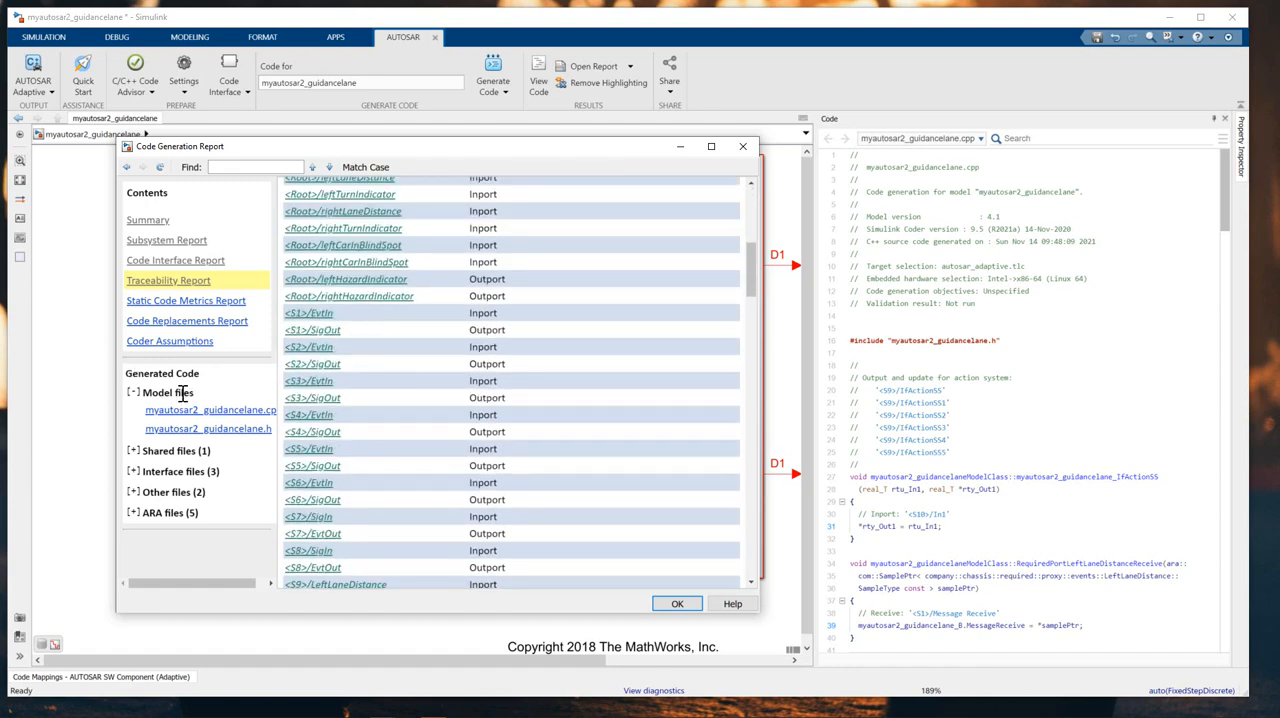
{"action": "mouse_move", "coordinate": [133, 428]}
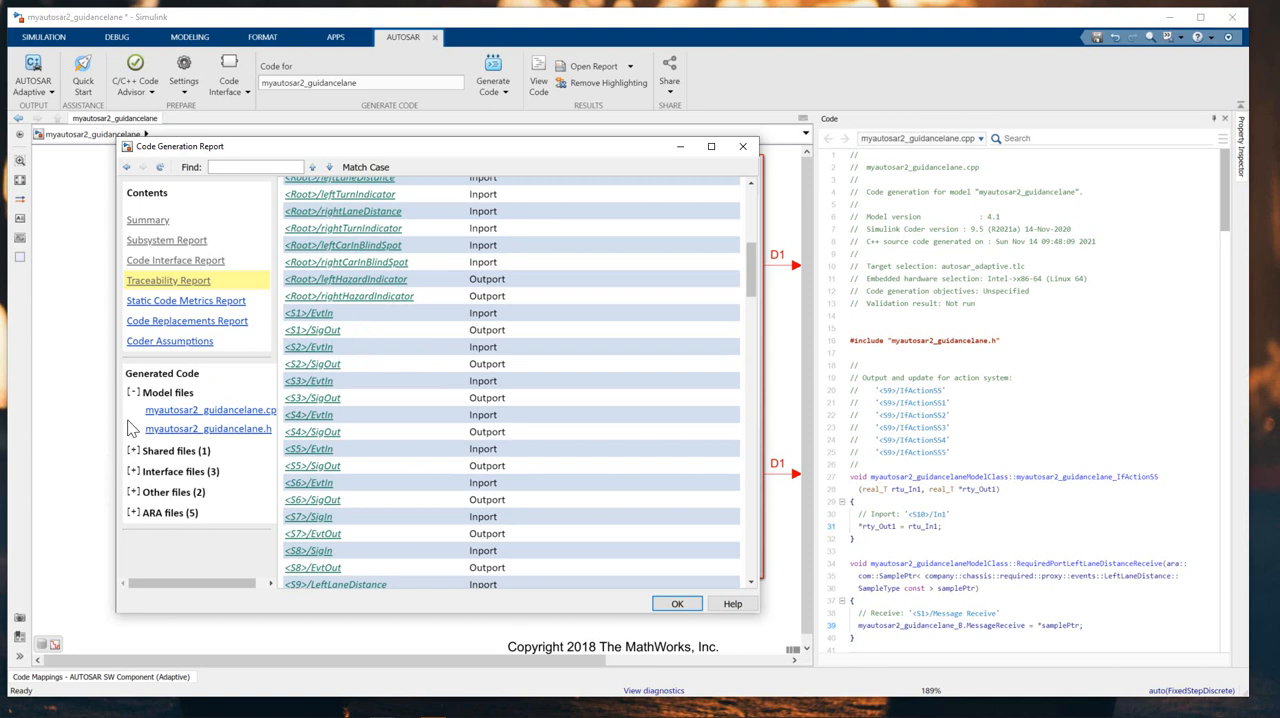
{"action": "mouse_move", "coordinate": [284, 424]}
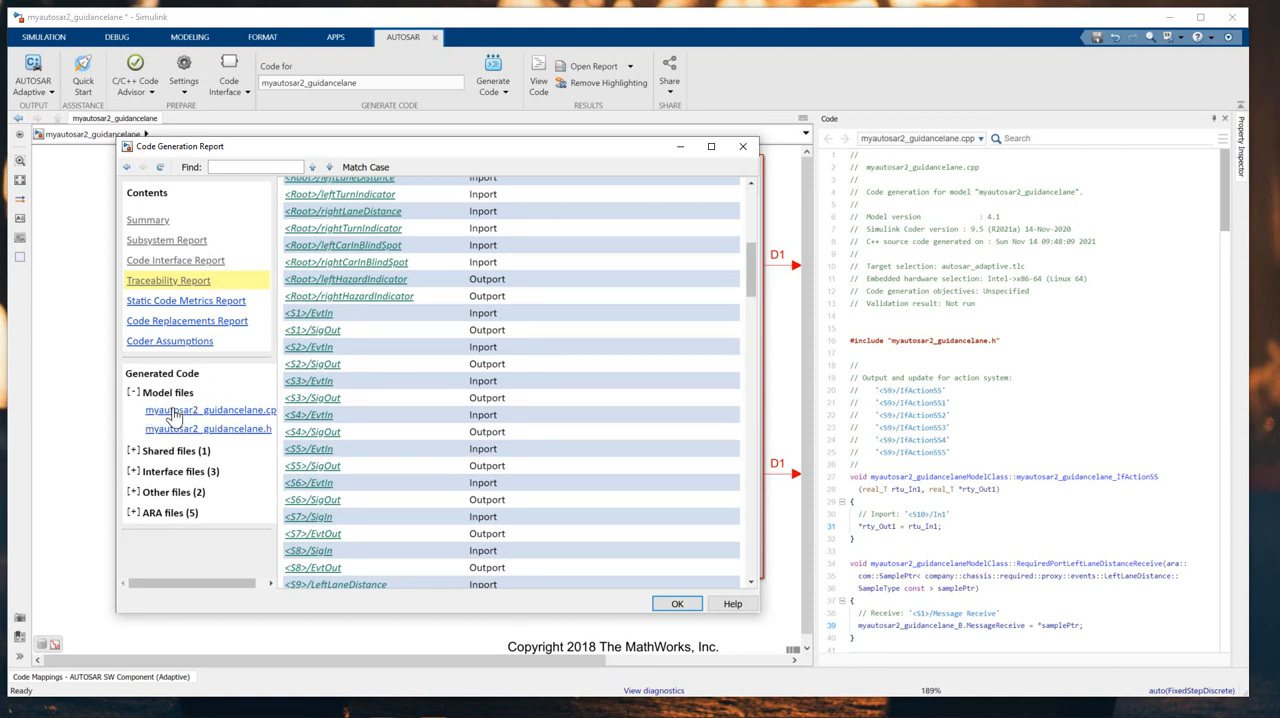
- View the generated .cpp, rtwtypes.h, interface files, ARXML and main.cpp in the report
{"action": "left_click", "coordinate": [210, 410]}
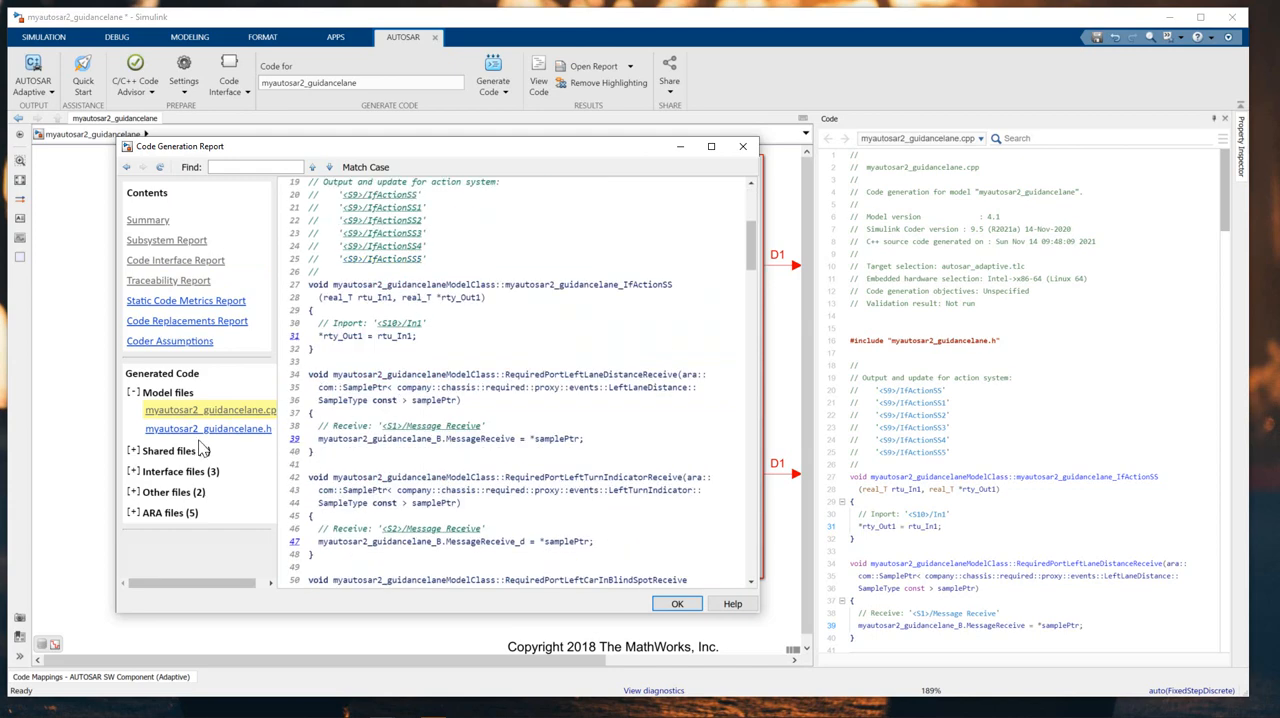
{"action": "left_click", "coordinate": [169, 450]}
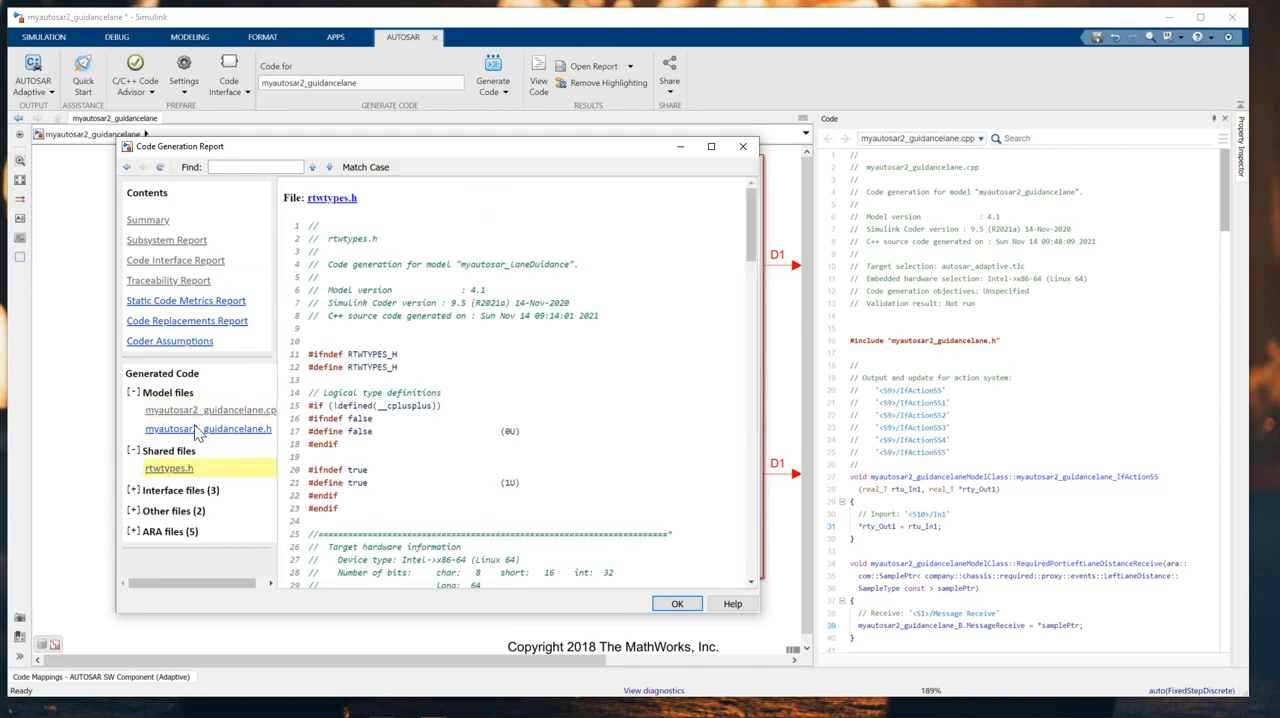
{"action": "left_click", "coordinate": [132, 489]}
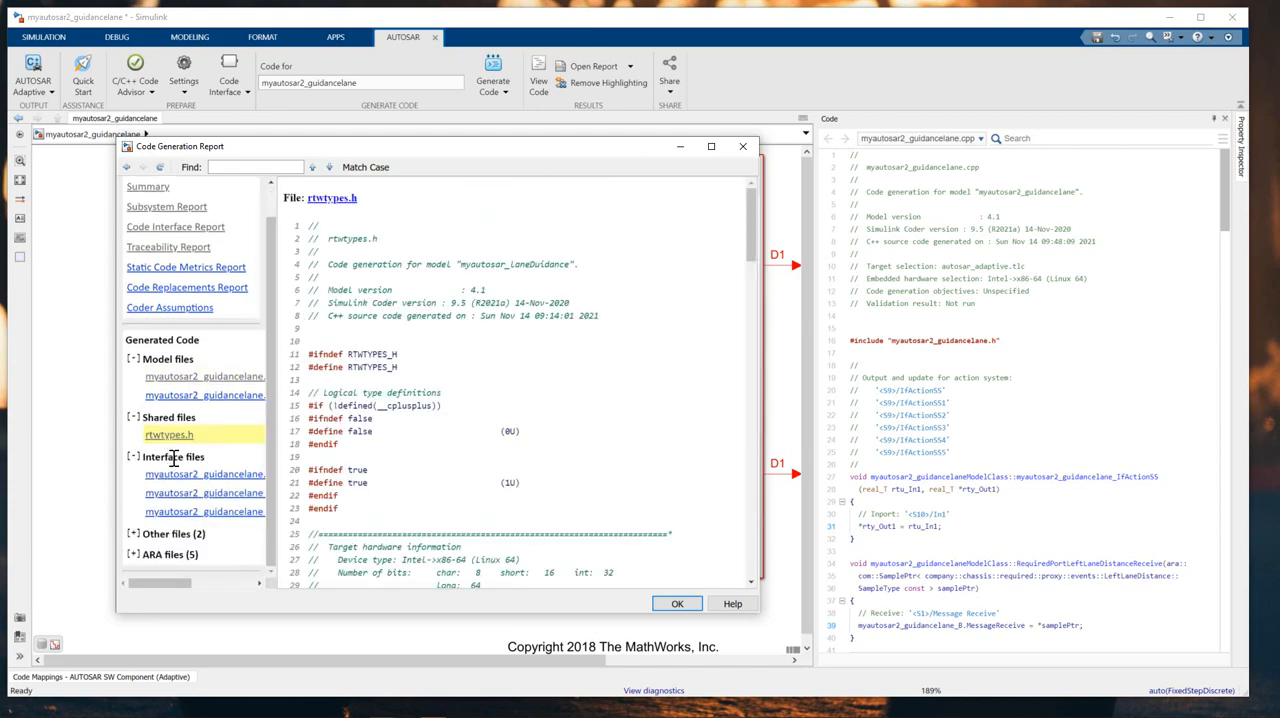
{"action": "mouse_move", "coordinate": [193, 480]}
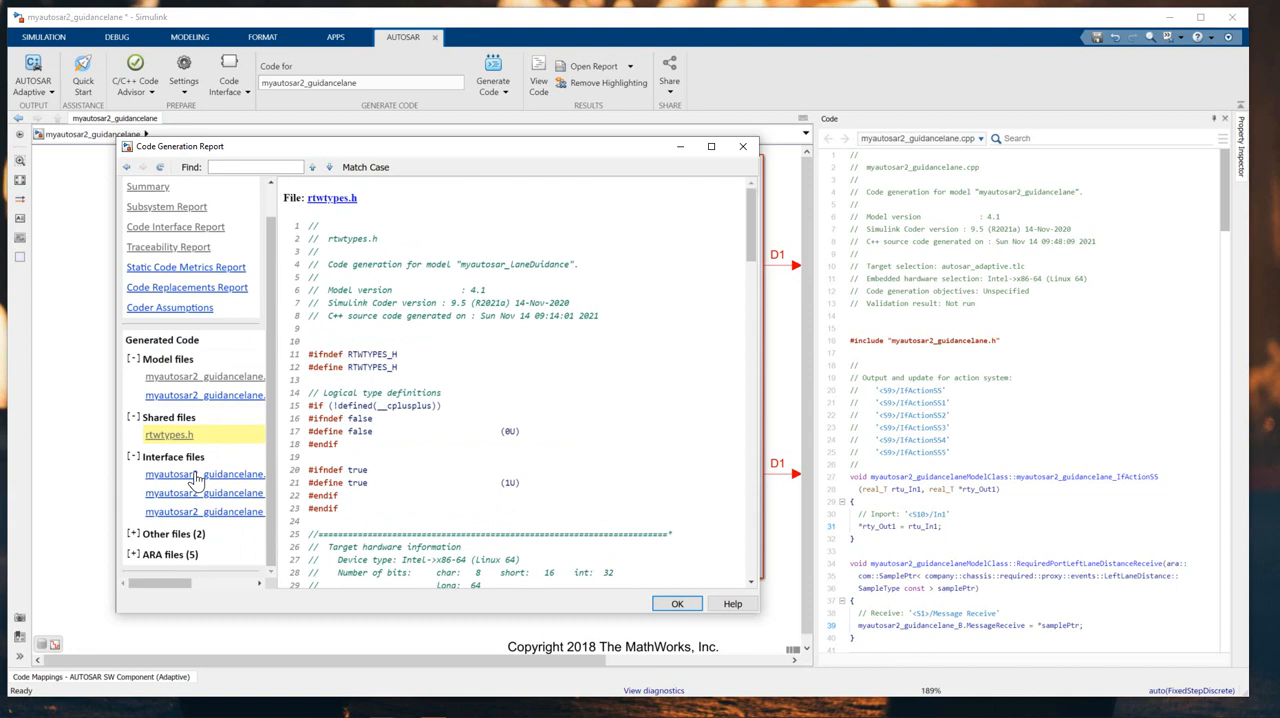
{"action": "left_click", "coordinate": [204, 474]}
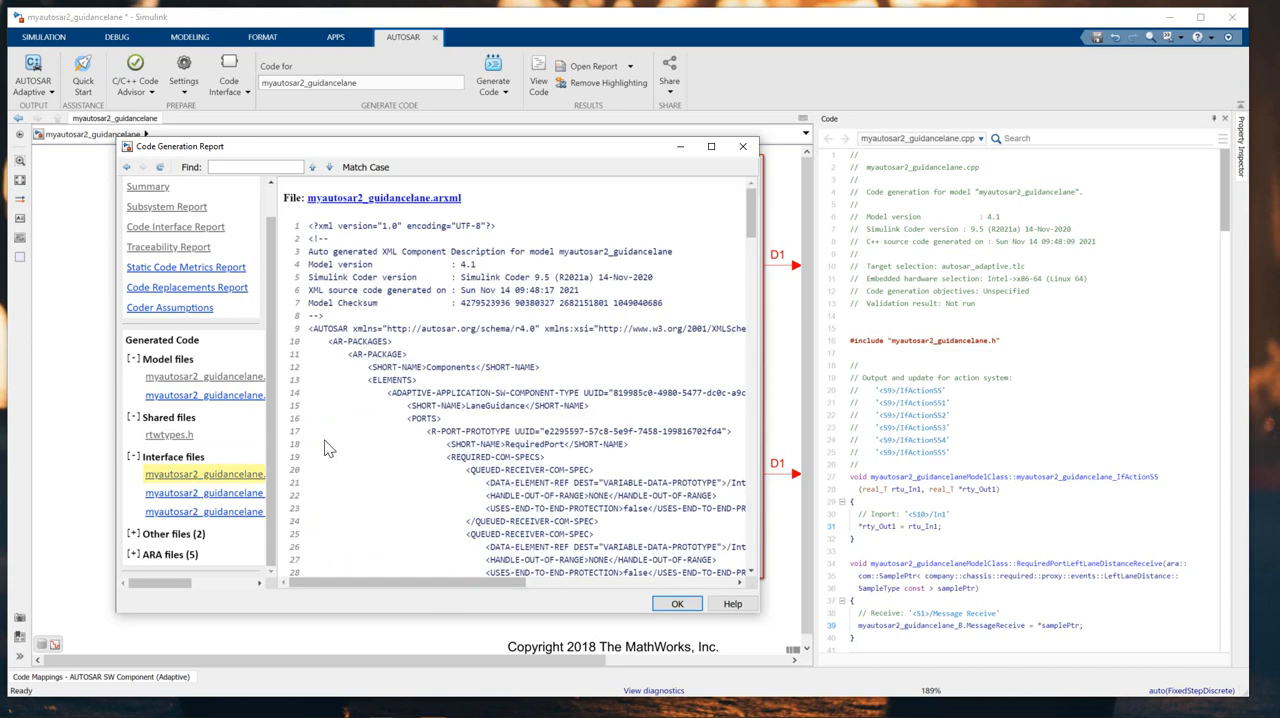
{"action": "mouse_move", "coordinate": [221, 503]}
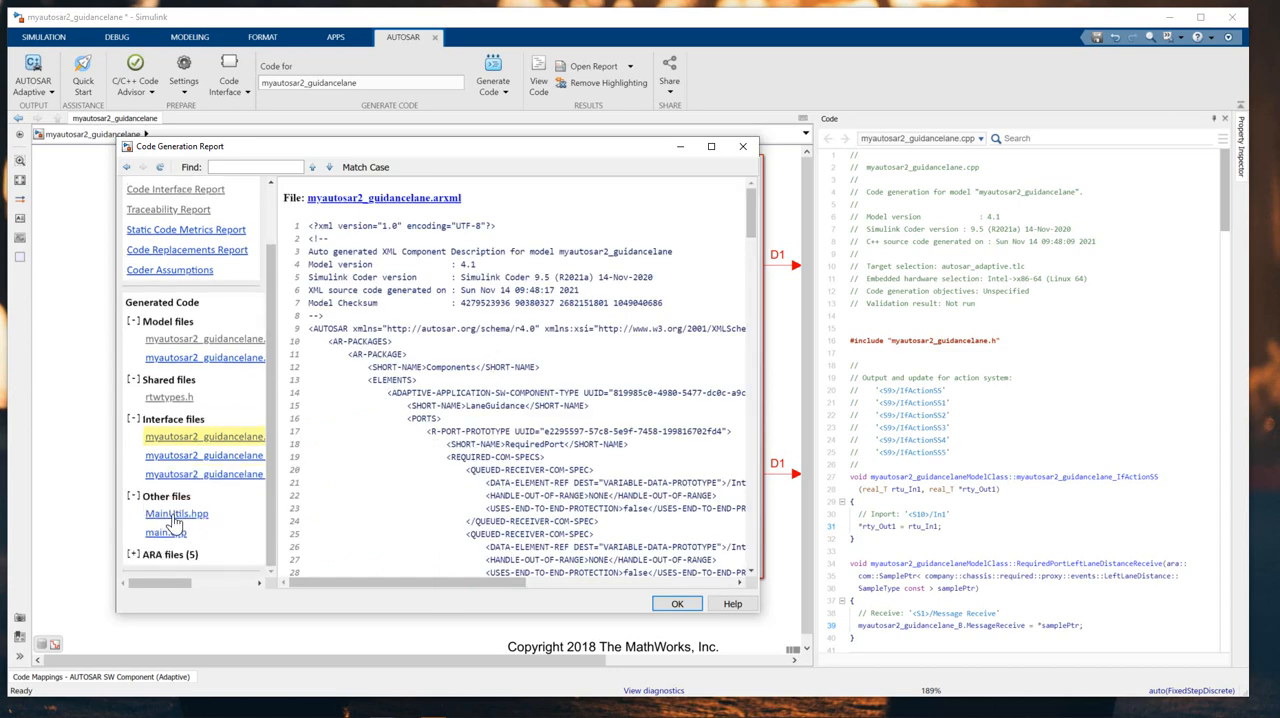
{"action": "left_click", "coordinate": [165, 531]}
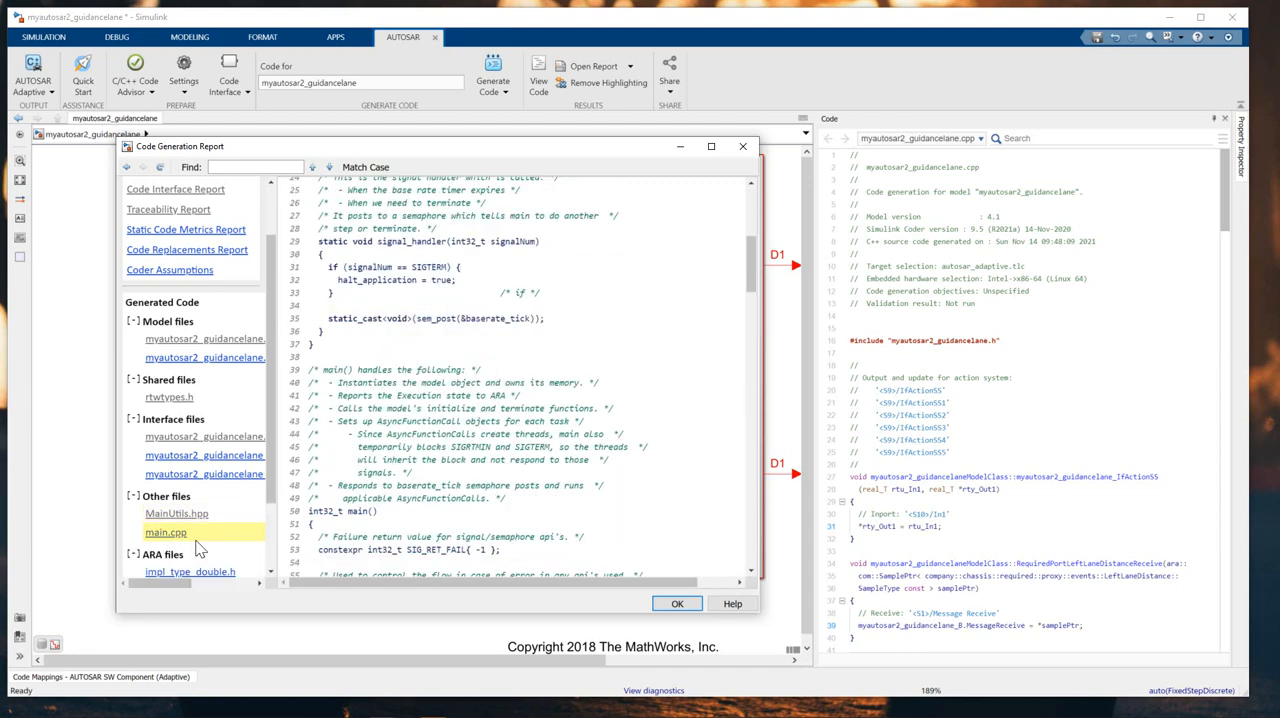
{"action": "scroll", "scroll_direction": "down", "scroll_amount": 3}
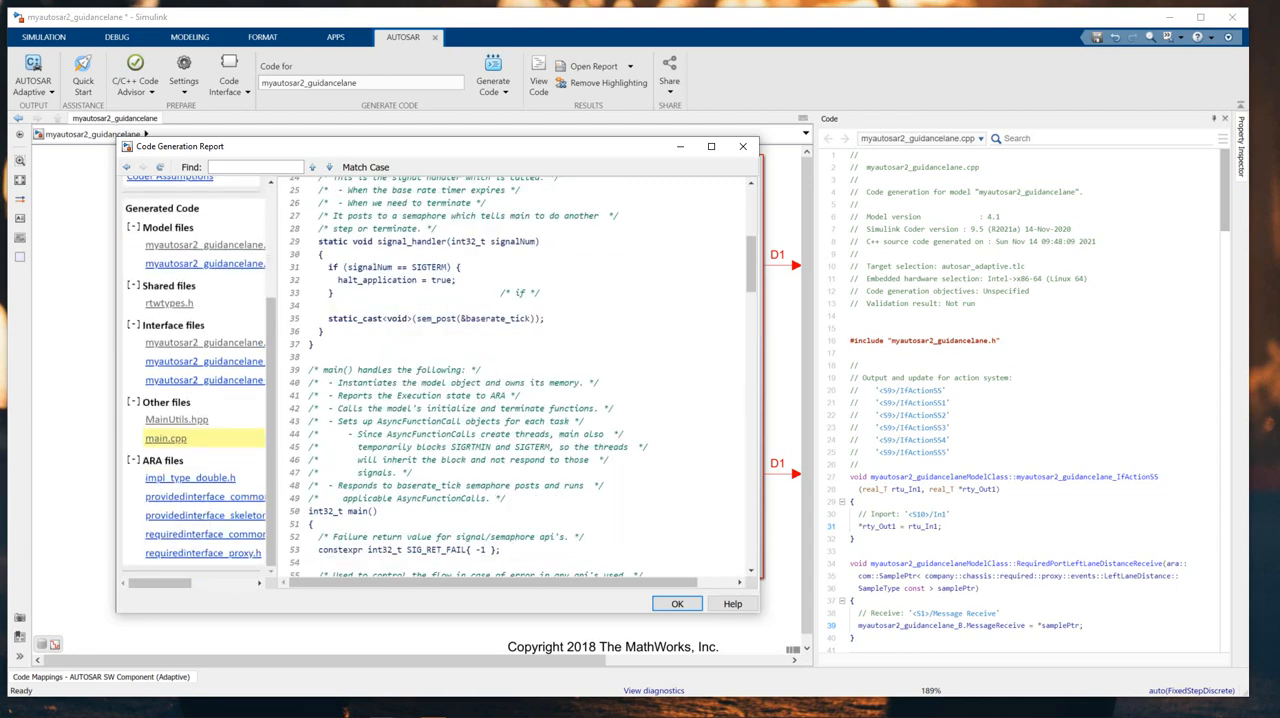
{"action": "mouse_move", "coordinate": [180, 441]}
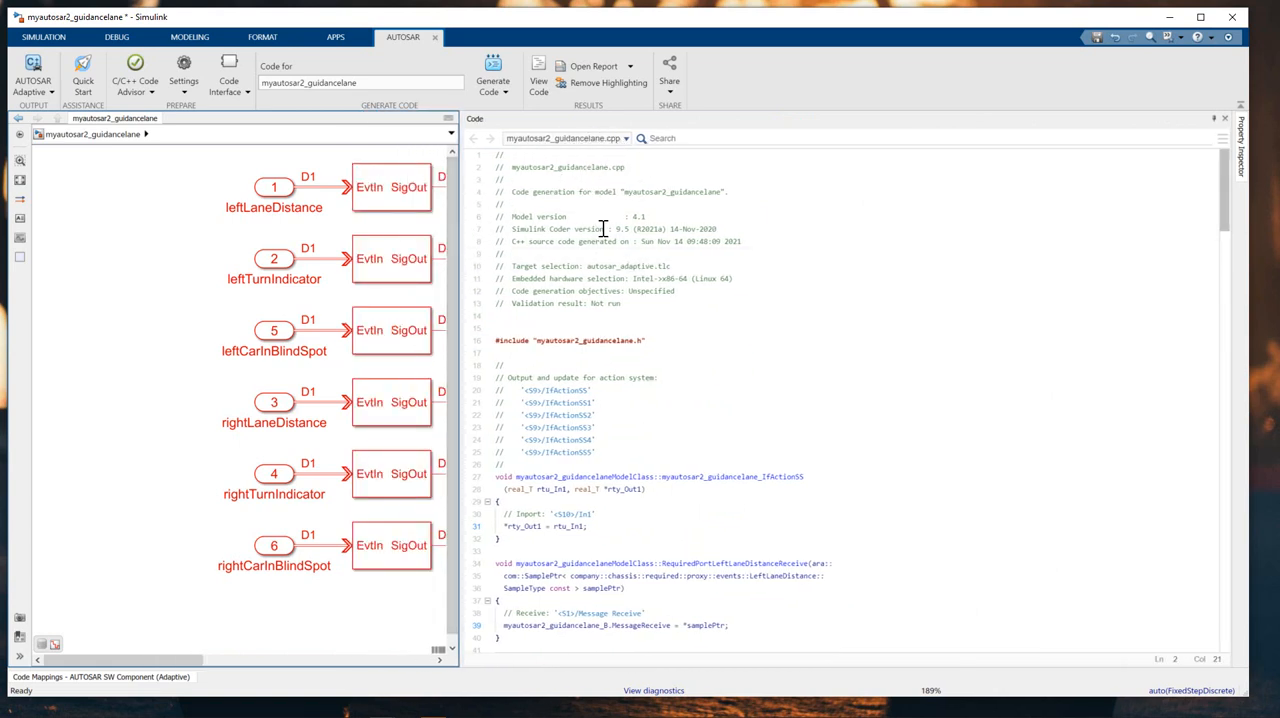
- Close the report, widen the Code pane and scroll through myautosar2_guidancelane.cpp
{"action": "double_click", "coordinate": [655, 476]}
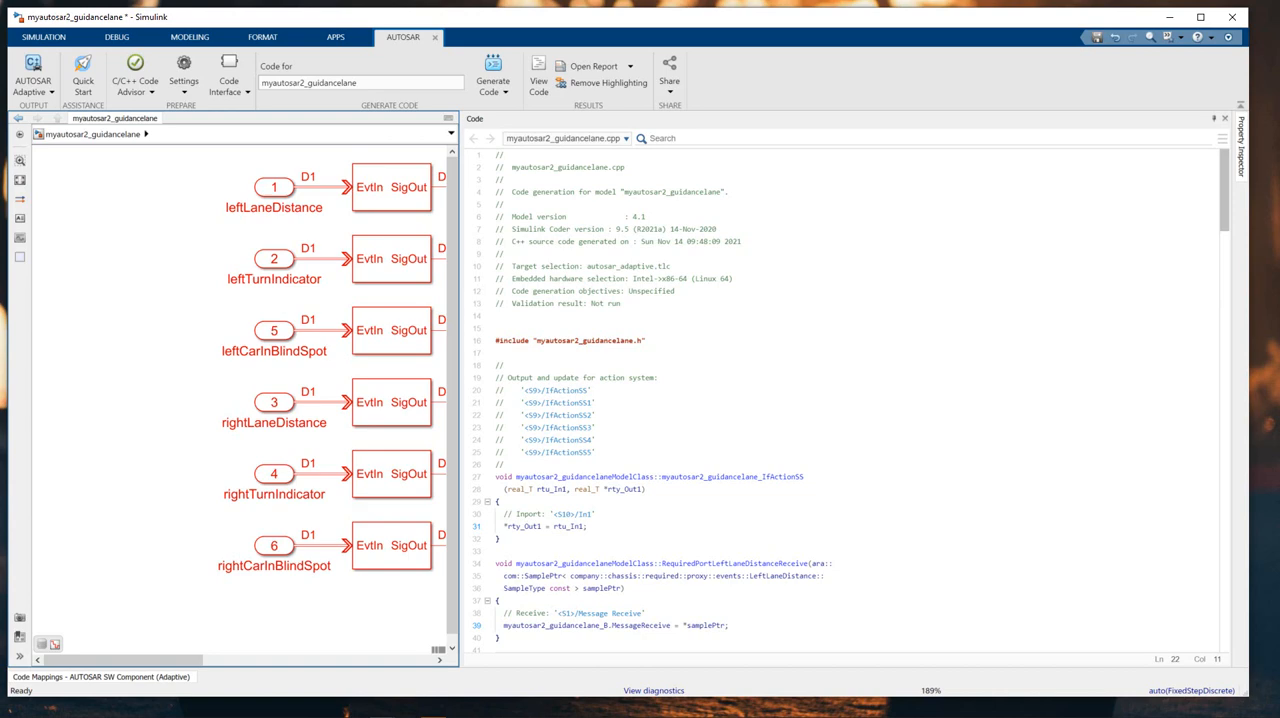
{"action": "left_click", "coordinate": [618, 352]}
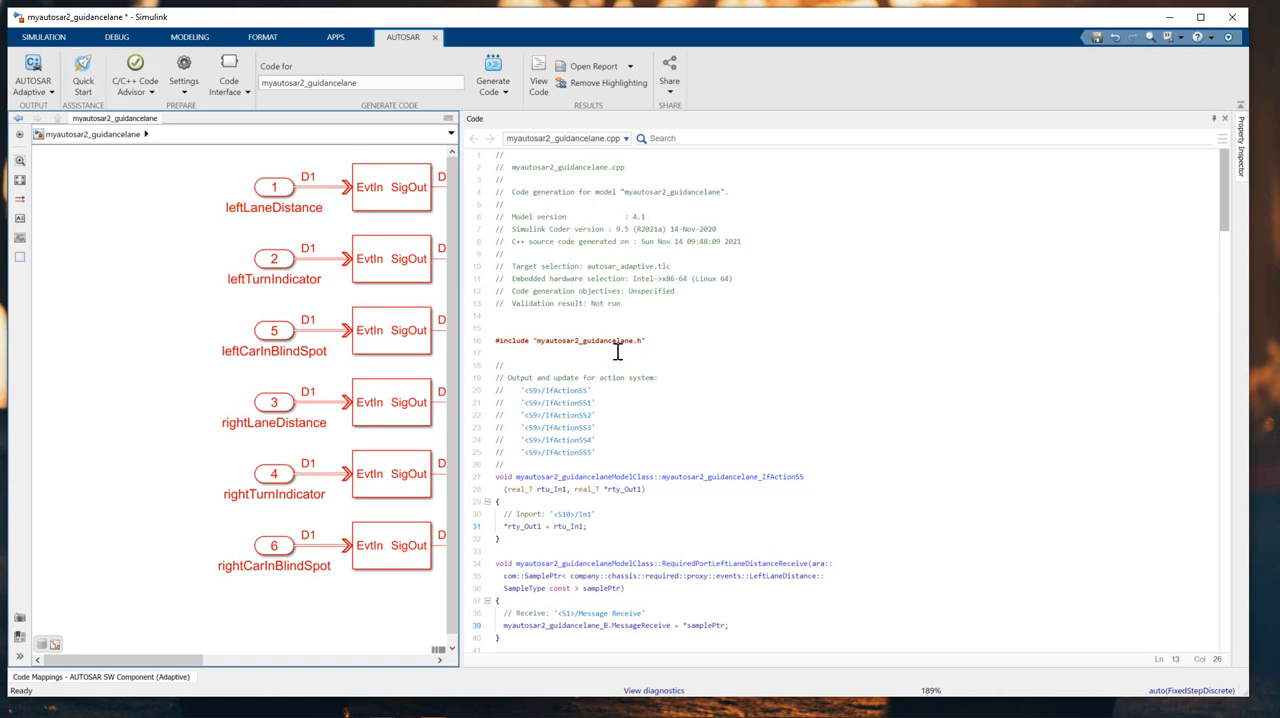
{"action": "scroll", "scroll_direction": "down", "scroll_amount": 3}
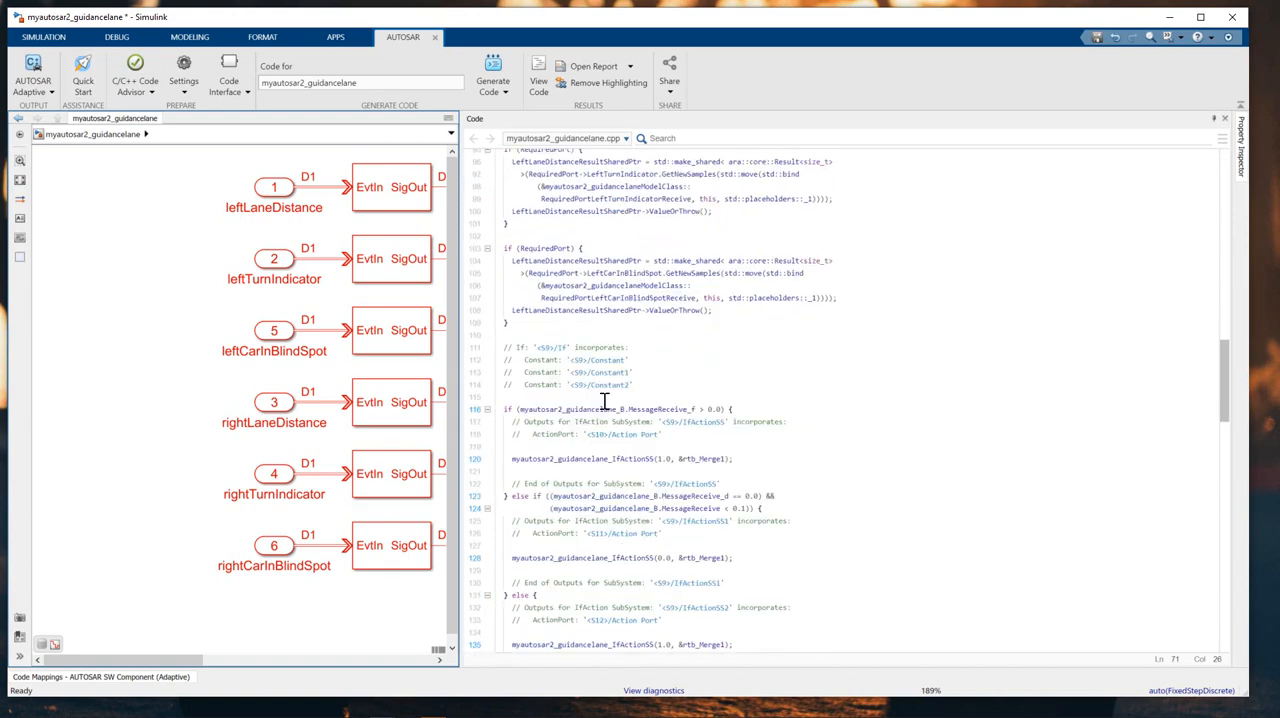
{"action": "scroll", "scroll_direction": "down", "scroll_amount": 3}
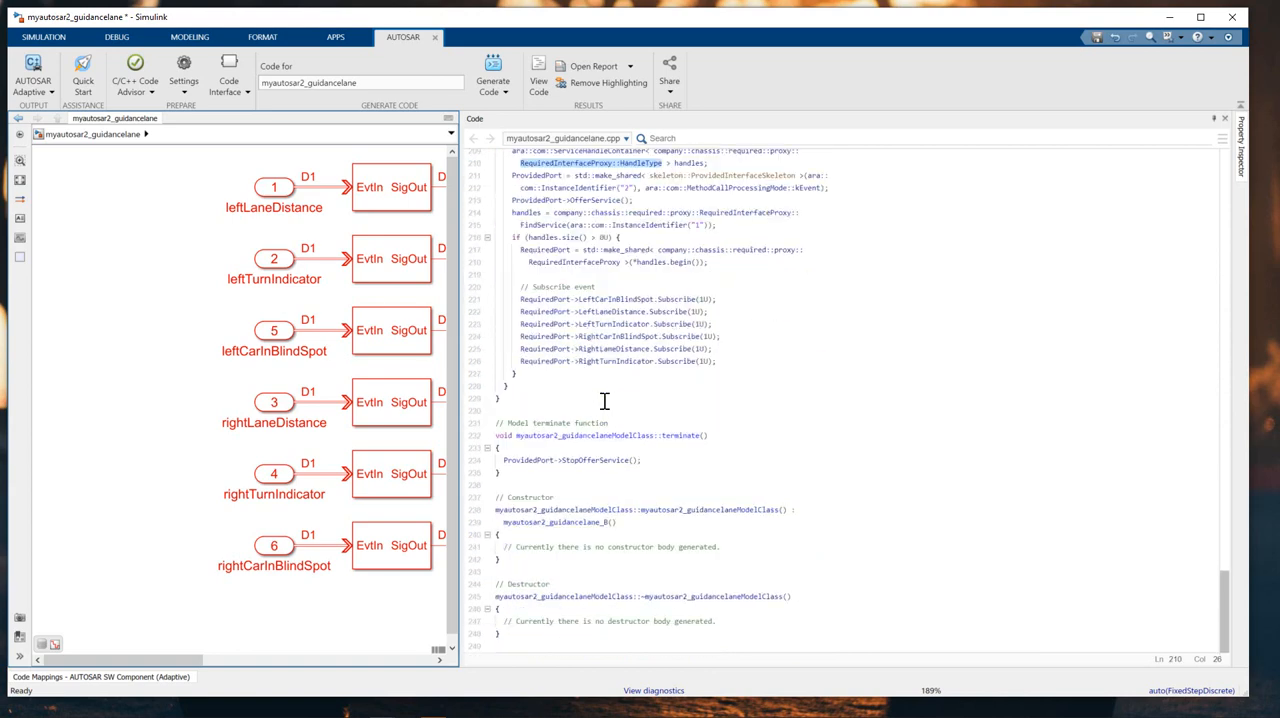
{"action": "scroll", "scroll_direction": "up", "scroll_amount": 3}
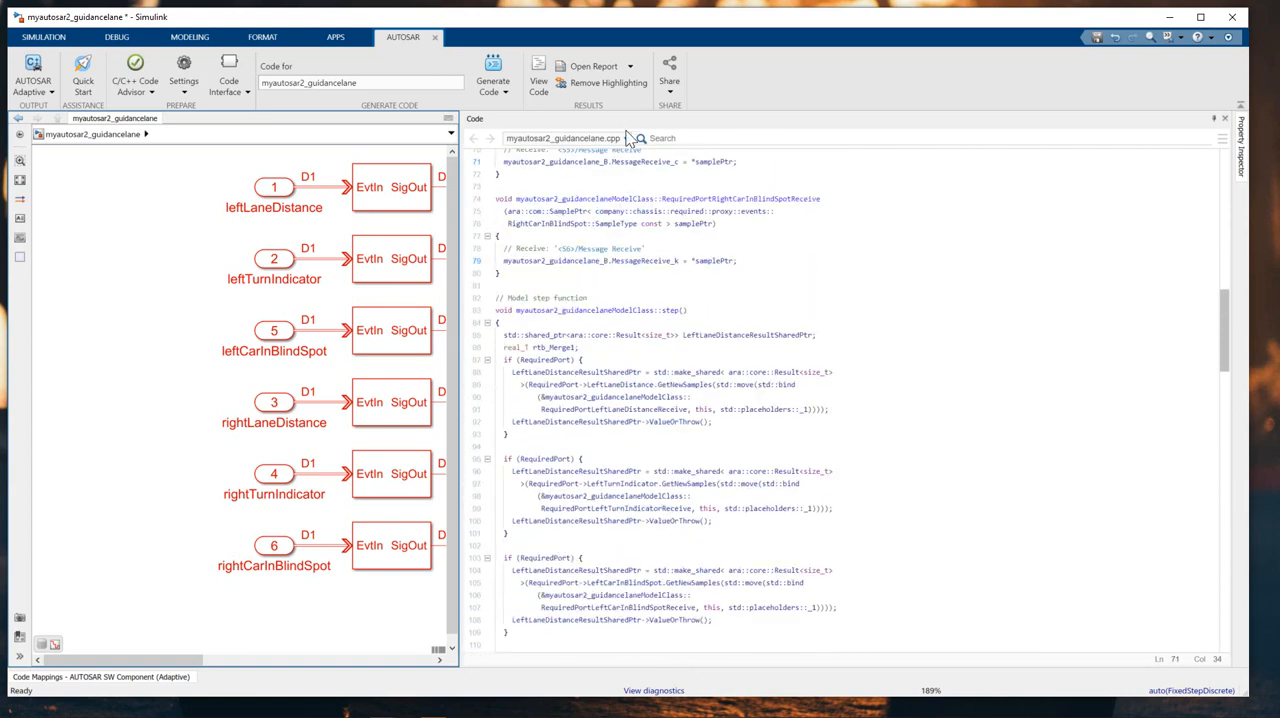
{"action": "left_click", "coordinate": [625, 138]}
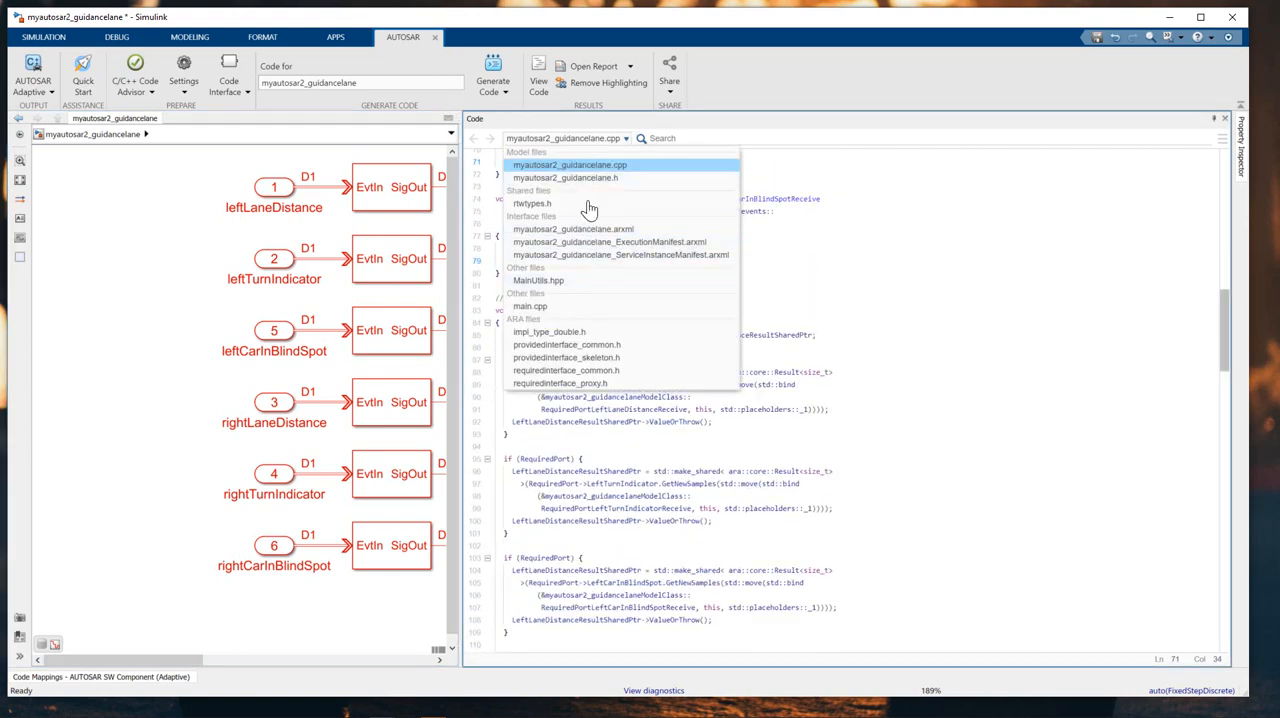
{"action": "mouse_move", "coordinate": [700, 228]}
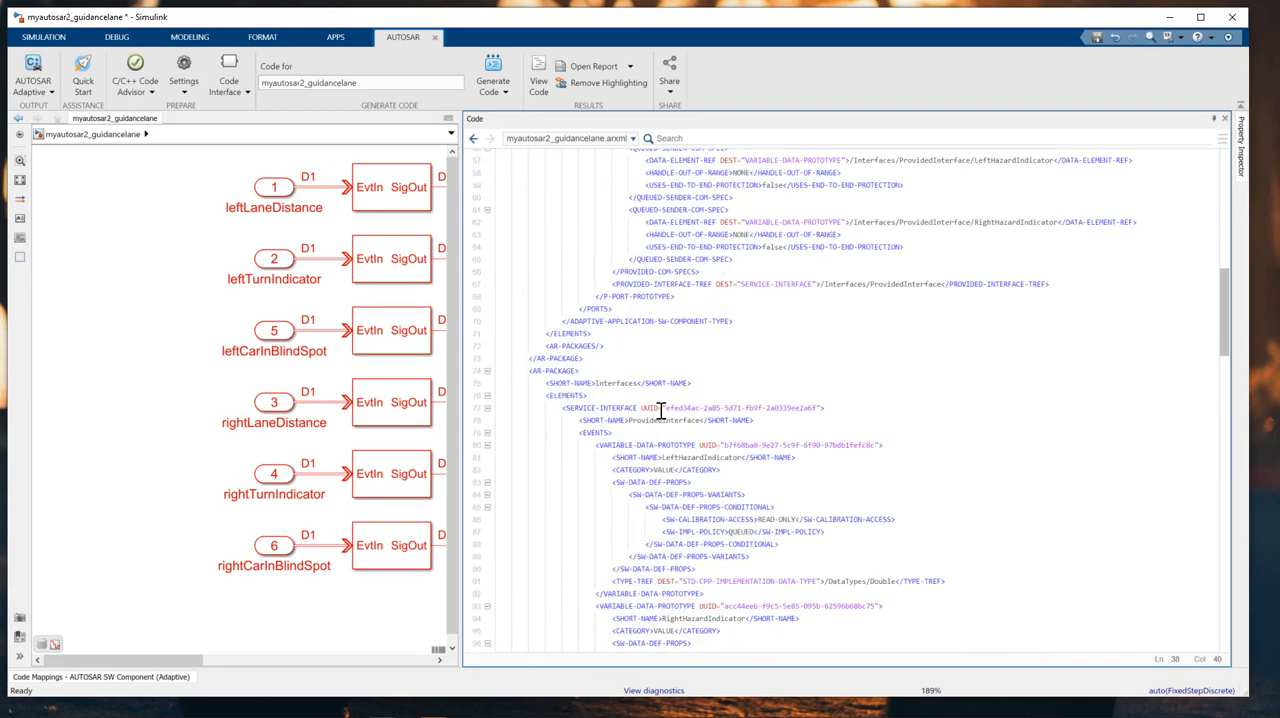
- Review the generated ARXML, MainUtils.hpp and main.cpp files in the Code pane
{"action": "left_click", "coordinate": [630, 138]}
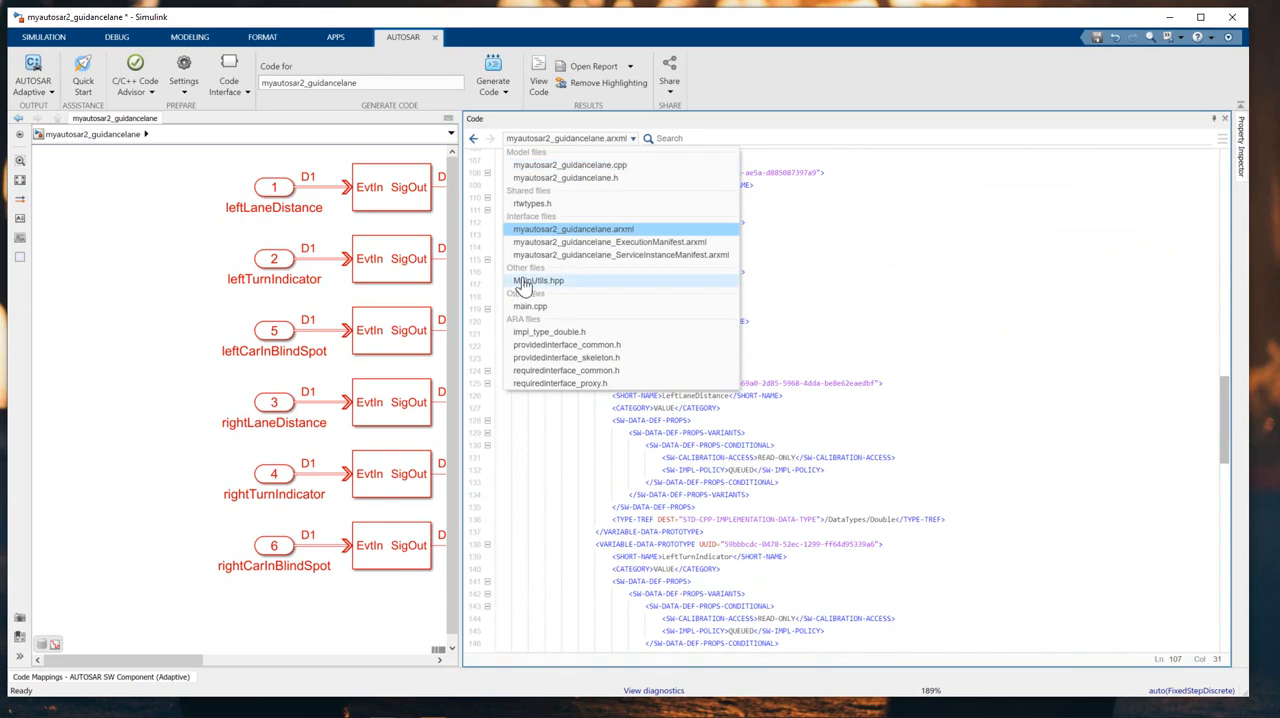
{"action": "left_click", "coordinate": [538, 280]}
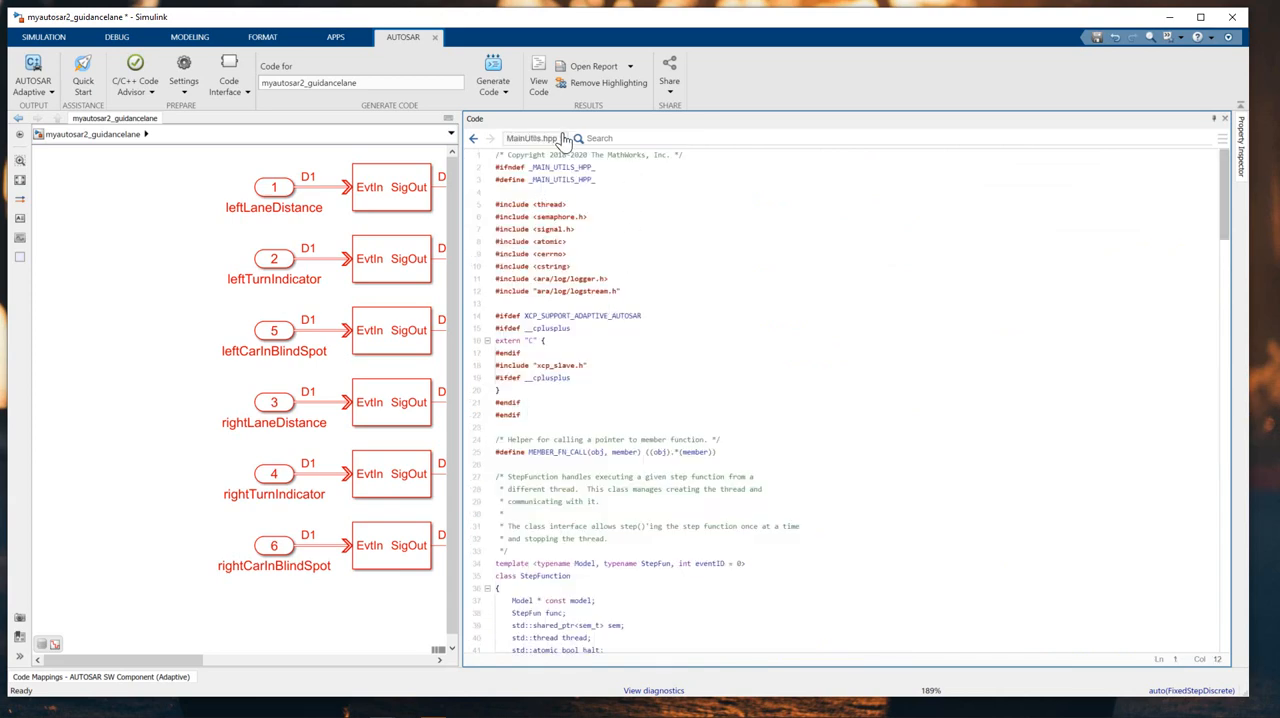
{"action": "left_click", "coordinate": [524, 138]}
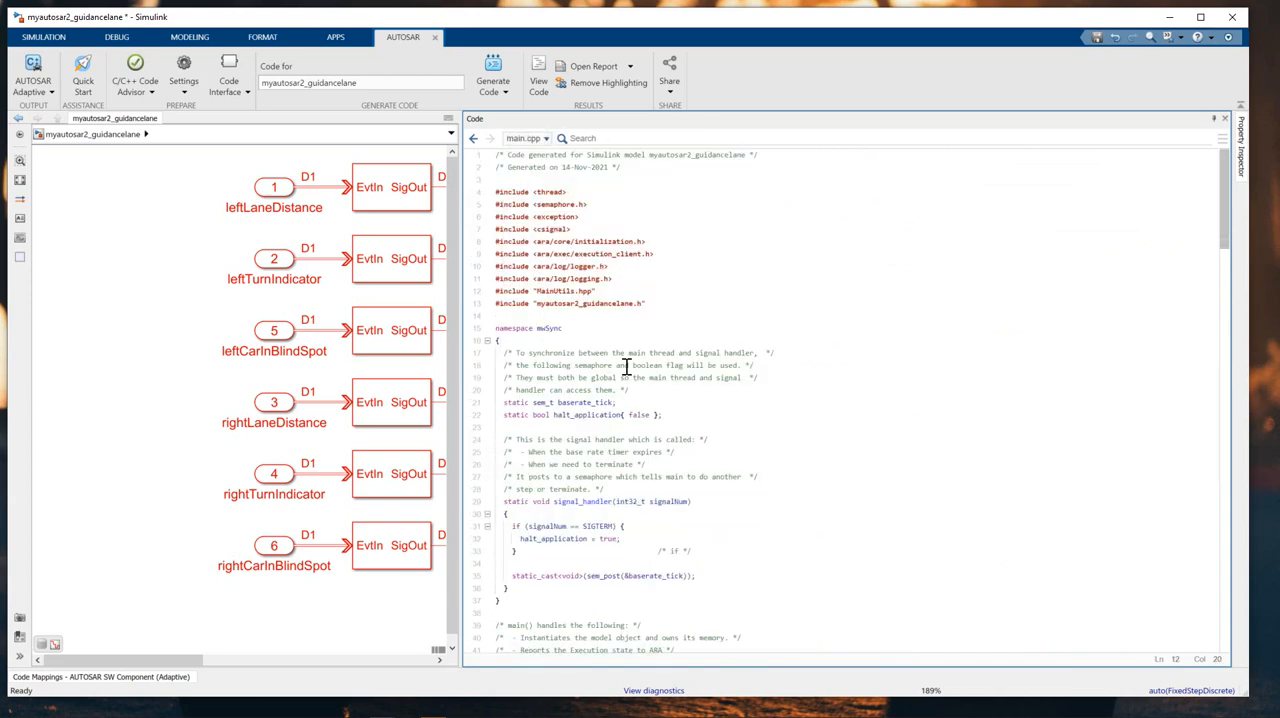
{"action": "scroll", "scroll_direction": "down", "scroll_amount": 3}
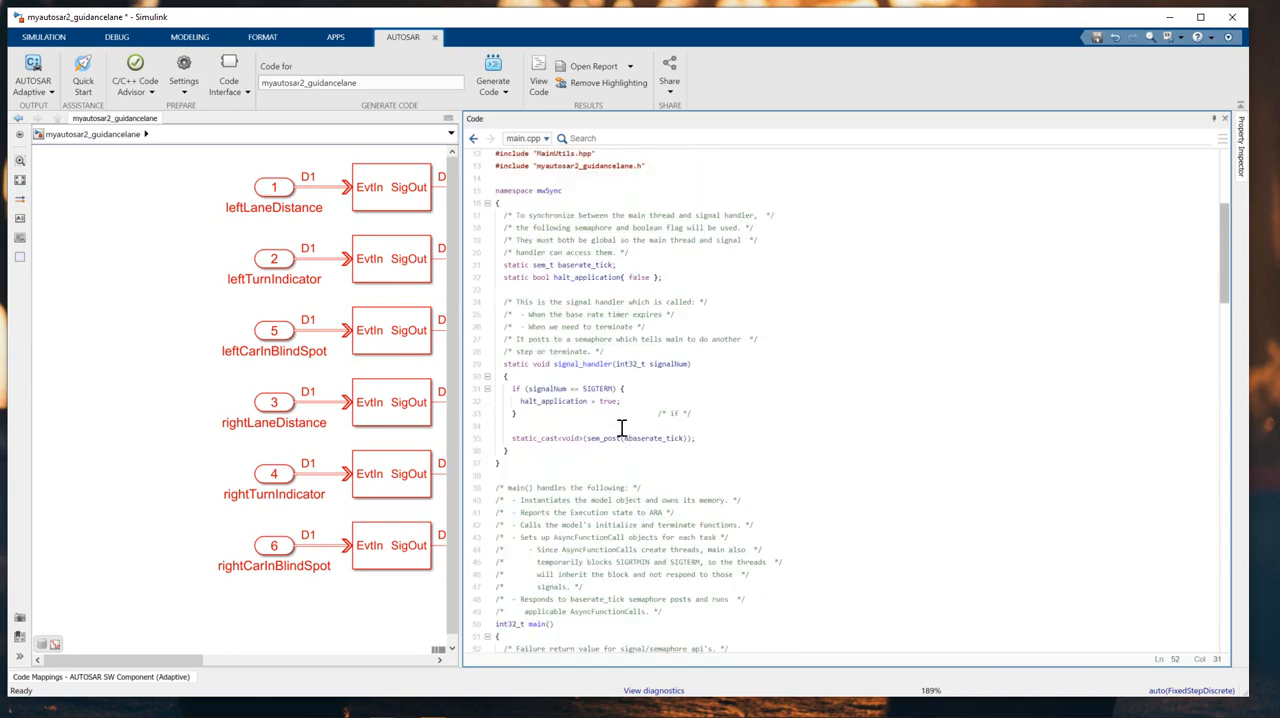
{"action": "left_click", "coordinate": [545, 138]}
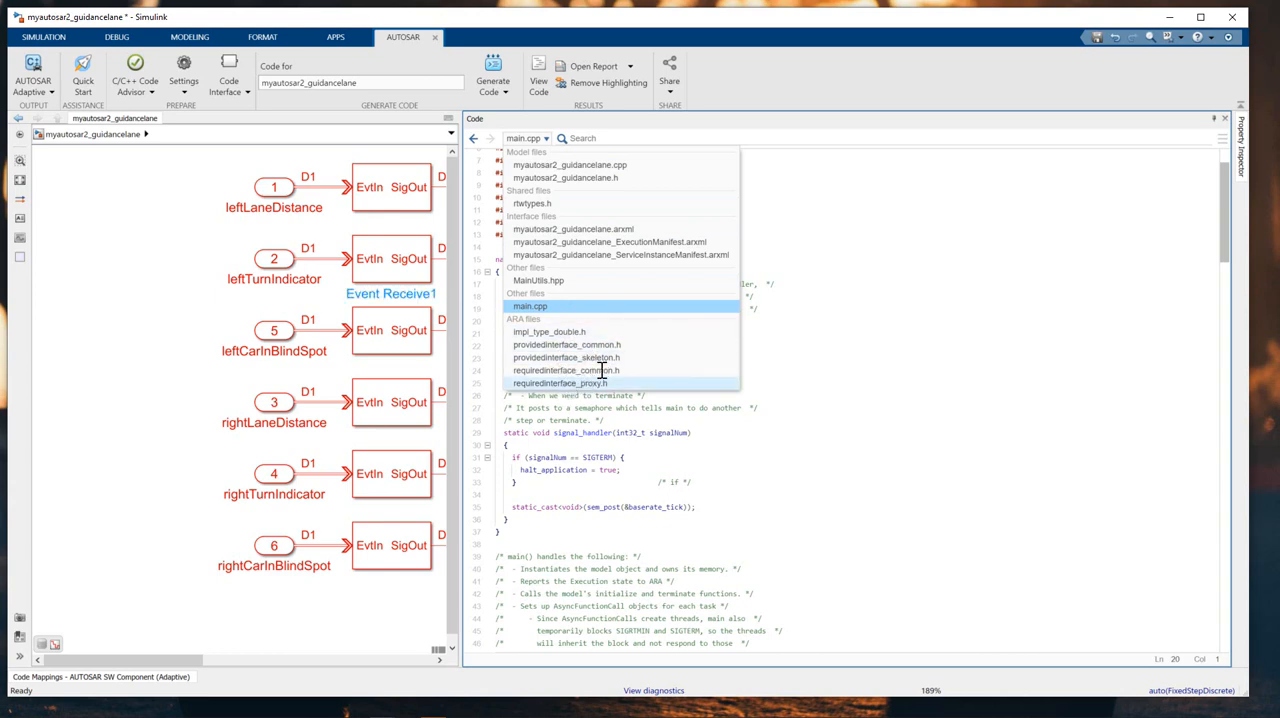
- View requiredinterface_proxy.h, return to main.cpp, and narrow the Code pane to reveal the model
{"action": "left_click", "coordinate": [561, 383]}
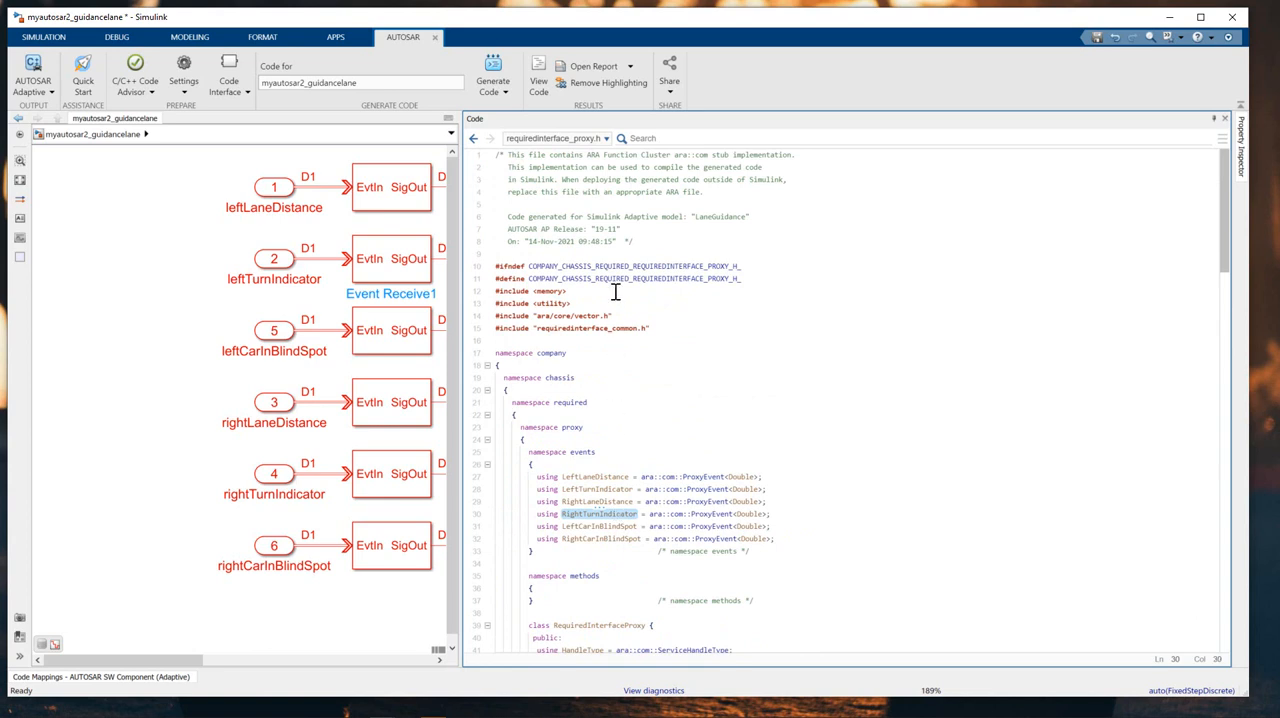
{"action": "left_click", "coordinate": [607, 138]}
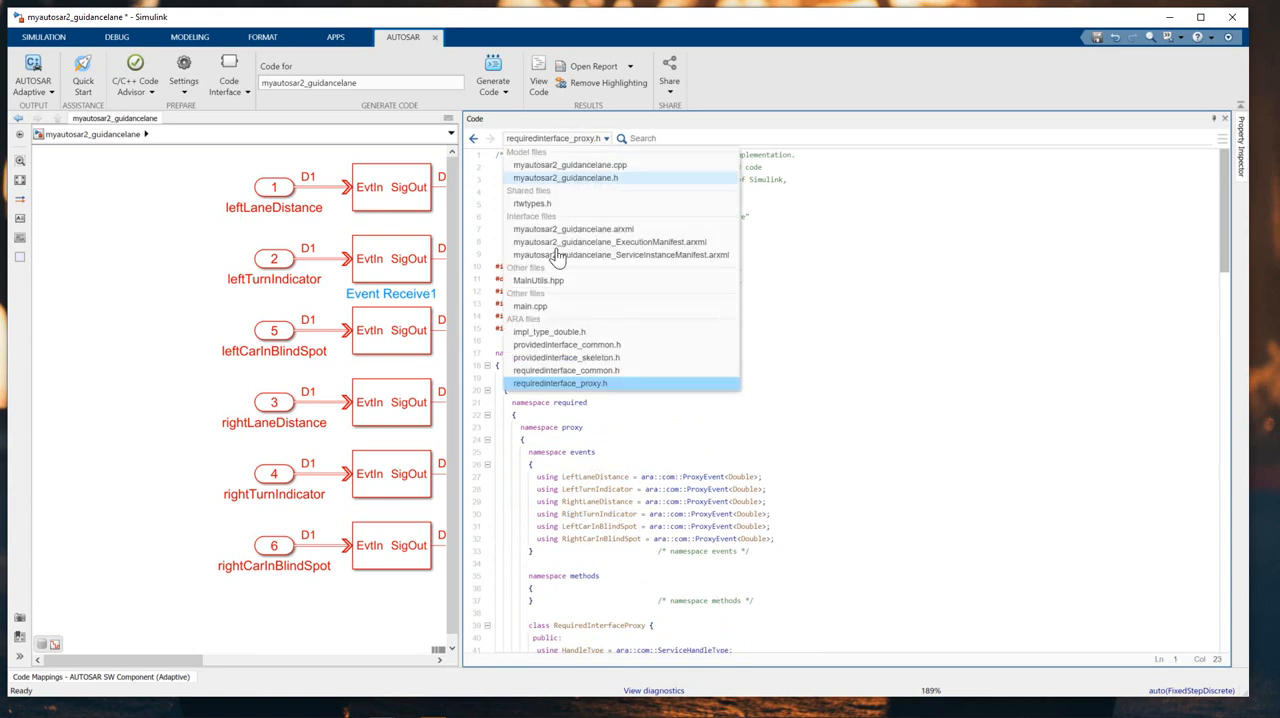
{"action": "mouse_move", "coordinate": [557, 306]}
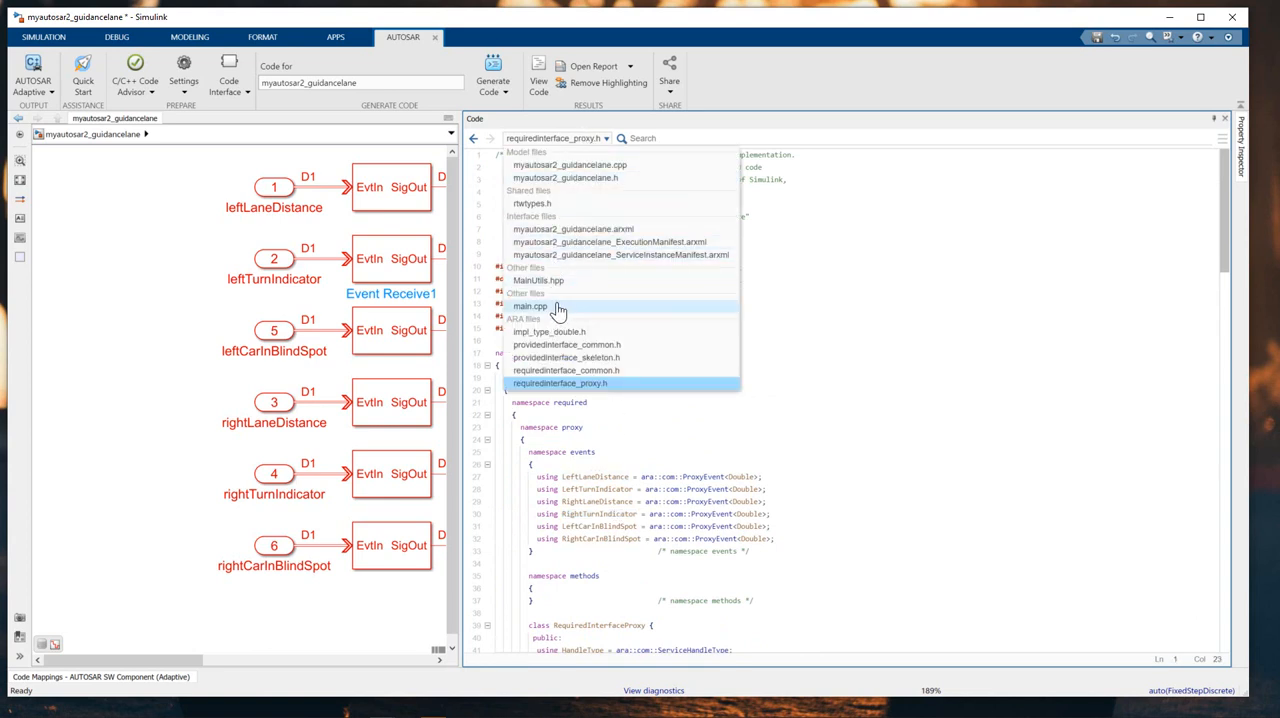
{"action": "left_click", "coordinate": [529, 306]}
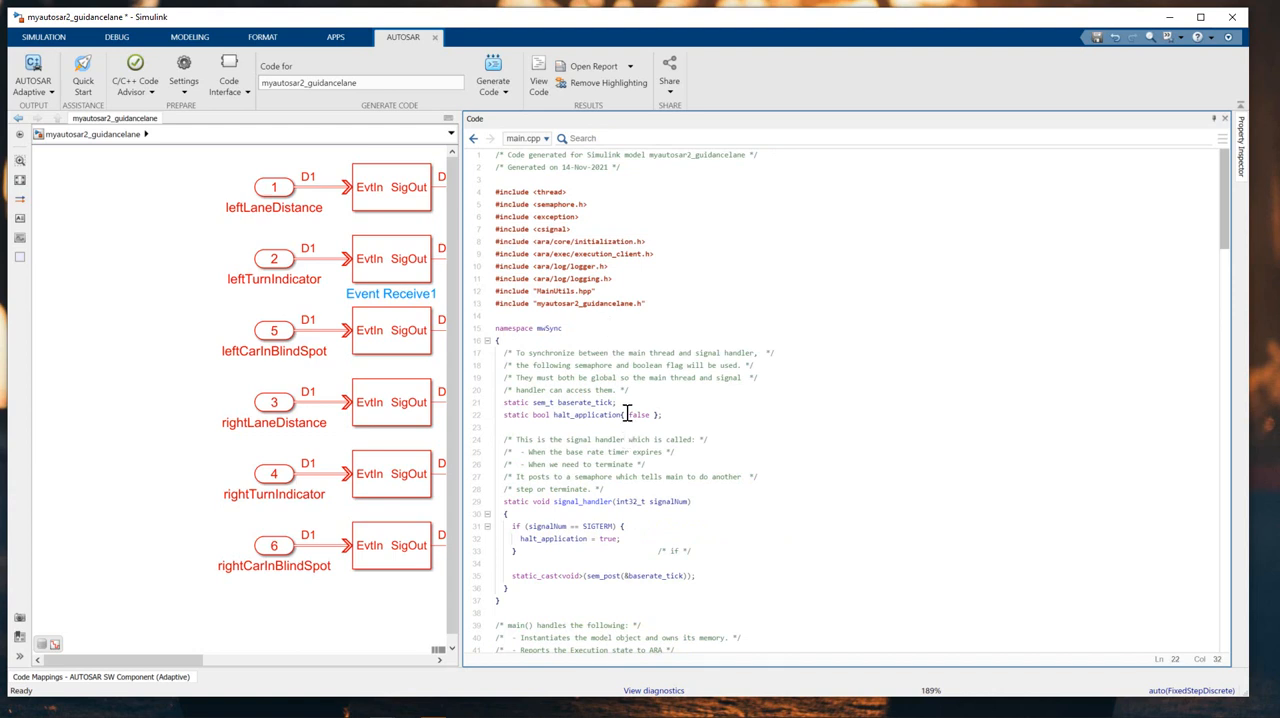
{"action": "left_click", "coordinate": [620, 390]}
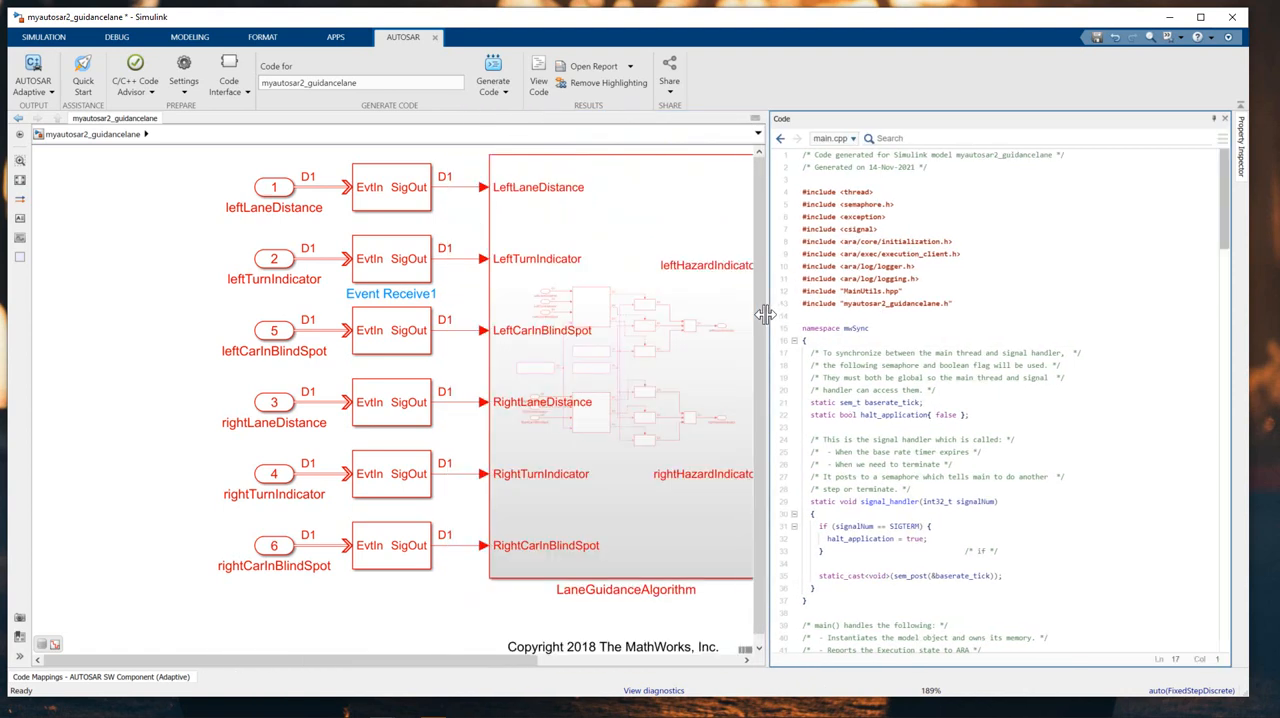
{"action": "left_click_drag", "start_coordinate": [765, 315], "coordinate": [930, 315]}
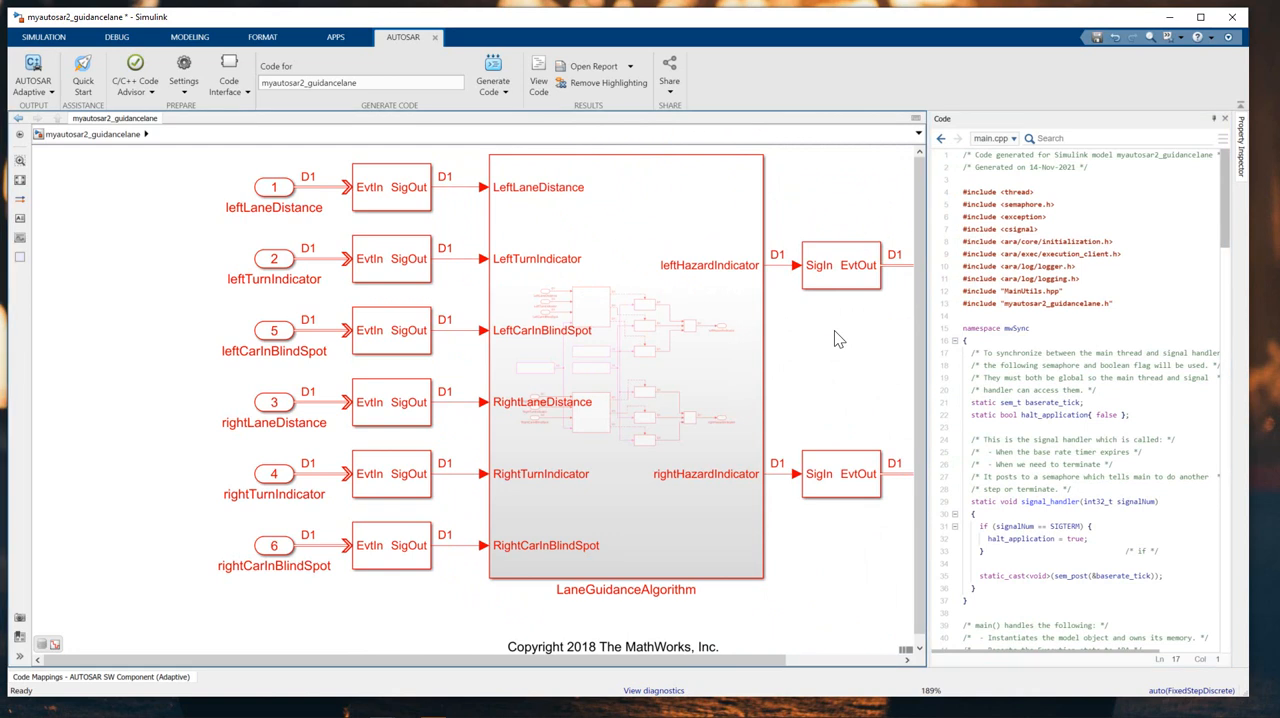